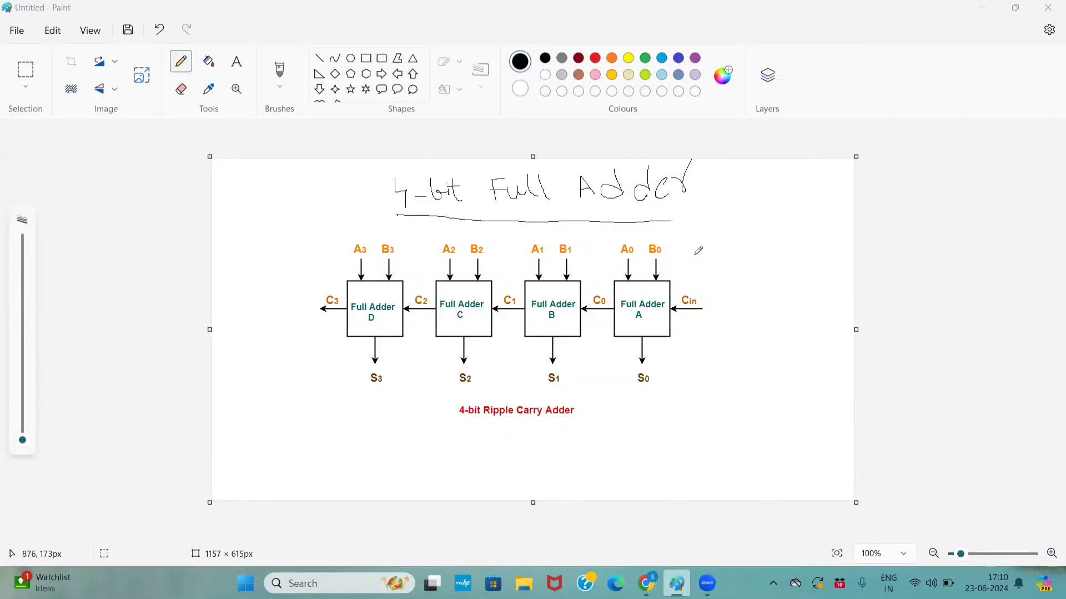
pyautogui.moveTo(648, 296)
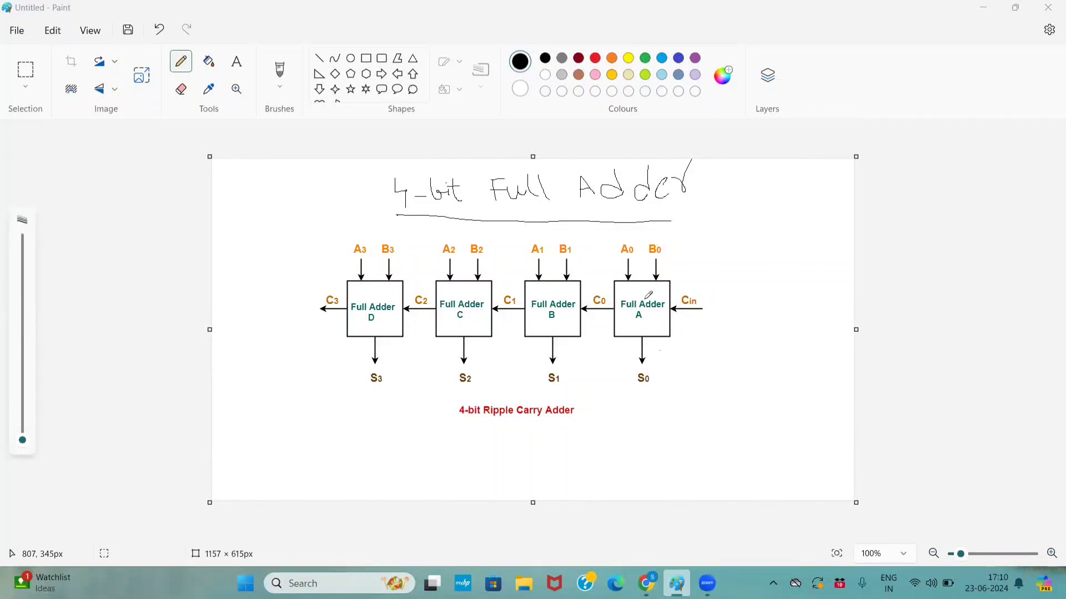
pyautogui.moveTo(643, 297)
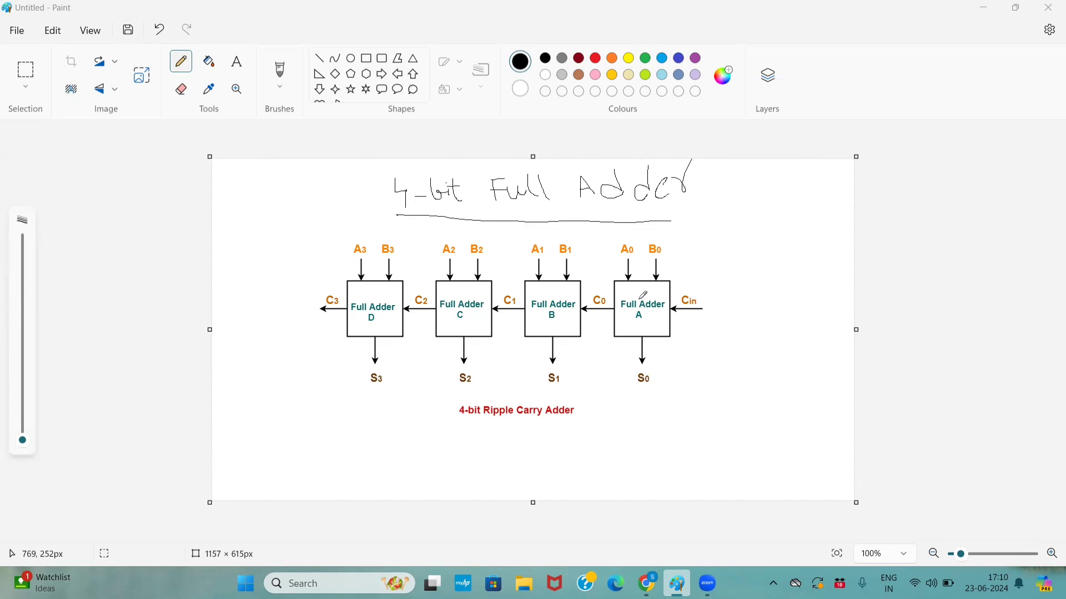
pyautogui.moveTo(499, 301)
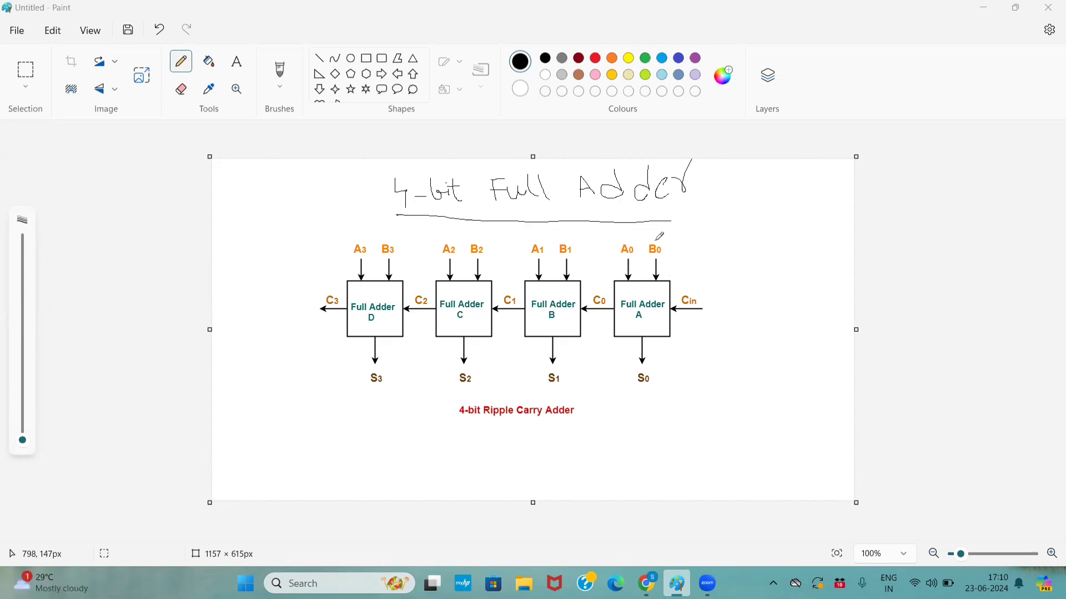
pyautogui.moveTo(653, 238)
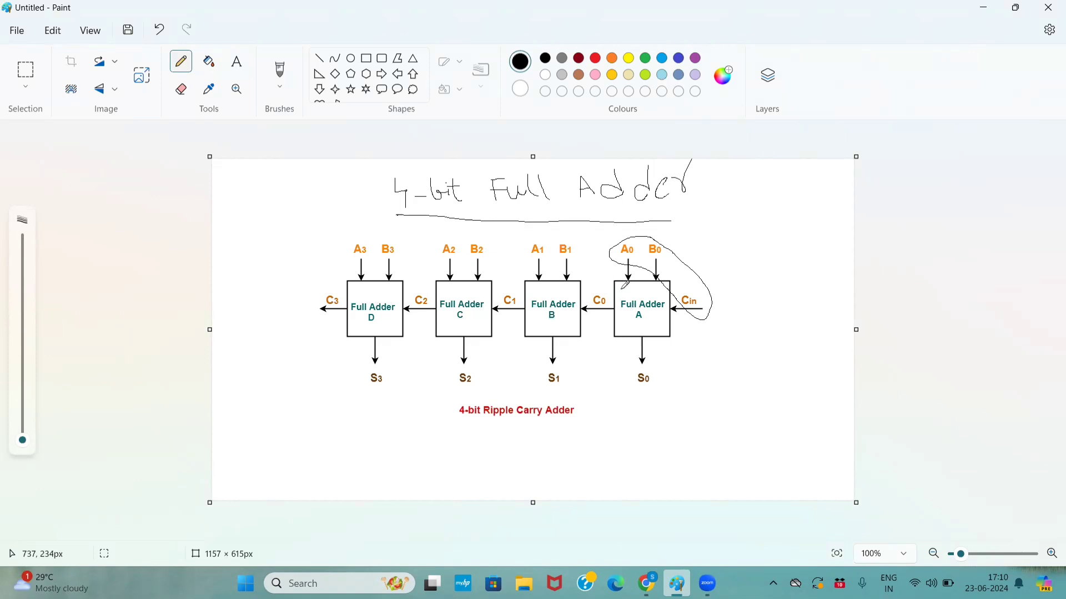
pyautogui.moveTo(577, 285)
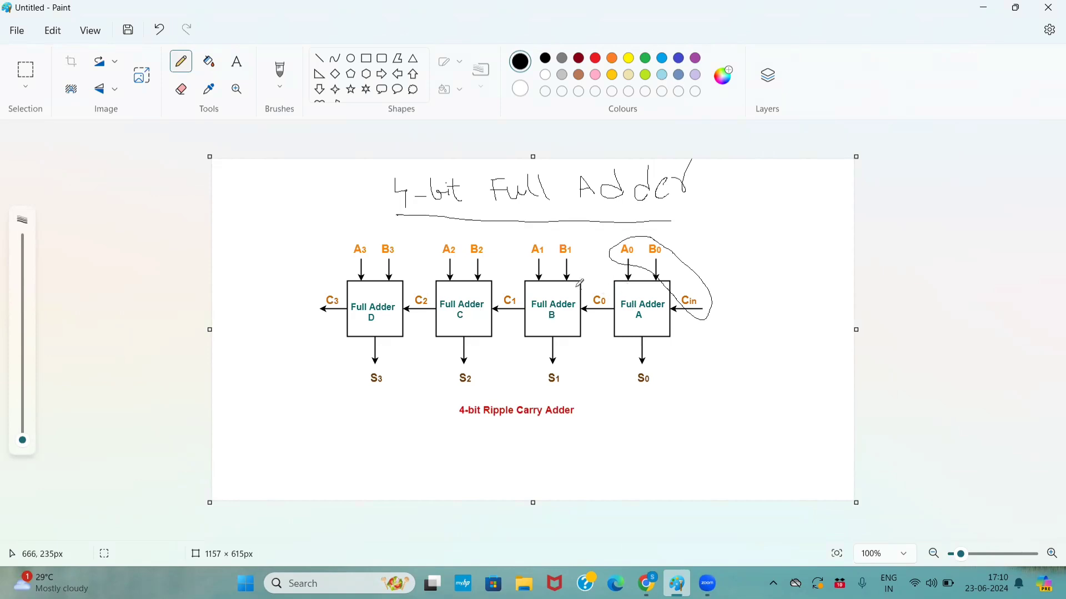
pyautogui.moveTo(531, 299)
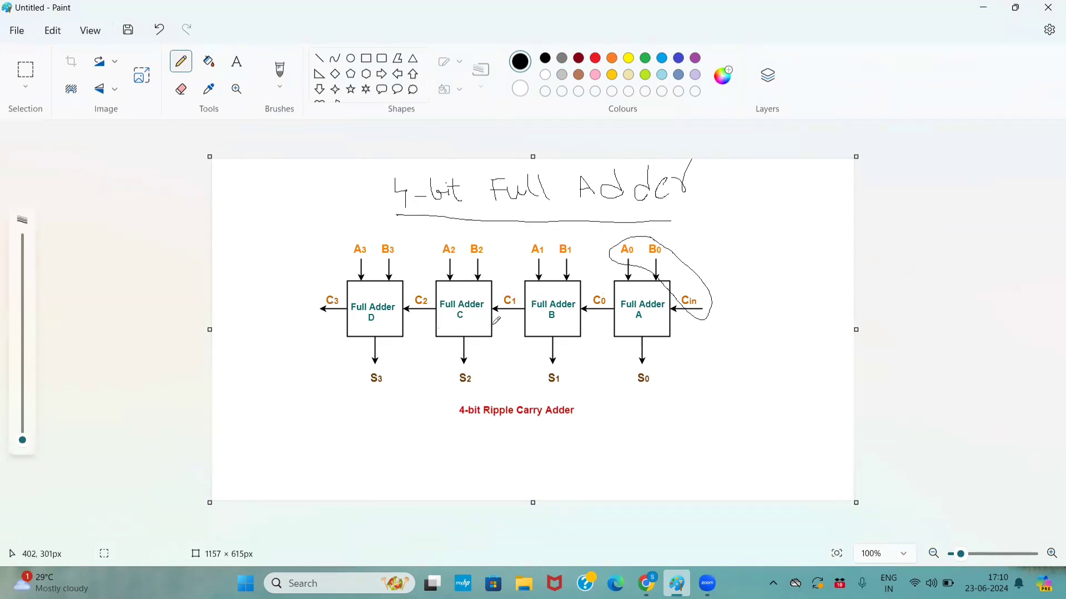
pyautogui.moveTo(467, 314)
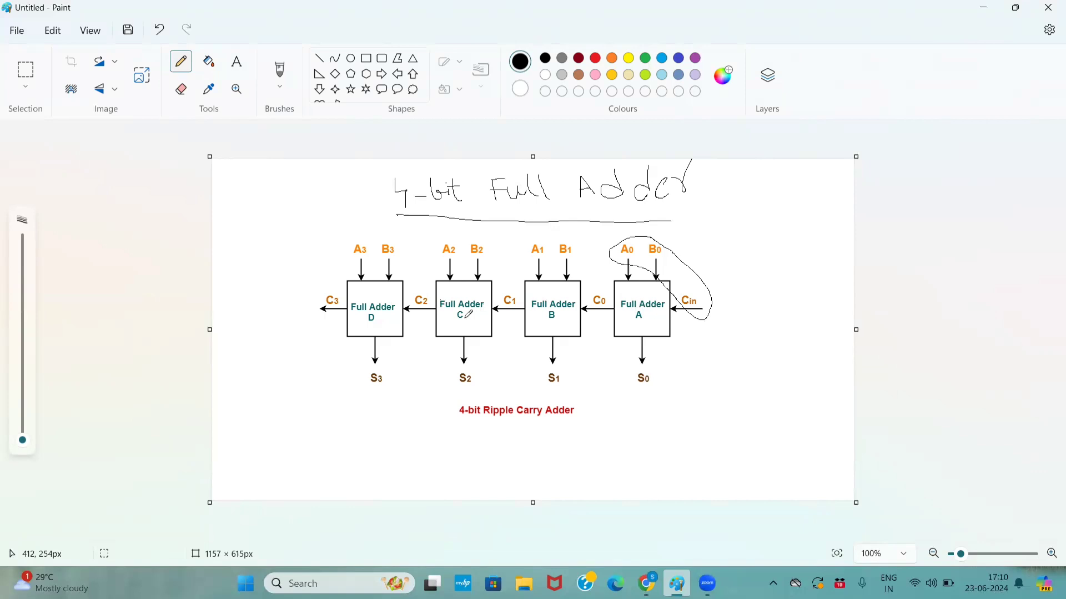
pyautogui.moveTo(458, 290)
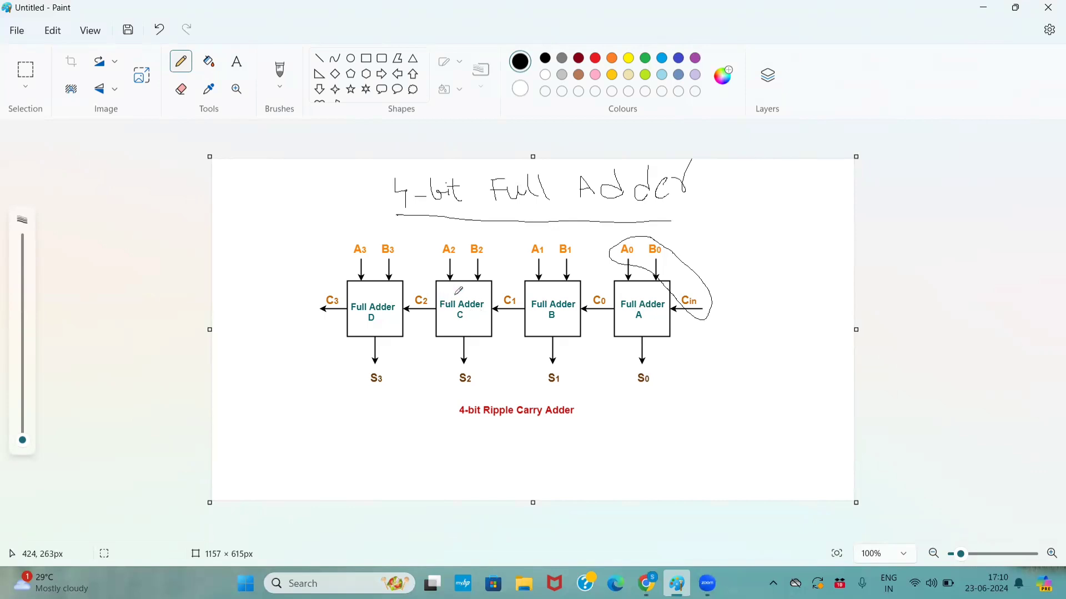
pyautogui.moveTo(453, 326)
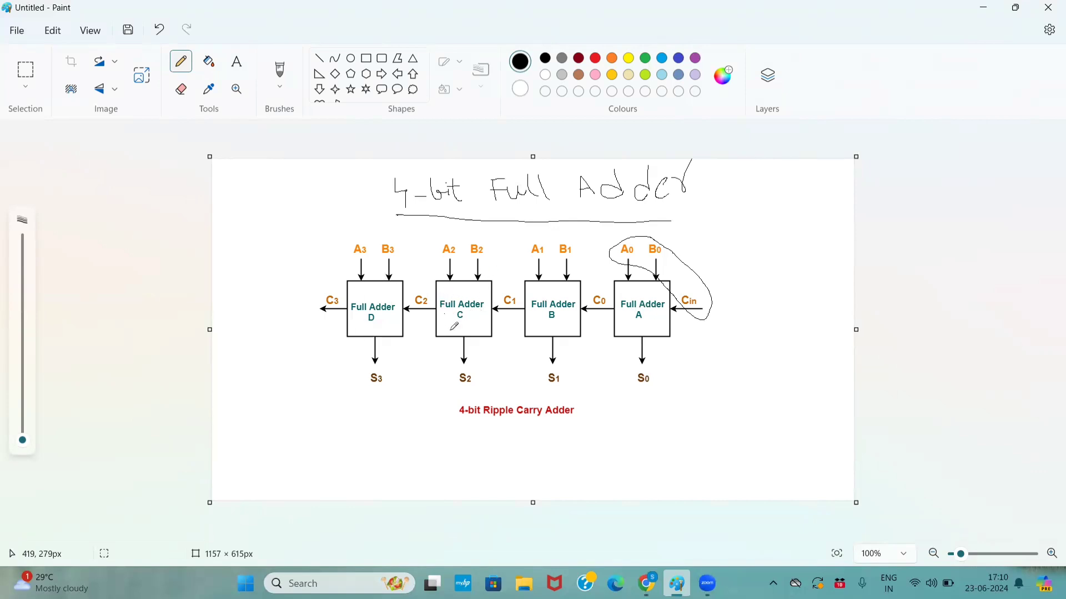
pyautogui.moveTo(385, 302)
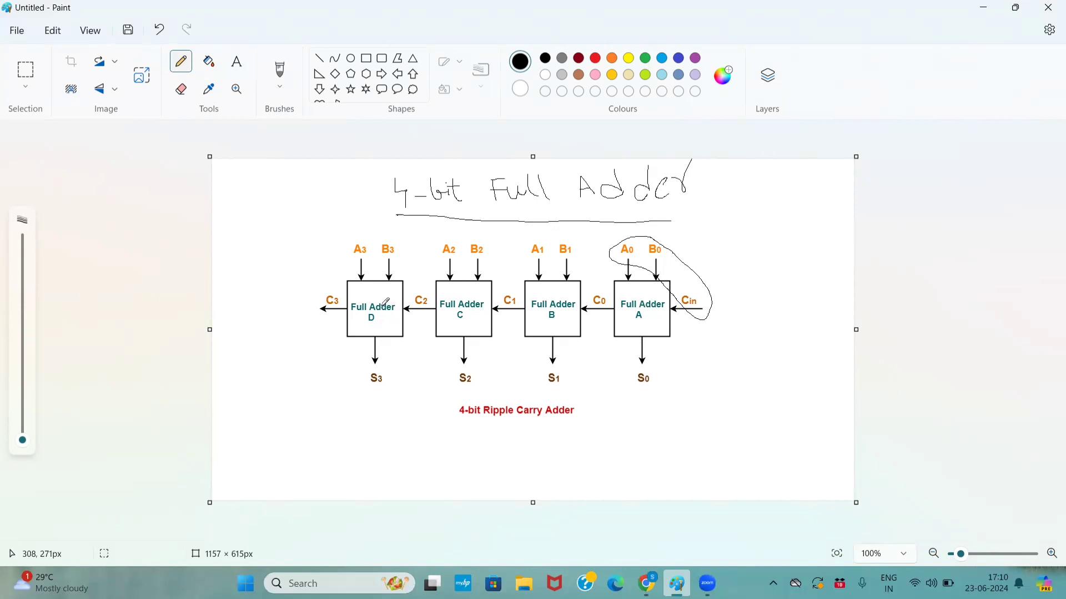
pyautogui.moveTo(618, 325)
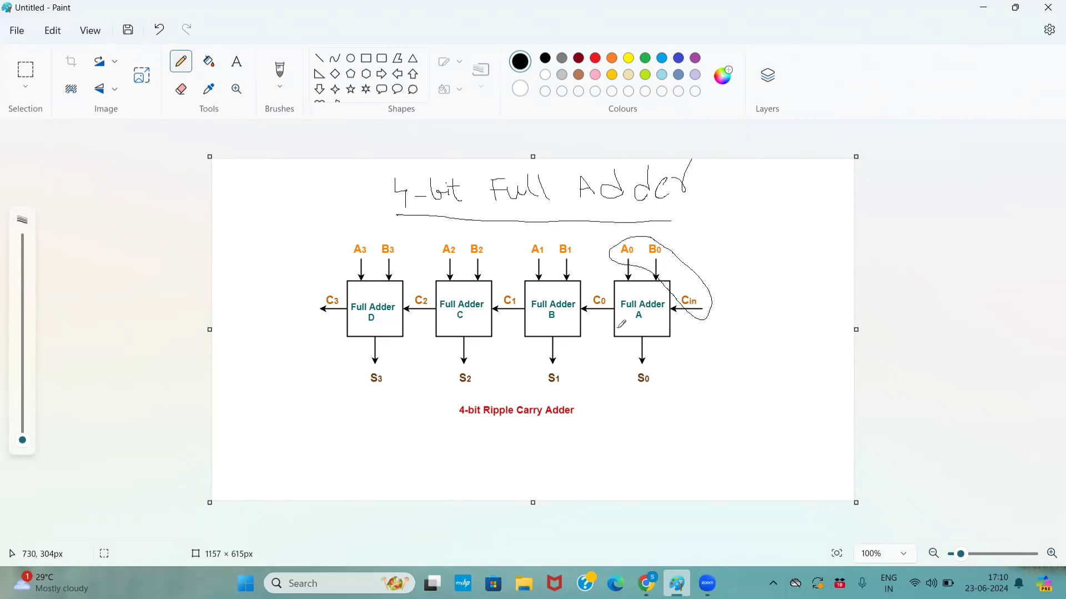
pyautogui.moveTo(10, 553)
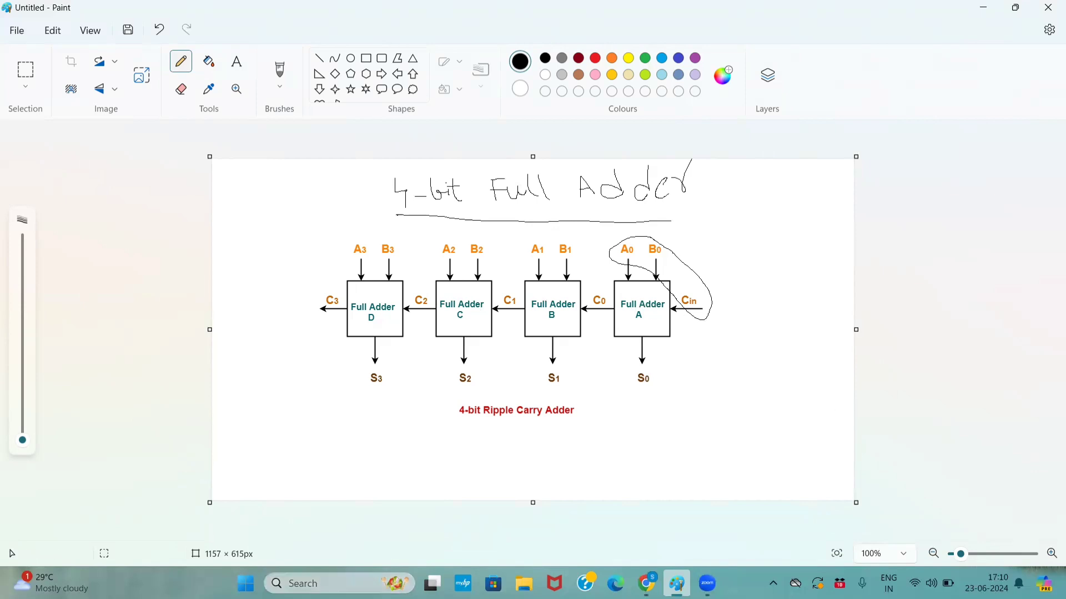
# - Launch ModelSim - Intel FPGA from Start search and dismiss the Important Information notice
pyautogui.write('modelSim - Intel F')
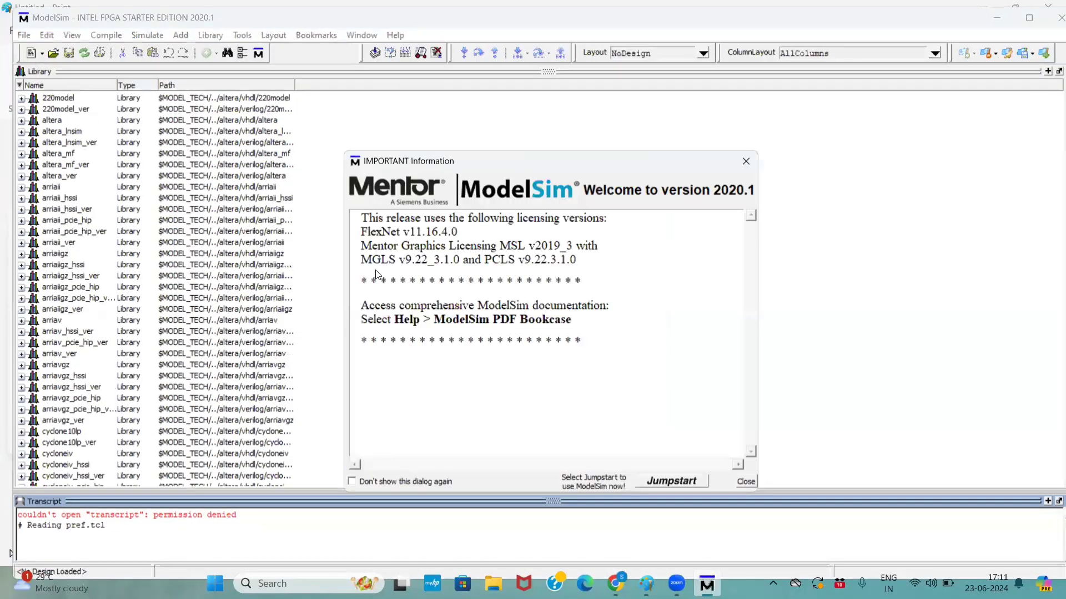
pyautogui.click(745, 481)
pyautogui.write('modul')
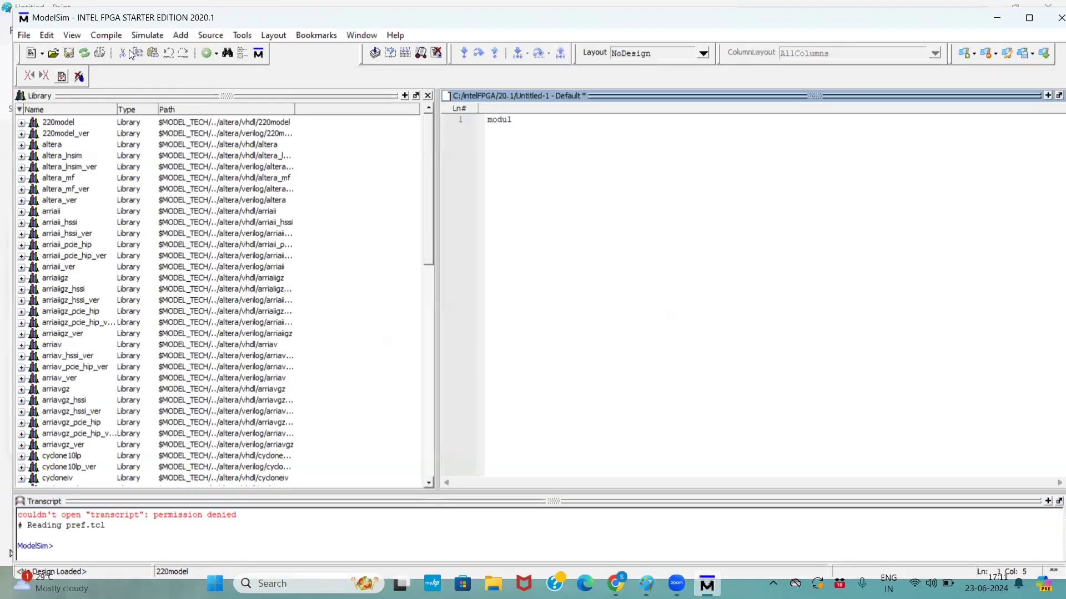
# - Write the header 'module full_adder(input a,b,c, output sum,carry);' correcting the stray letter after output
pyautogui.write('e full')
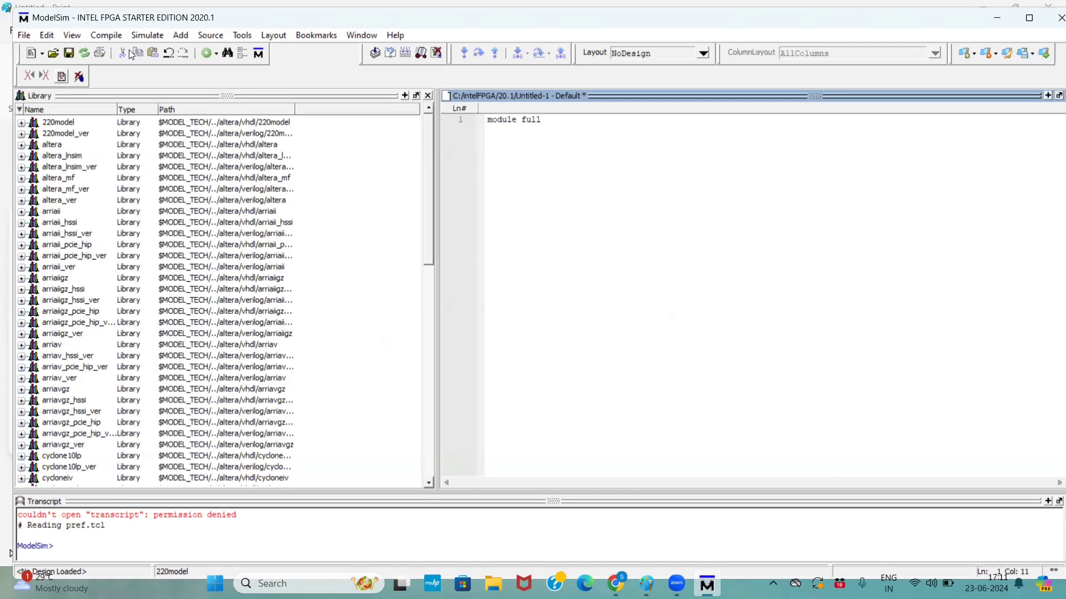
pyautogui.write('_ade')
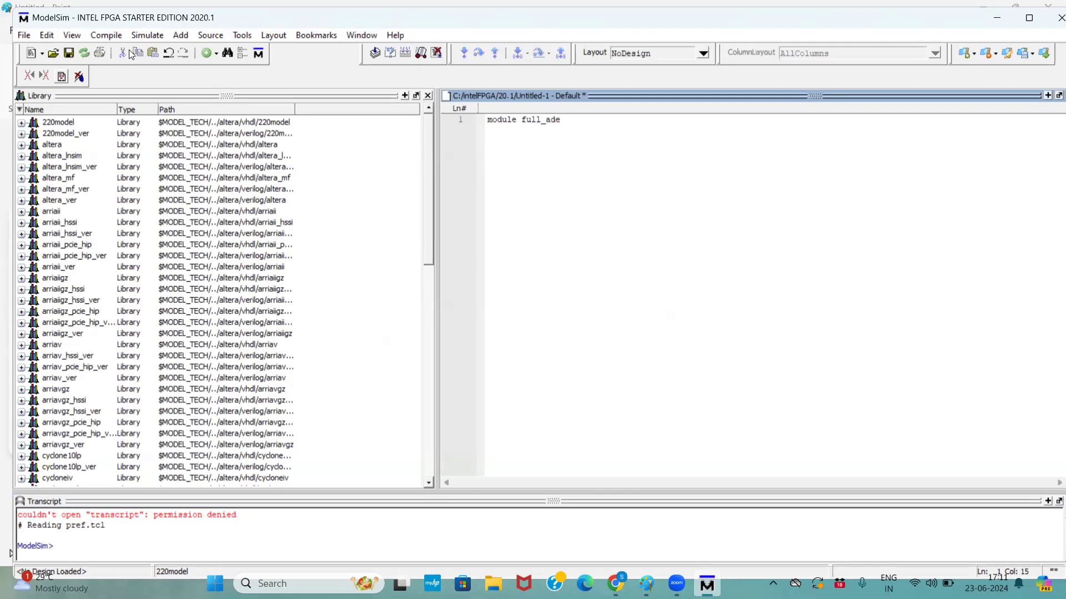
pyautogui.write('r')
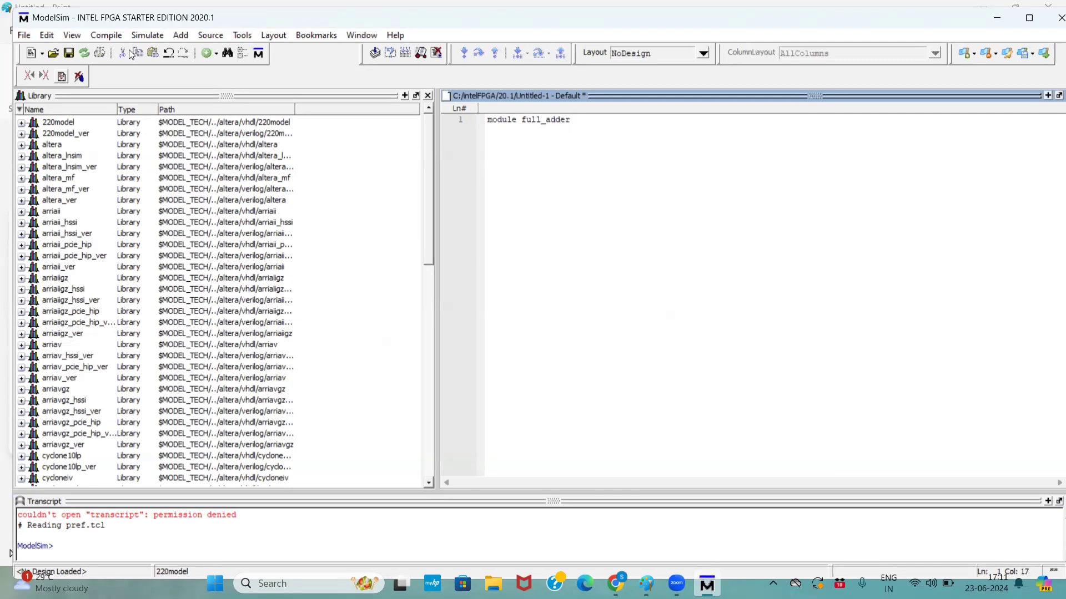
pyautogui.write('(input')
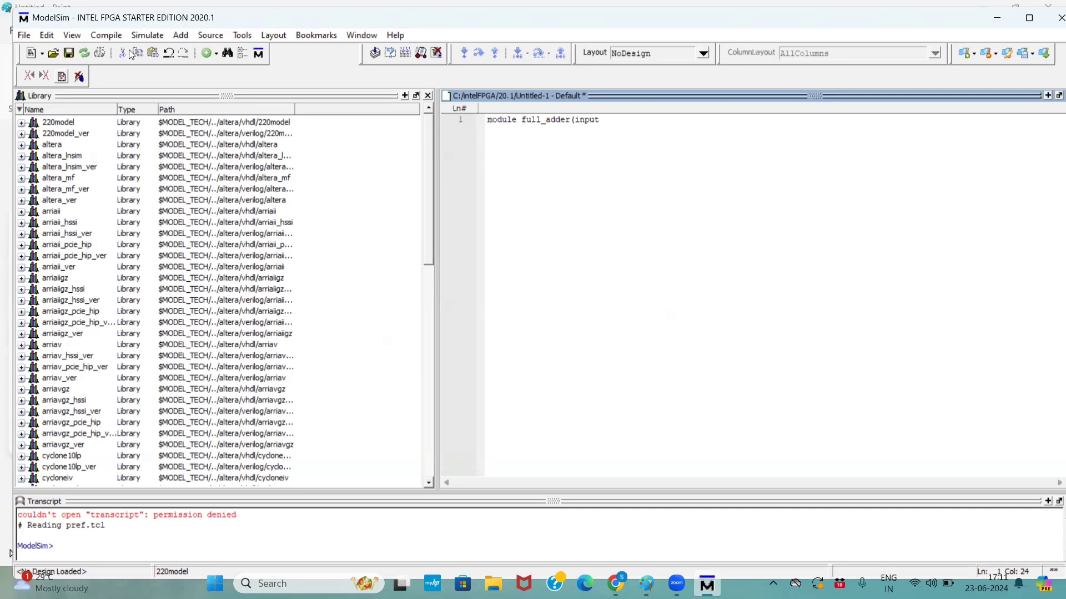
pyautogui.write('a,')
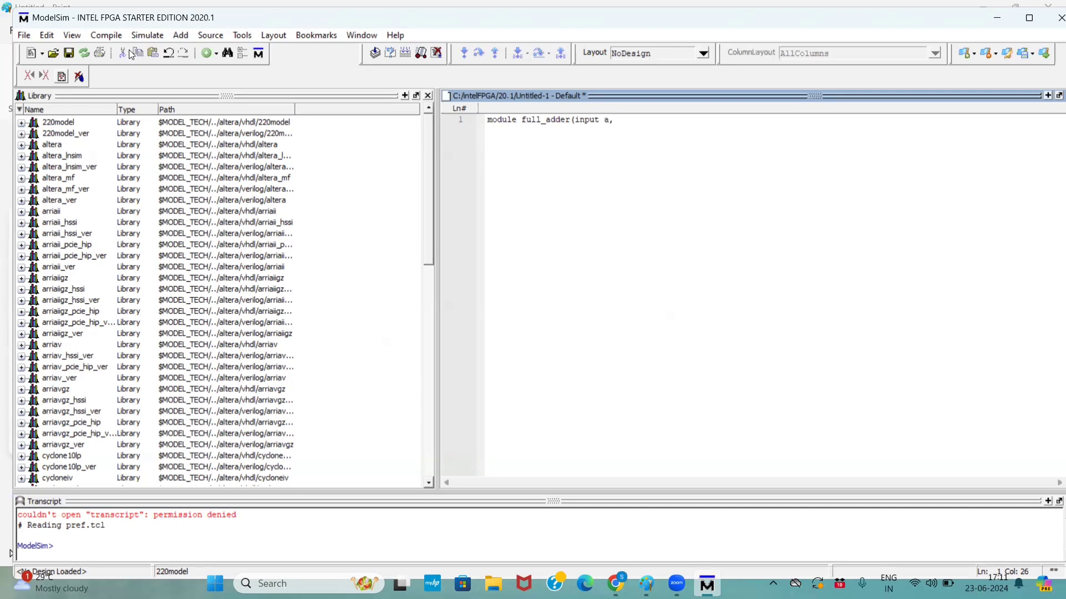
pyautogui.write(',b,c,')
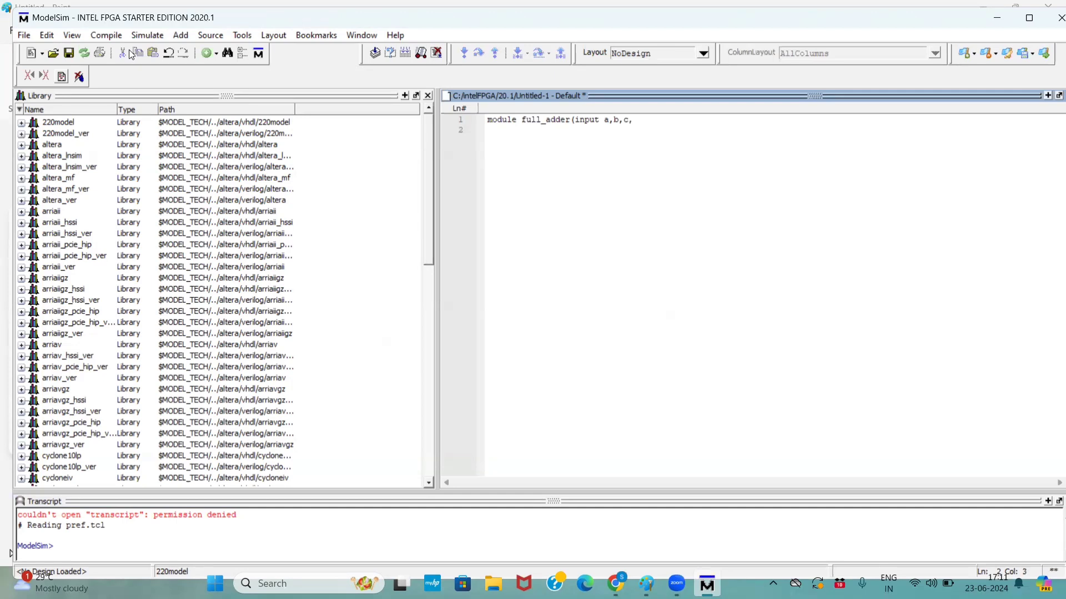
pyautogui.write('outputr')
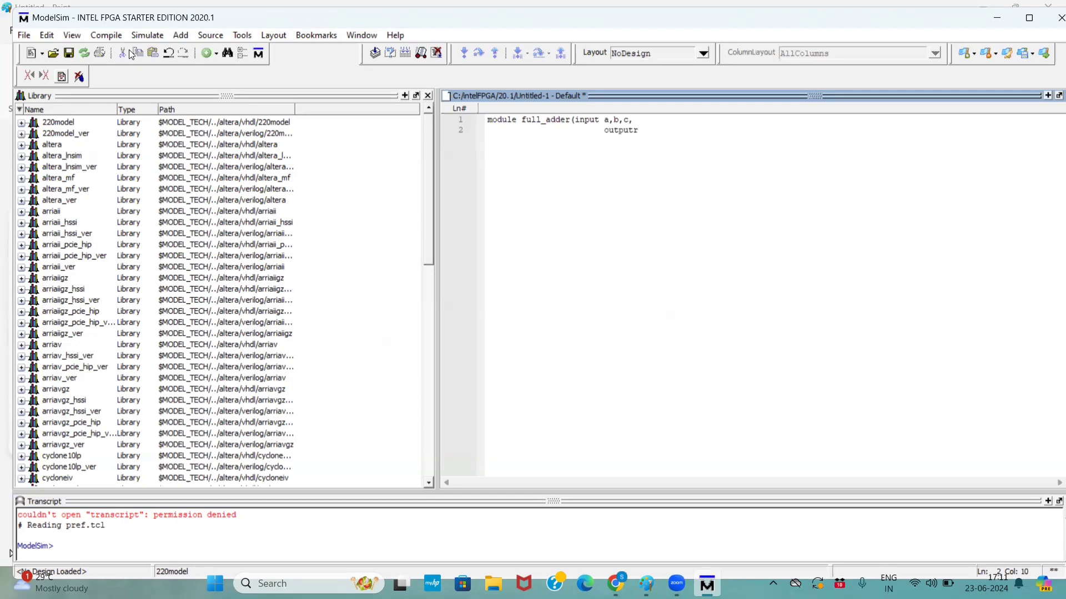
pyautogui.press('Backspace')
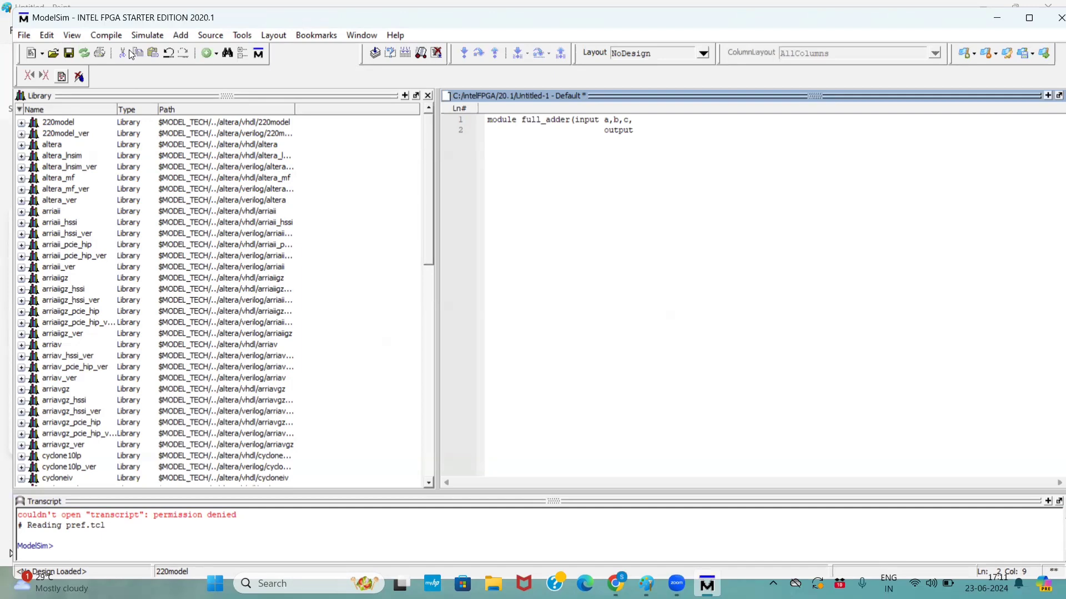
pyautogui.write('sum,carry);')
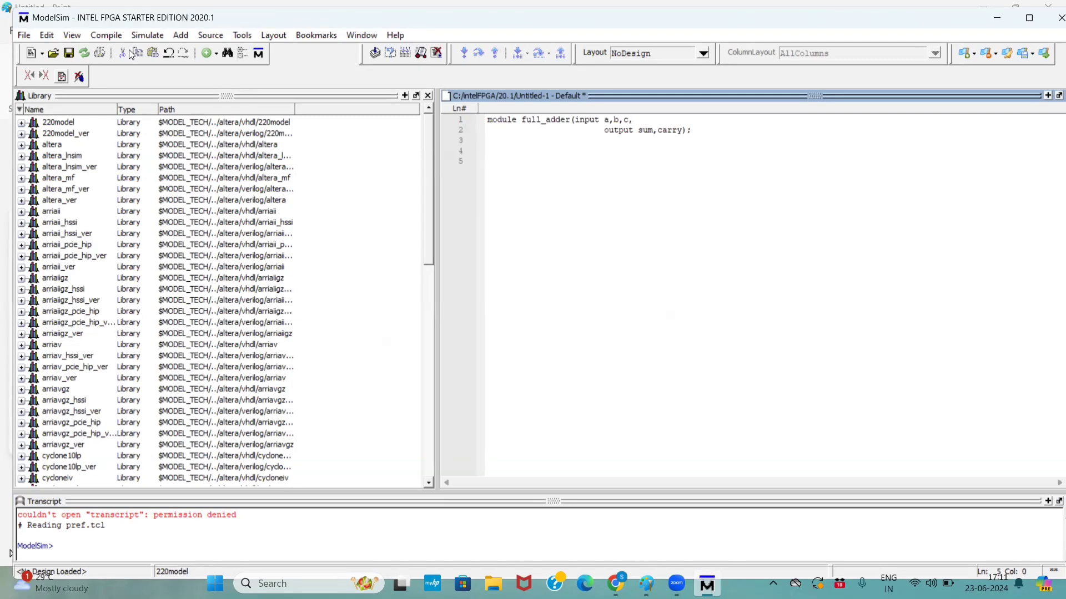
# - Write the sum assignment 'assign sum = a^b^c;'
pyautogui.write('assign')
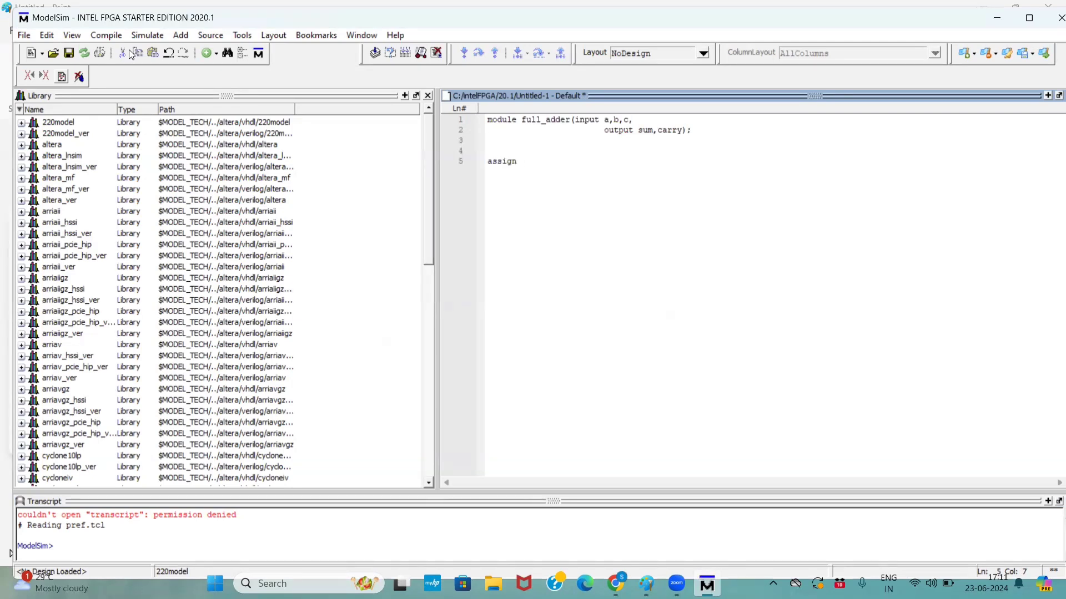
pyautogui.write('su')
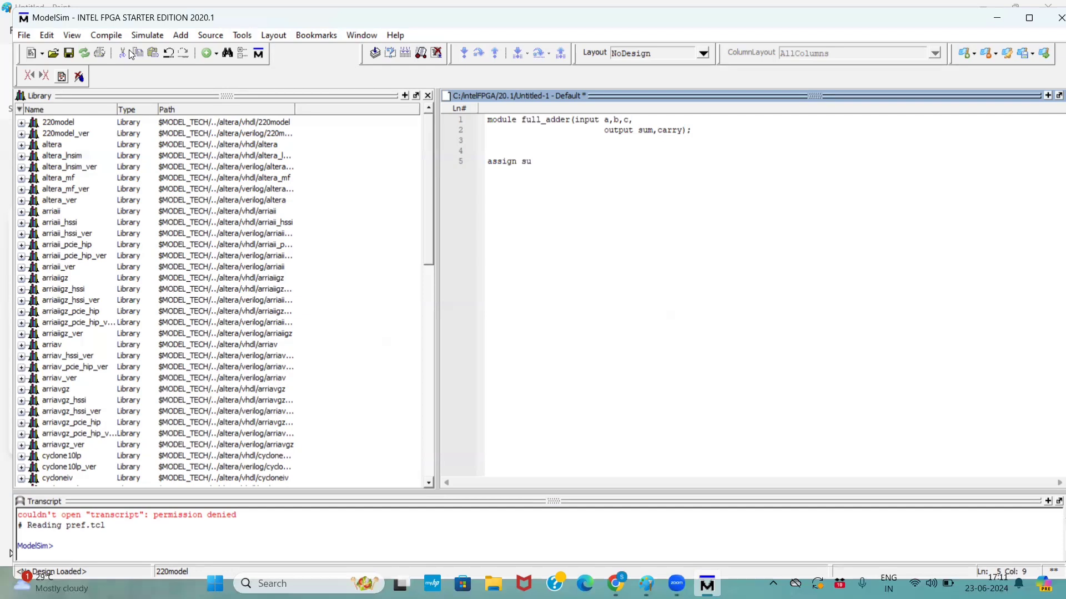
pyautogui.write('m=')
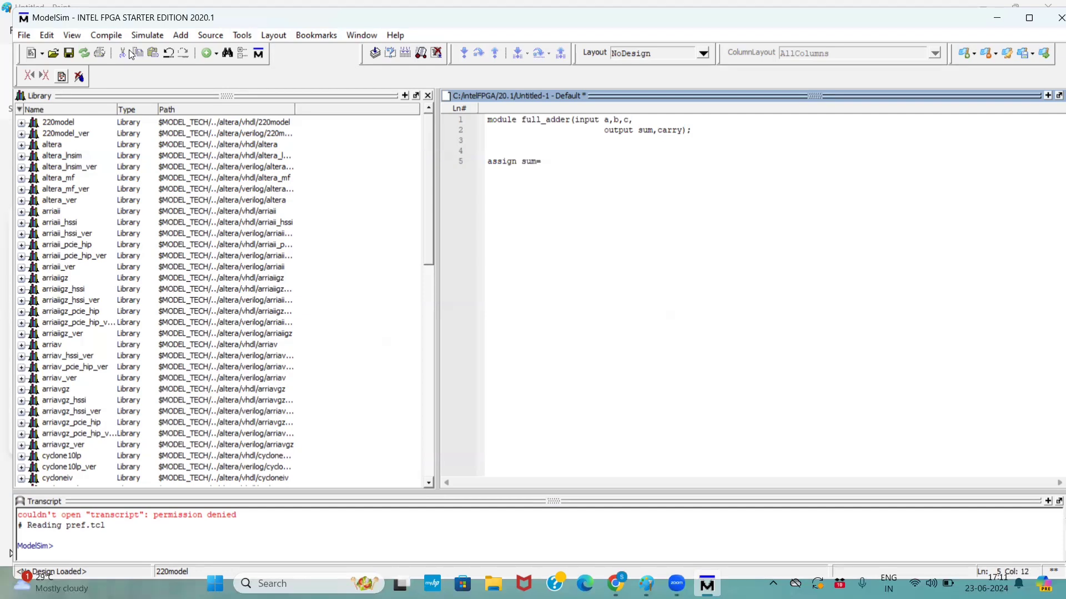
pyautogui.write('a')
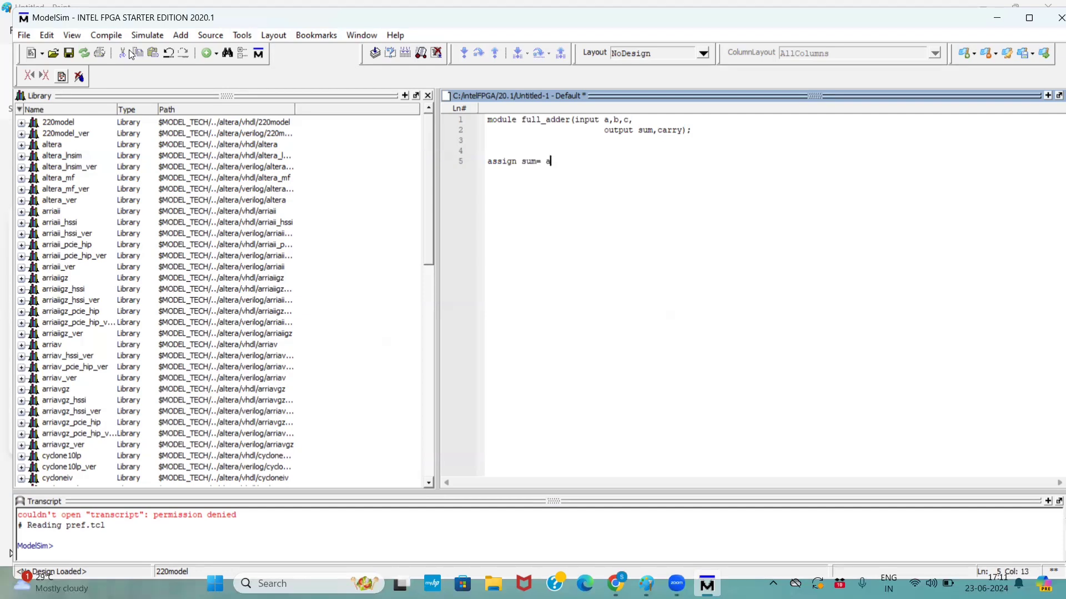
pyautogui.write('^b')
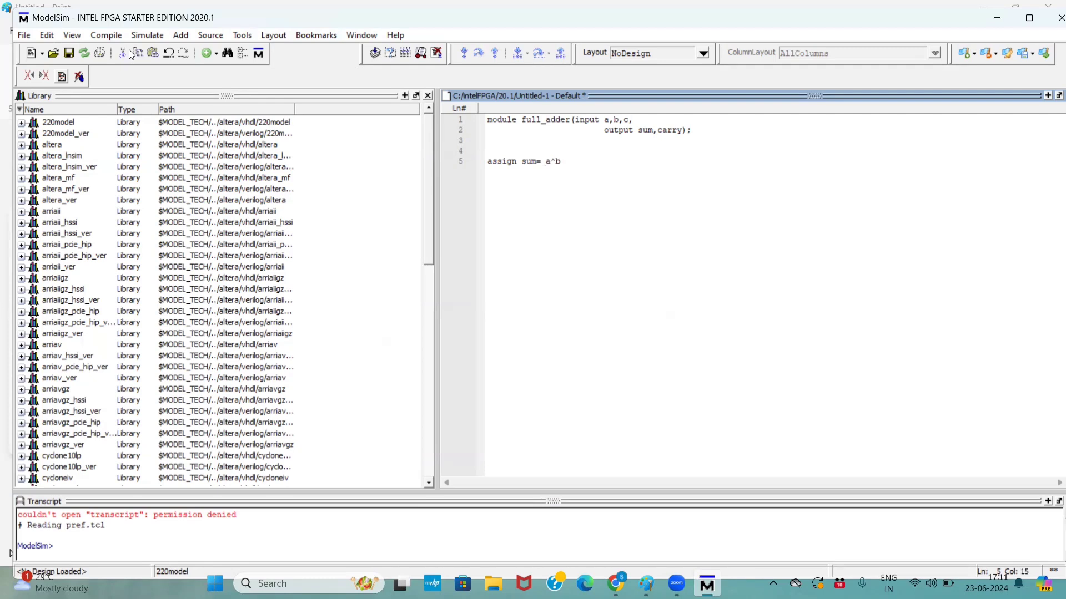
pyautogui.write('^c;')
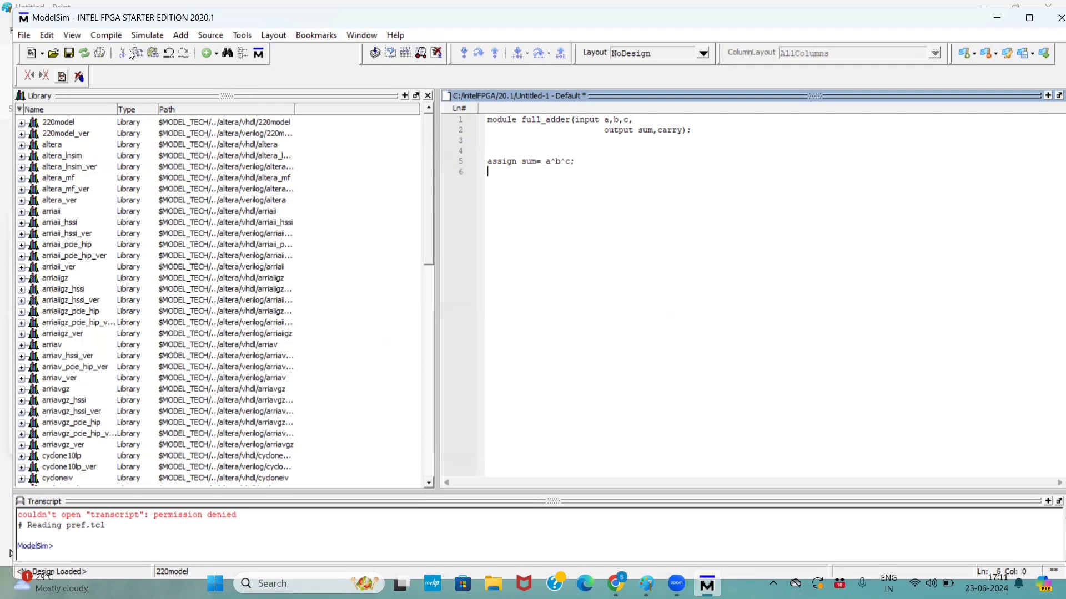
# - Write 'assign carry = (a&b)|(c&(a^b));' and finish the module with endmodule
pyautogui.write('assign')
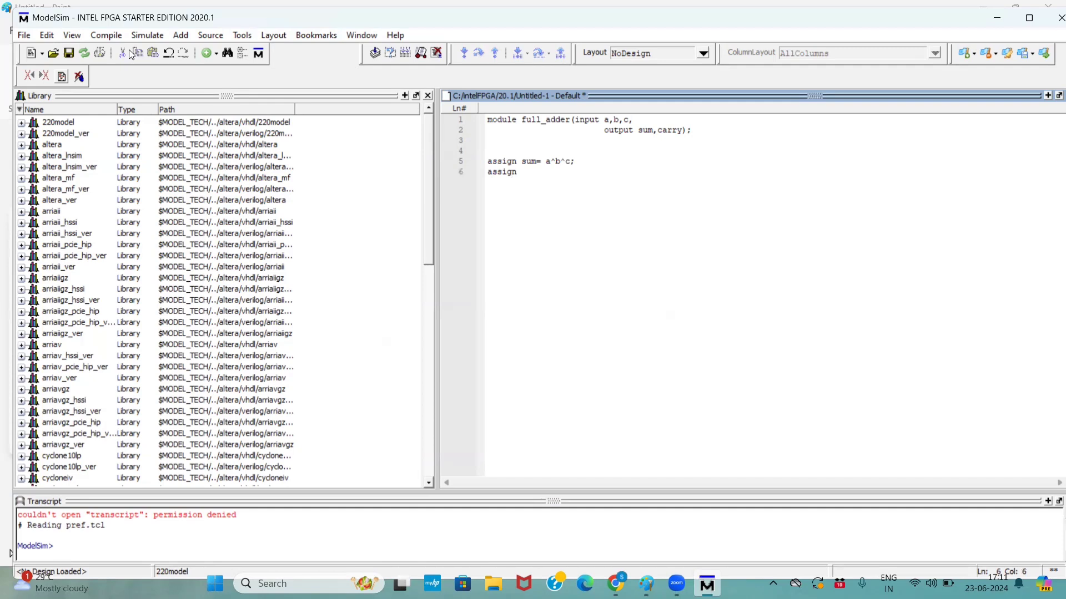
pyautogui.write('carry')
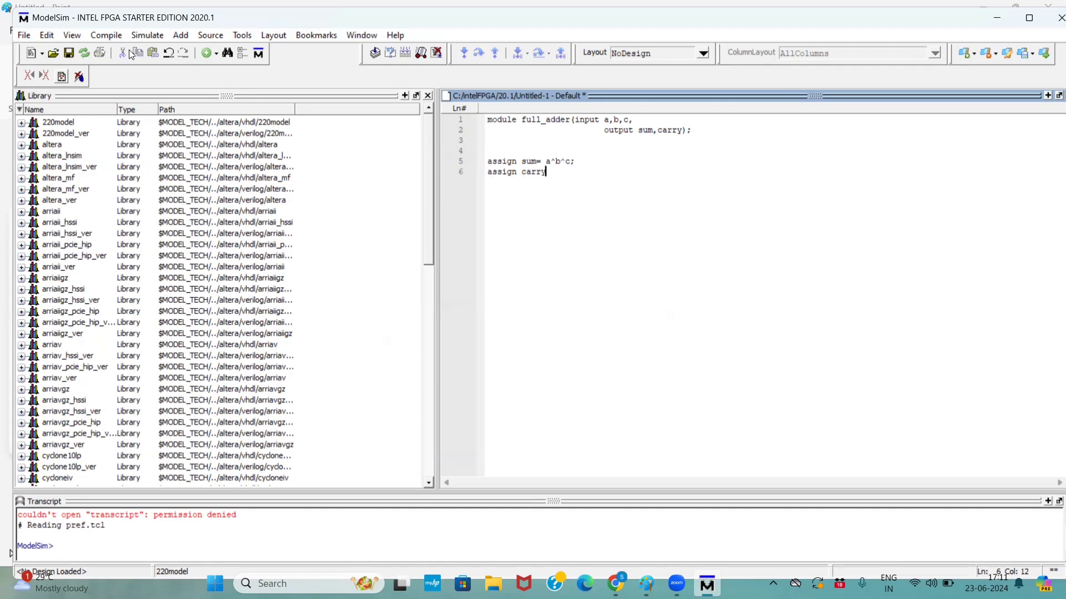
pyautogui.write('=')
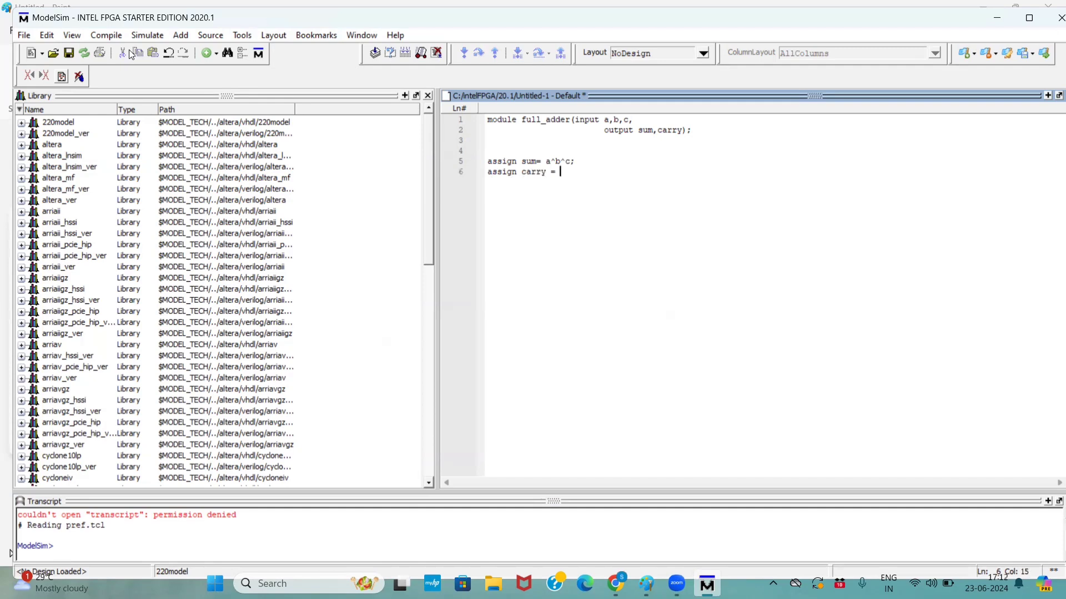
pyautogui.write('A')
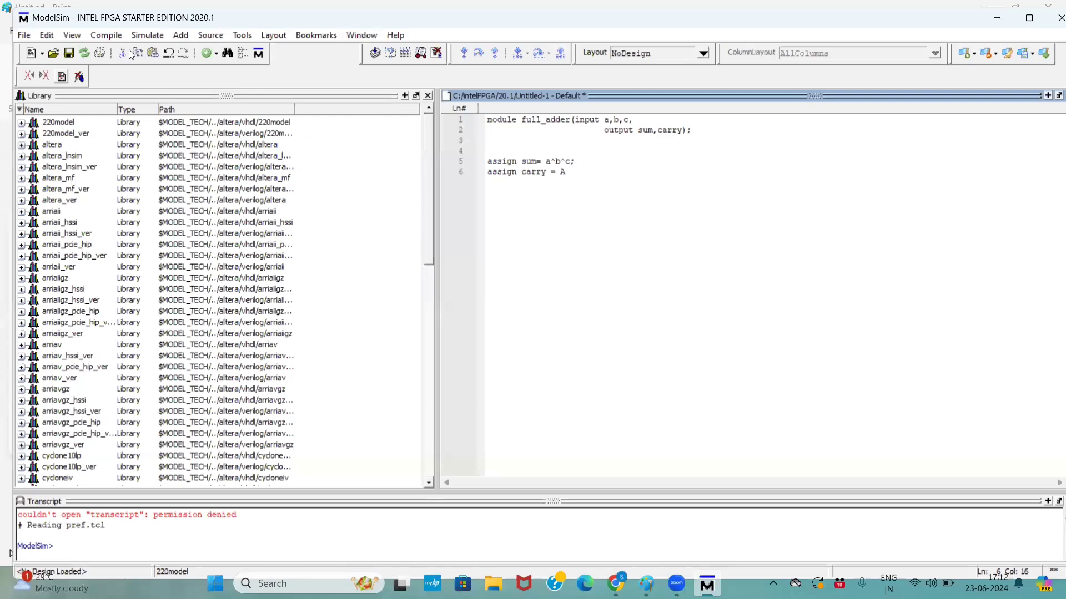
pyautogui.write('&b')
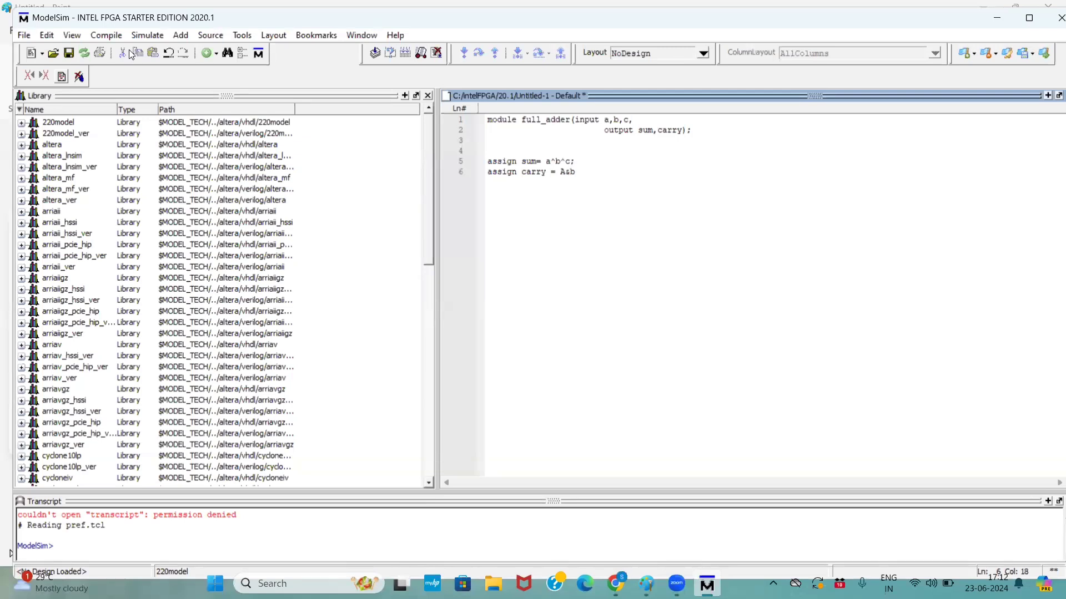
pyautogui.press('Backspace')
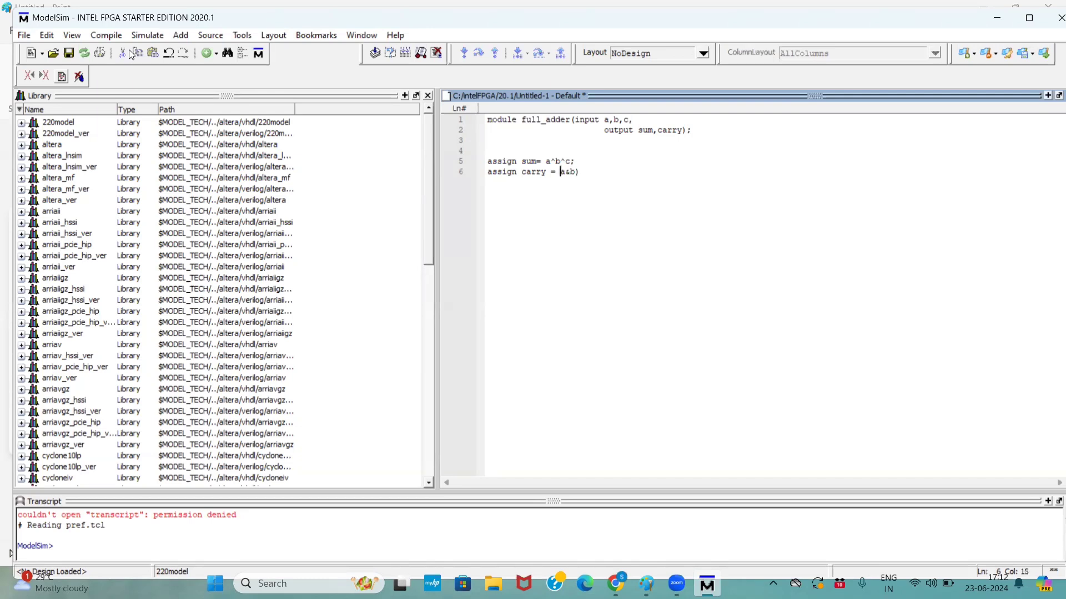
pyautogui.write('(')
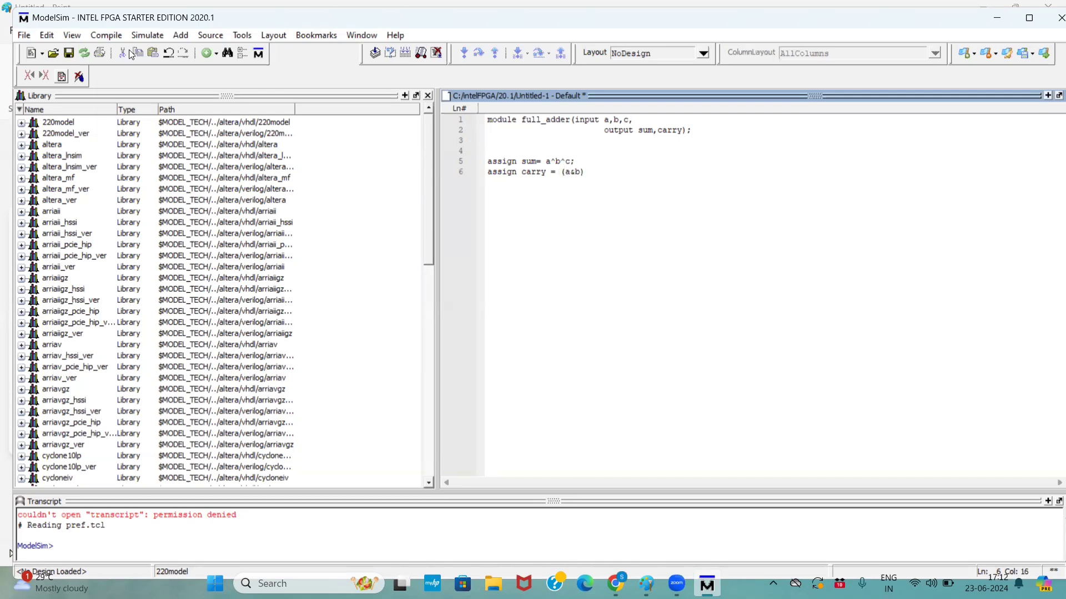
pyautogui.click(582, 172)
pyautogui.write('|(')
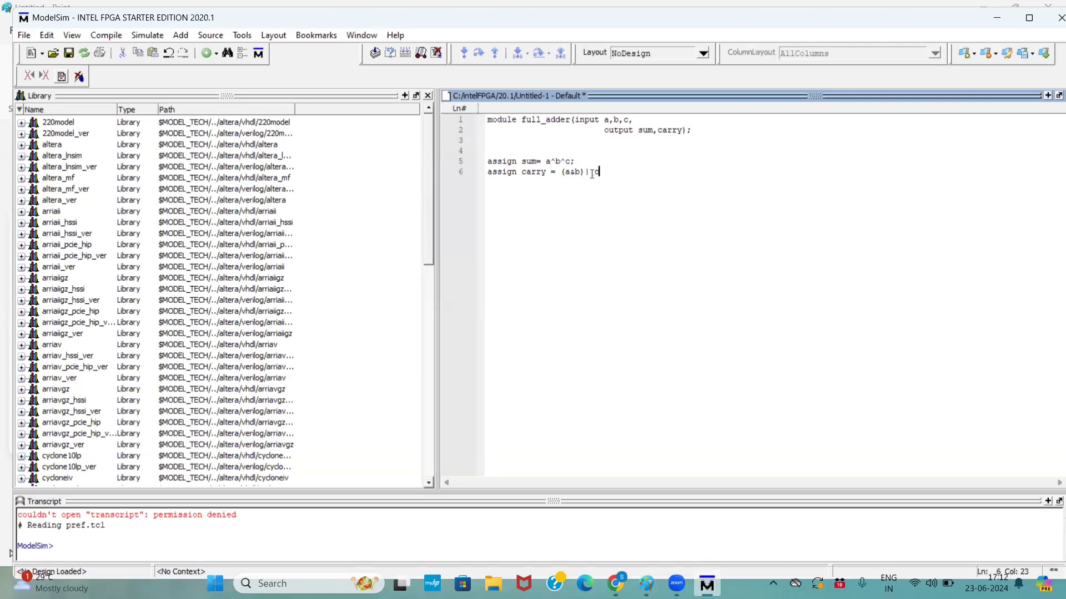
pyautogui.write('c')
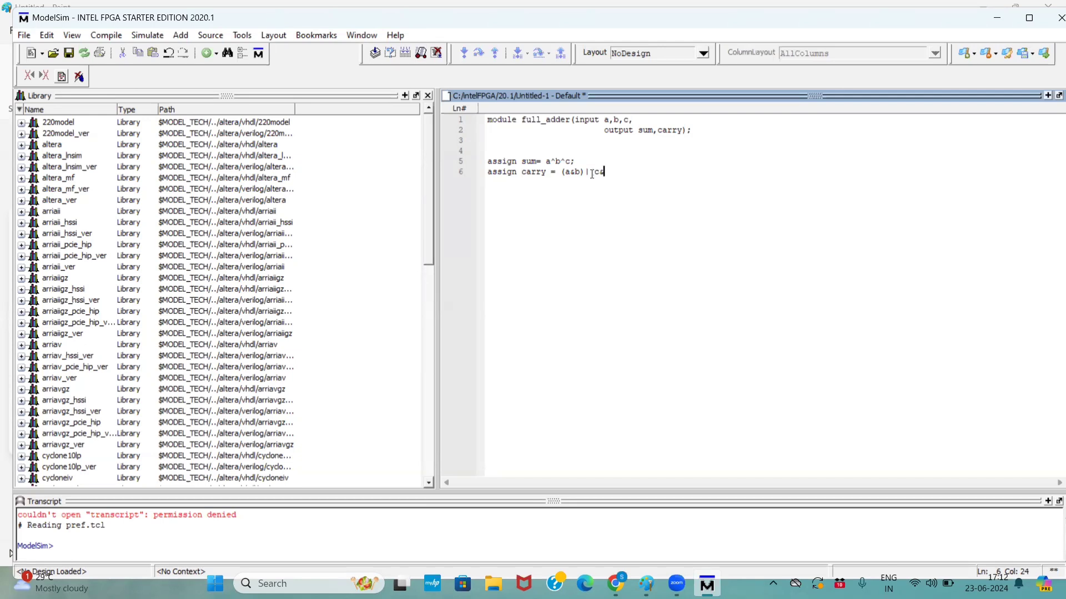
pyautogui.write('(')
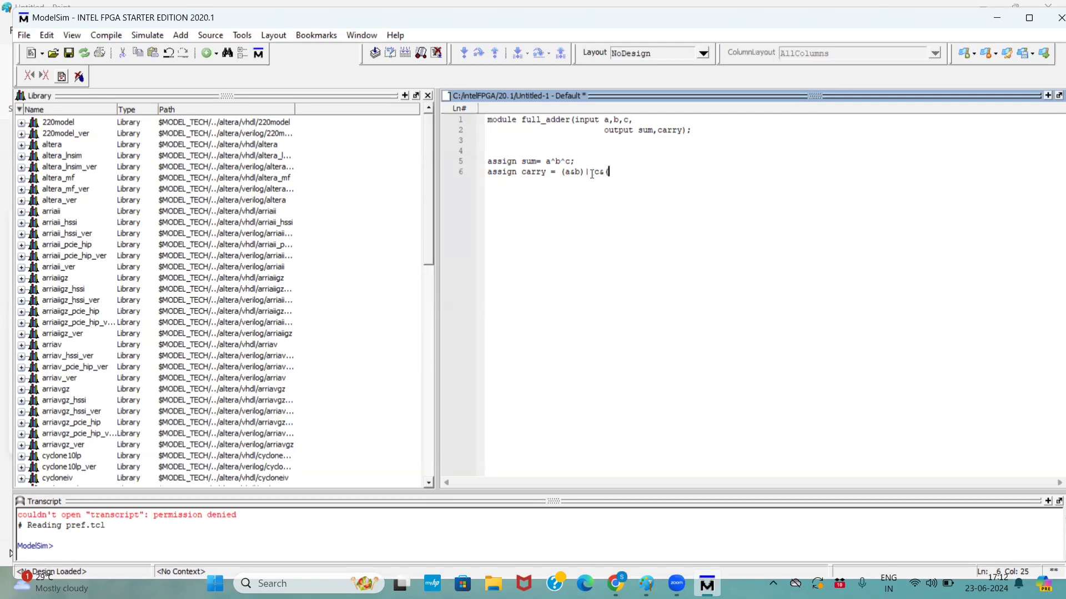
pyautogui.write('(a^')
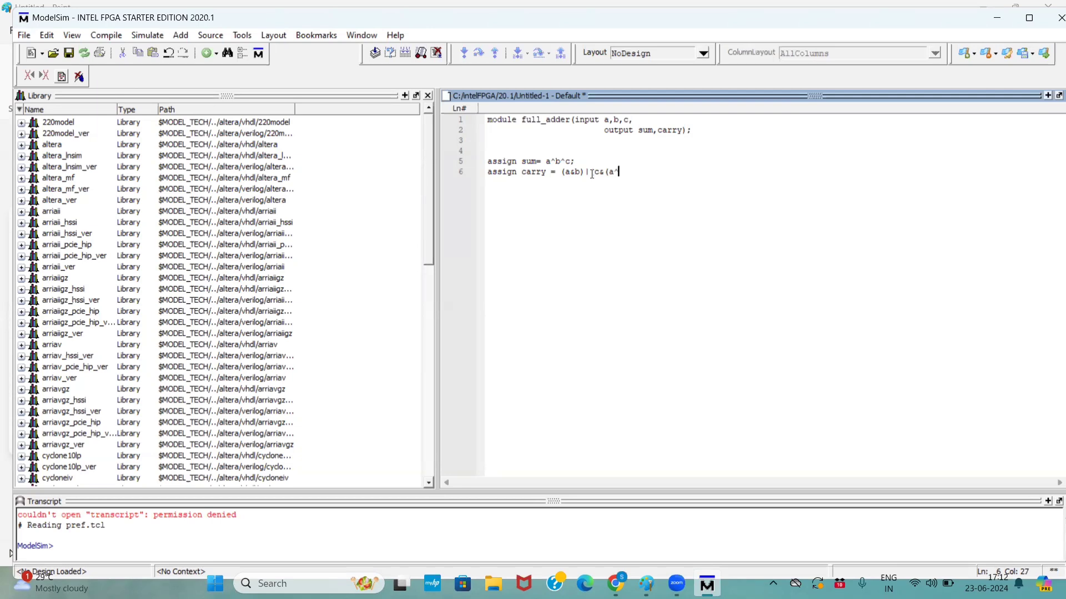
pyautogui.write('b)')
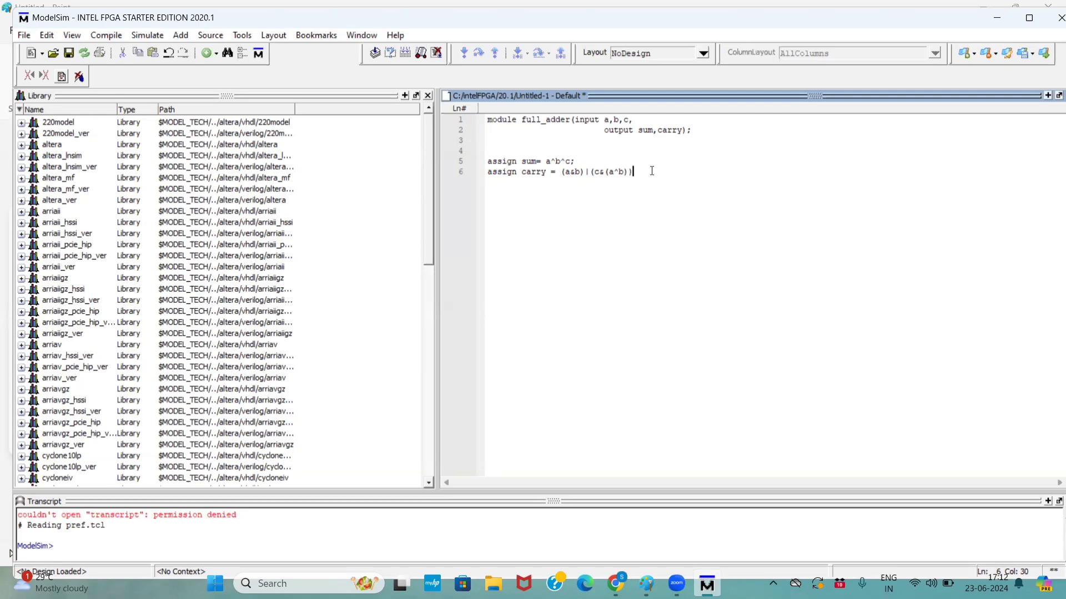
pyautogui.press('Return')
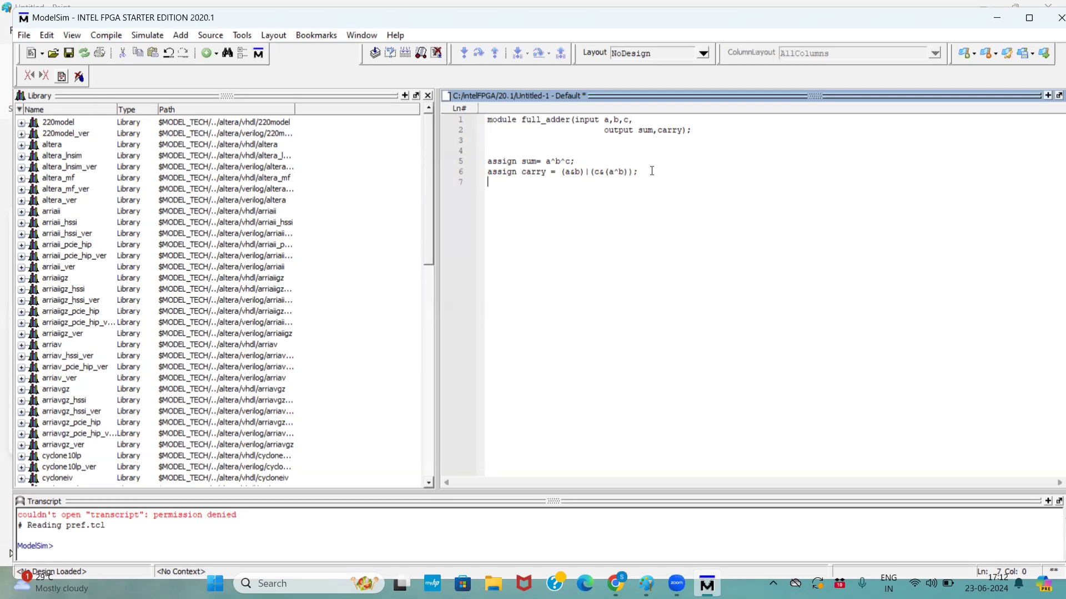
pyautogui.write('endmodule')
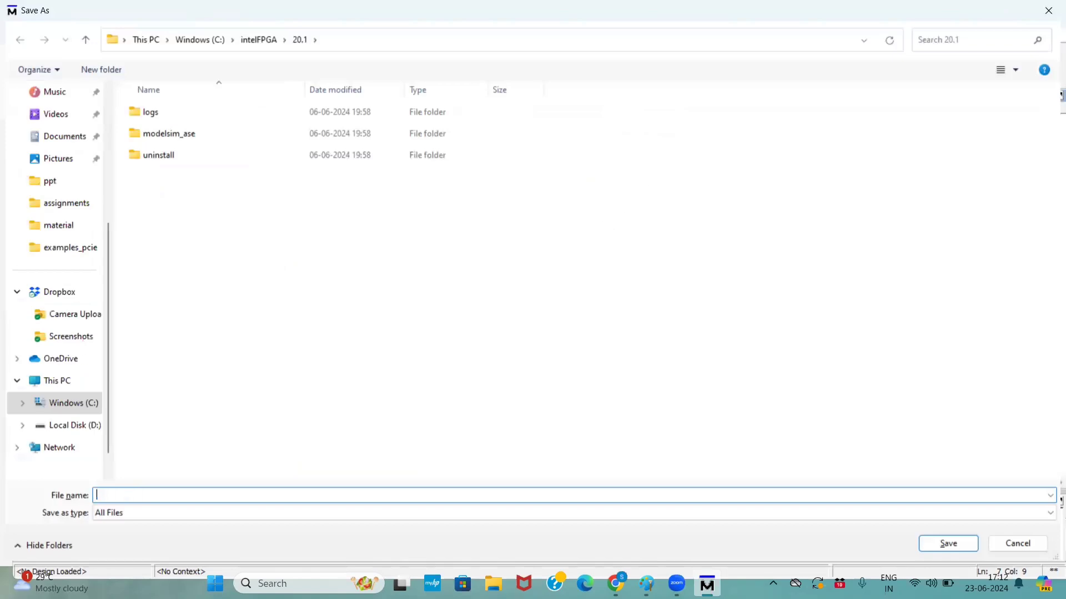
# - Save the source as full1.v, declining the suggested folder and storing it on drive D
pyautogui.write('full')
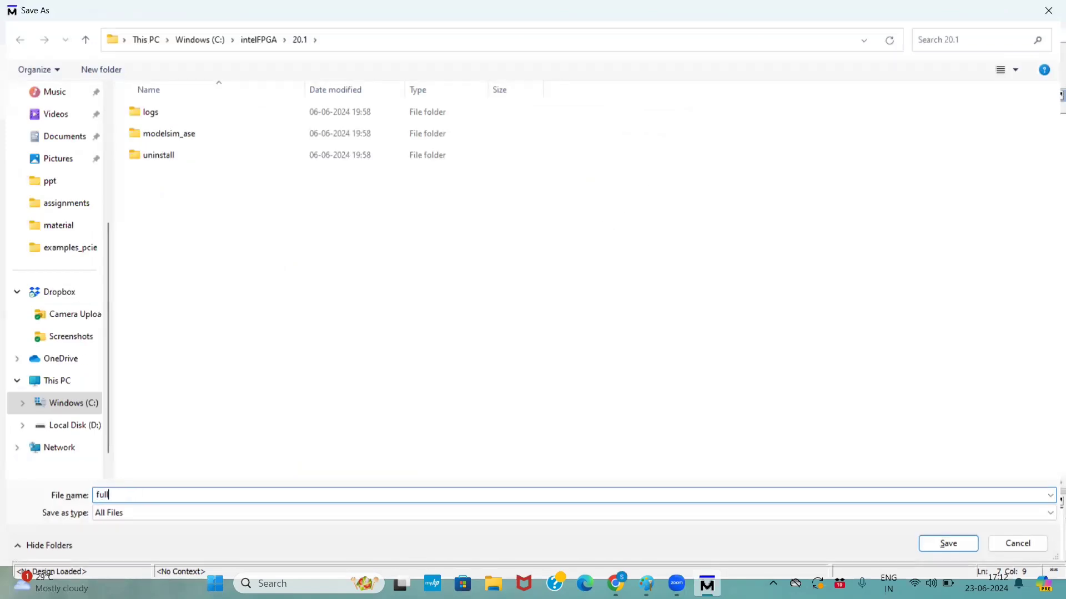
pyautogui.write('1.v')
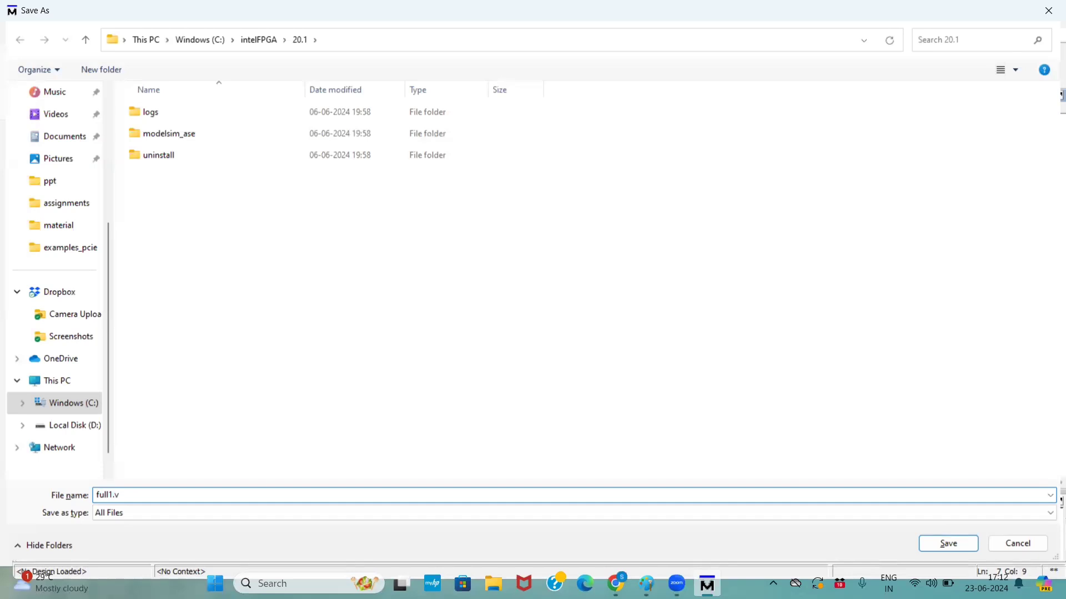
pyautogui.click(947, 543)
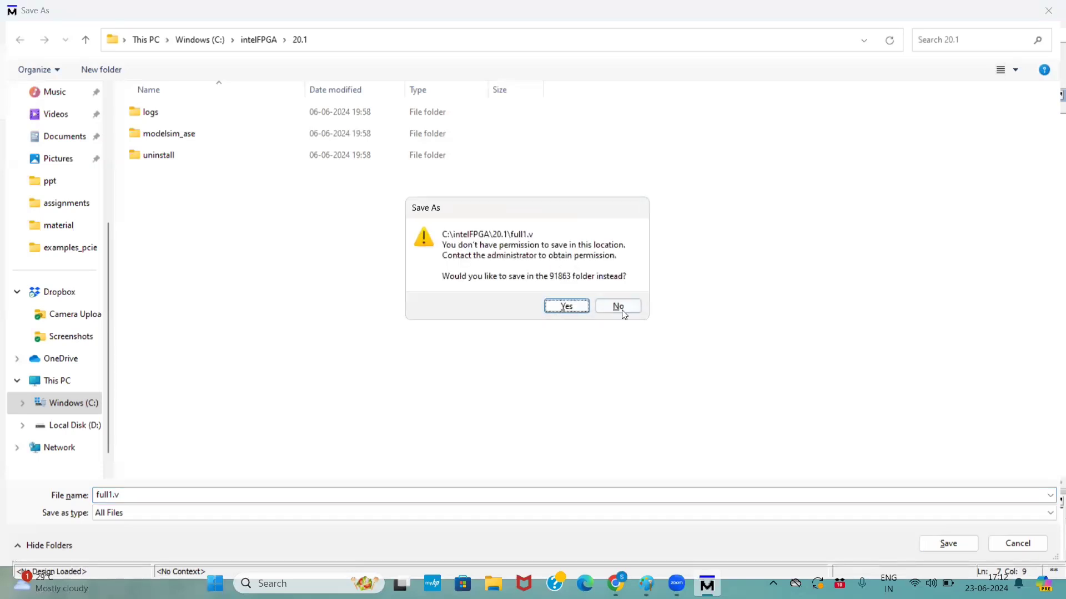
pyautogui.click(617, 306)
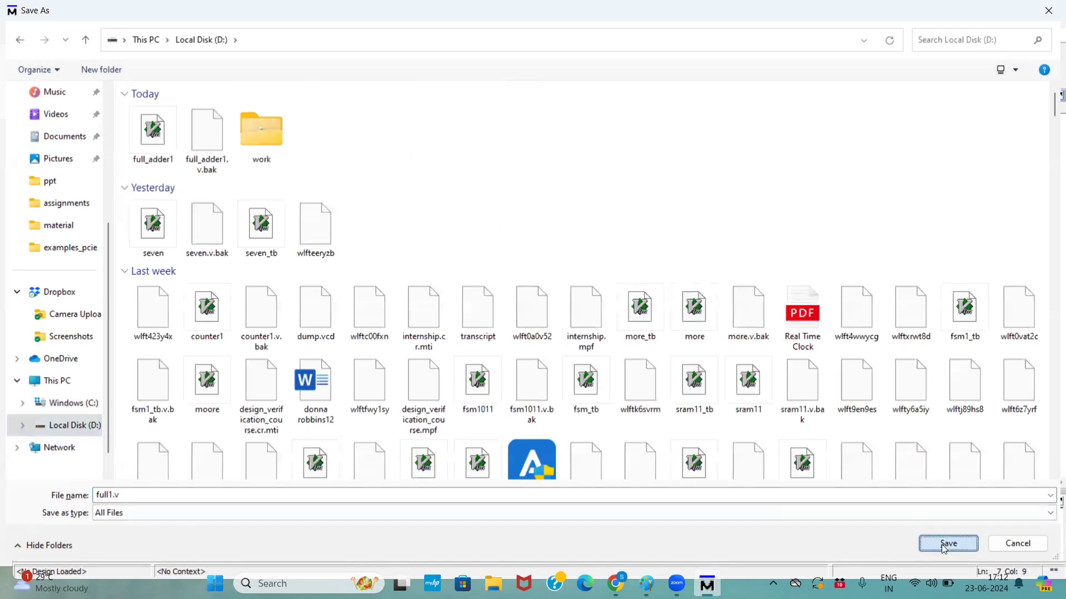
pyautogui.click(947, 543)
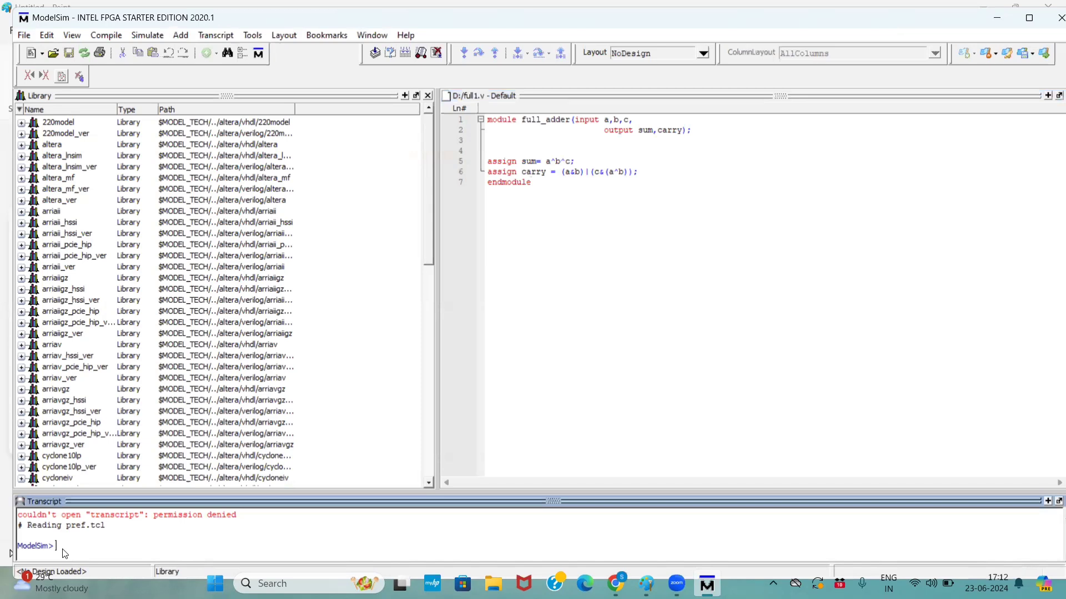
# - Change directory to D:/ via Recent Directories and compile with 'vlog full1.v'
pyautogui.write('vlog')
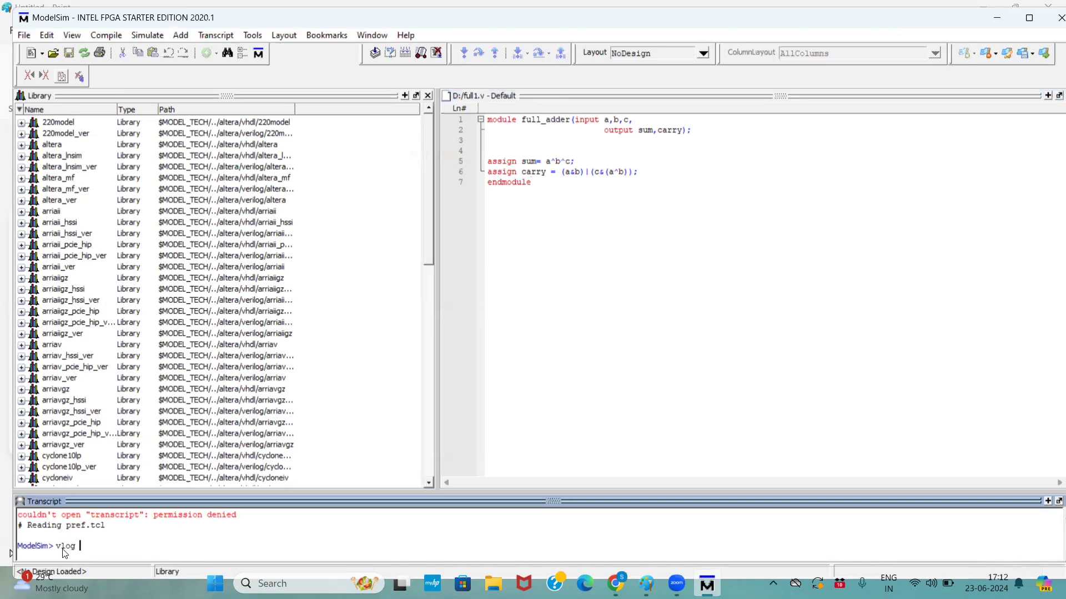
pyautogui.write('f')
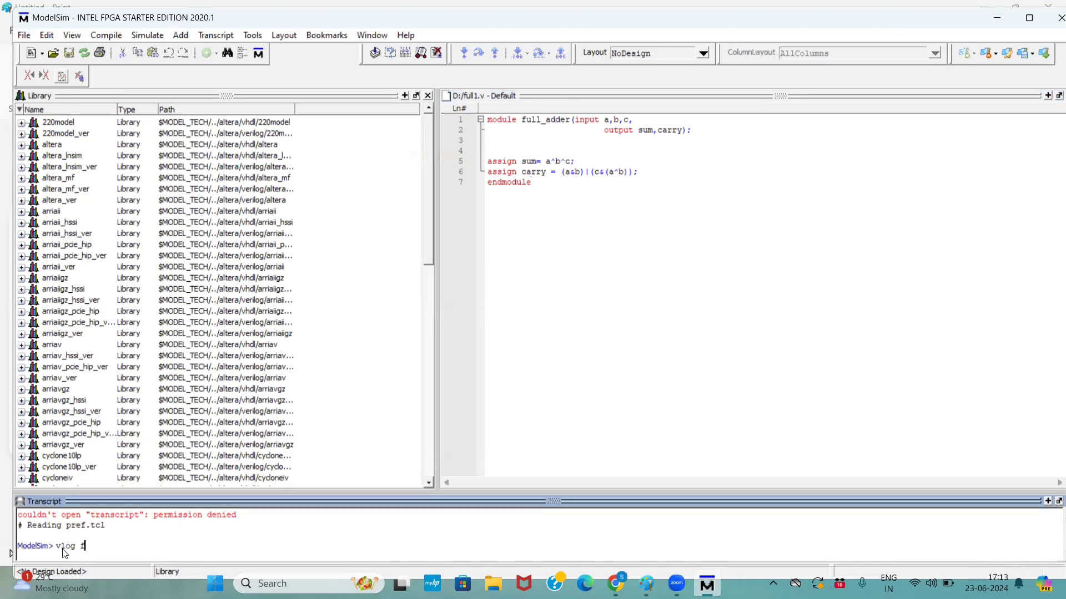
pyautogui.write('full')
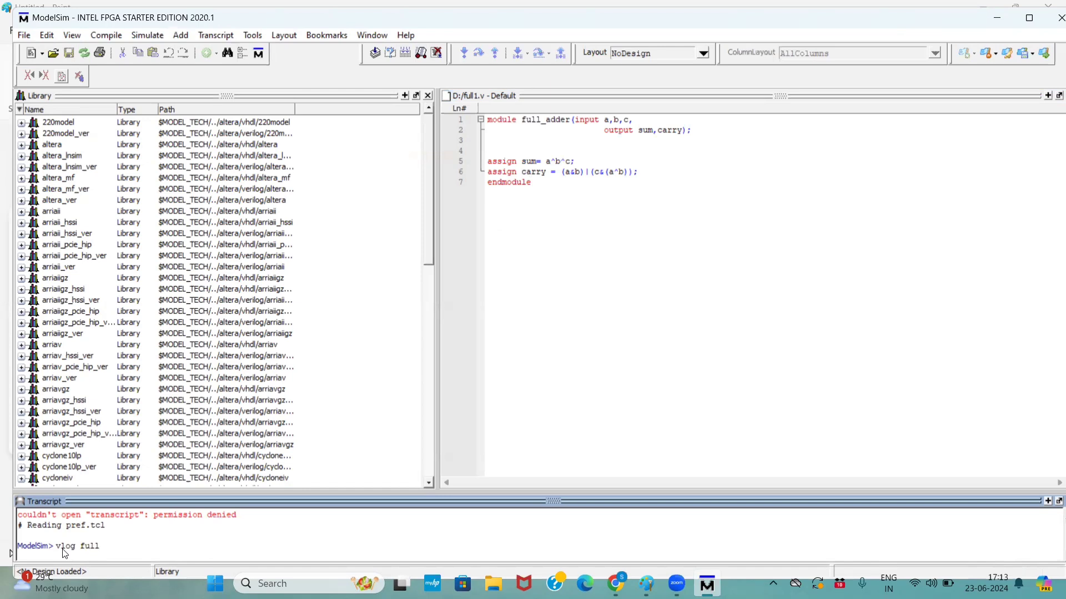
pyautogui.write('1.v')
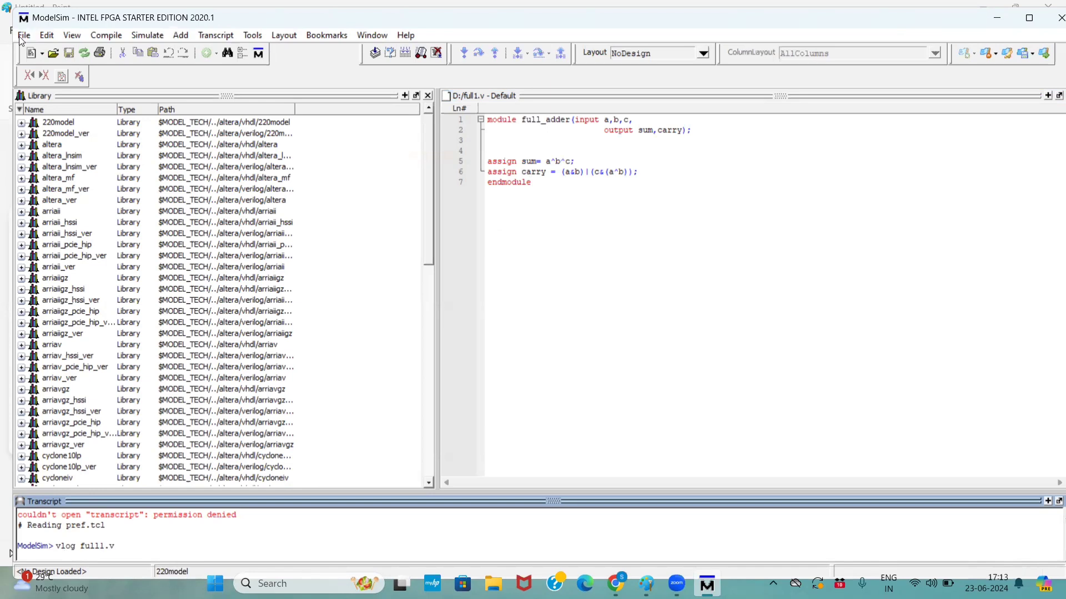
pyautogui.click(23, 34)
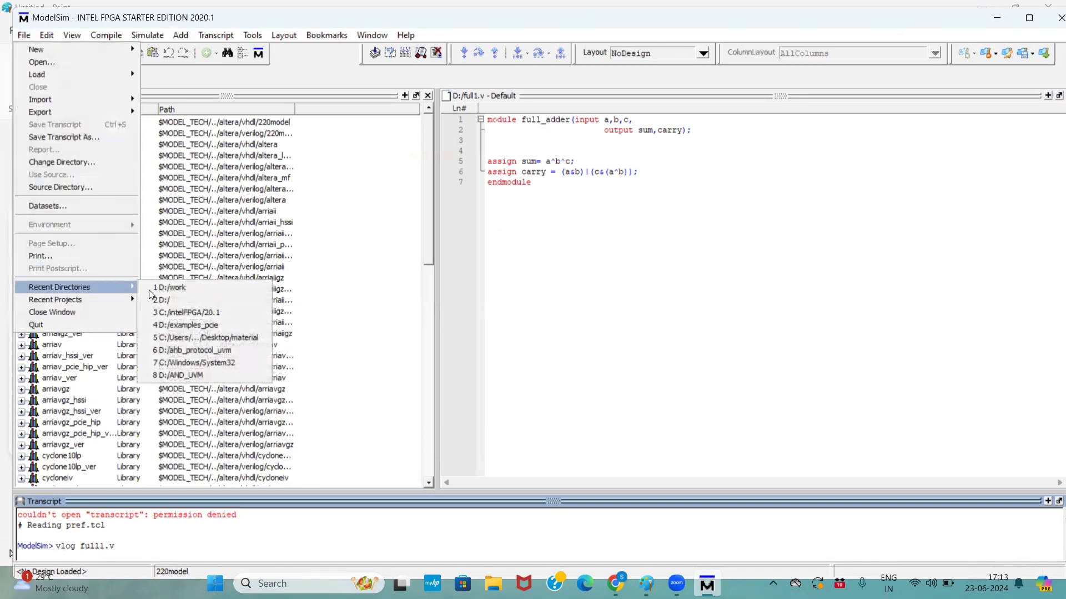
pyautogui.click(169, 288)
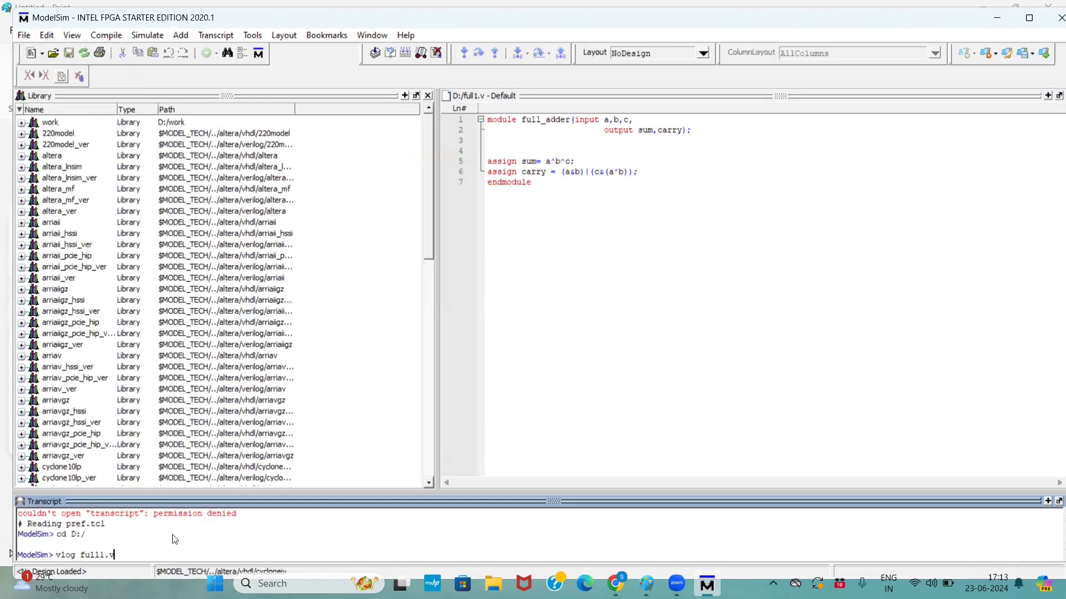
pyautogui.press('Return')
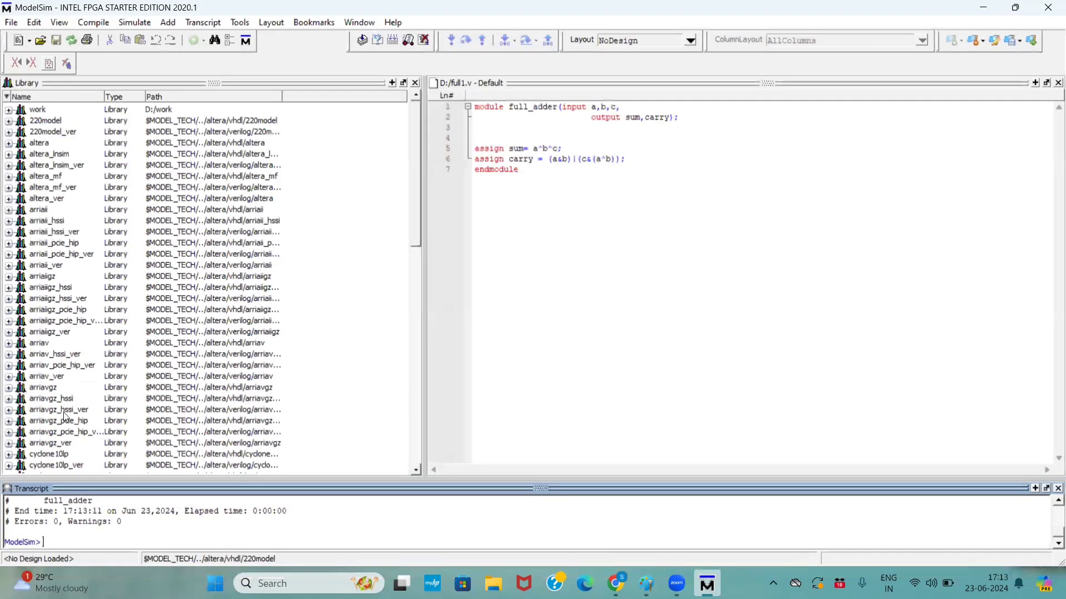
# - Start a new source file with the header 'module full_adder_4_bit ('
pyautogui.click(15, 40)
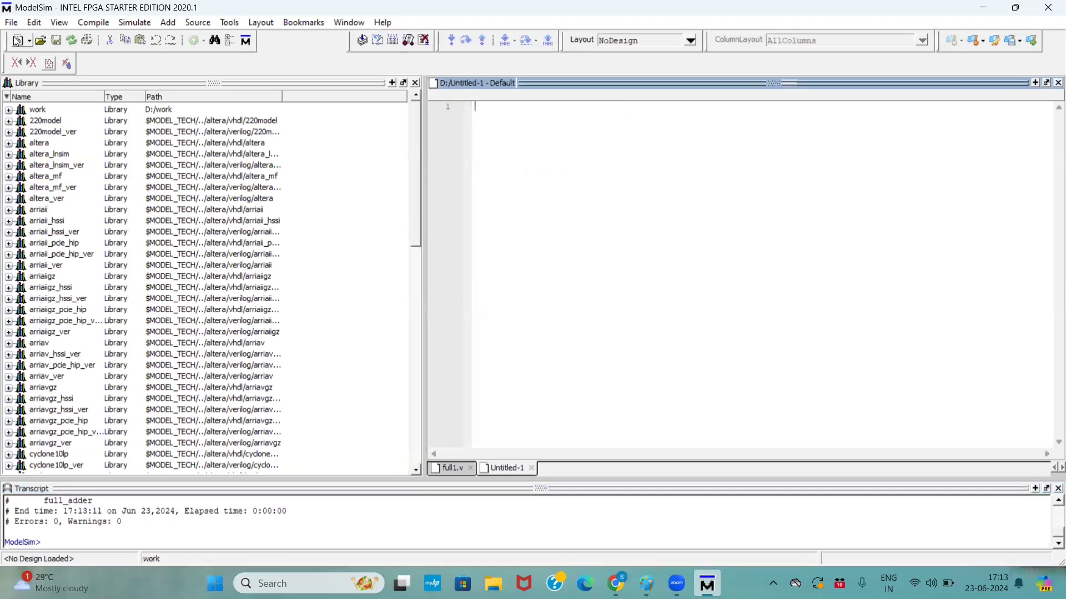
pyautogui.write('modul')
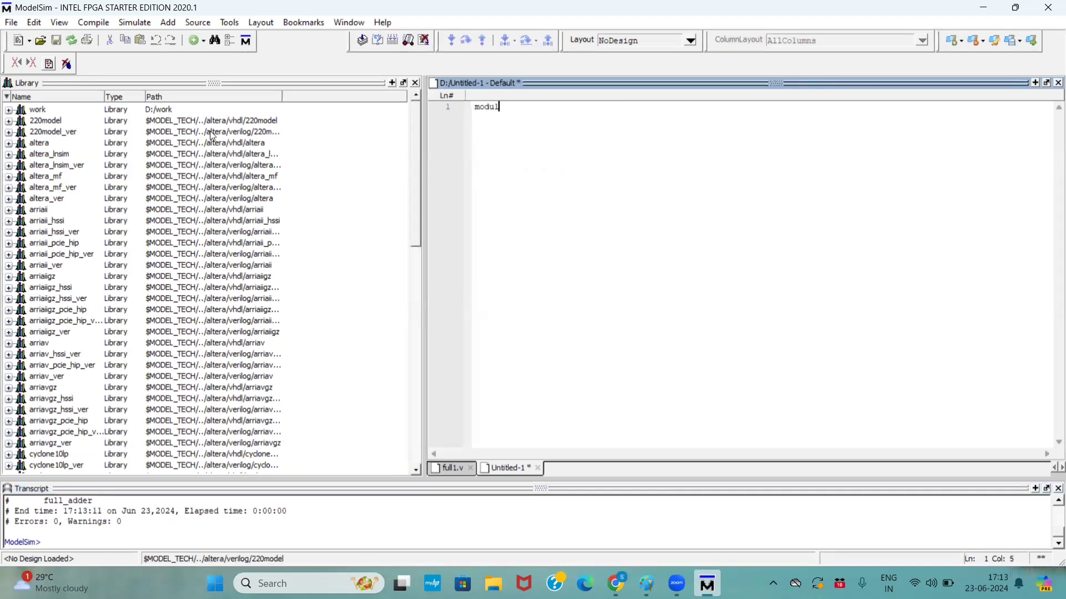
pyautogui.write('e')
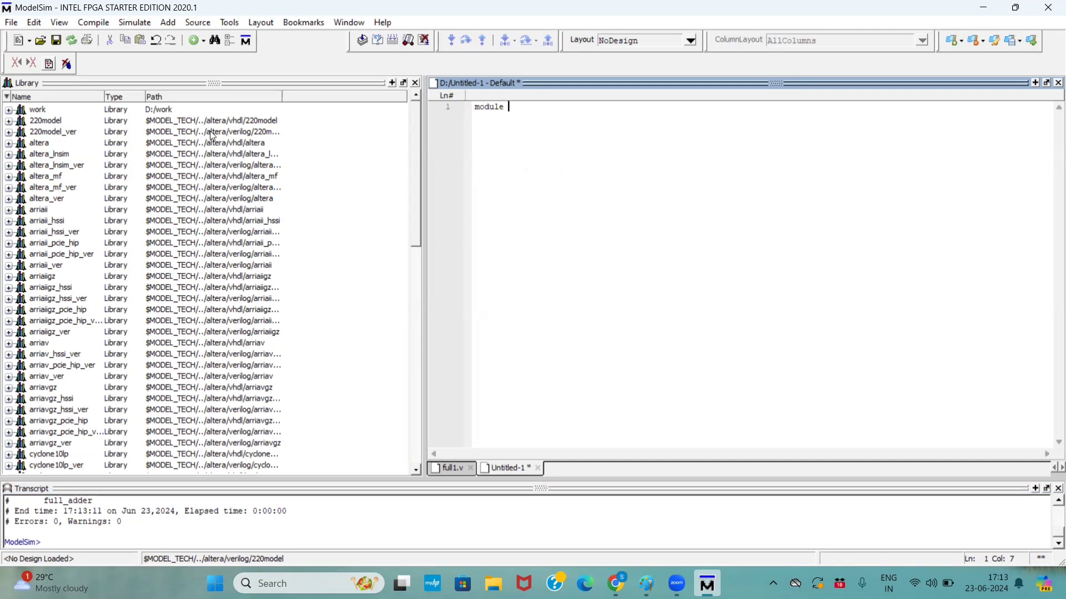
pyautogui.write('full')
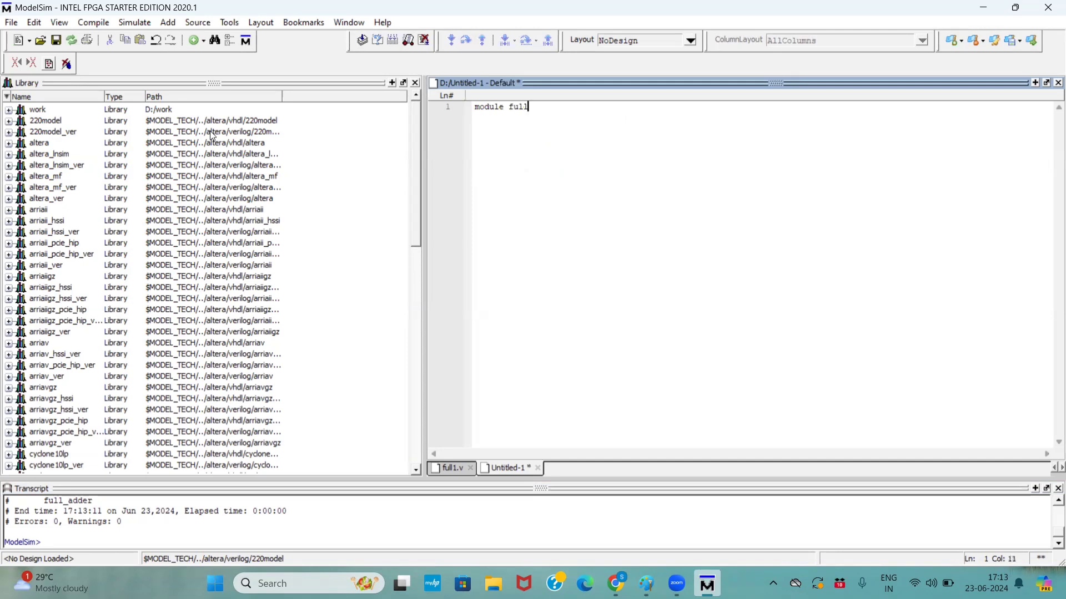
pyautogui.write('_adder')
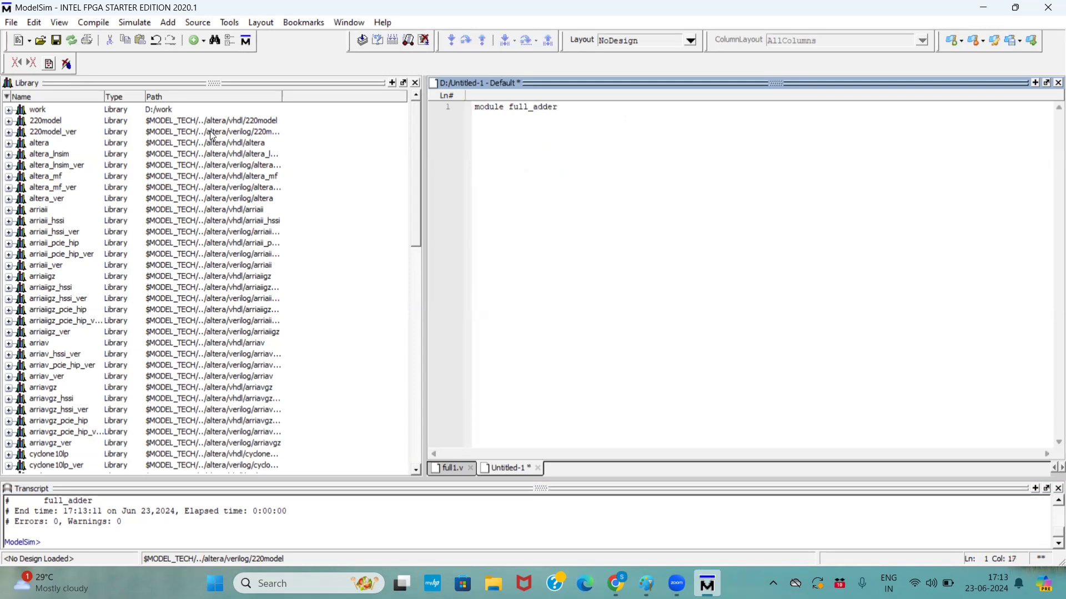
pyautogui.write('_4_bit')
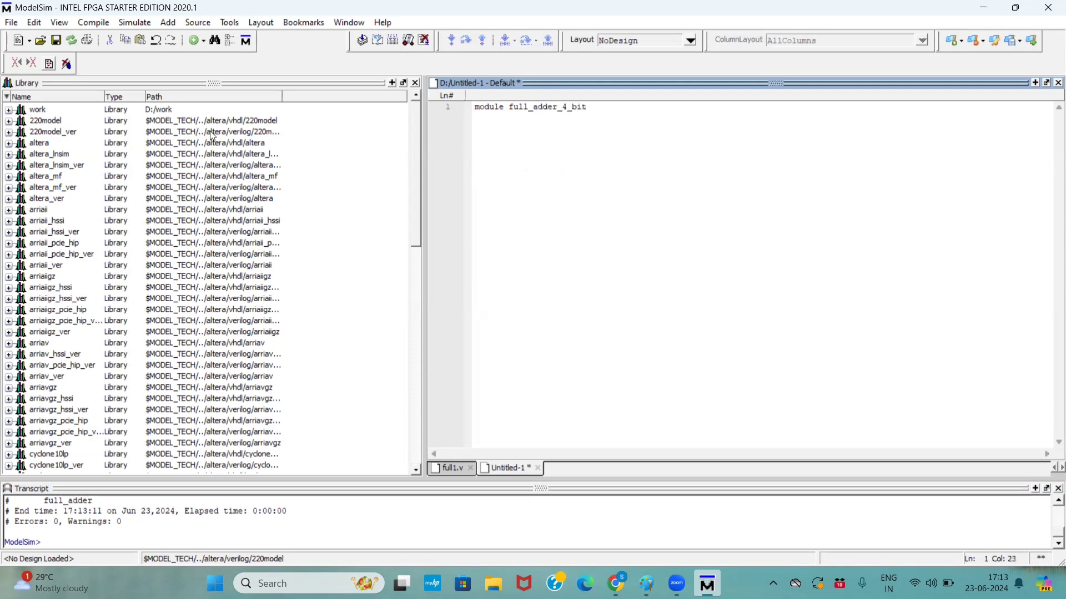
pyautogui.write('(')
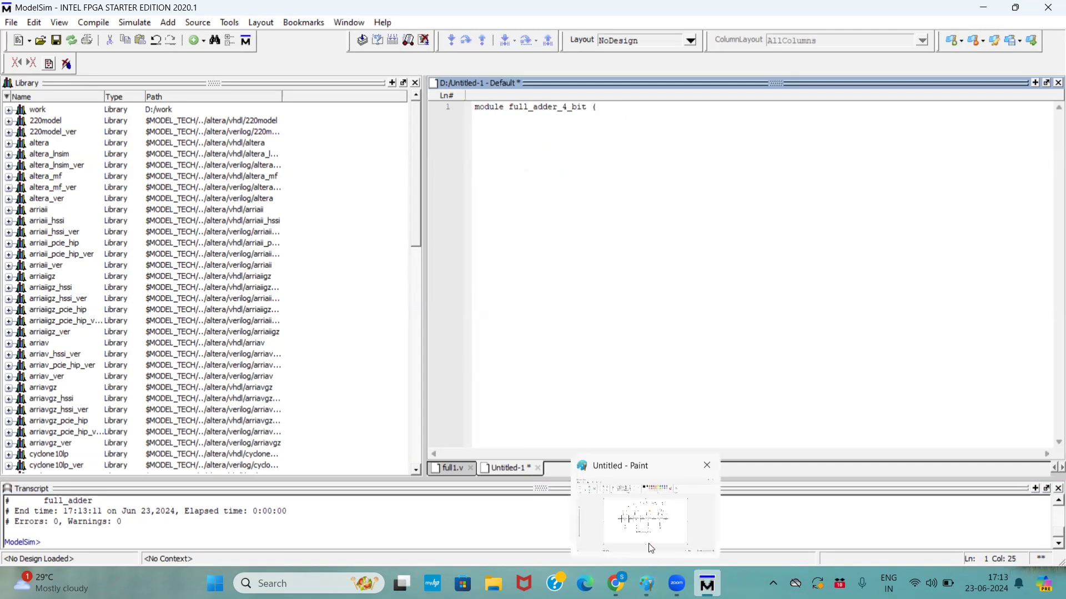
# - Switch to Paint to view the 4-bit ripple carry adder diagram
pyautogui.click(645, 510)
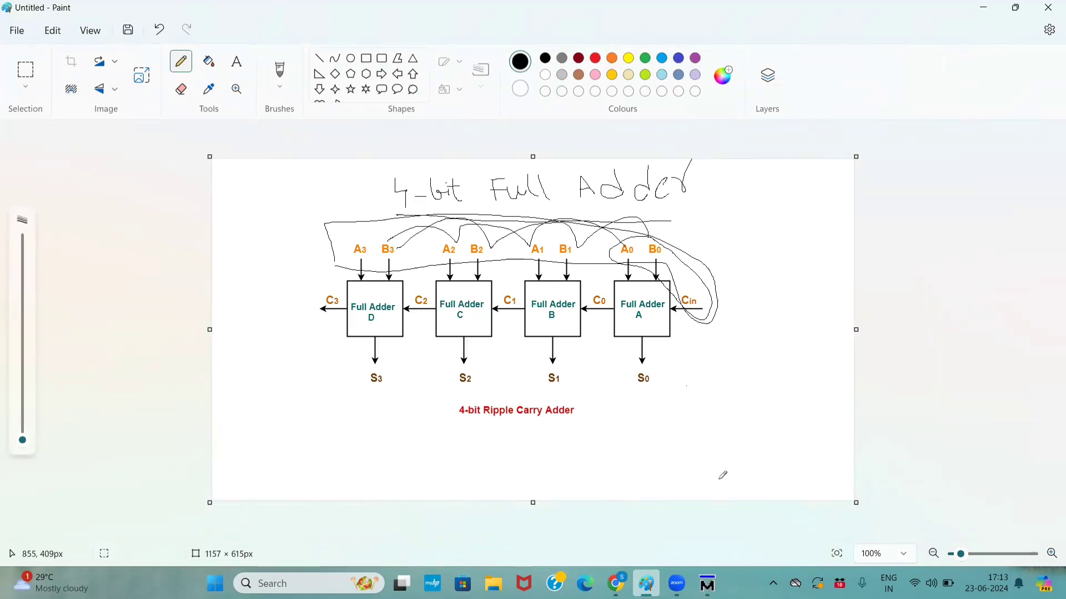
pyautogui.moveTo(676, 583)
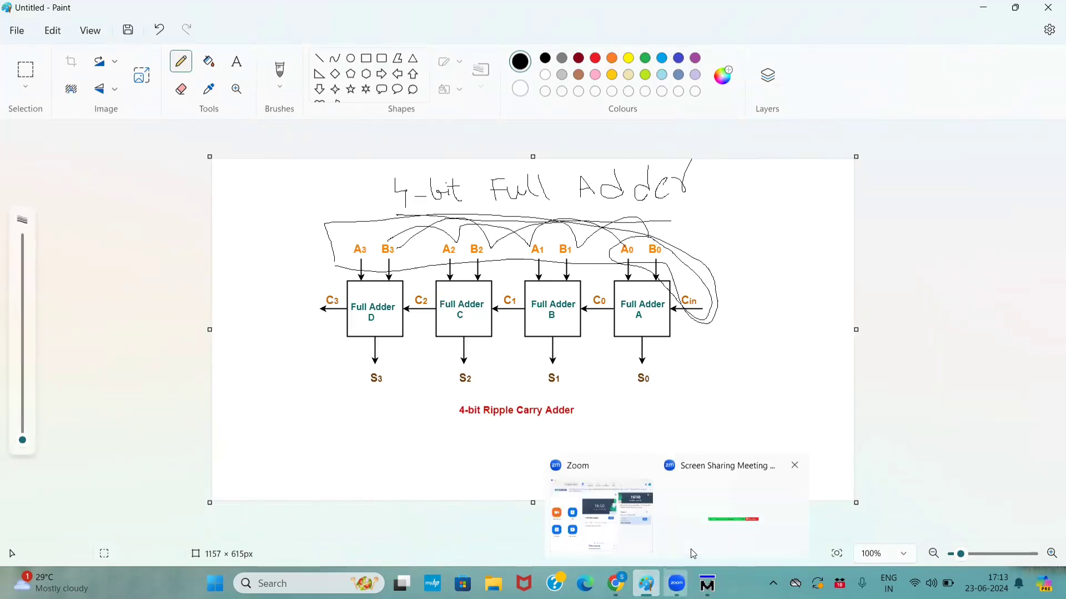
# - Back in ModelSim, declare 'input [3:0]a,', 'input [3:0]b,' and 'input c,' in the port list
pyautogui.click(706, 582)
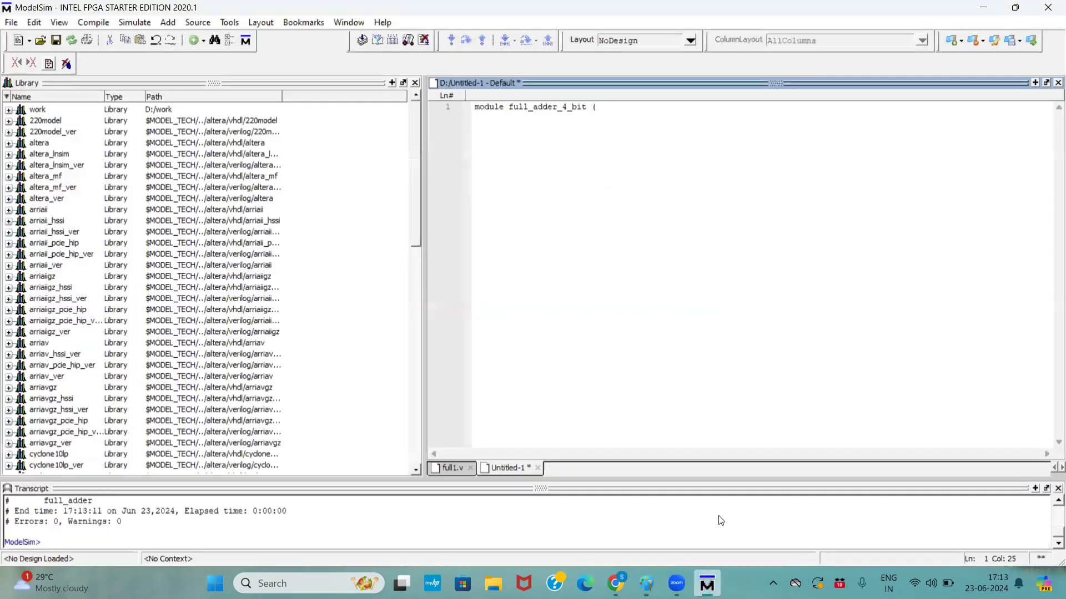
pyautogui.write('input')
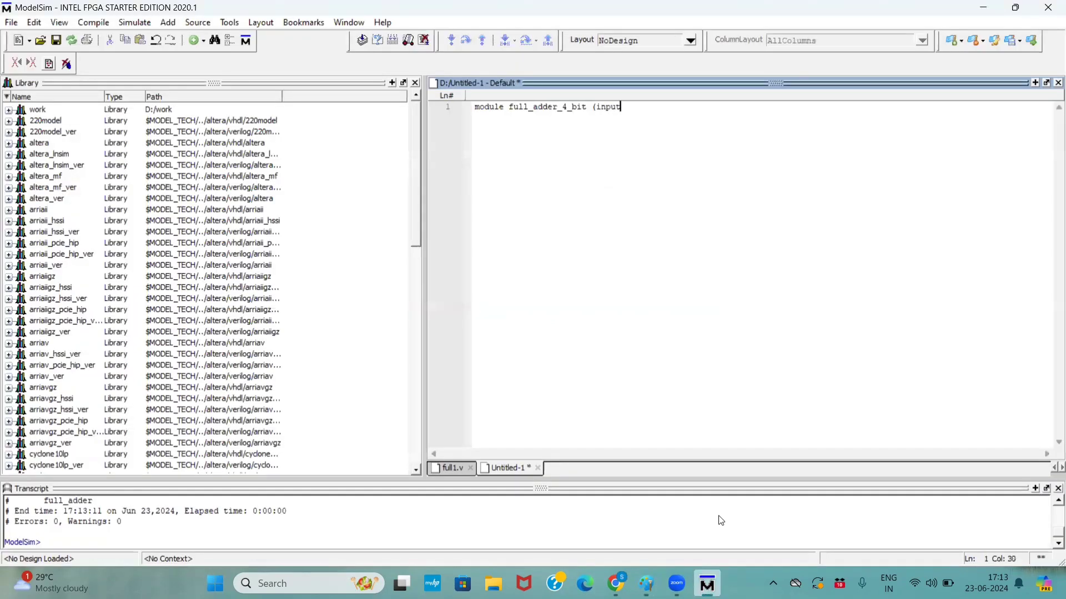
pyautogui.write('[3:')
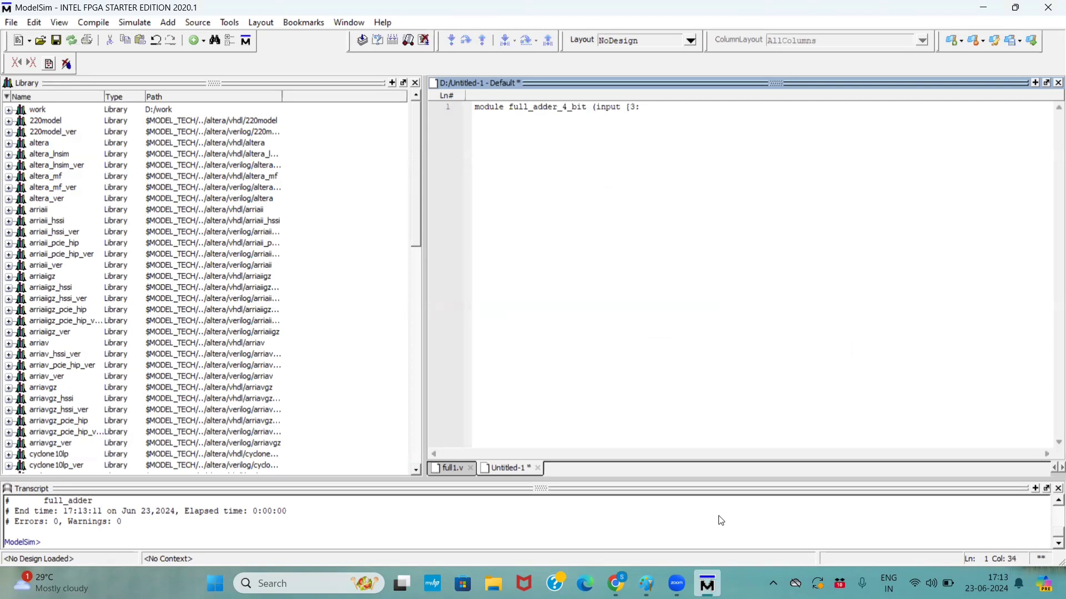
pyautogui.write('0]a,')
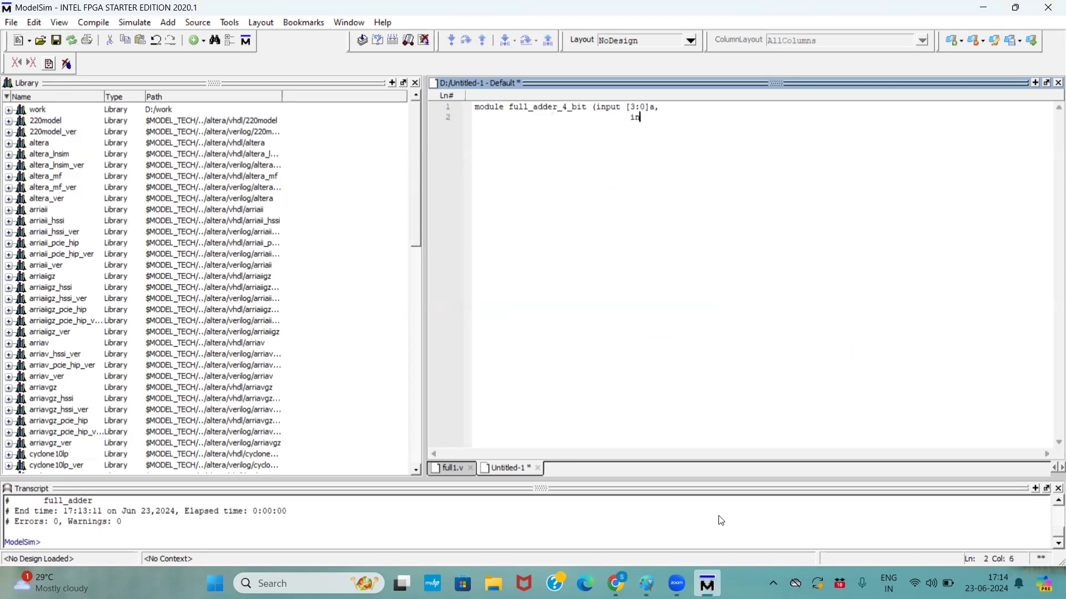
pyautogui.write('input [')
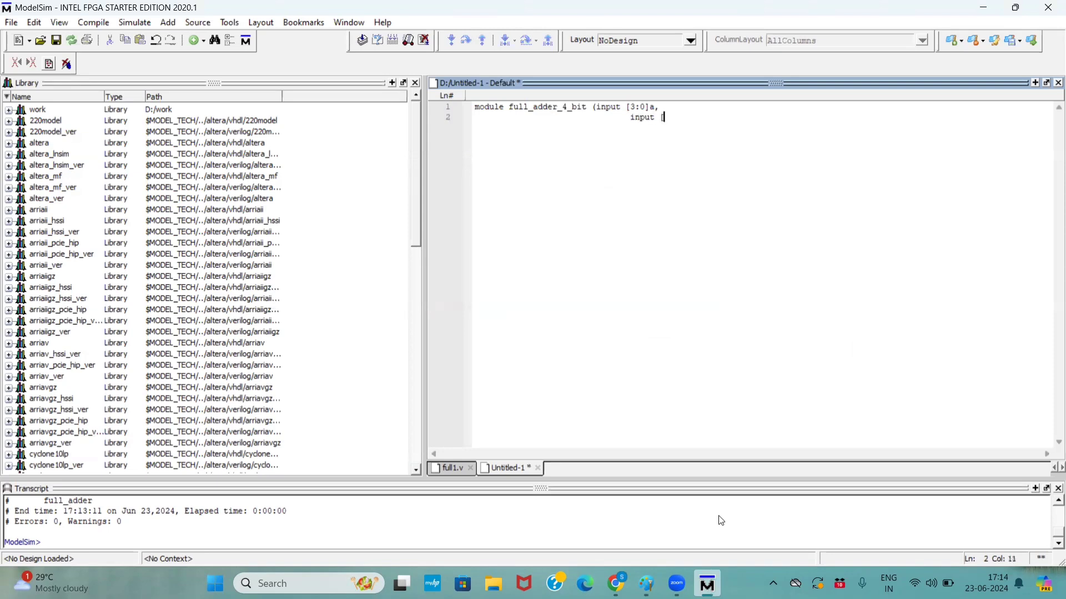
pyautogui.write('[3:0]b')
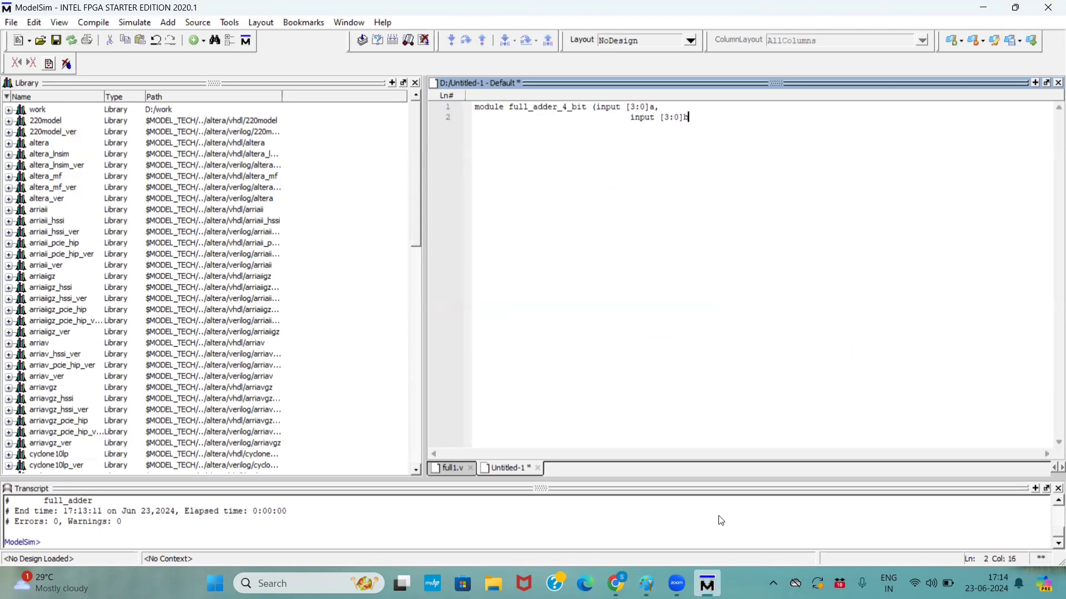
pyautogui.write('b,')
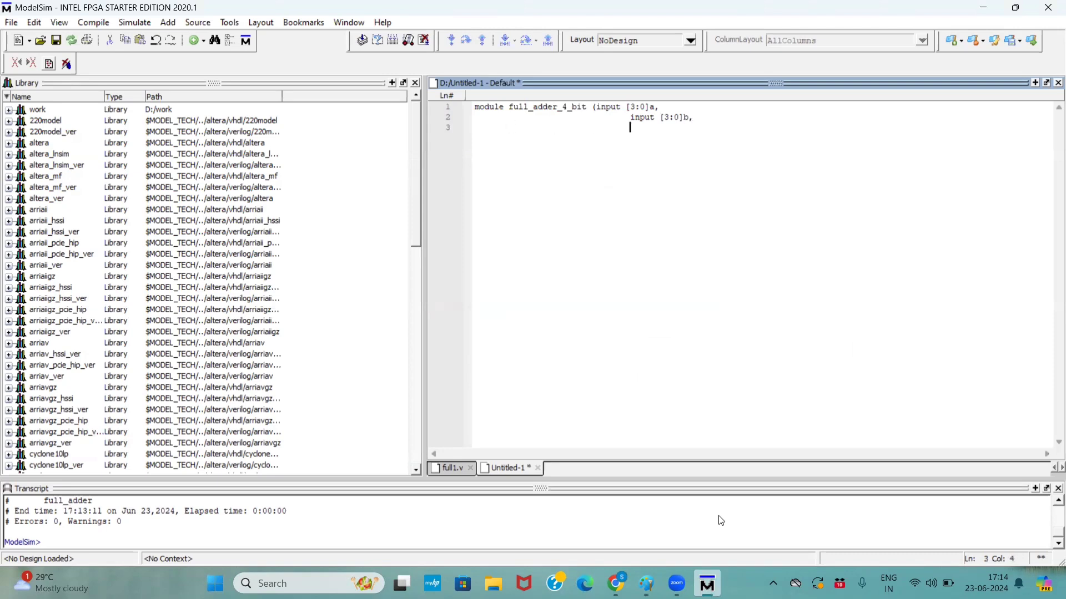
pyautogui.write('input')
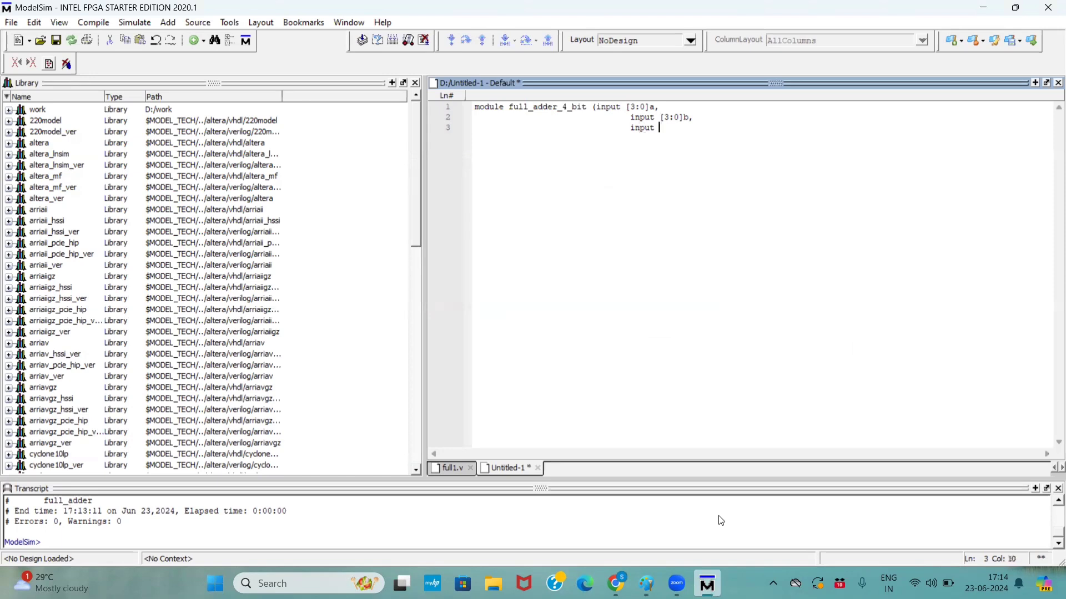
pyautogui.write('c,')
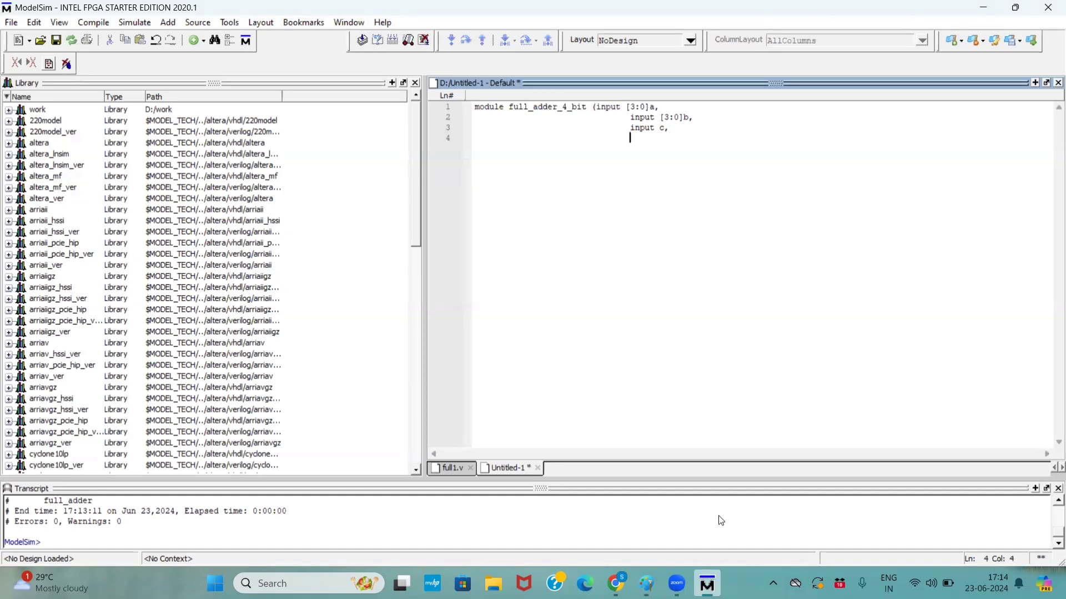
# - Add 'output carry;' and begin the next output line, then return to the Paint diagram
pyautogui.write('outp')
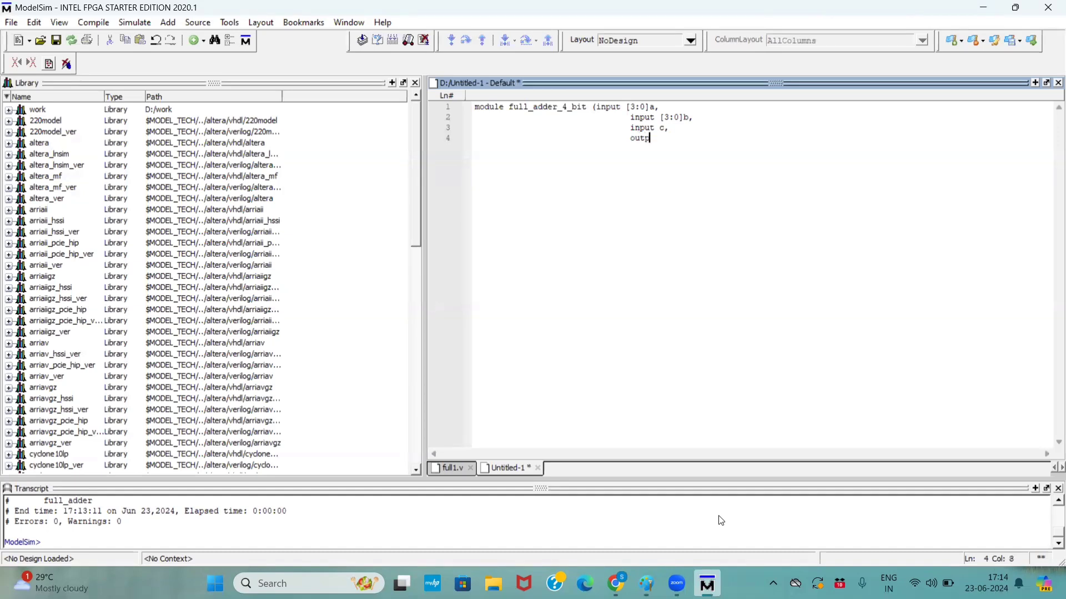
pyautogui.write('ut')
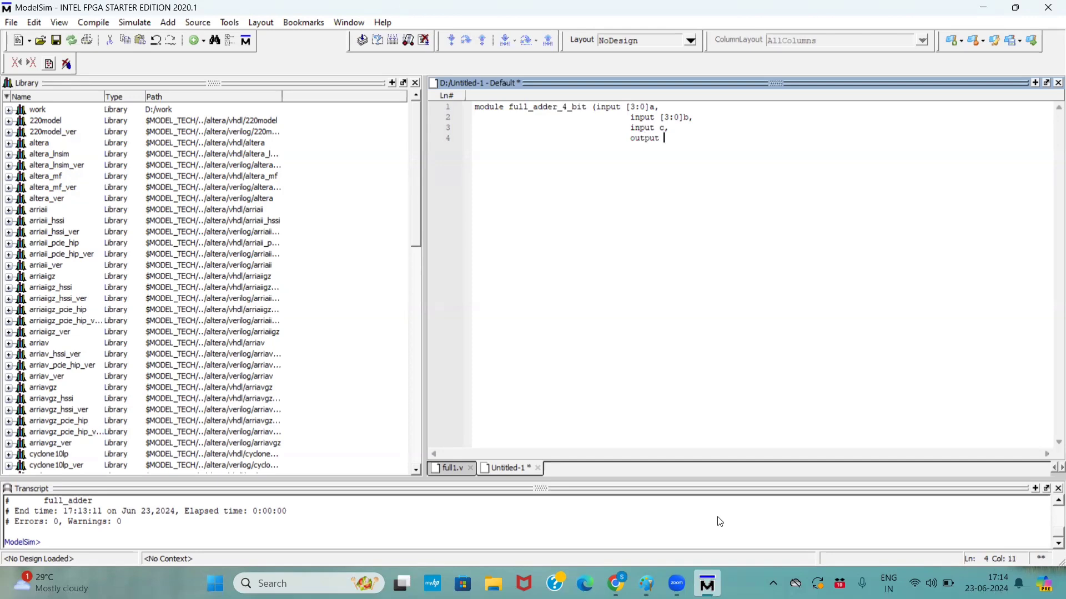
pyautogui.write('carry;')
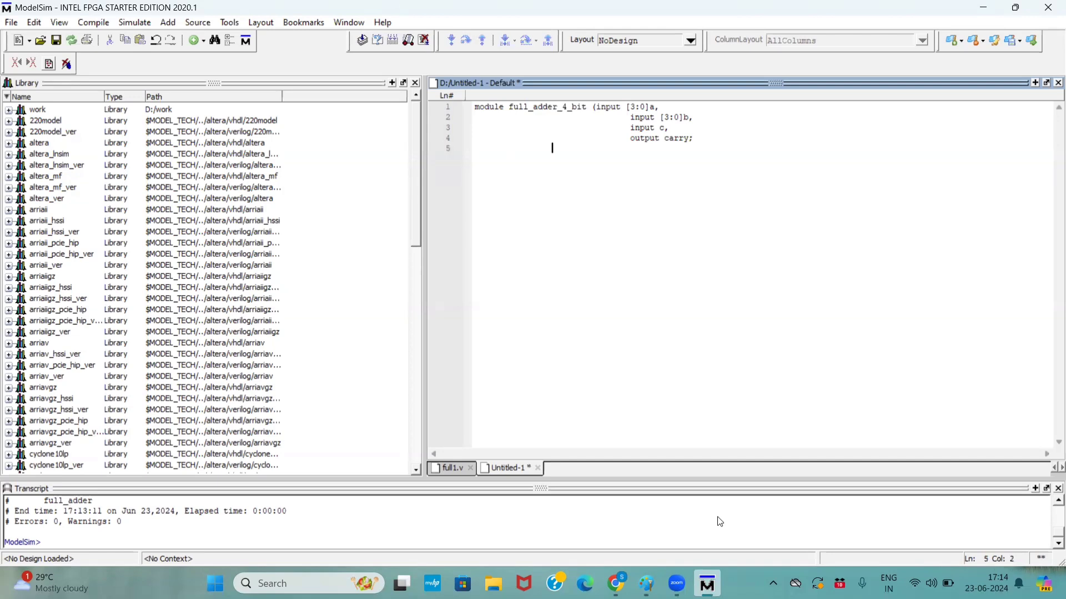
pyautogui.write('output')
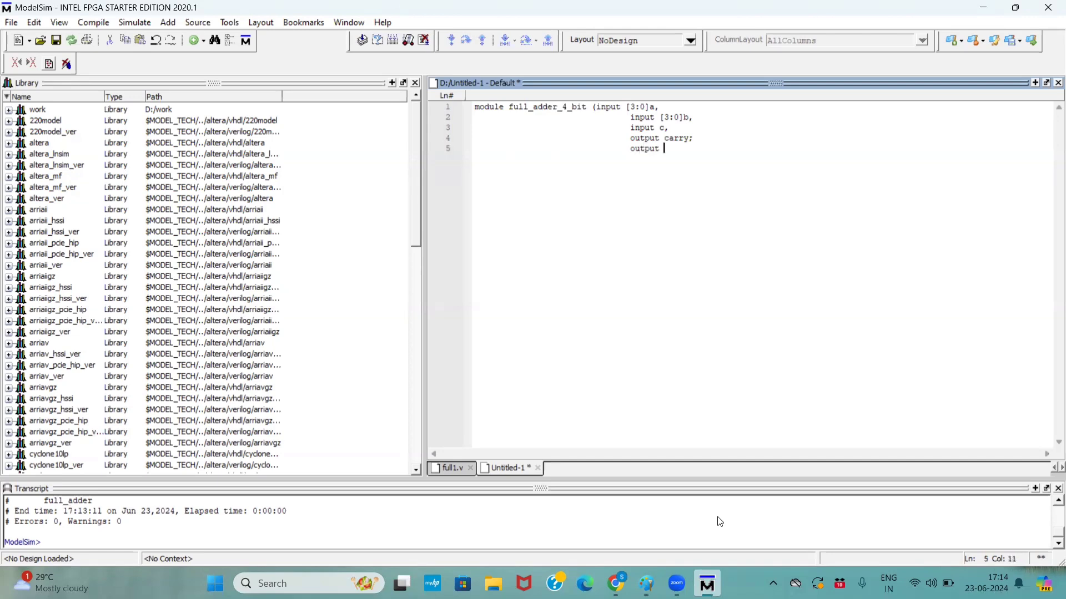
pyautogui.click(645, 582)
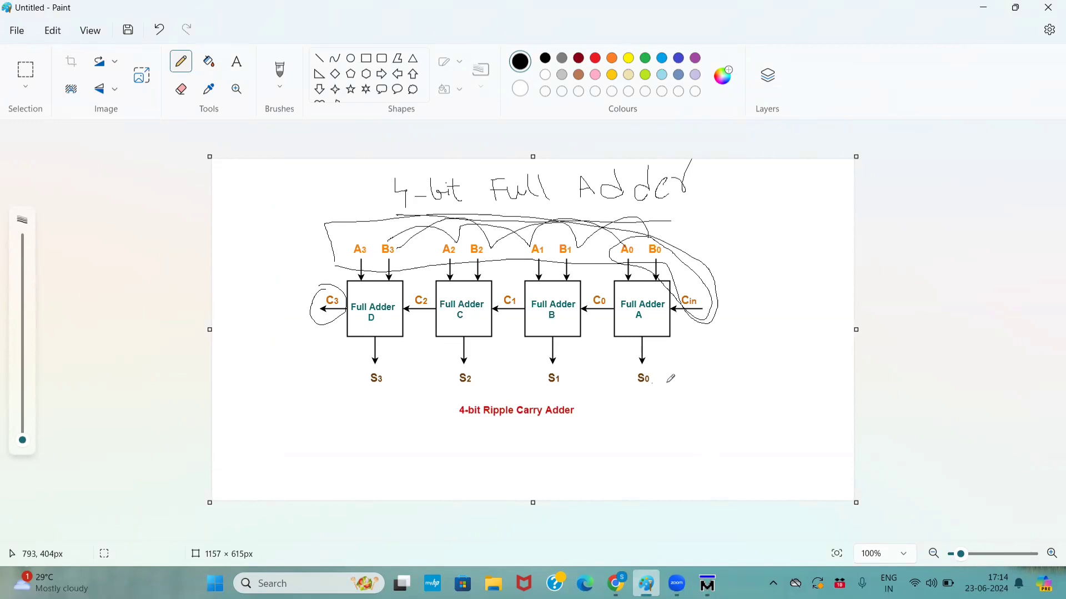
pyautogui.moveTo(672, 368)
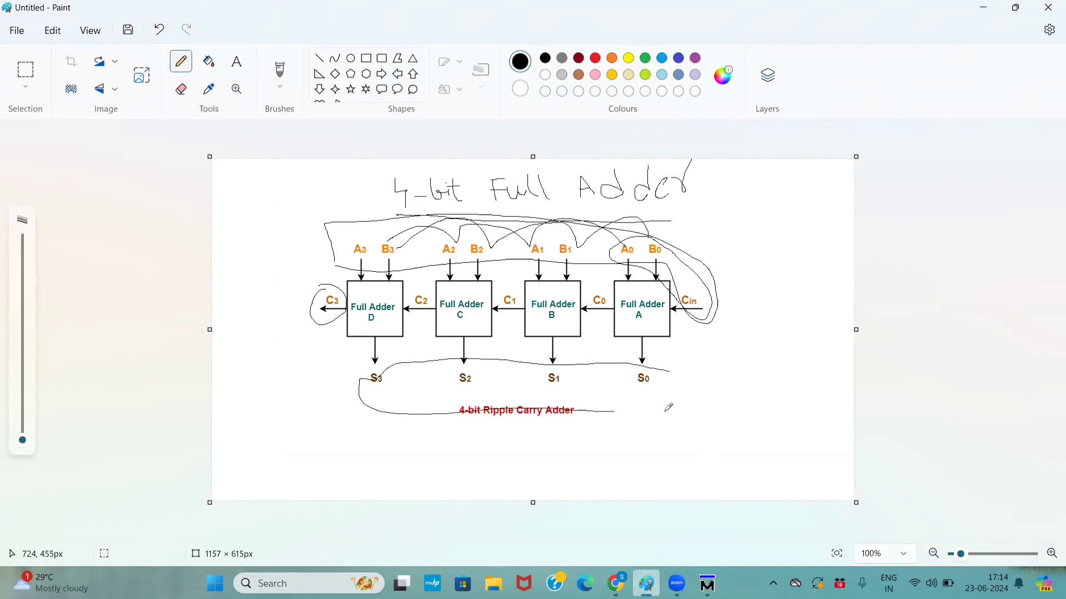
pyautogui.moveTo(706, 583)
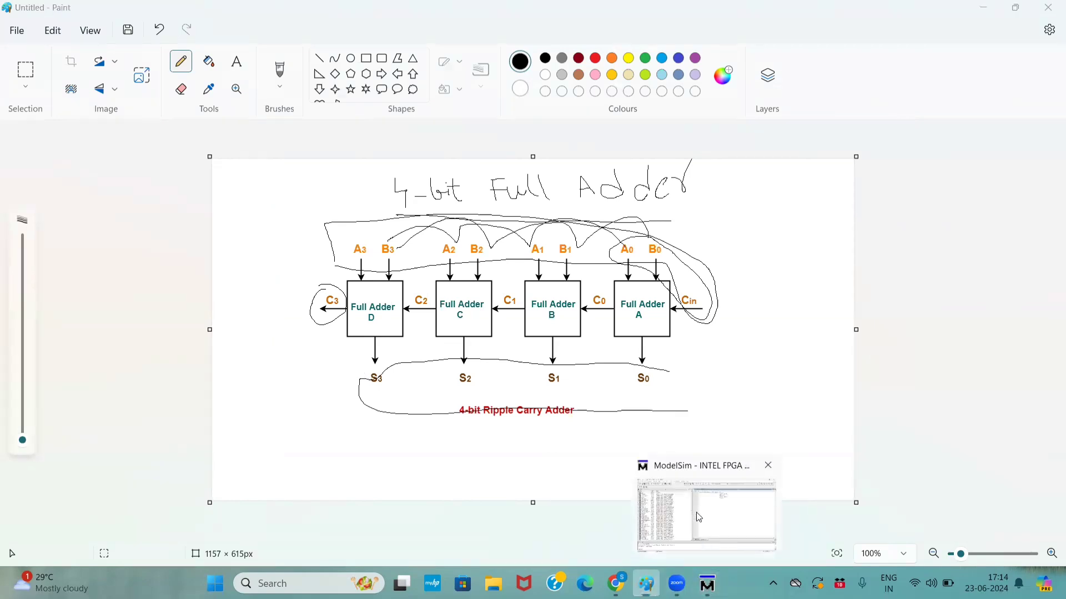
# - Back in ModelSim, finish the port list with 'output [3:0] sum);'
pyautogui.click(705, 512)
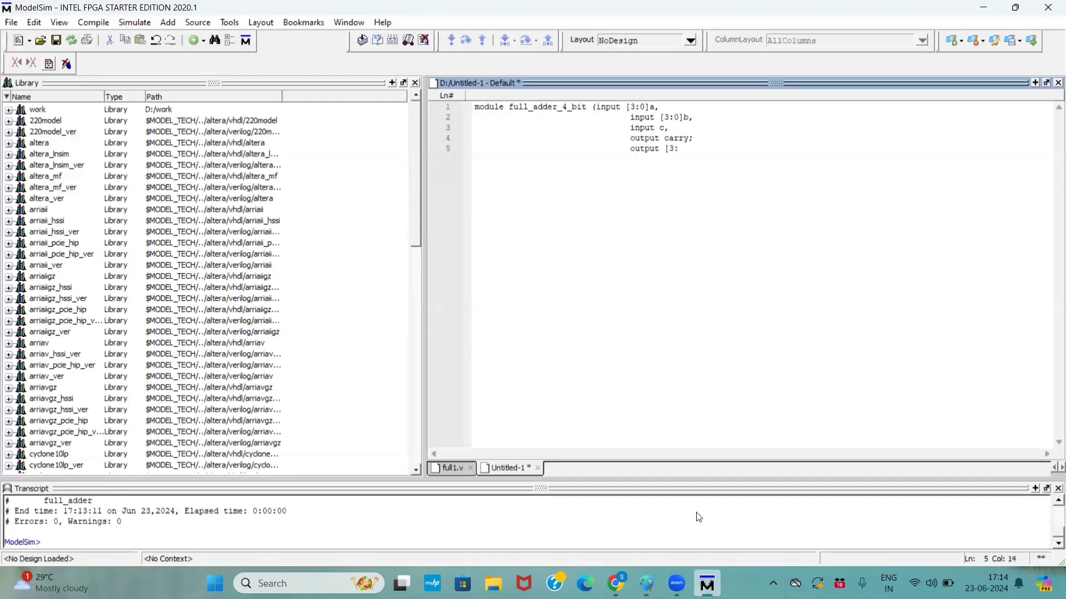
pyautogui.write('0]')
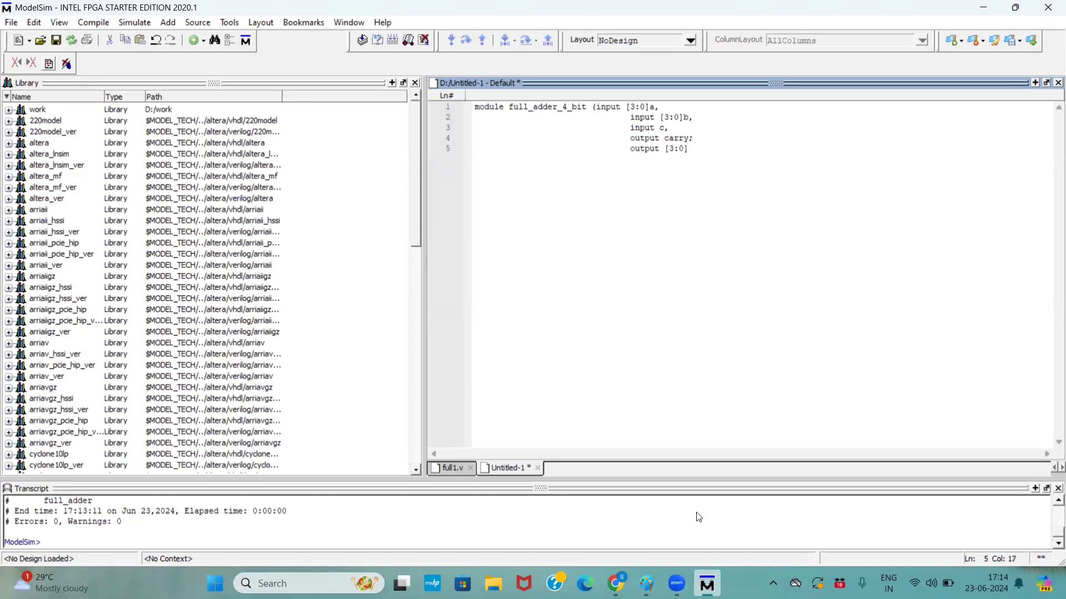
pyautogui.write('sum);')
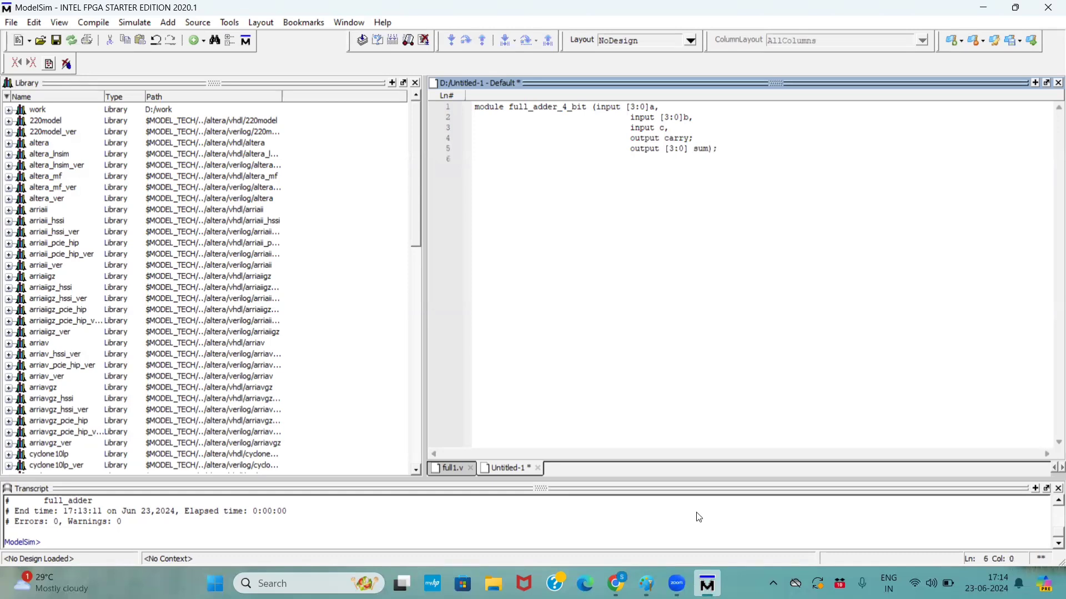
pyautogui.moveTo(644, 583)
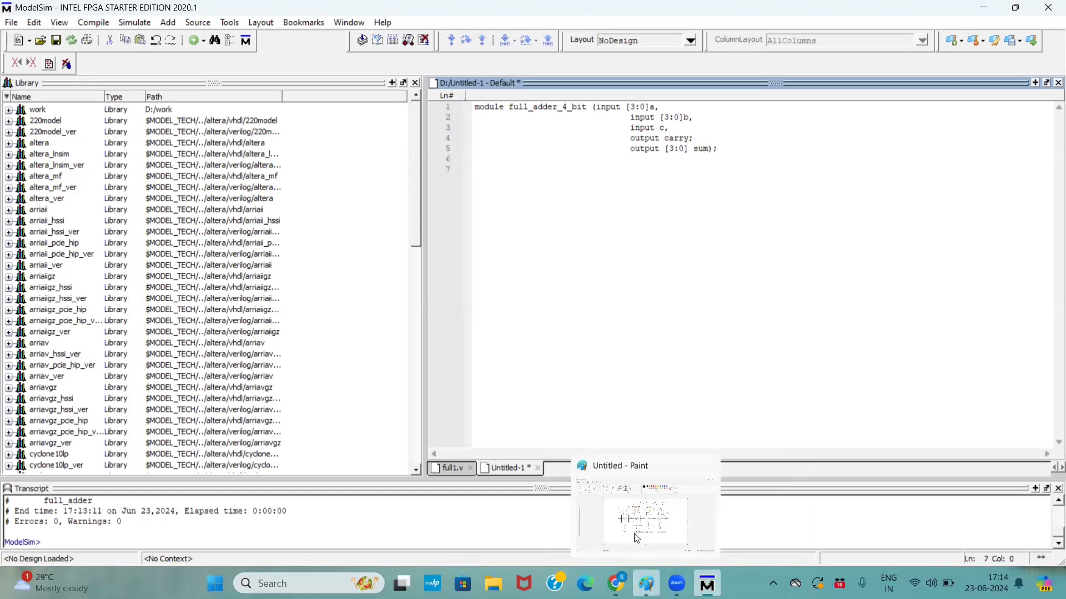
# - Check the C0 connection on the Paint diagram, then return to the ModelSim editor
pyautogui.click(644, 522)
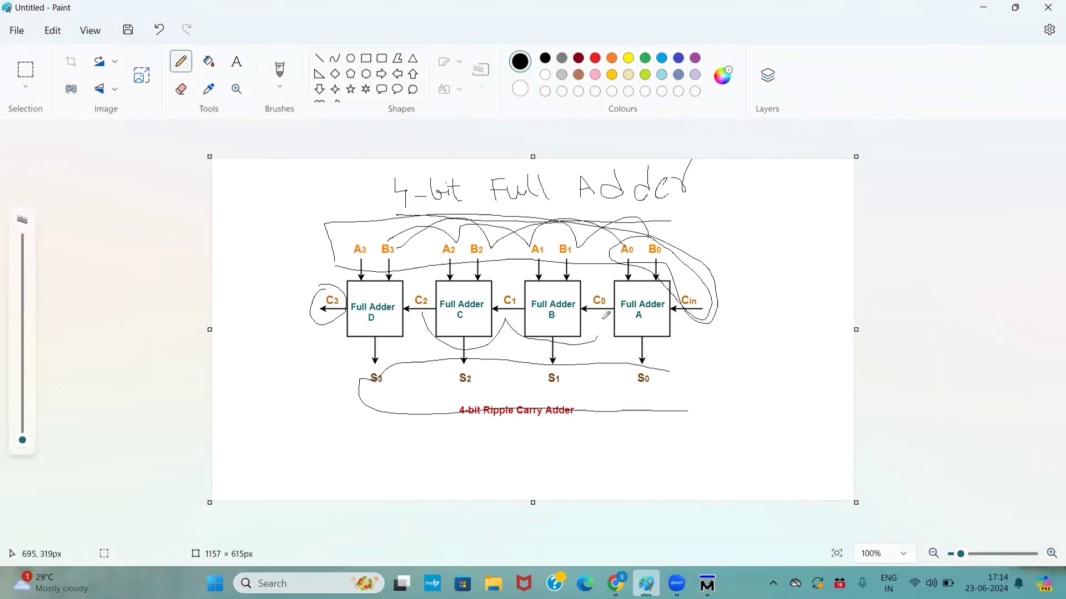
pyautogui.moveTo(706, 583)
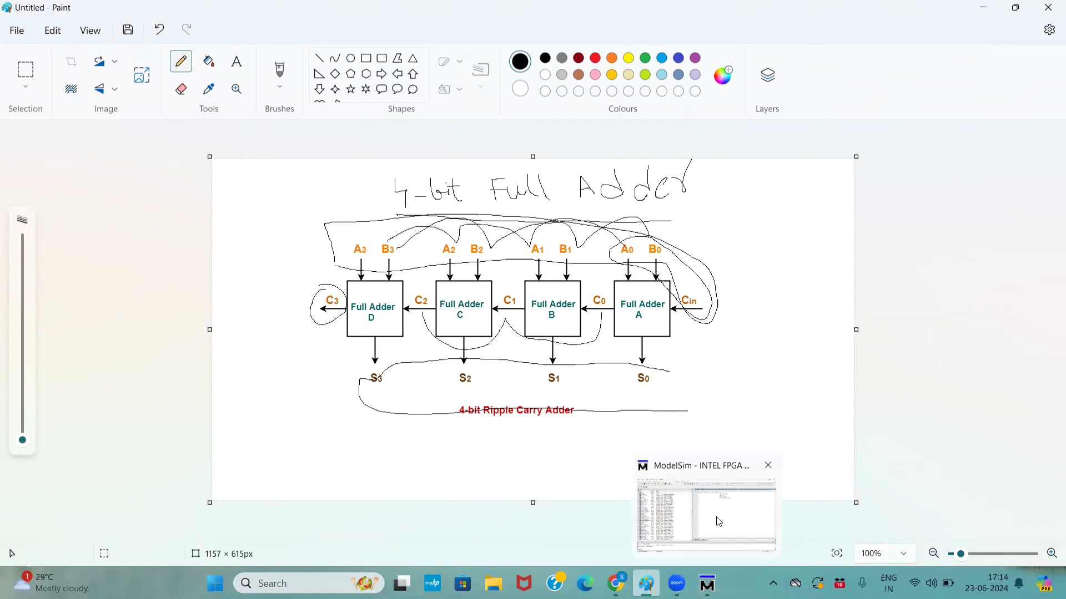
pyautogui.click(706, 509)
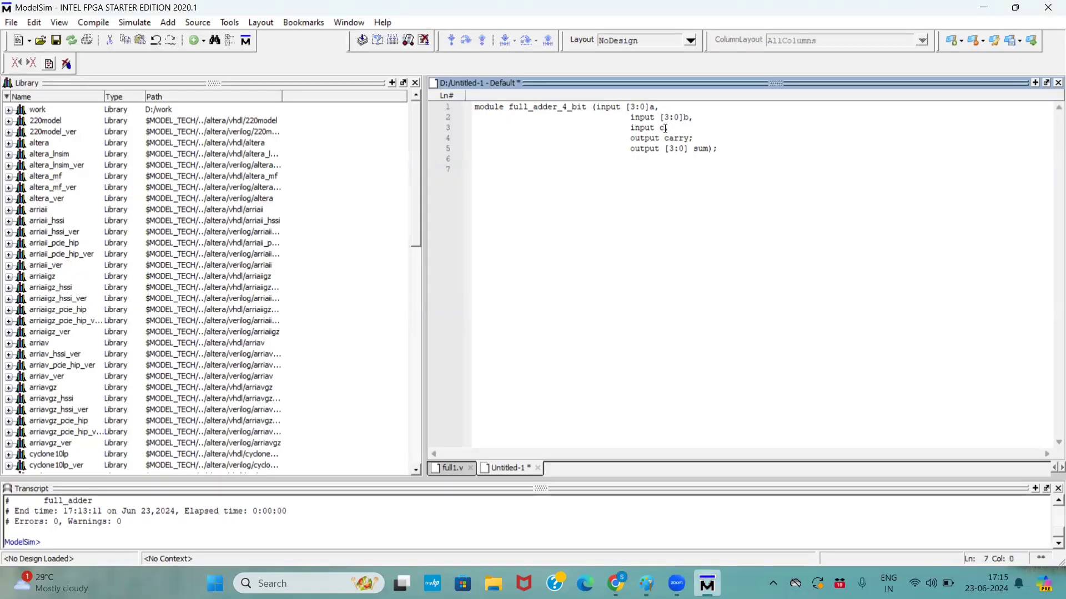
# - Rename input c to cin and start the internal carry declaration 'reg [2:0]c' below the header
pyautogui.write('in,')
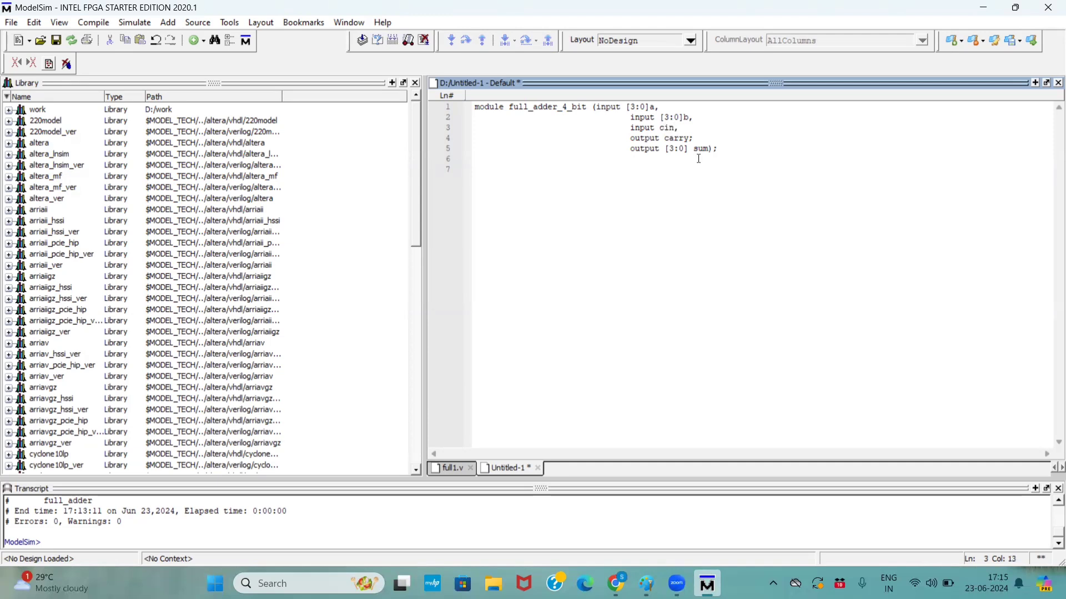
pyautogui.click(720, 148)
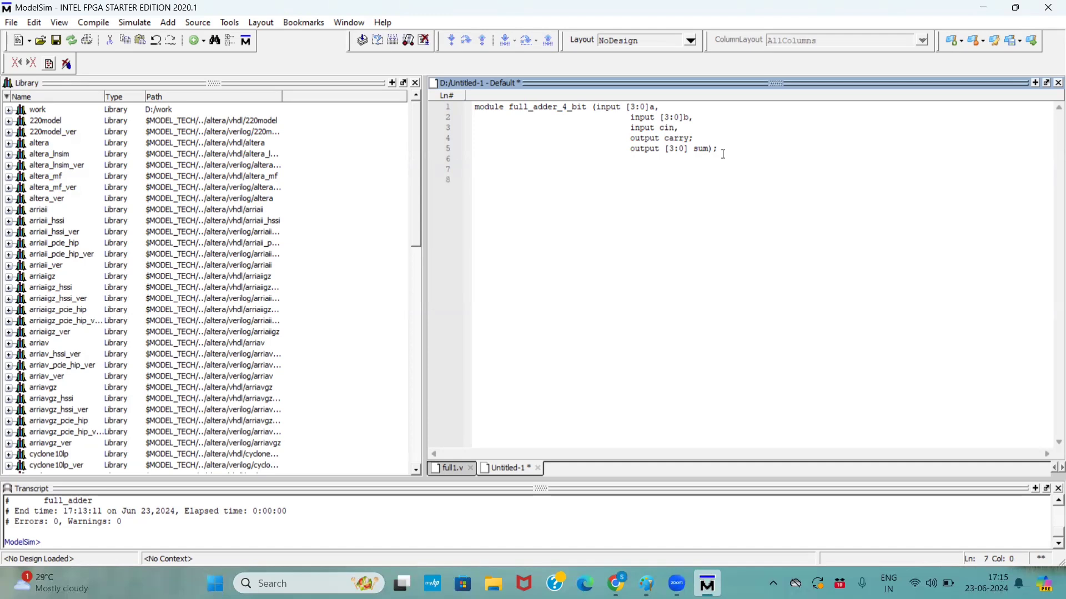
pyautogui.write('reg')
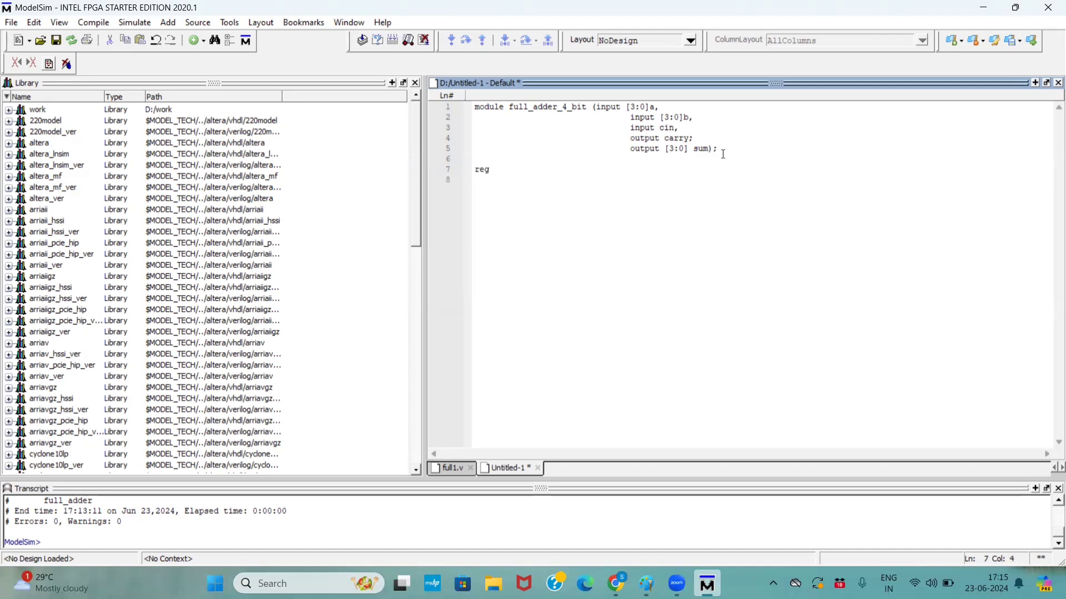
pyautogui.write('[2:0')
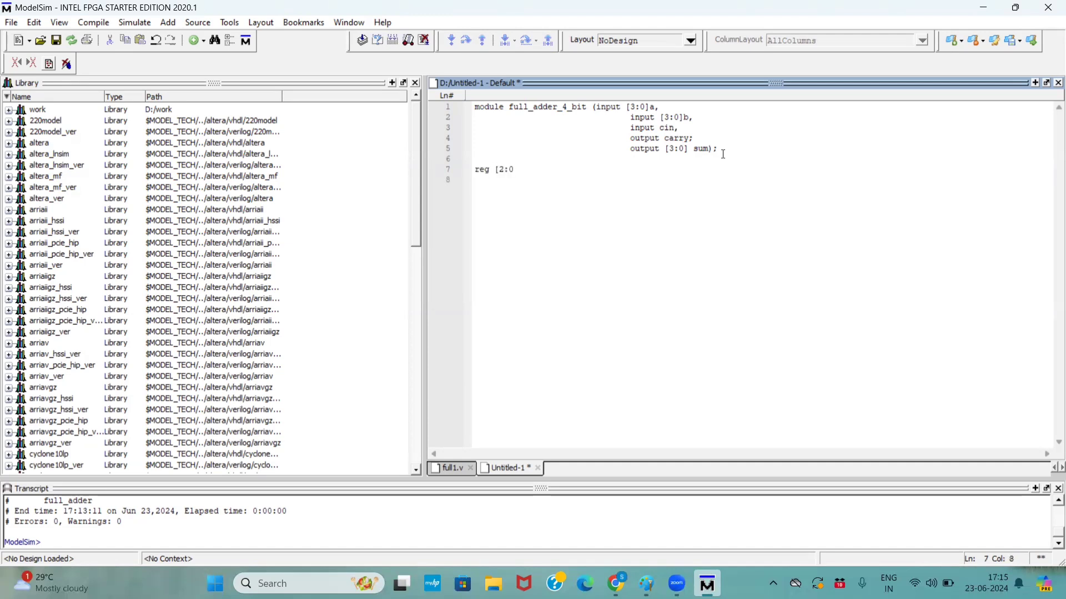
pyautogui.write('c;')
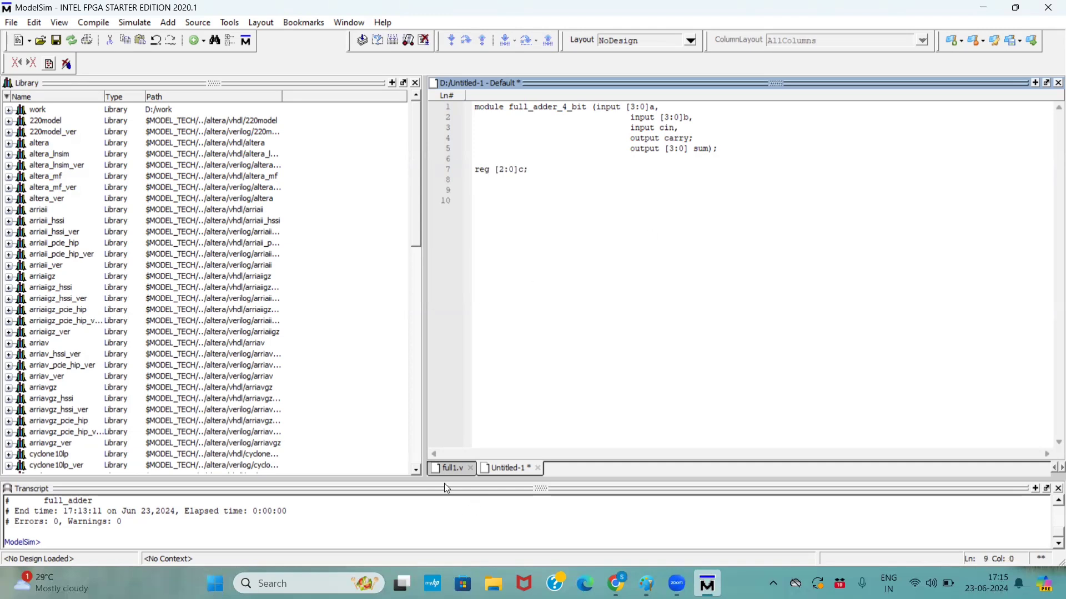
# - Start instance f1 in the 4-bit adder file: full_adder f1(.a(a),.b(b),.c(cin)
pyautogui.click(450, 467)
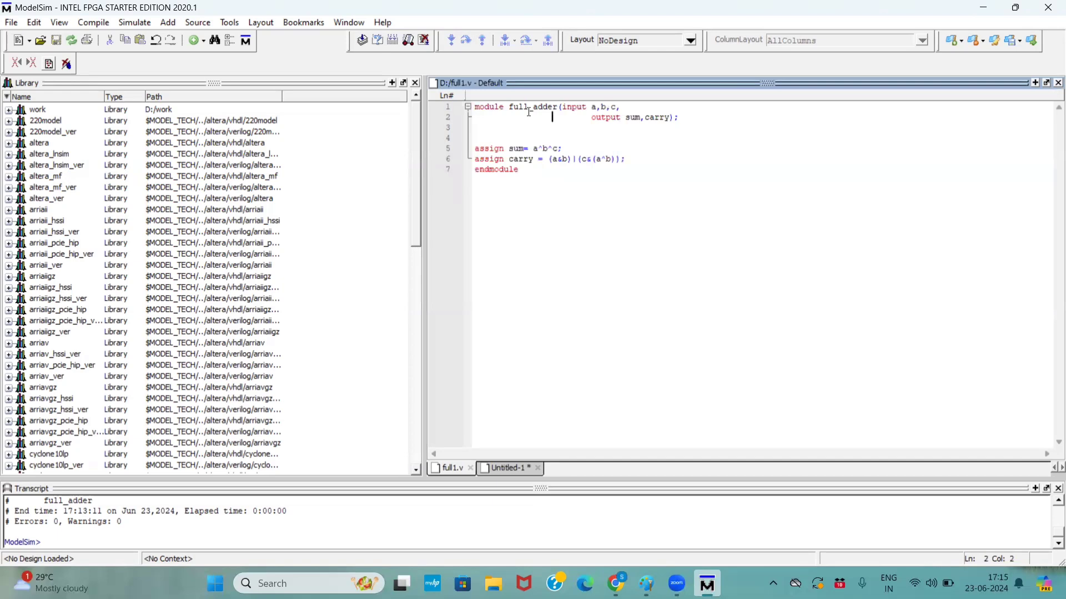
pyautogui.doubleClick(519, 107)
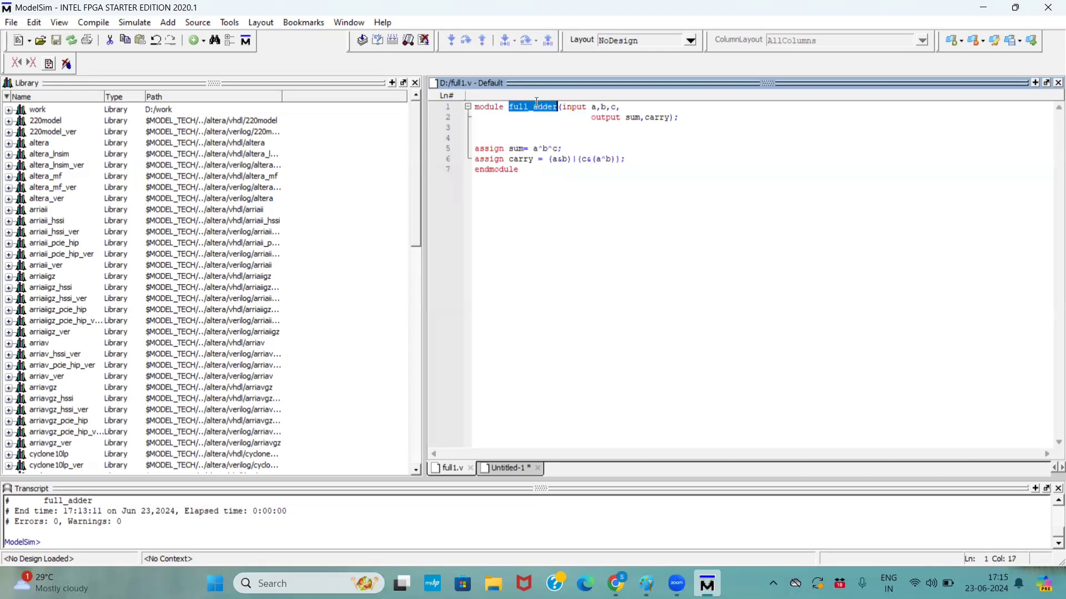
pyautogui.click(508, 468)
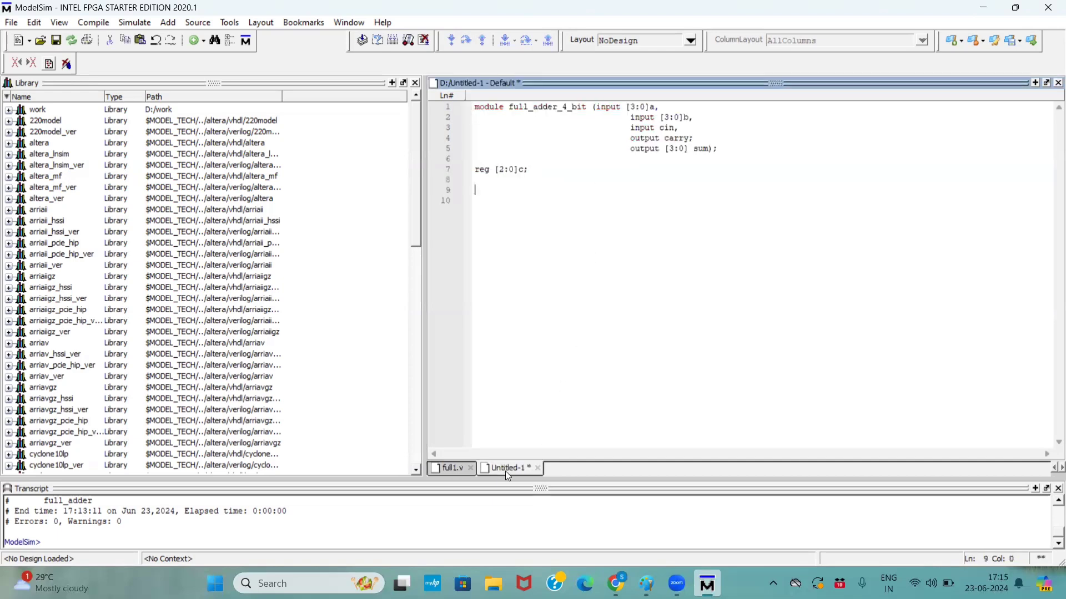
pyautogui.write('full_adder f1(')
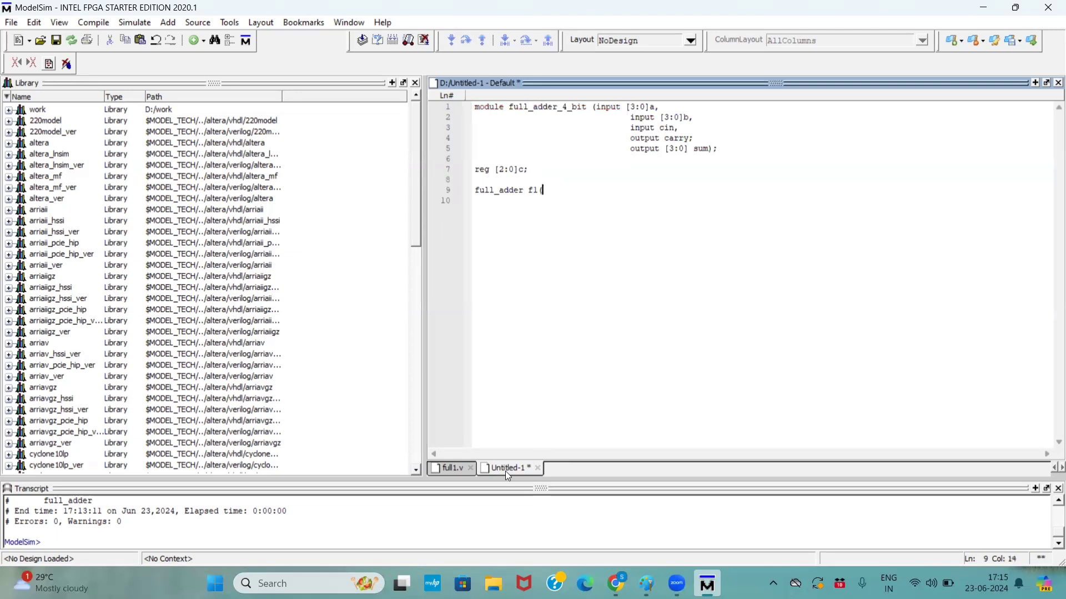
pyautogui.write('.a(a),')
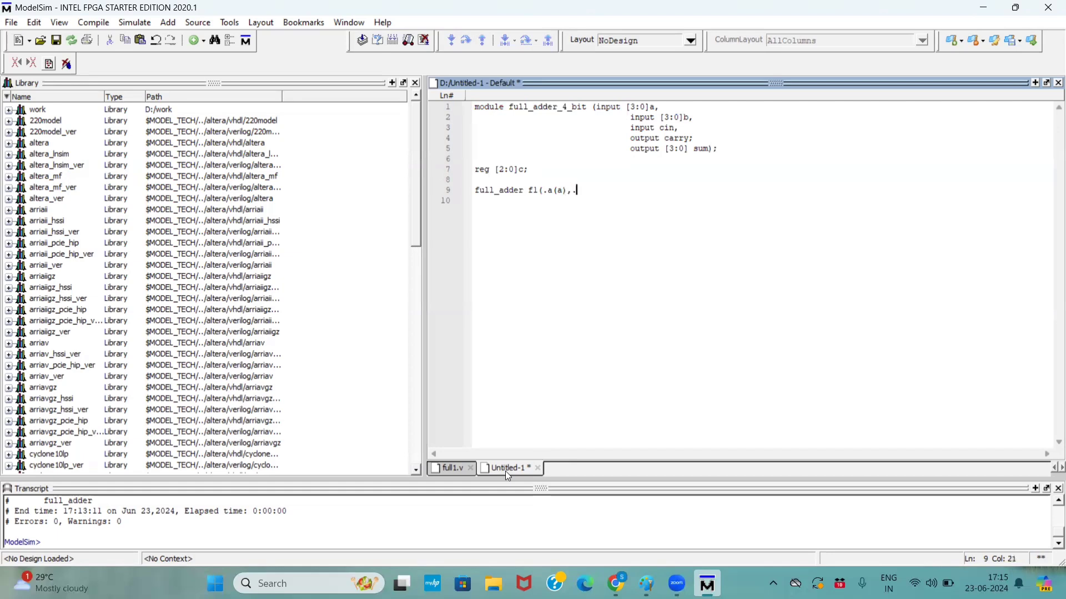
pyautogui.write('.b(b),')
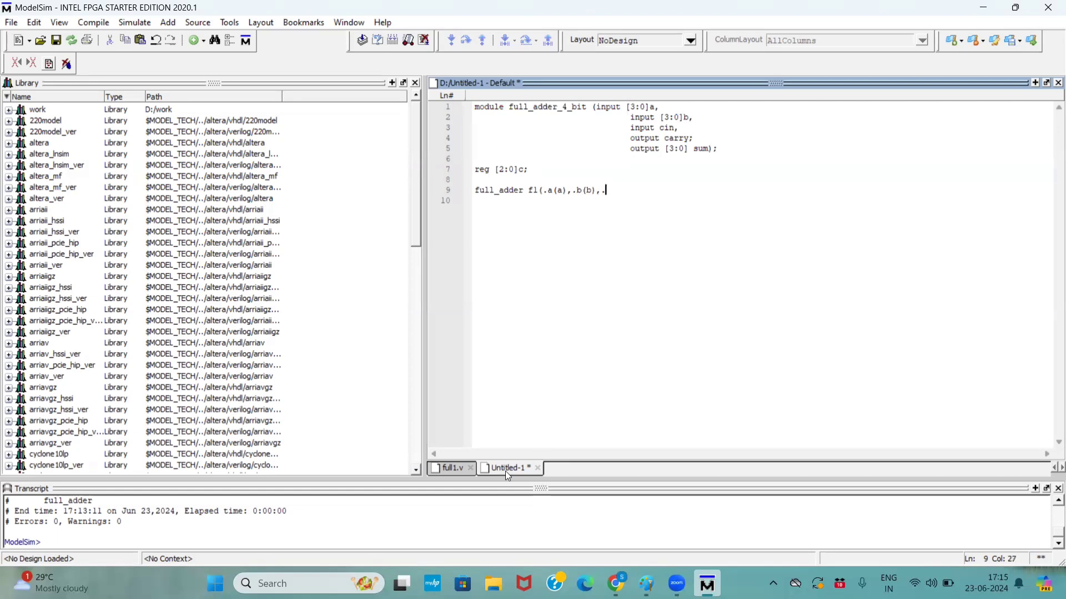
pyautogui.write('.c(')
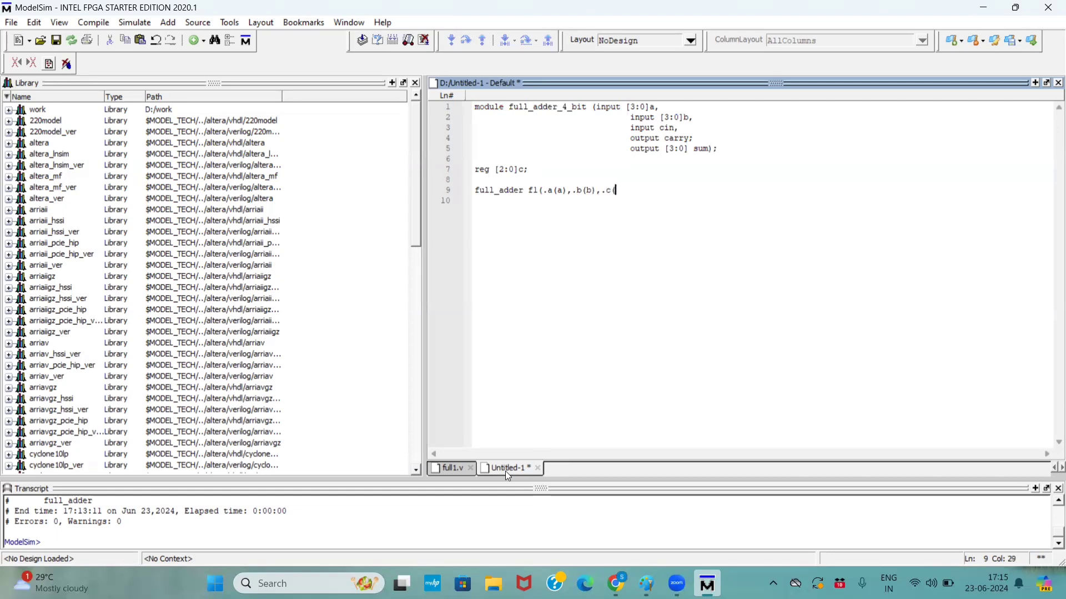
pyautogui.write('(cin)')
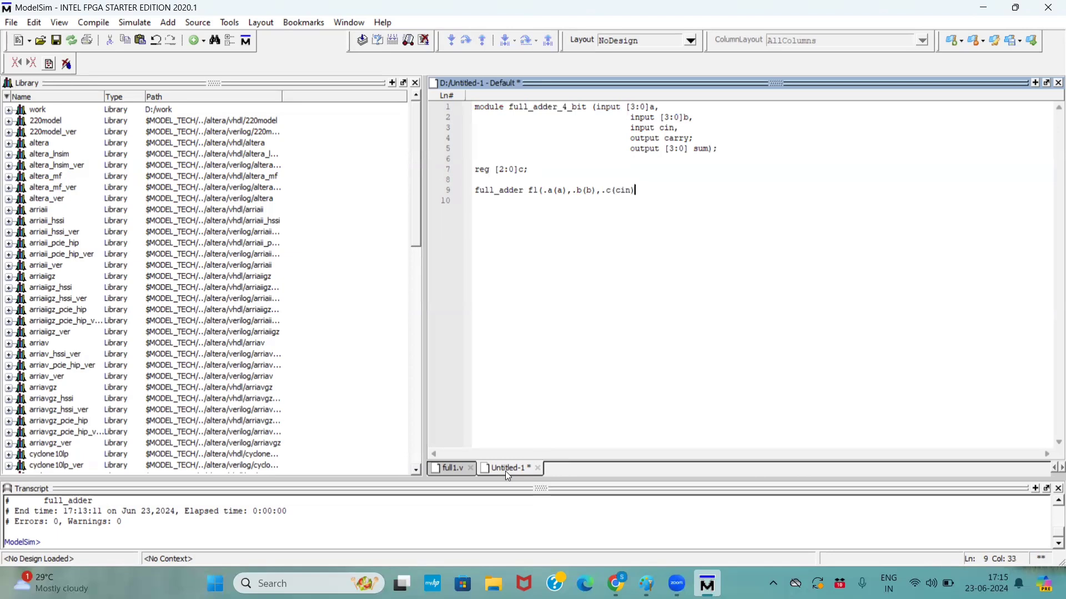
# - Finish f1 with .sum(sum[0]) and .carry(c[0]), consulting the ripple carry diagram
pyautogui.write(',.sum')
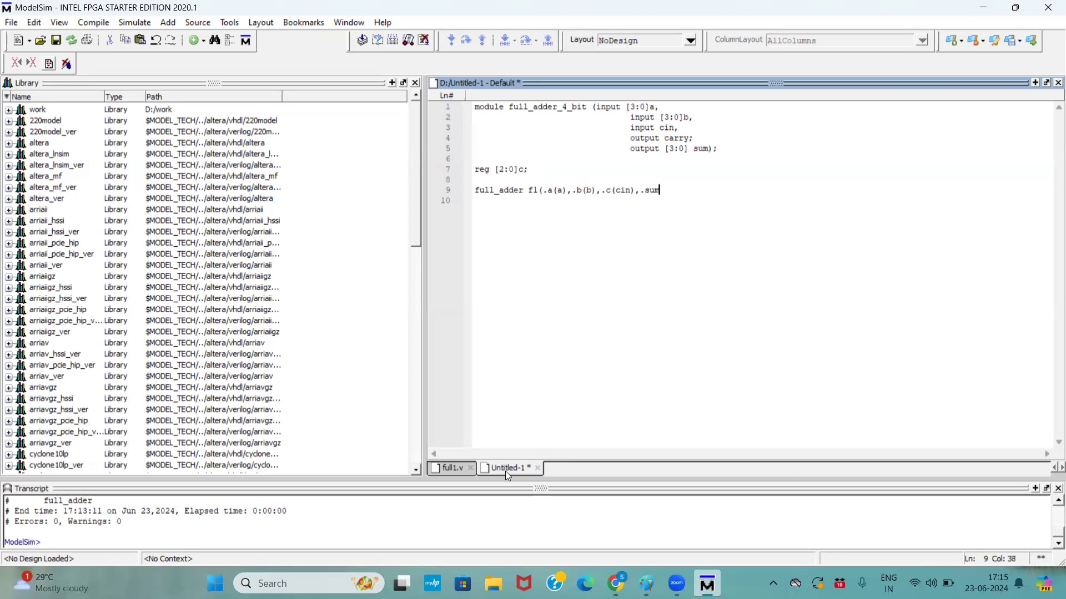
pyautogui.write('(sum')
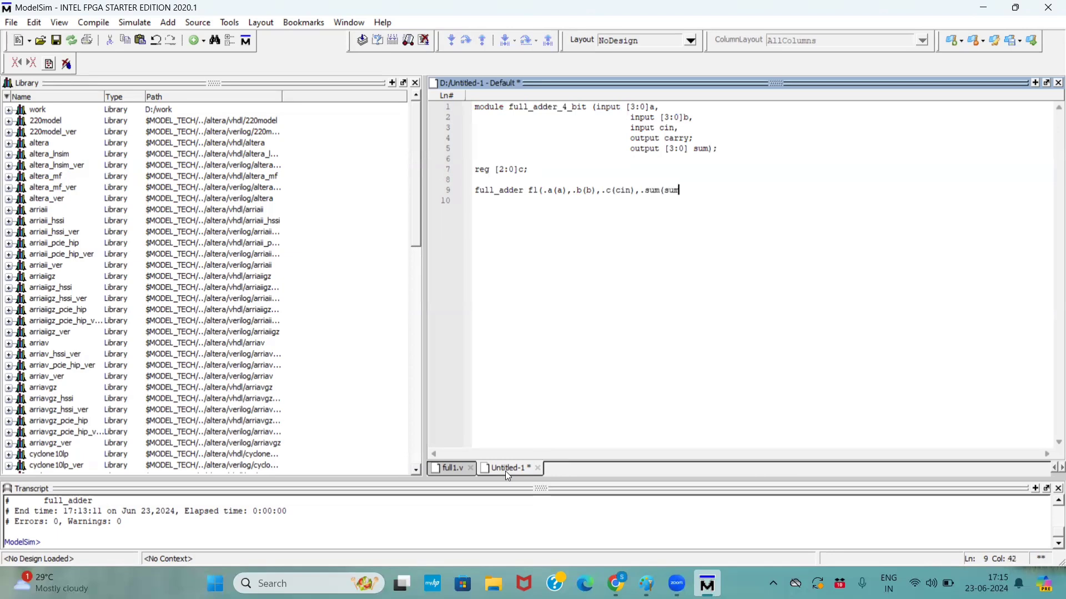
pyautogui.write('[0]')
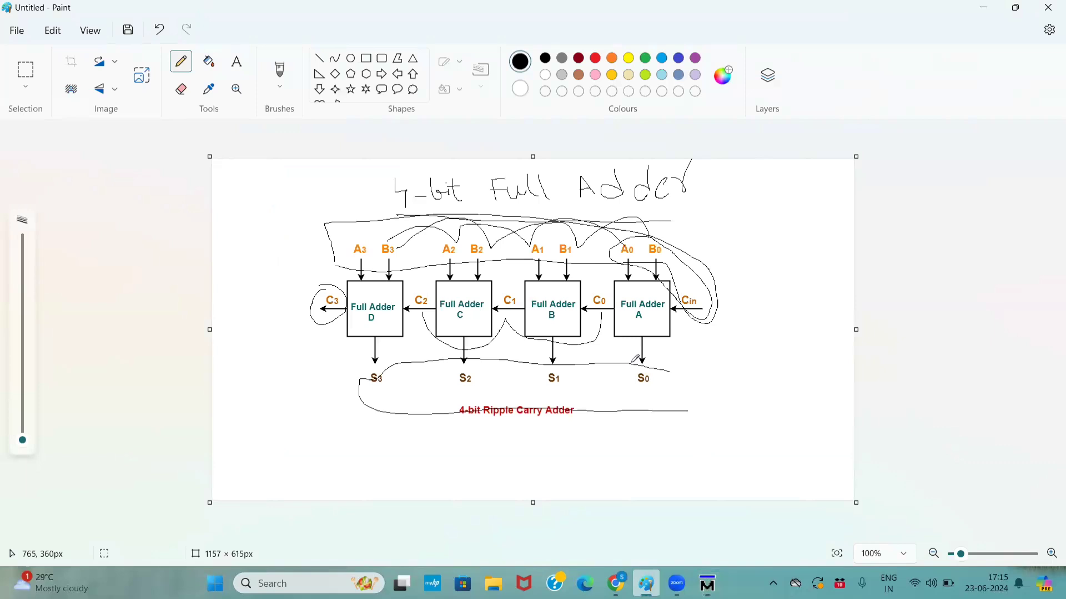
pyautogui.moveTo(706, 583)
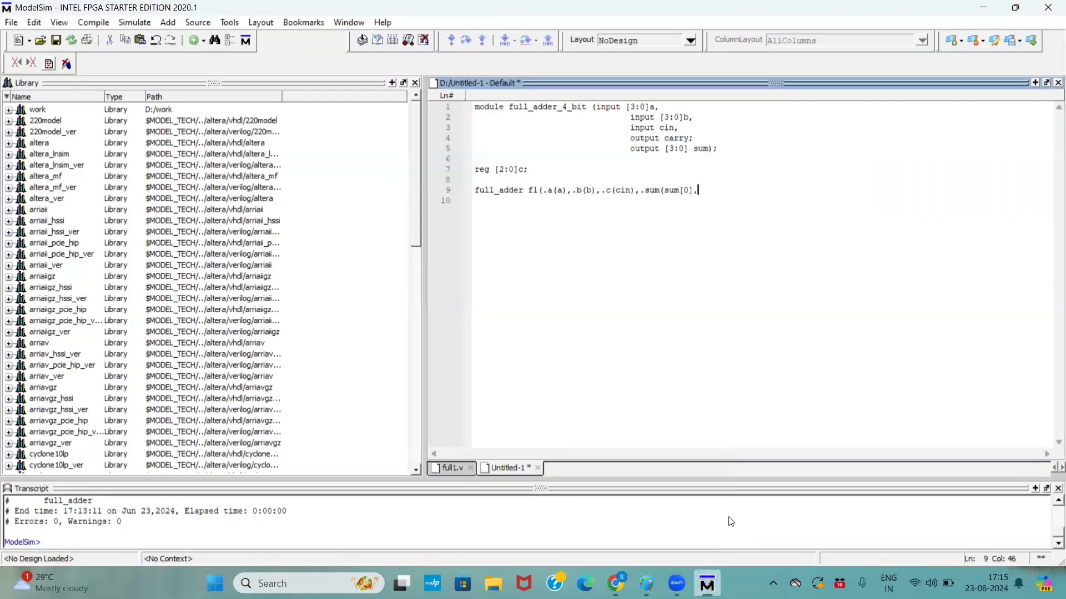
pyautogui.write('carry')
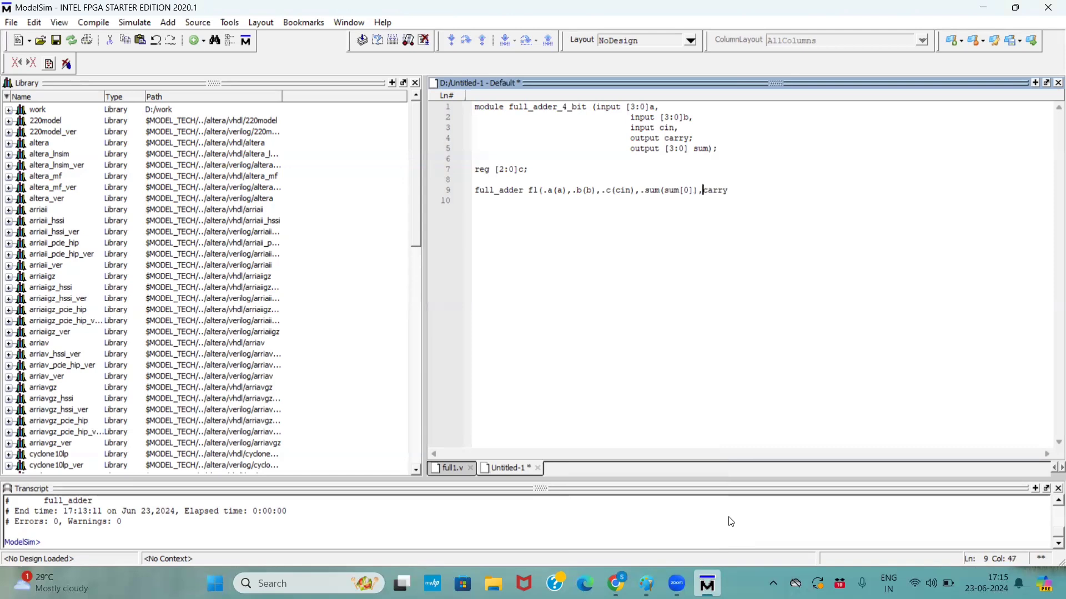
pyautogui.write('carry(')
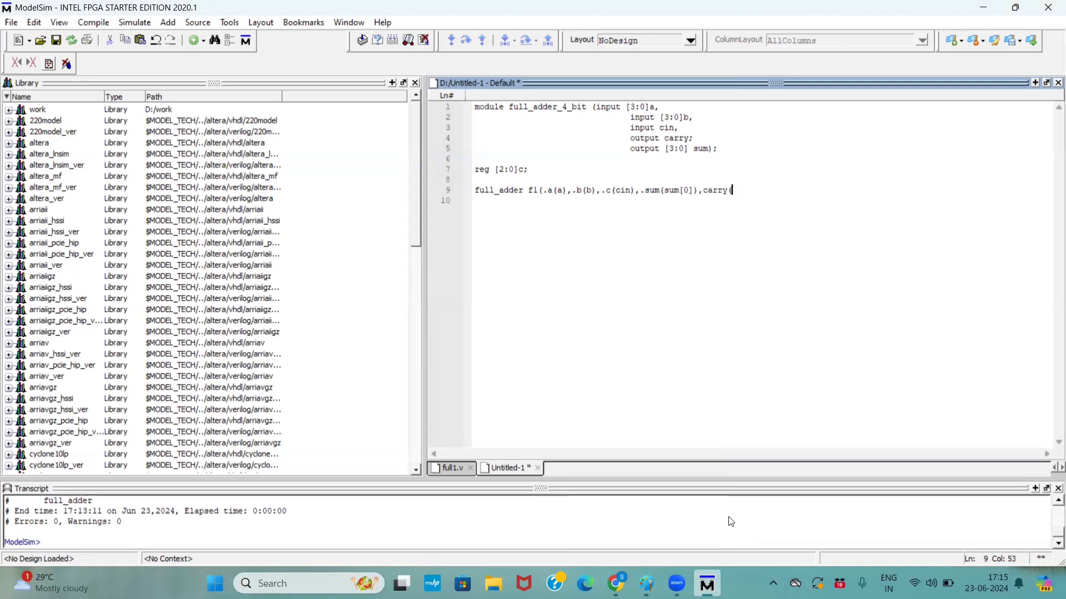
pyautogui.click(644, 583)
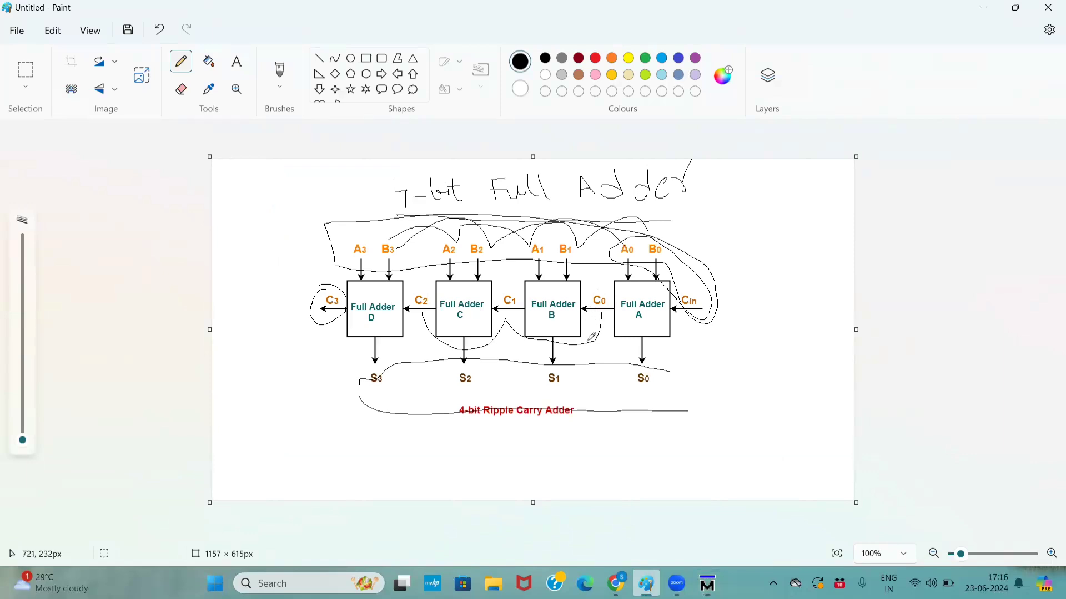
pyautogui.click(706, 582)
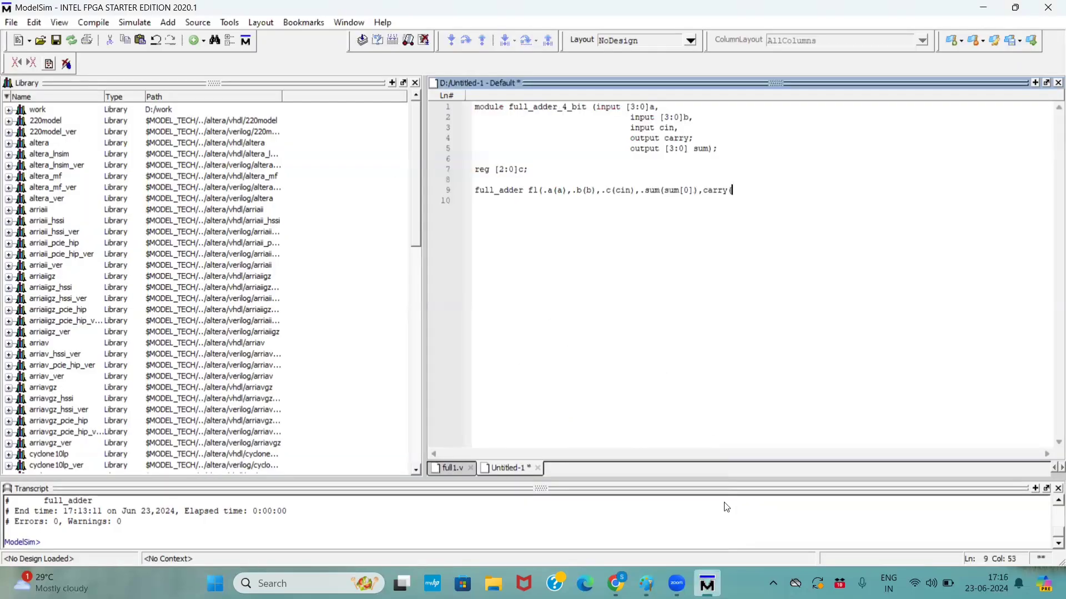
pyautogui.write('c')
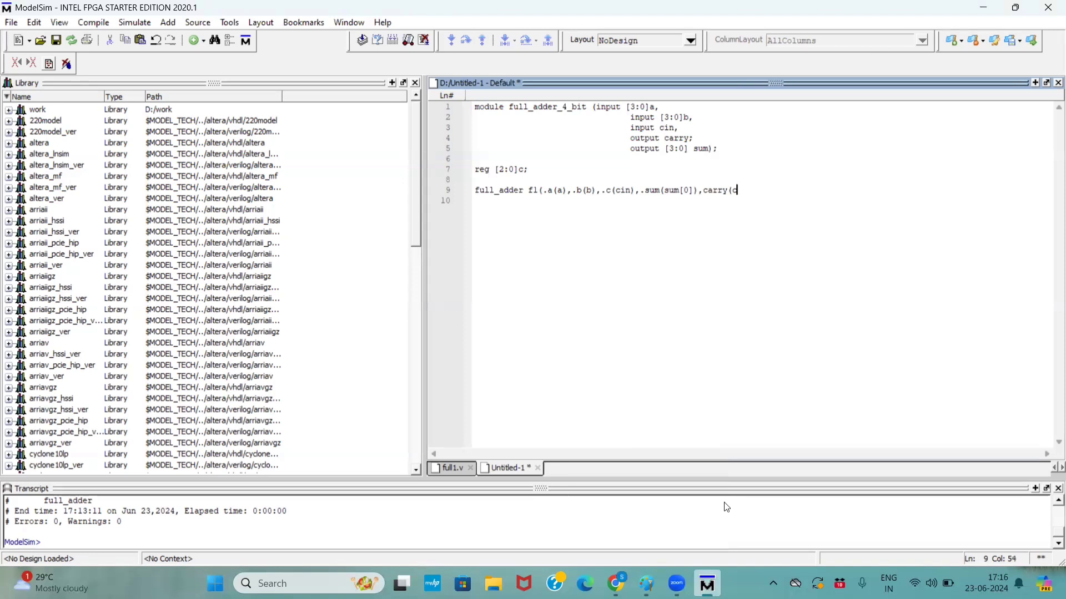
pyautogui.write('[')
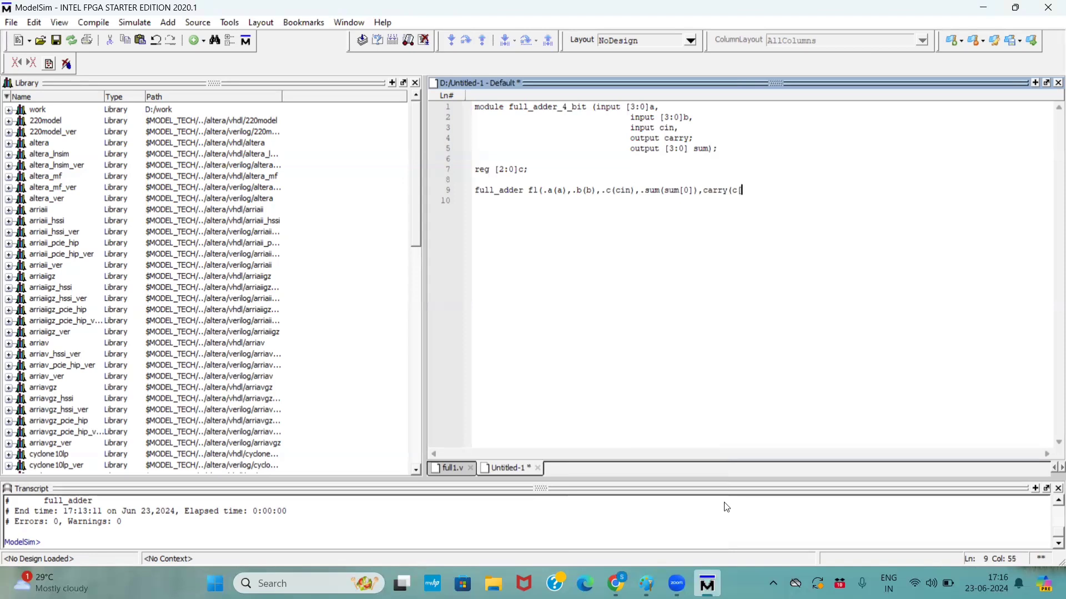
pyautogui.write('0]')
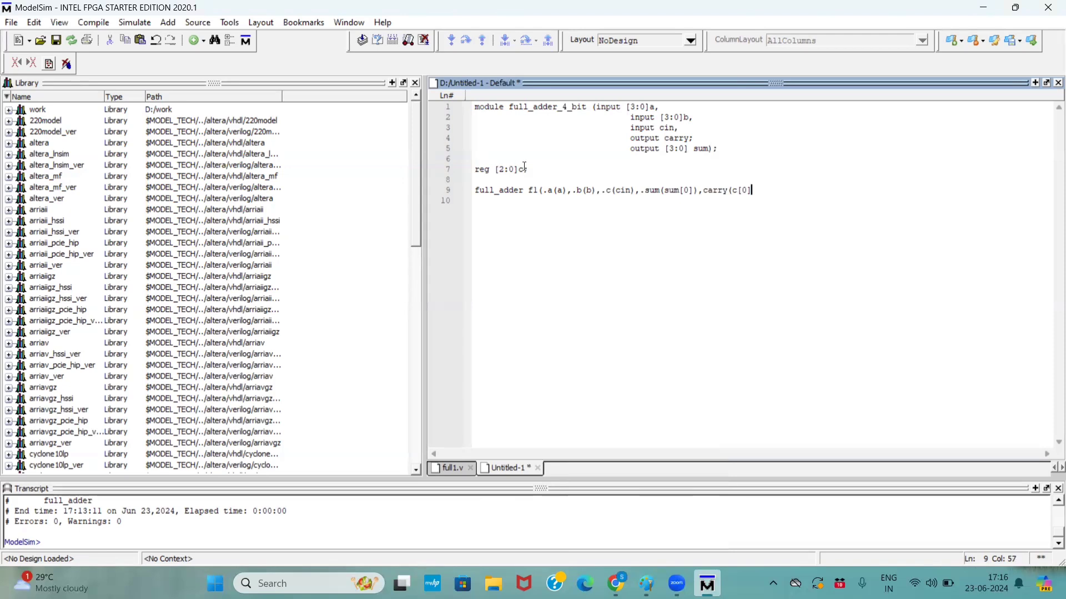
pyautogui.write('));')
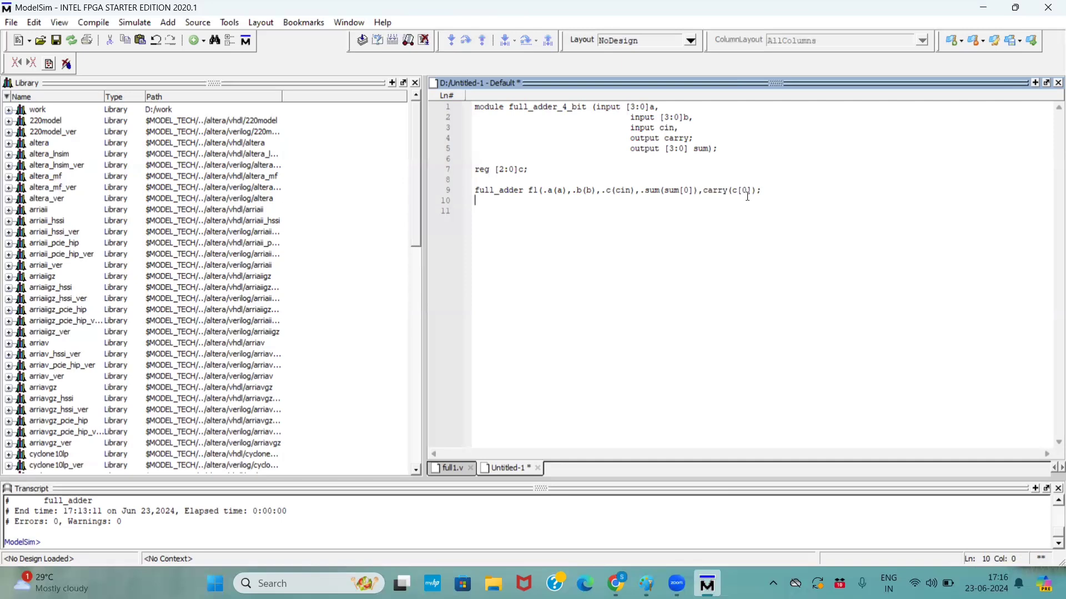
# - Begin instance f2 with .a(a[1]) and re-index f1's inputs to a[0] and b[0]
pyautogui.write('full_adder f2')
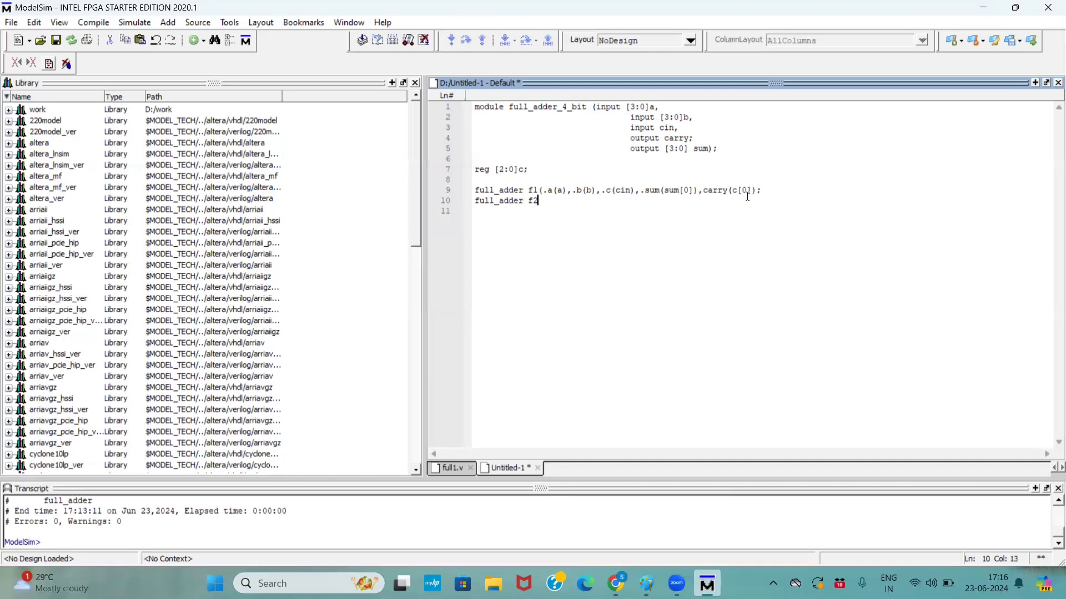
pyautogui.write('(')
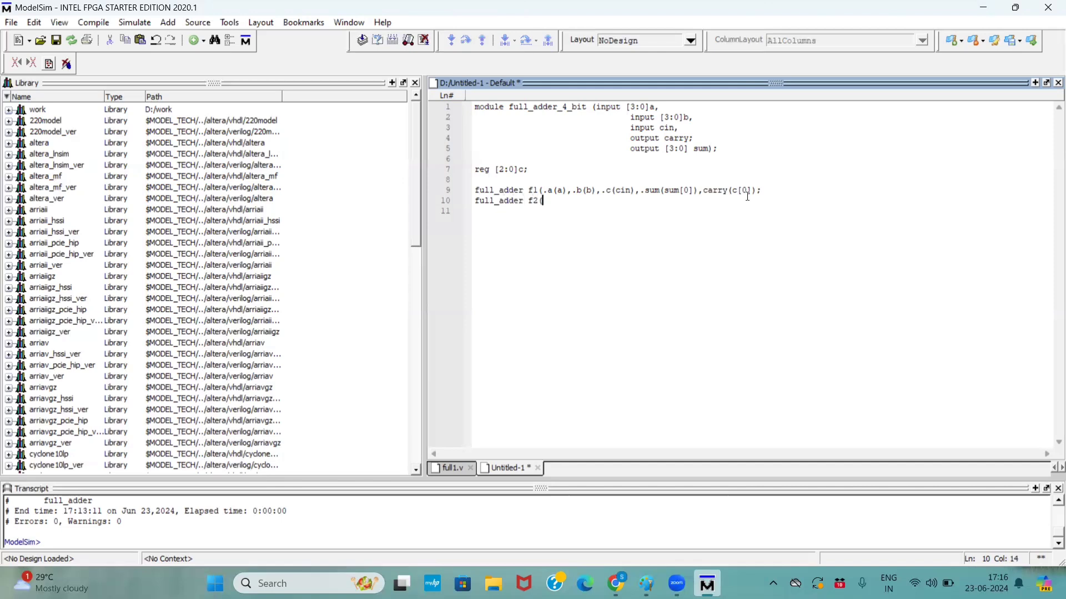
pyautogui.write('.a')
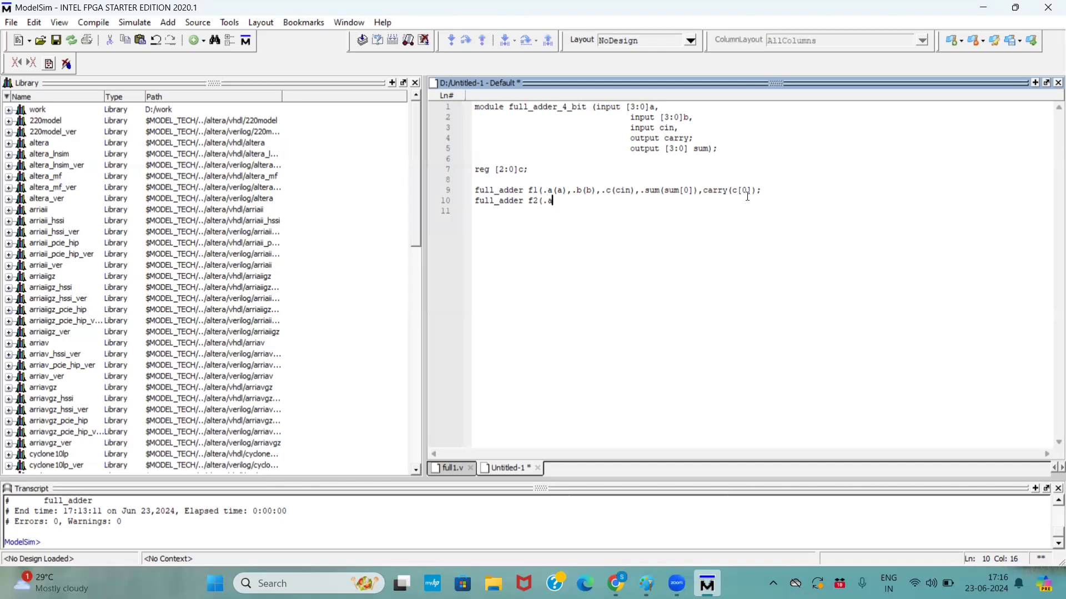
pyautogui.write('(a')
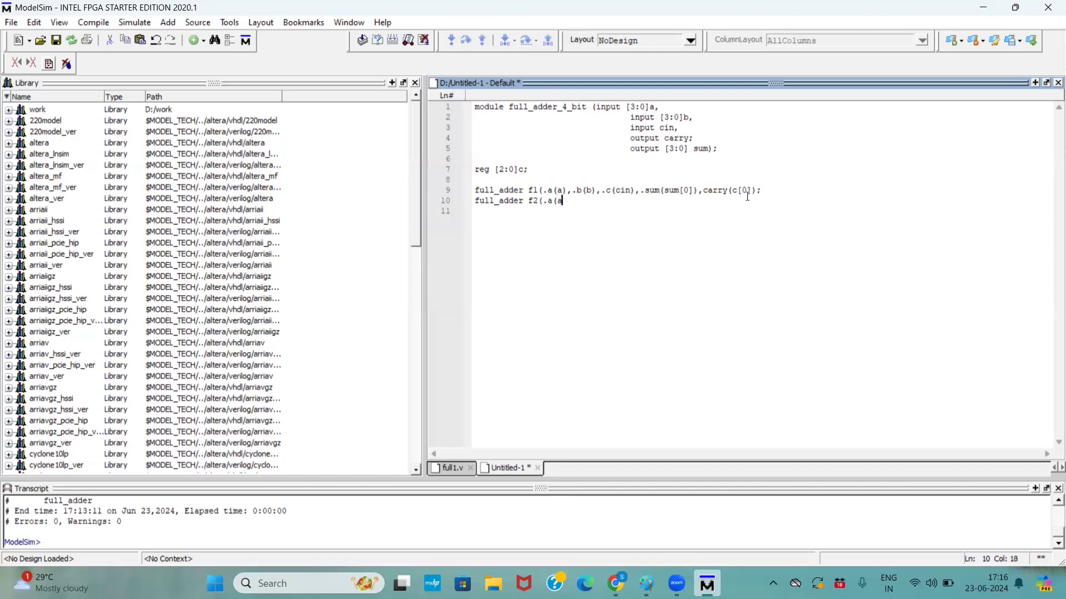
pyautogui.write('[1]')
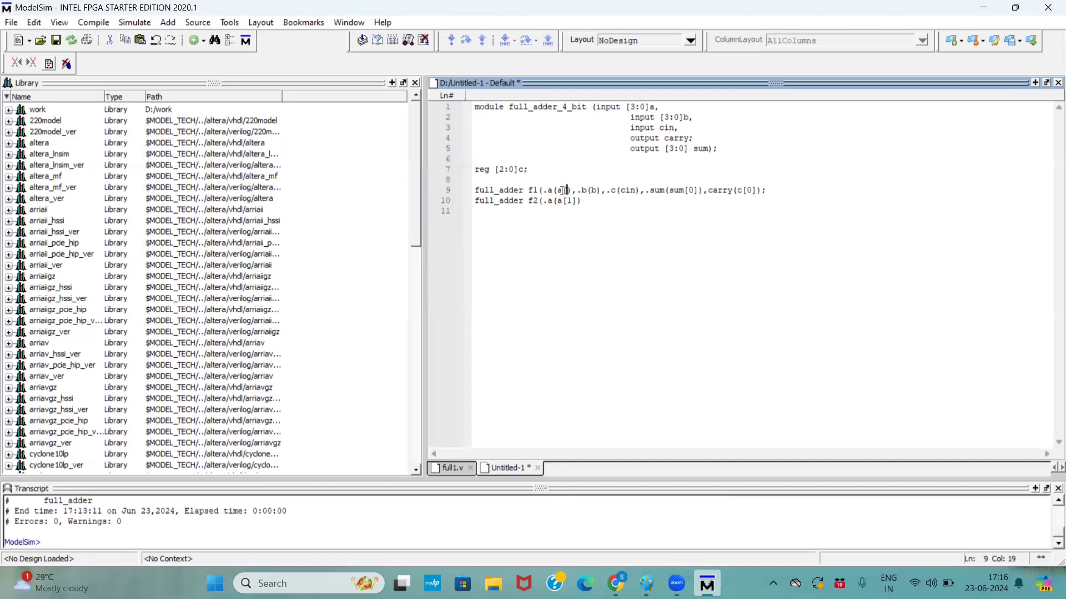
pyautogui.write('0]')
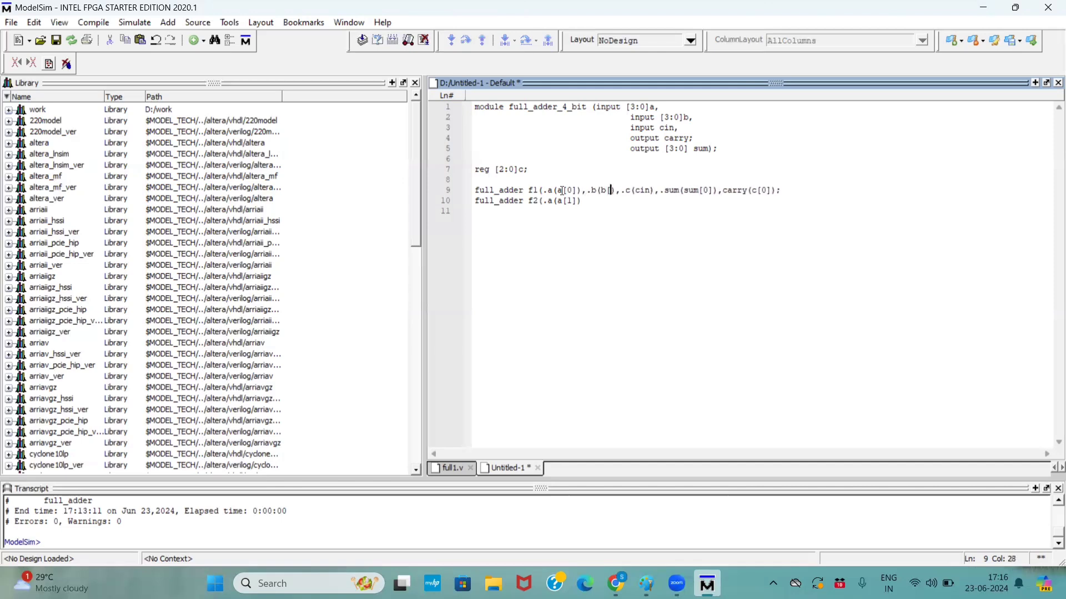
pyautogui.write('0')
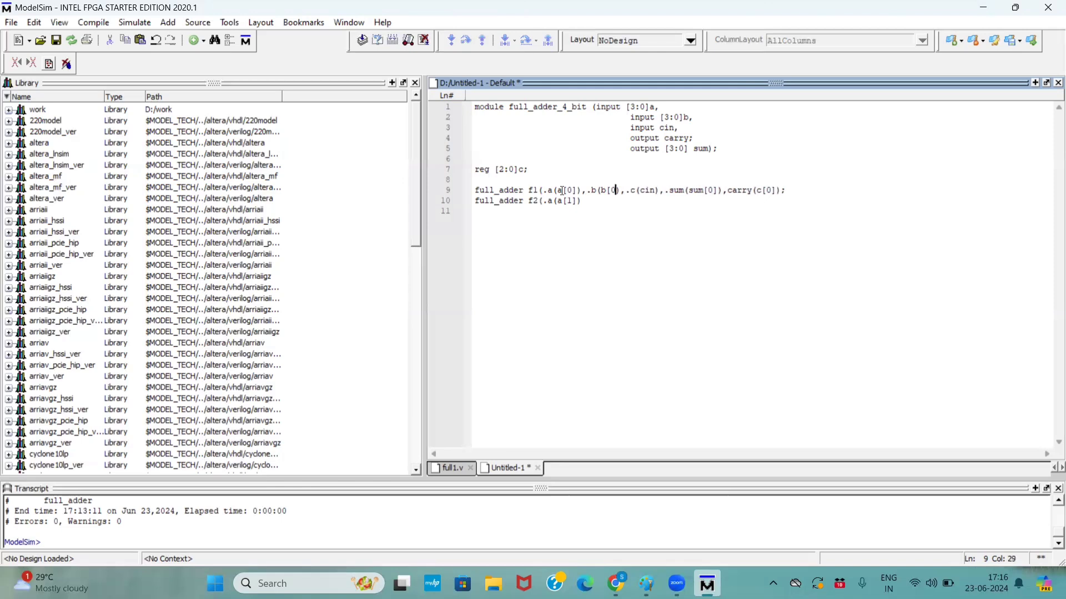
pyautogui.moveTo(645, 582)
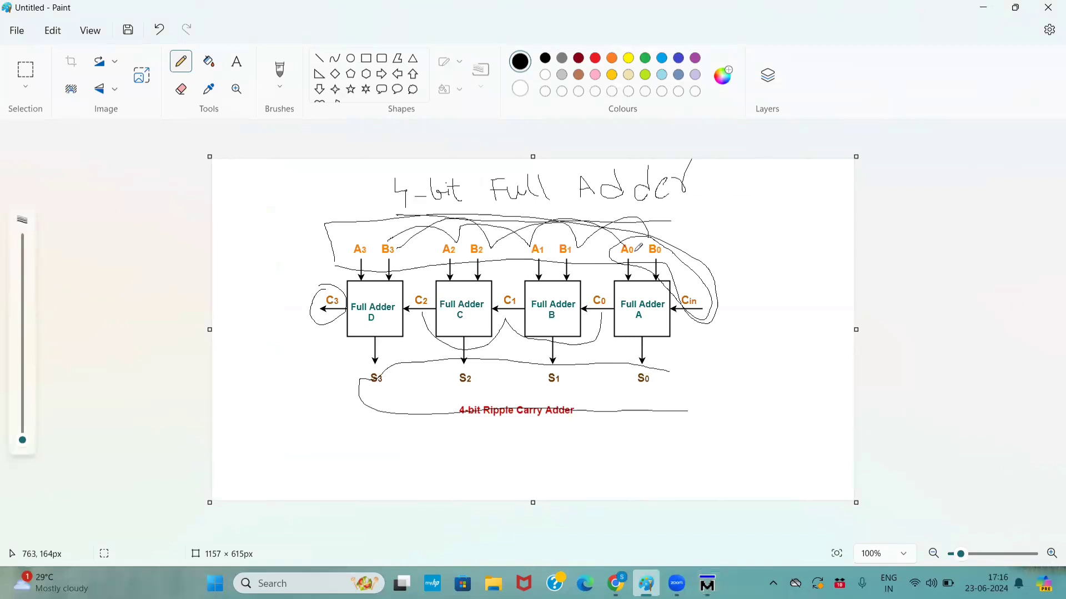
pyautogui.moveTo(710, 262)
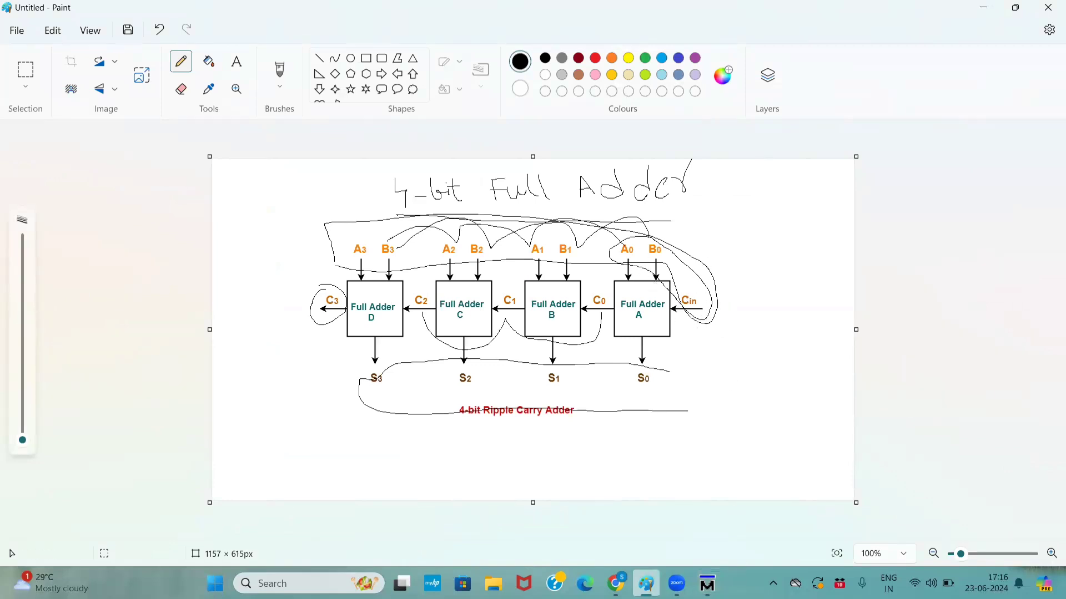
# - Return from the Paint diagram to the Verilog code in ModelSim
pyautogui.click(706, 583)
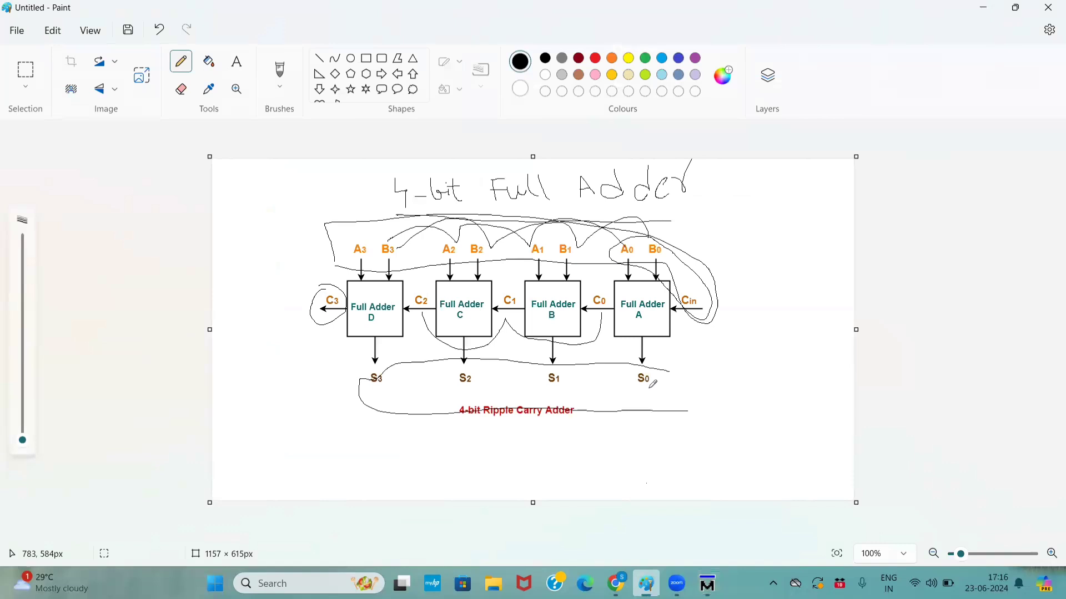
pyautogui.moveTo(540, 246)
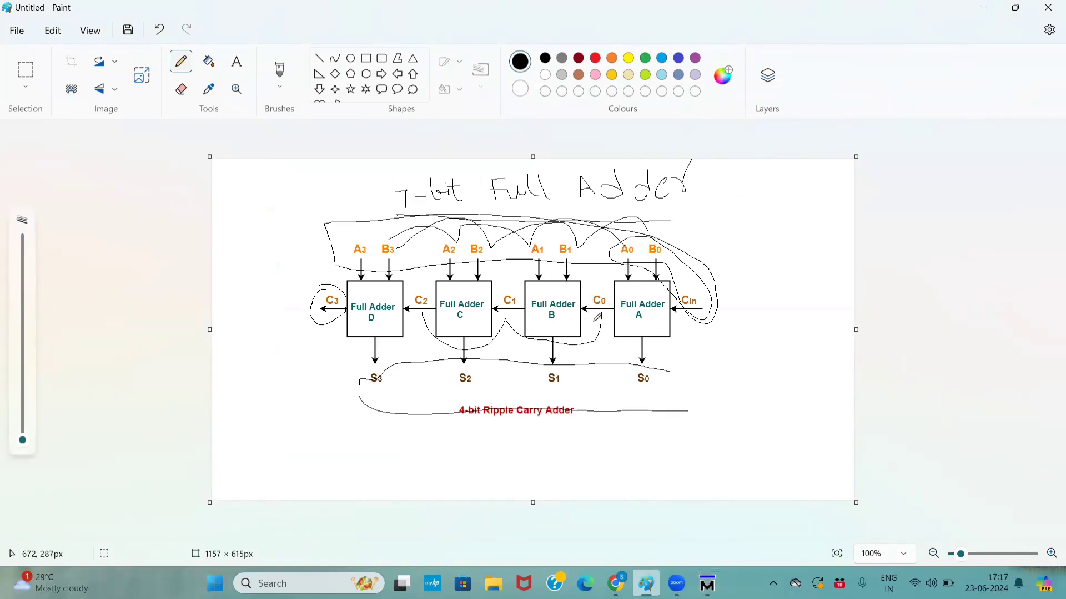
pyautogui.moveTo(706, 583)
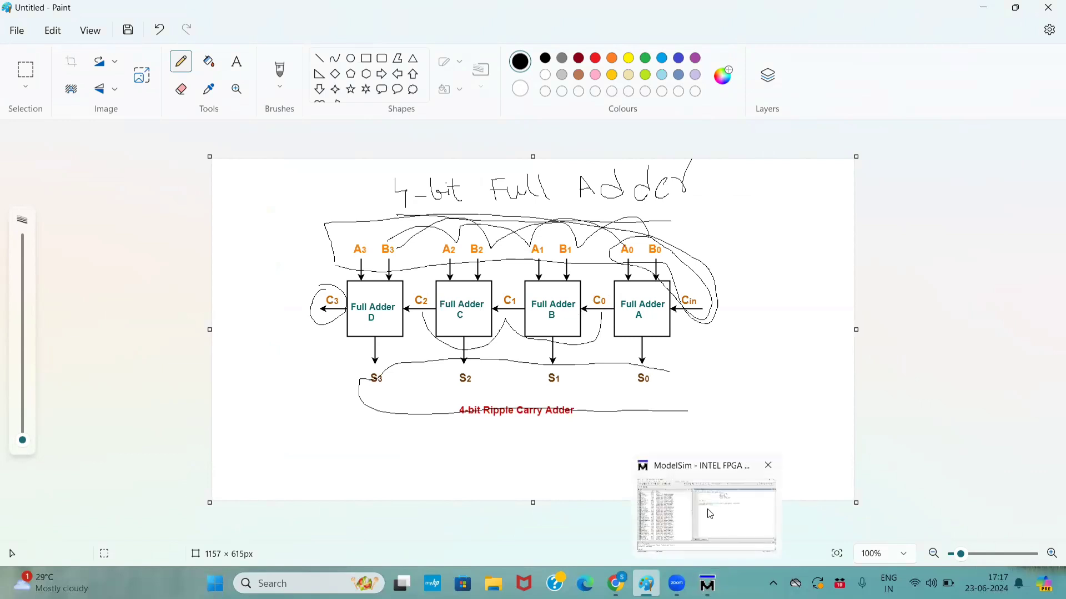
pyautogui.click(705, 513)
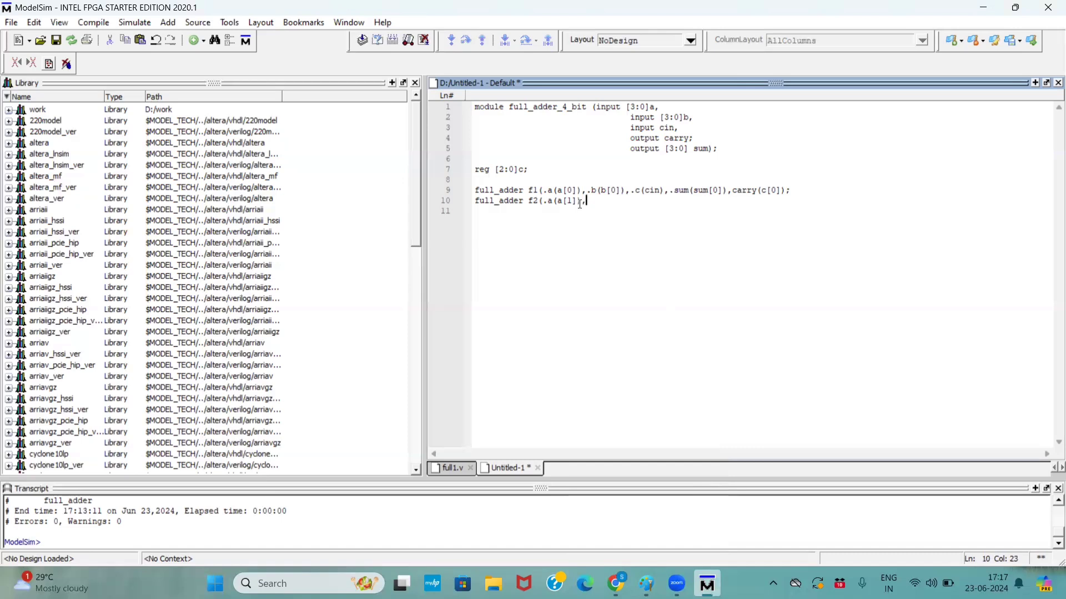
# - Continue f2 with .b(b[1]) and .c(c[0]), checking the adder diagram in Paint
pyautogui.write(',')
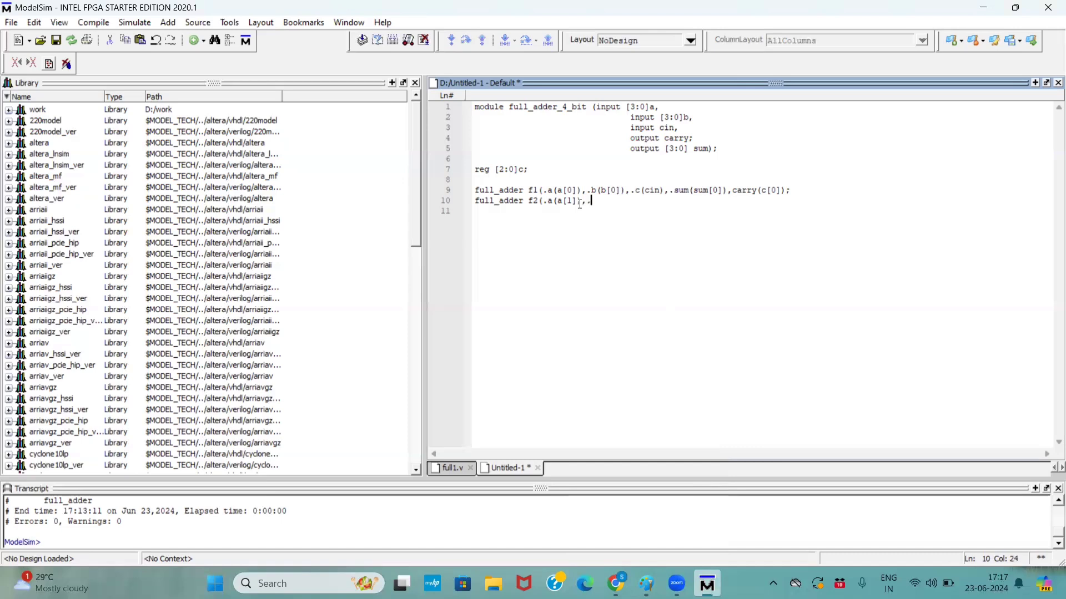
pyautogui.write('.b(')
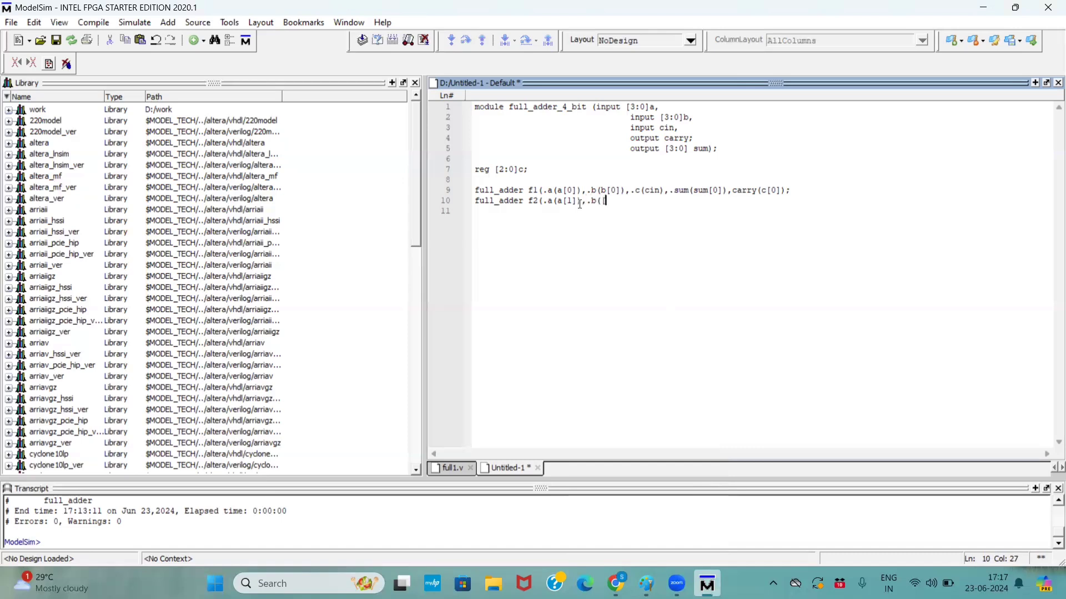
pyautogui.write('b')
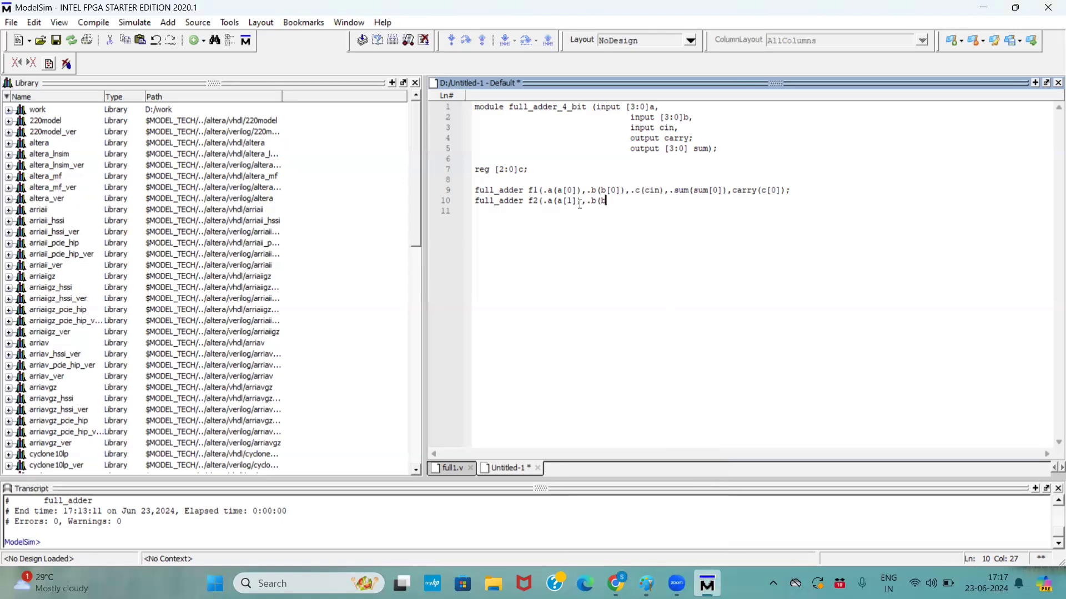
pyautogui.write('1]')
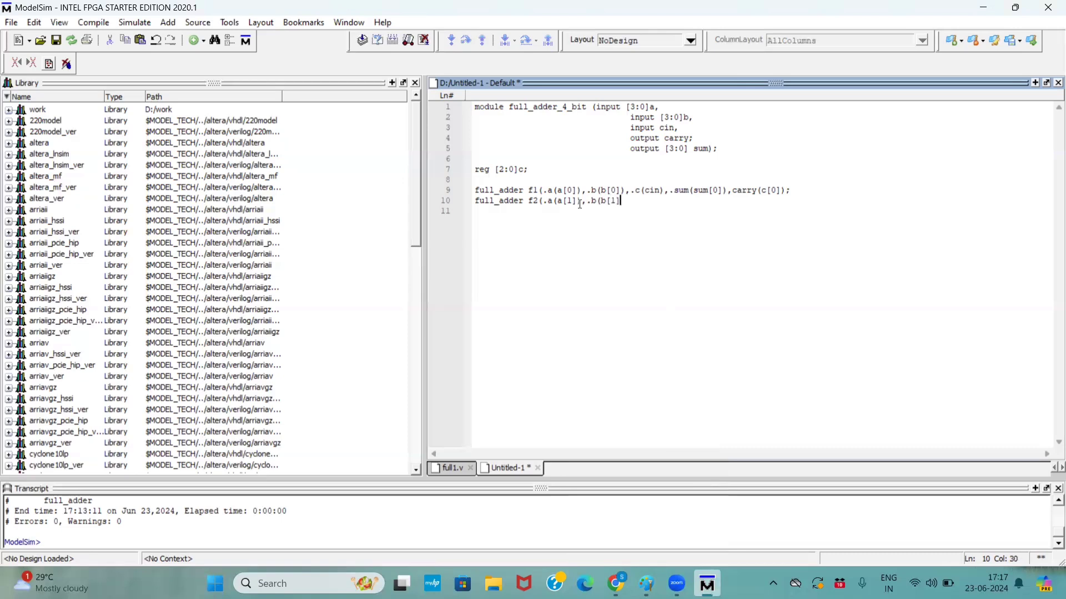
pyautogui.write('),.c')
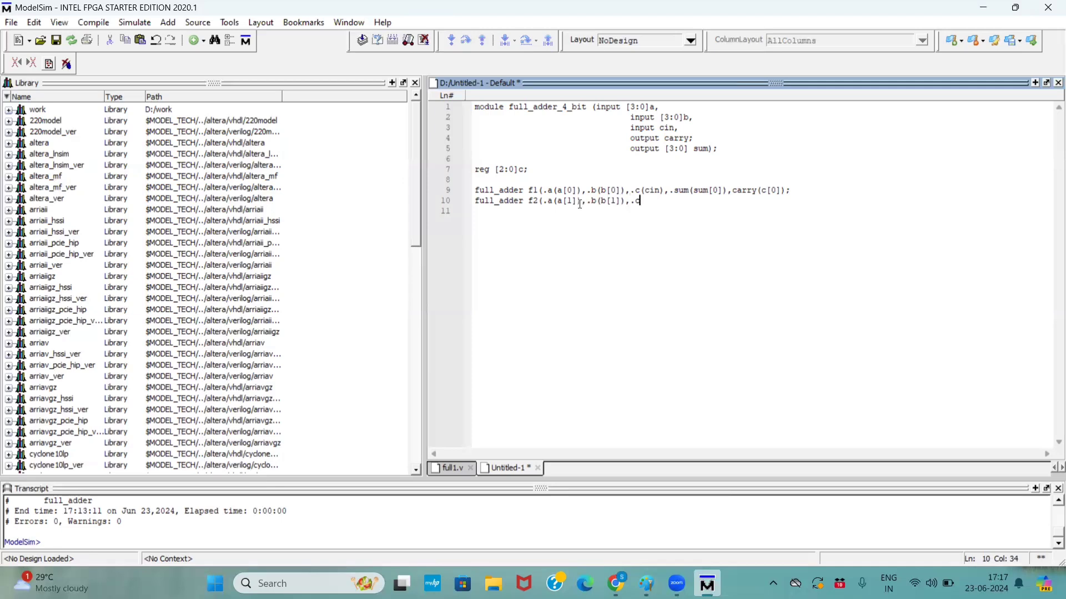
pyautogui.write('(')
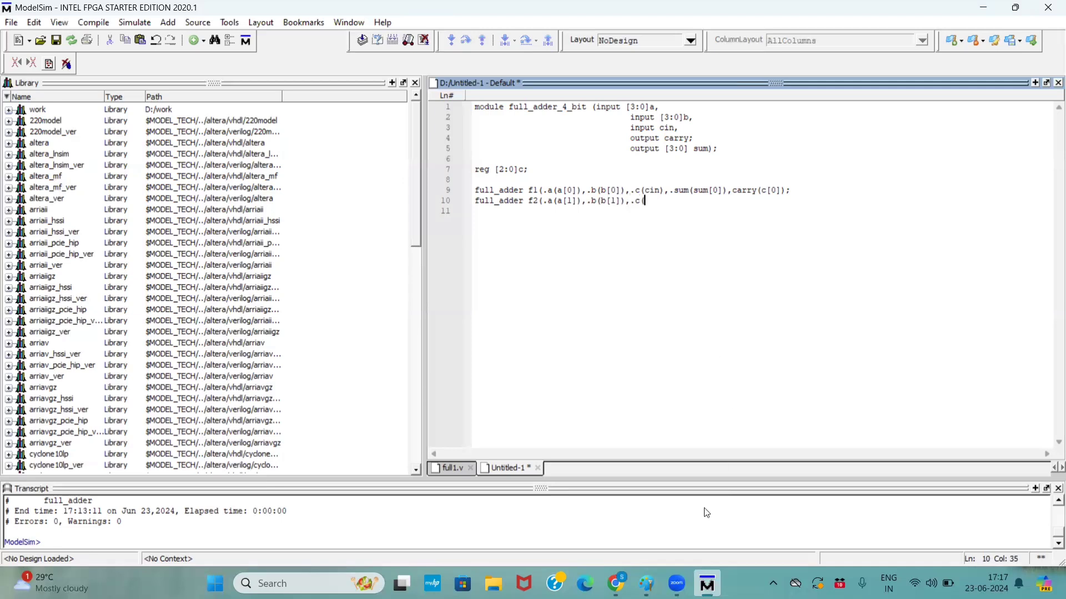
pyautogui.click(645, 583)
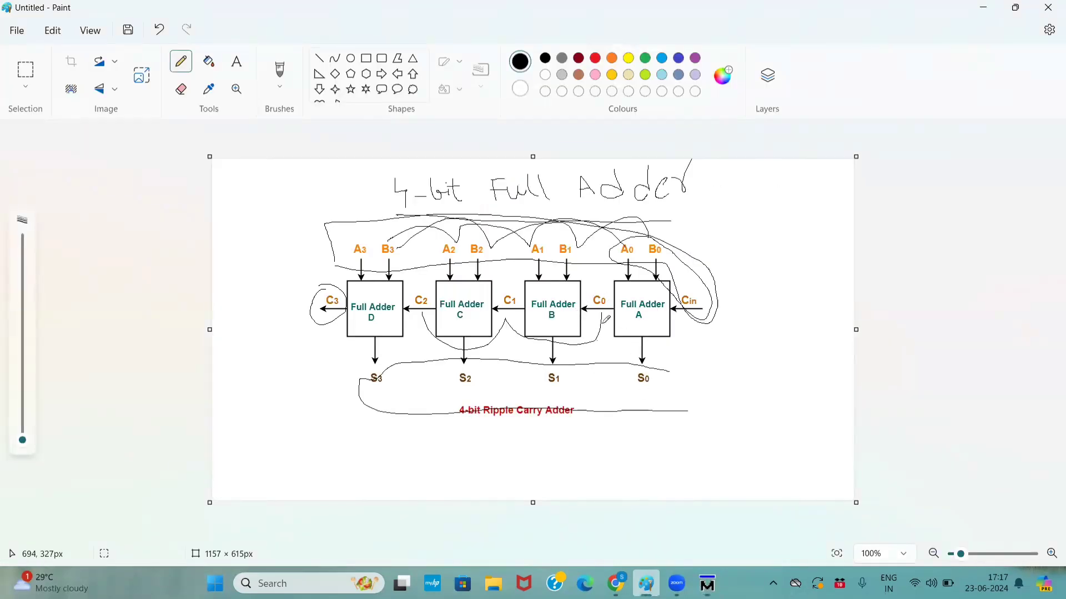
pyautogui.moveTo(704, 371)
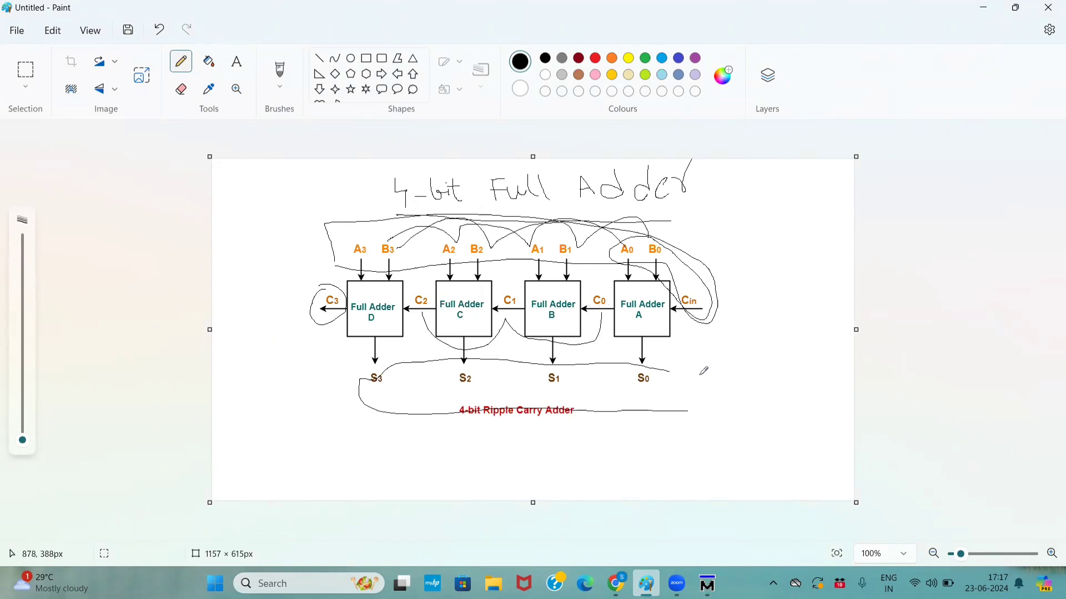
pyautogui.click(706, 582)
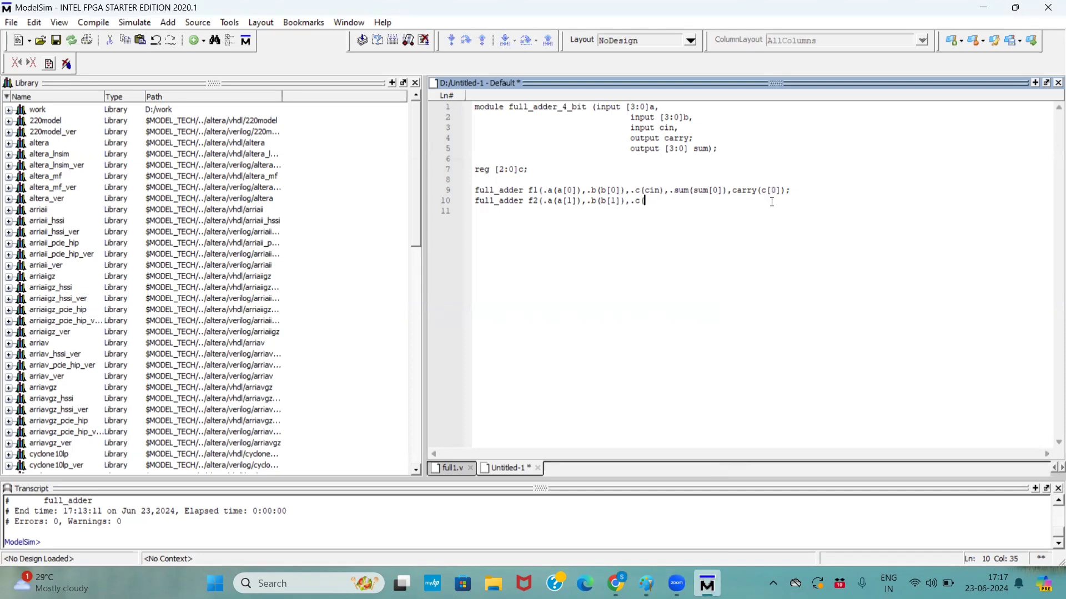
pyautogui.write('c[0]')
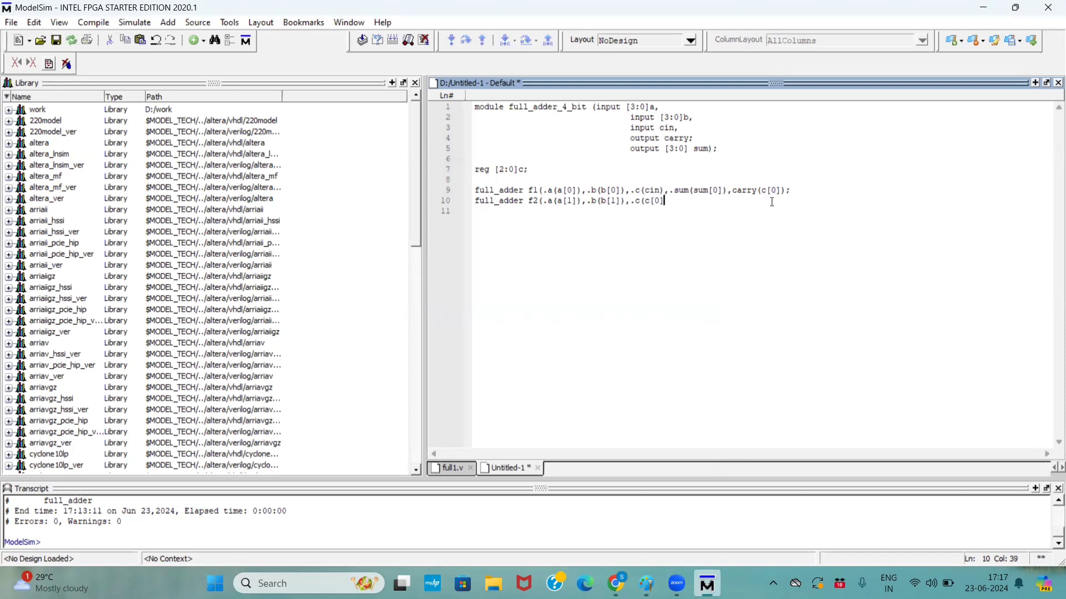
# - Complete f2 with .sum(sum[1]) and .carry(c[1])); ending the line with a semicolon
pyautogui.write('),.')
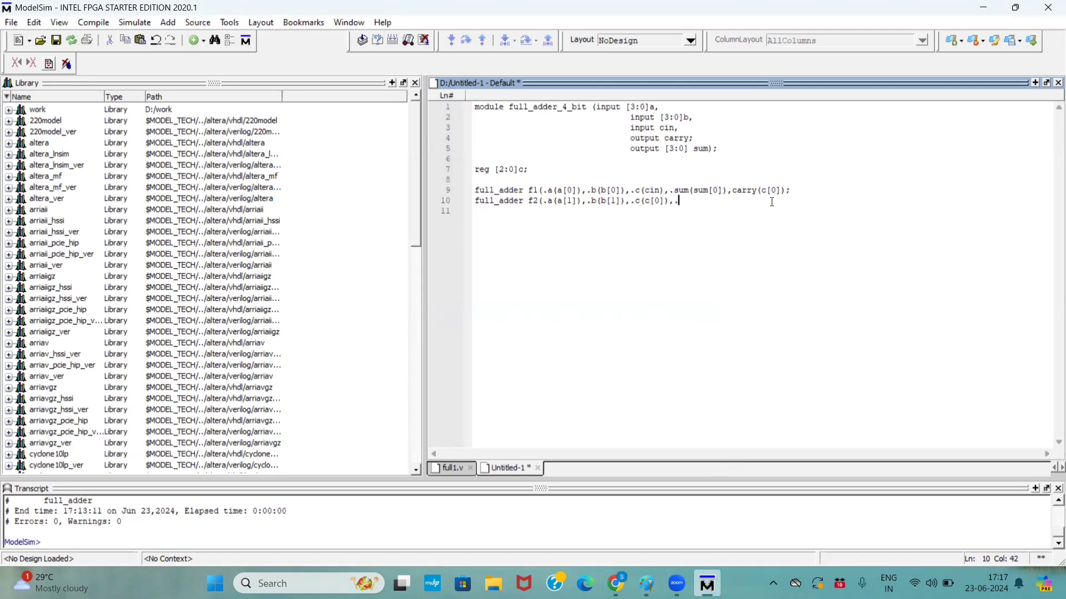
pyautogui.write('.sum')
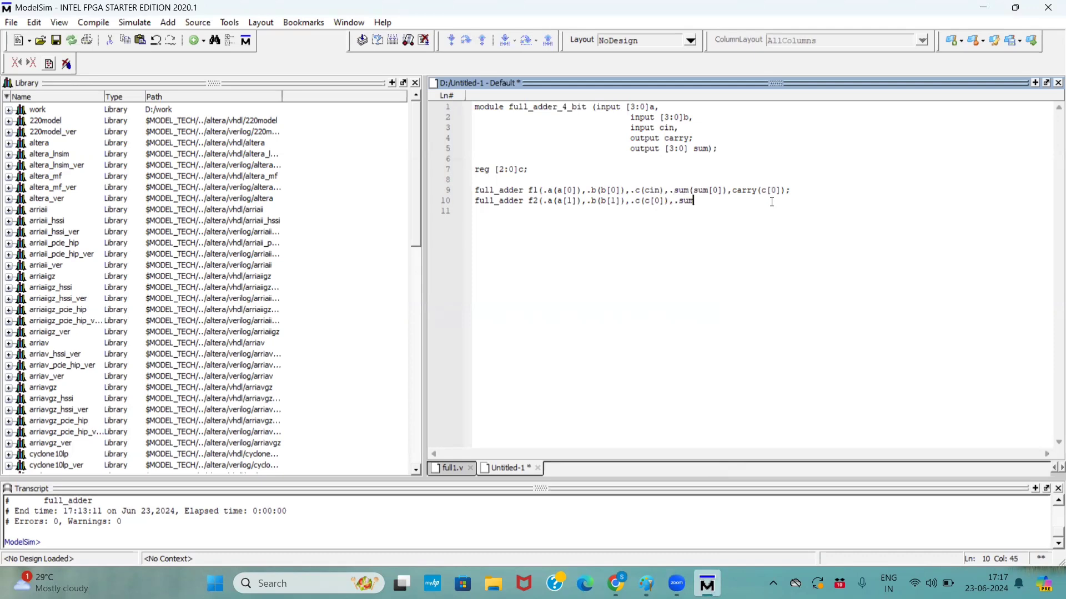
pyautogui.write('(sum')
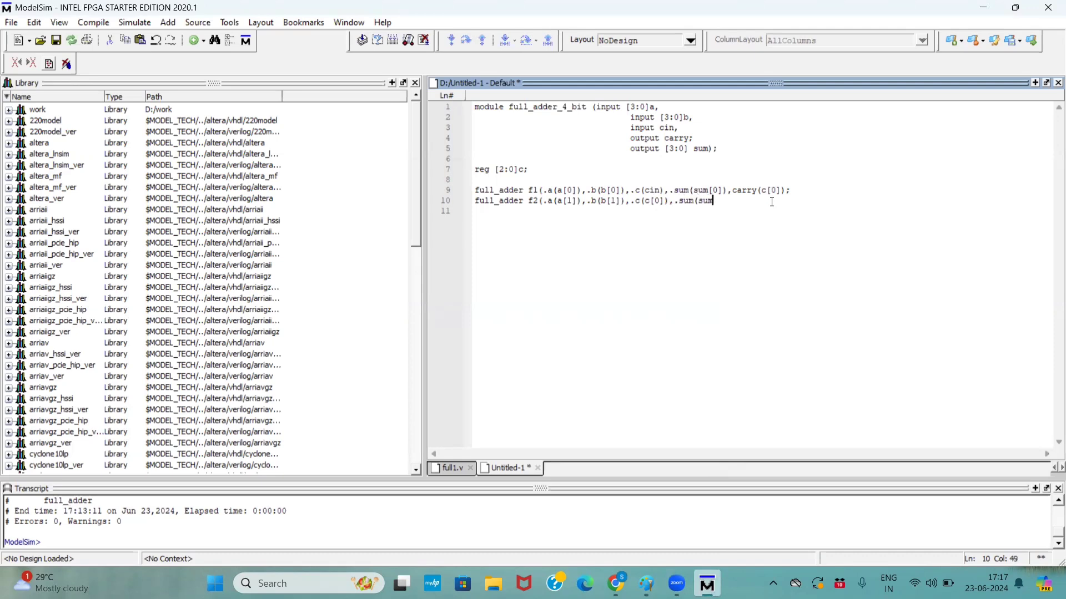
pyautogui.write('1]')
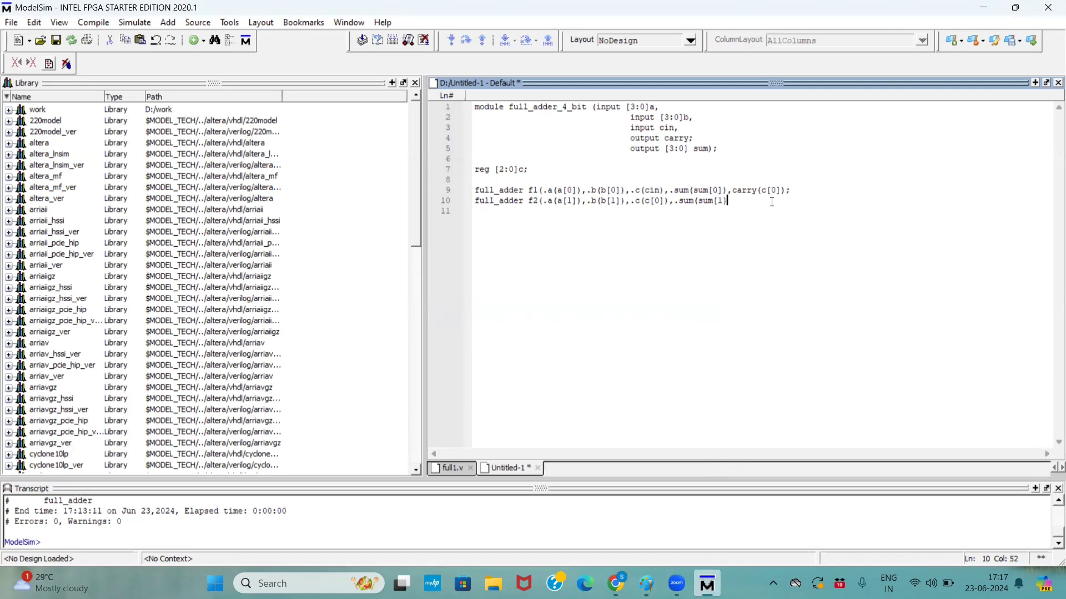
pyautogui.write(')')
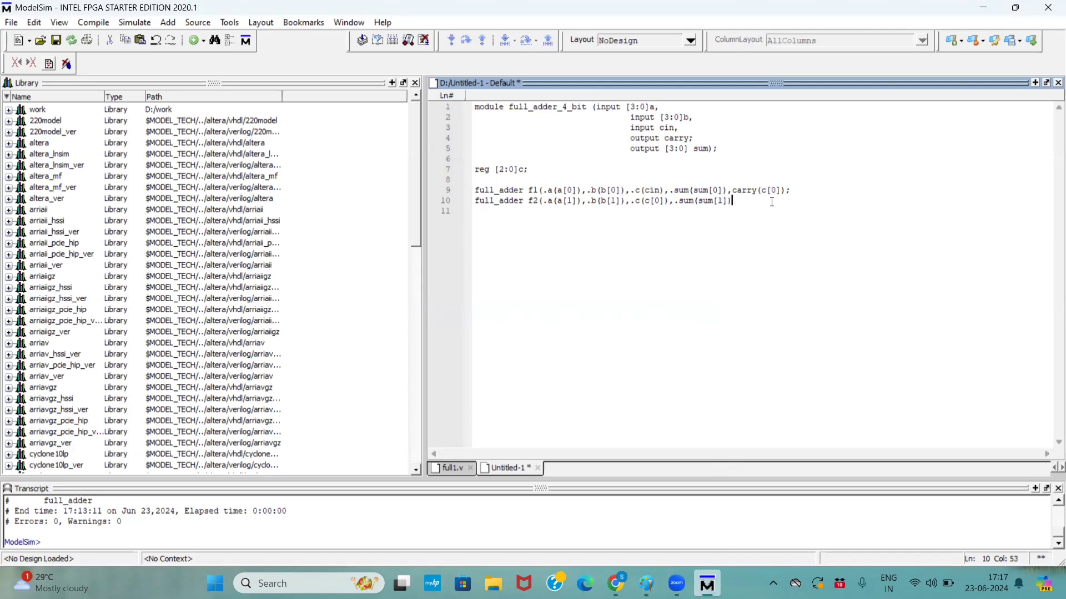
pyautogui.write(',.carry(')
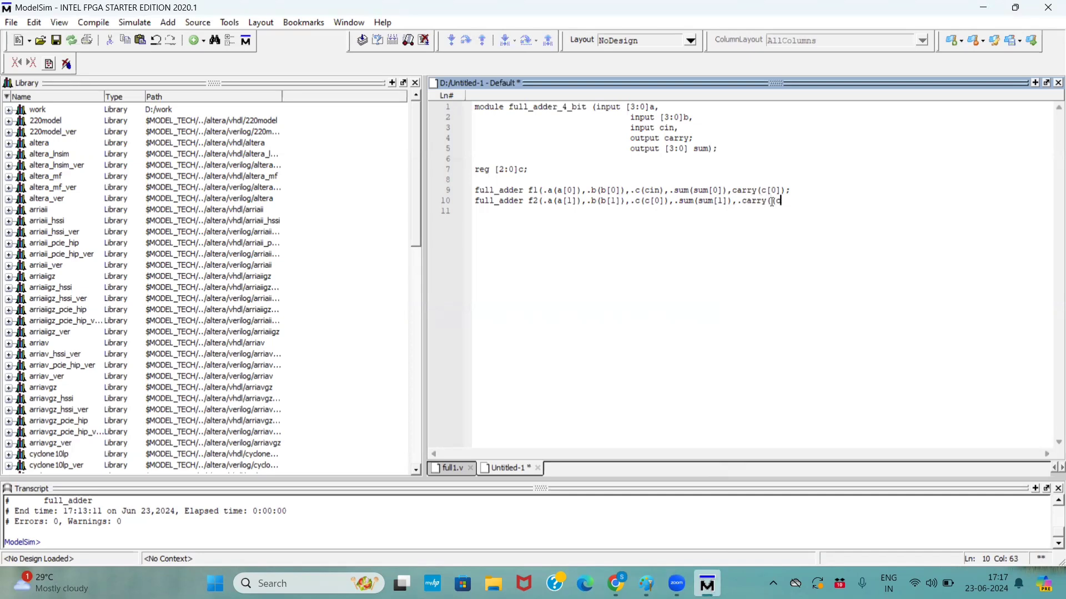
pyautogui.write('c[1])')
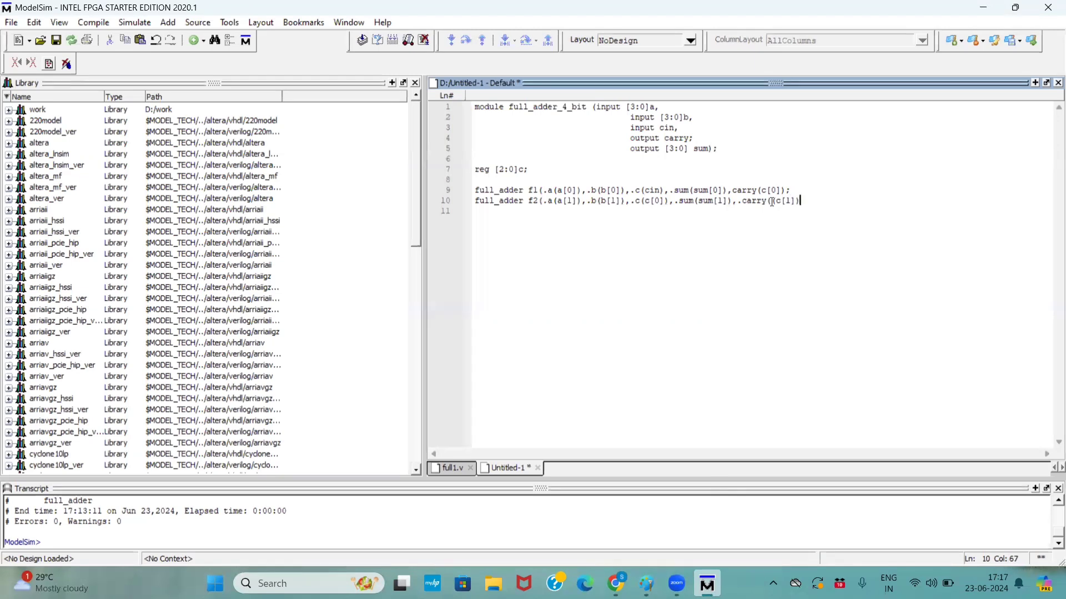
pyautogui.write(';')
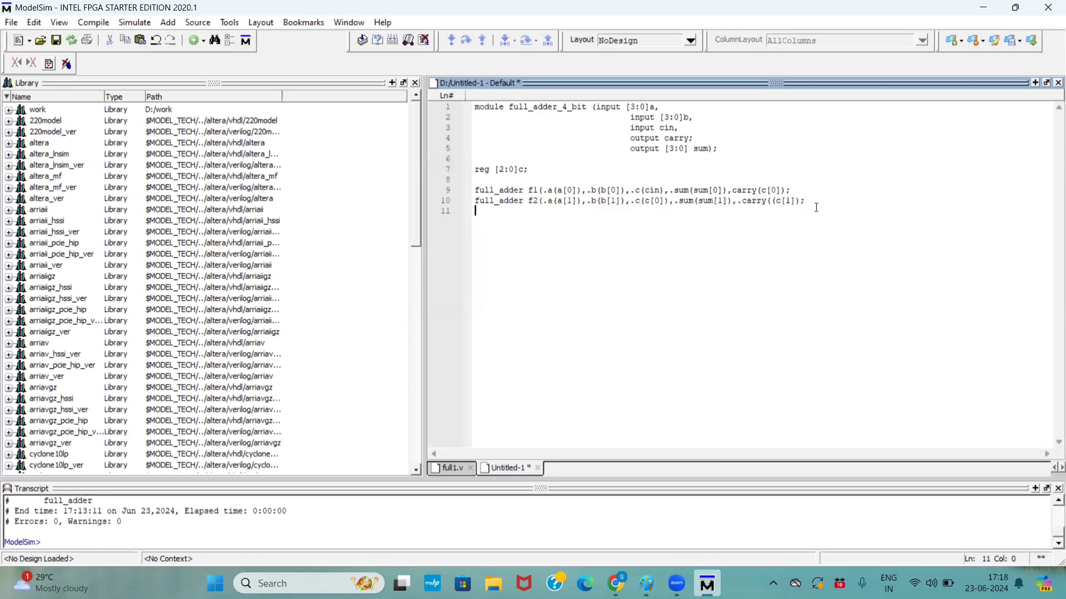
# - Paste a copy of the f2 line as f3 and update its bit indices for bit 2
pyautogui.write('full_adder f3(.a(a[1]),.b(b[1]),.c(c[0]),.sum(sum[1]),.carry((c[1]);')
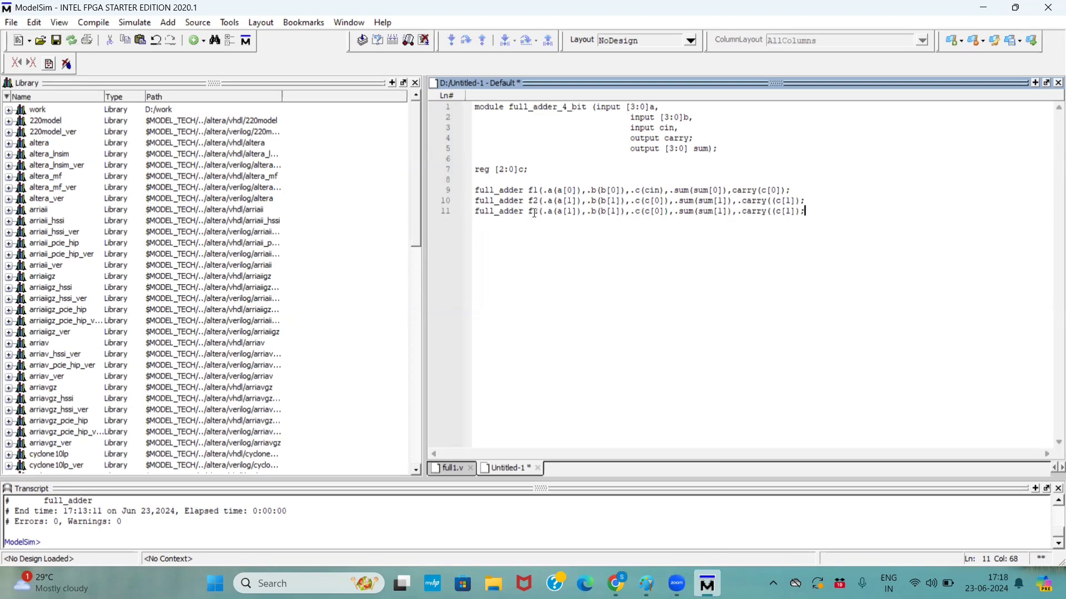
pyautogui.click(541, 211)
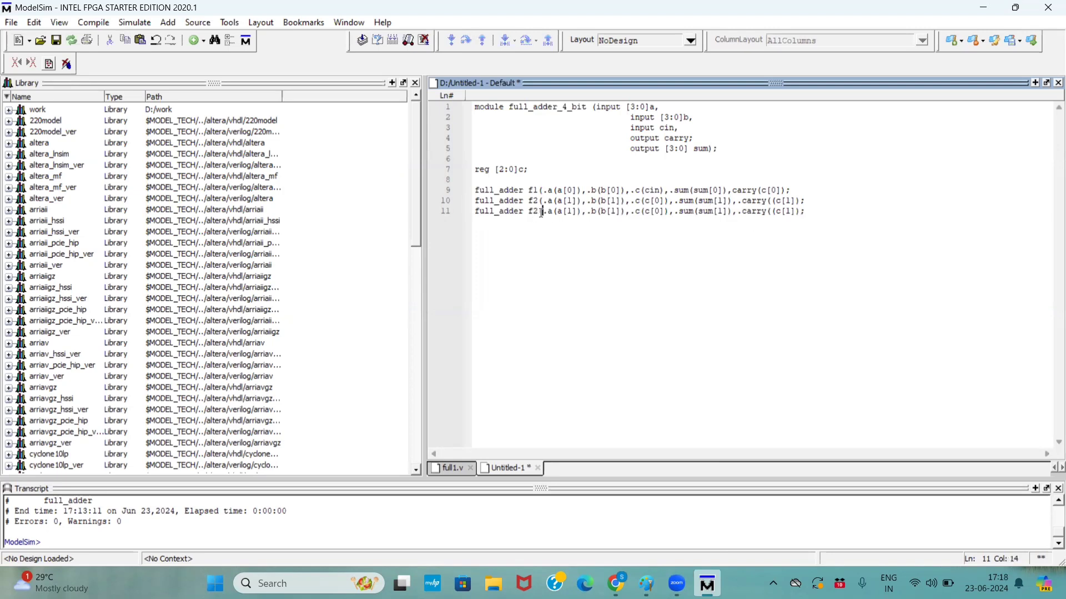
pyautogui.write('3')
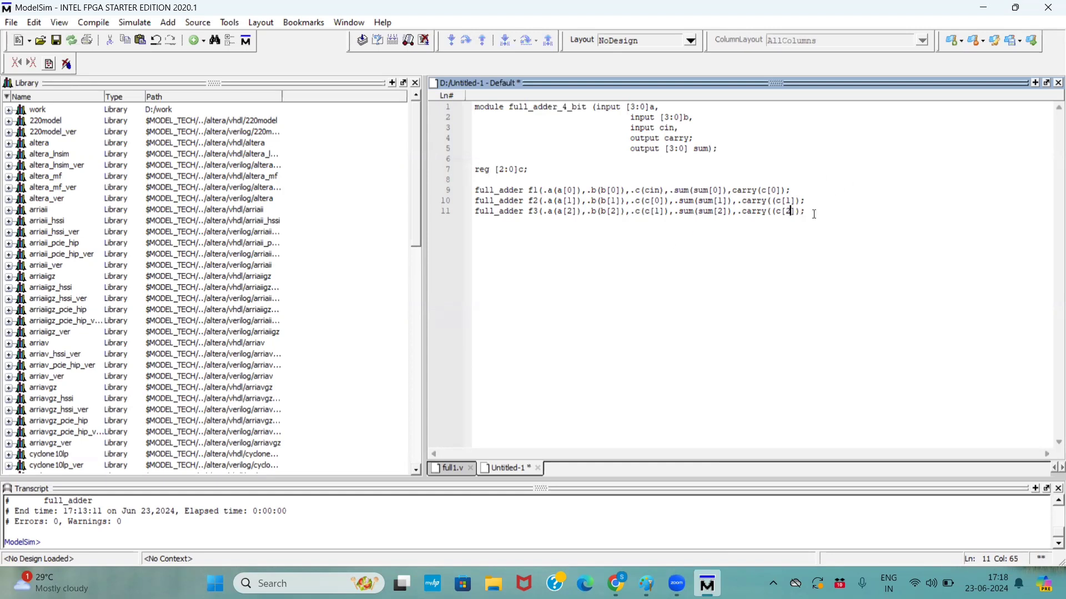
pyautogui.write(']);')
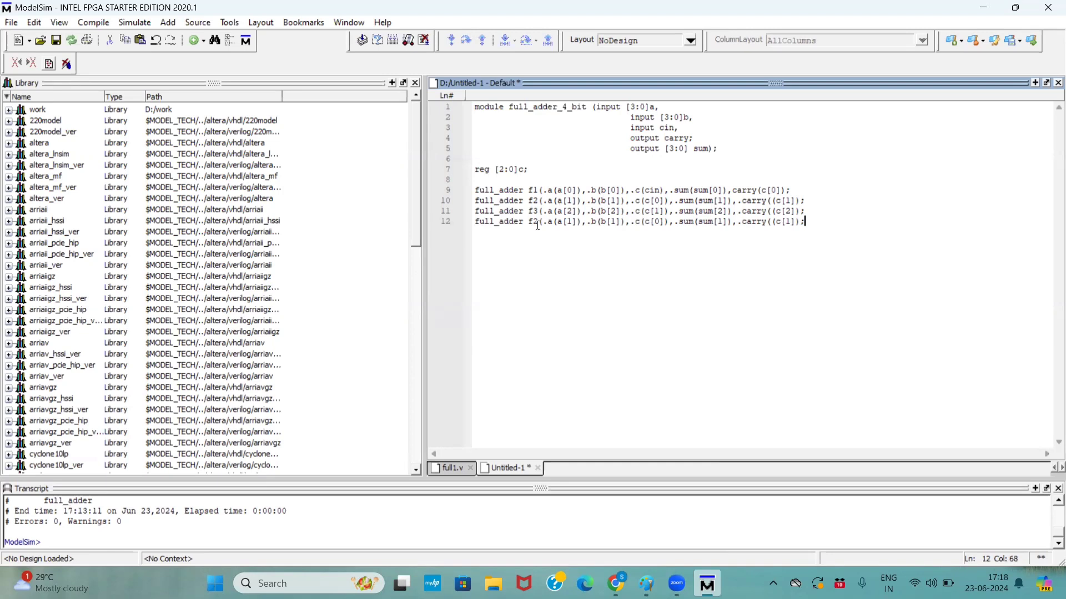
# - Edit the last copy into f4 for bit 3 with its carry output driving carry
pyautogui.click(532, 222)
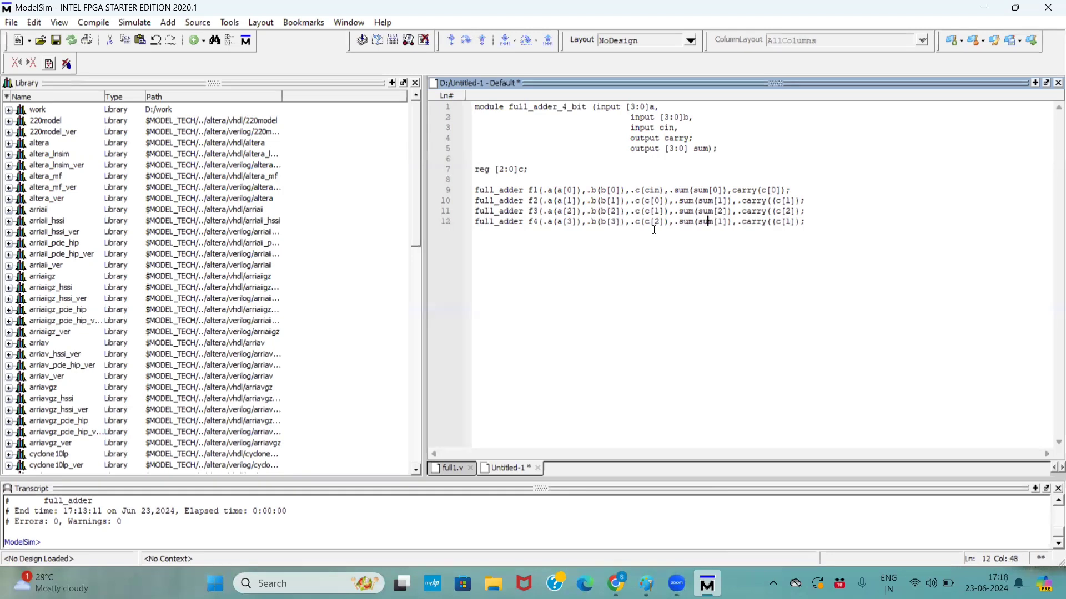
pyautogui.write('3')
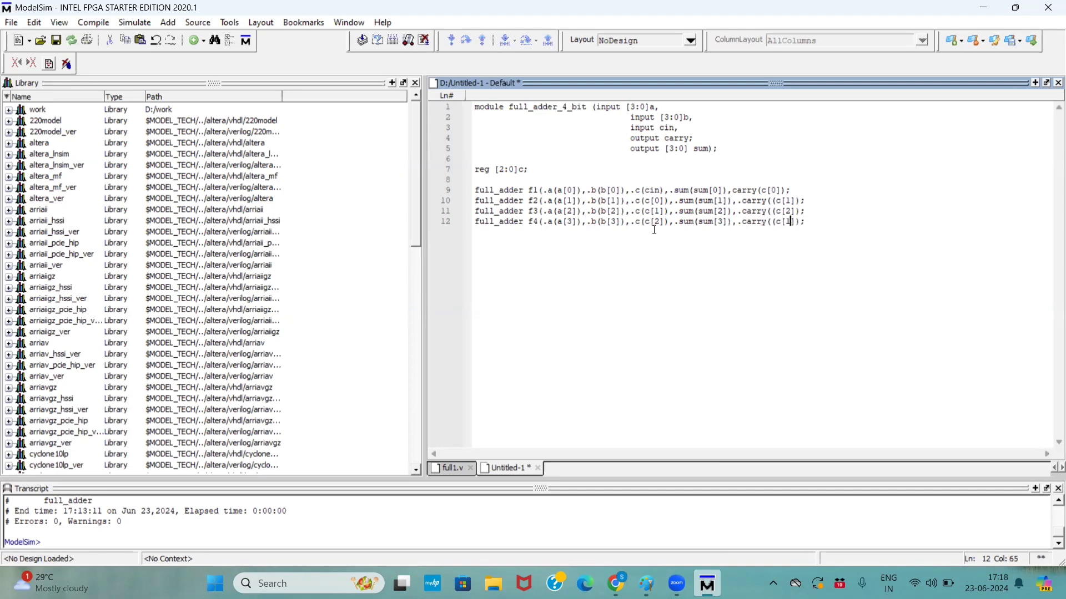
pyautogui.press('BackSpace')
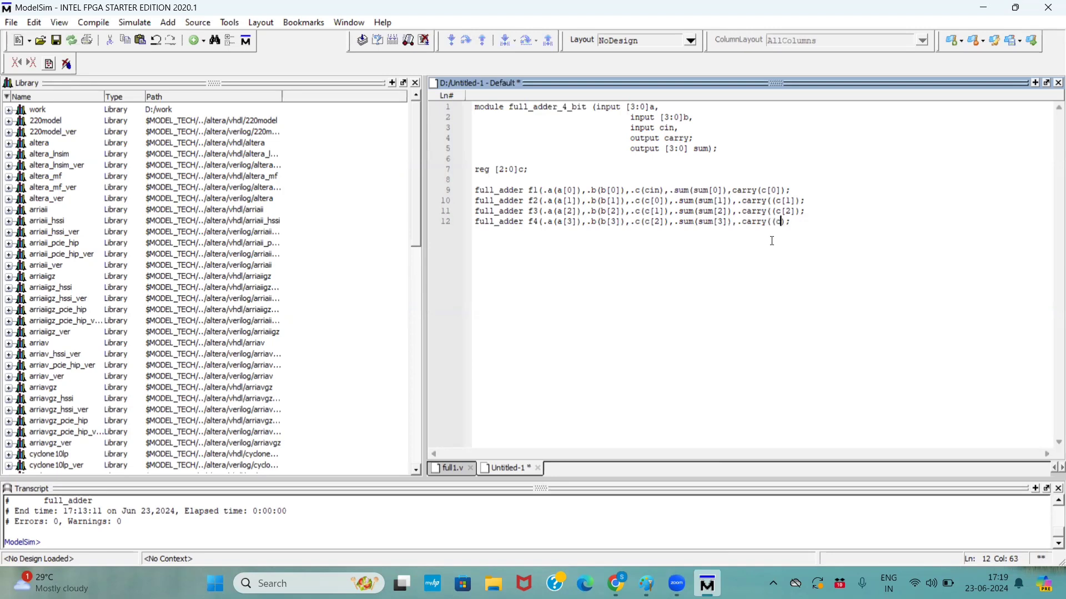
pyautogui.write('carry')
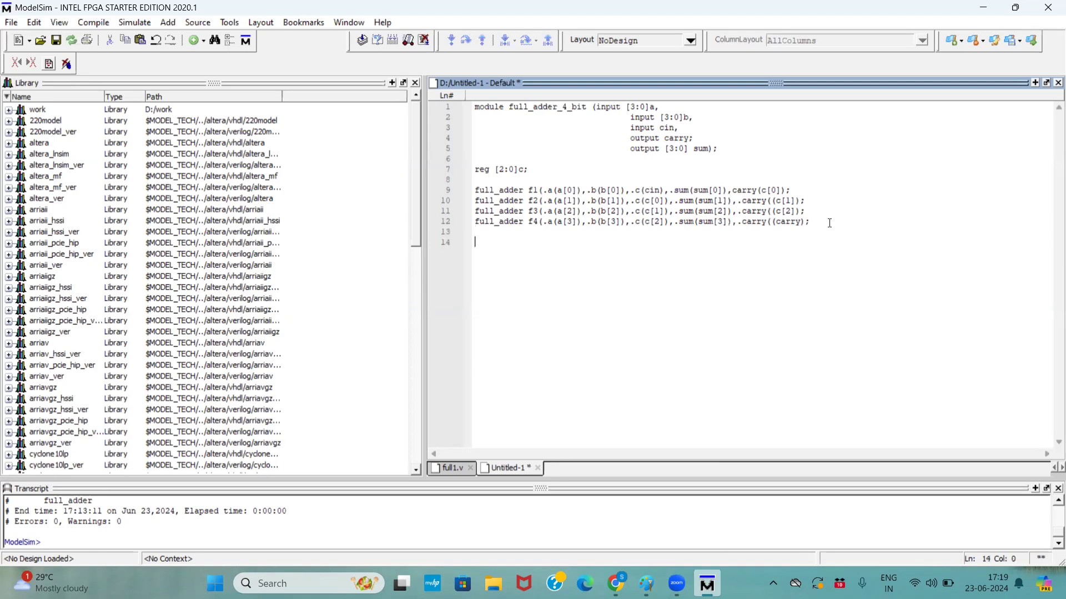
# - Close the module with endmodule and save it as full_adder_4_bit.v on D:
pyautogui.write('endmod')
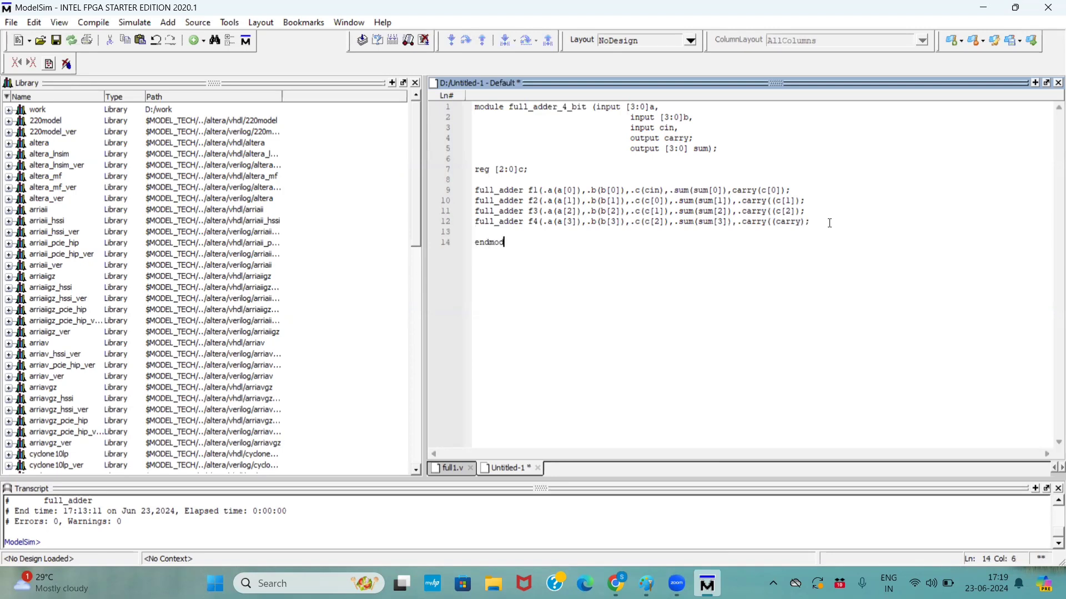
pyautogui.write('ule')
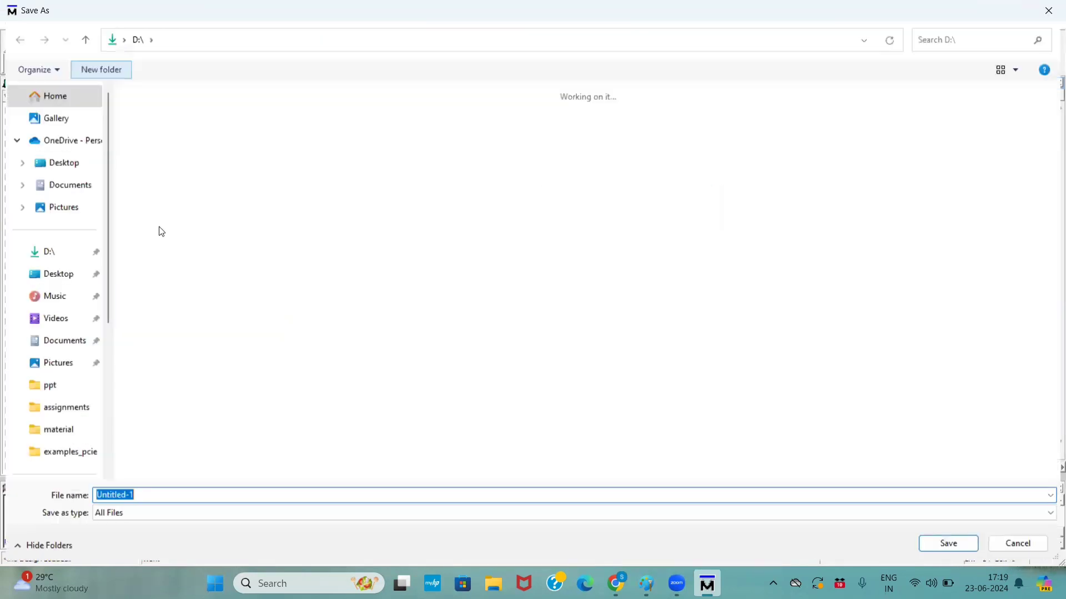
pyautogui.write('full_adder_4_bit.v')
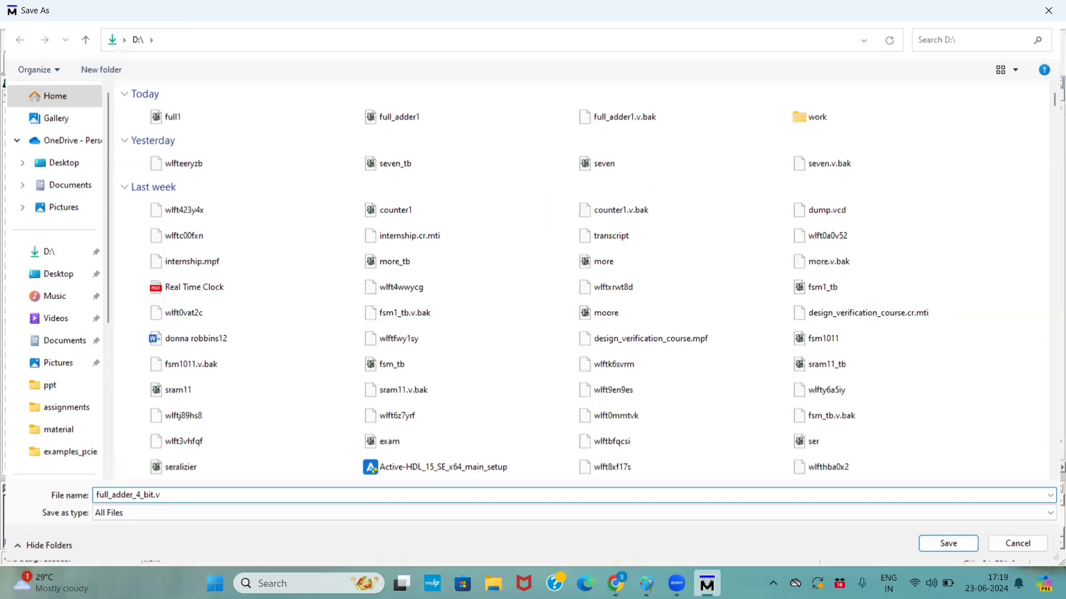
pyautogui.click(947, 543)
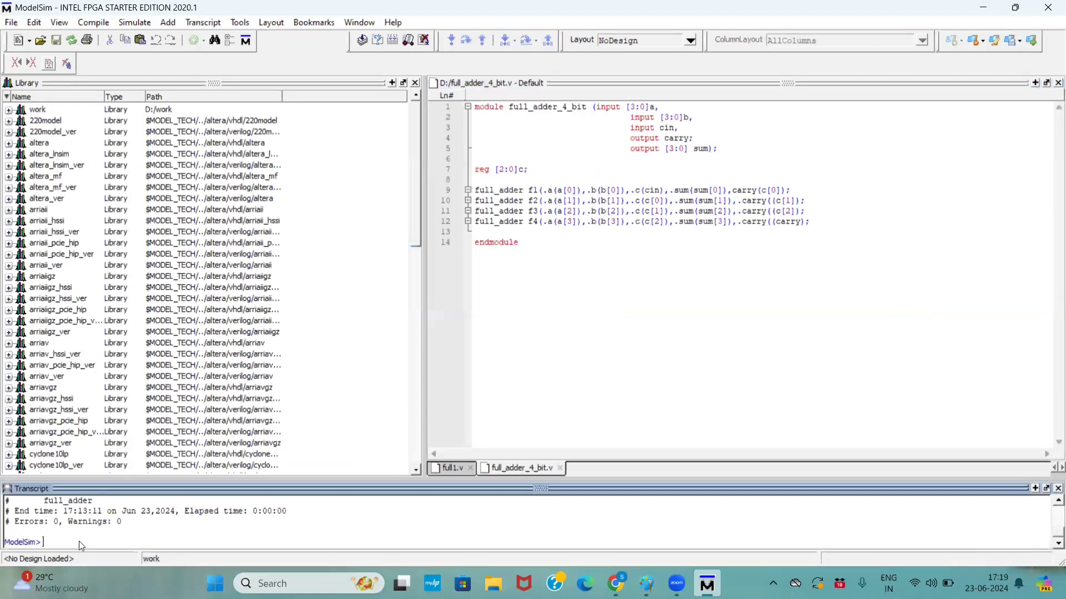
# - Compile full_adder_4_bit.v with vlog, which reports a syntax error on line 4
pyautogui.write('vlog')
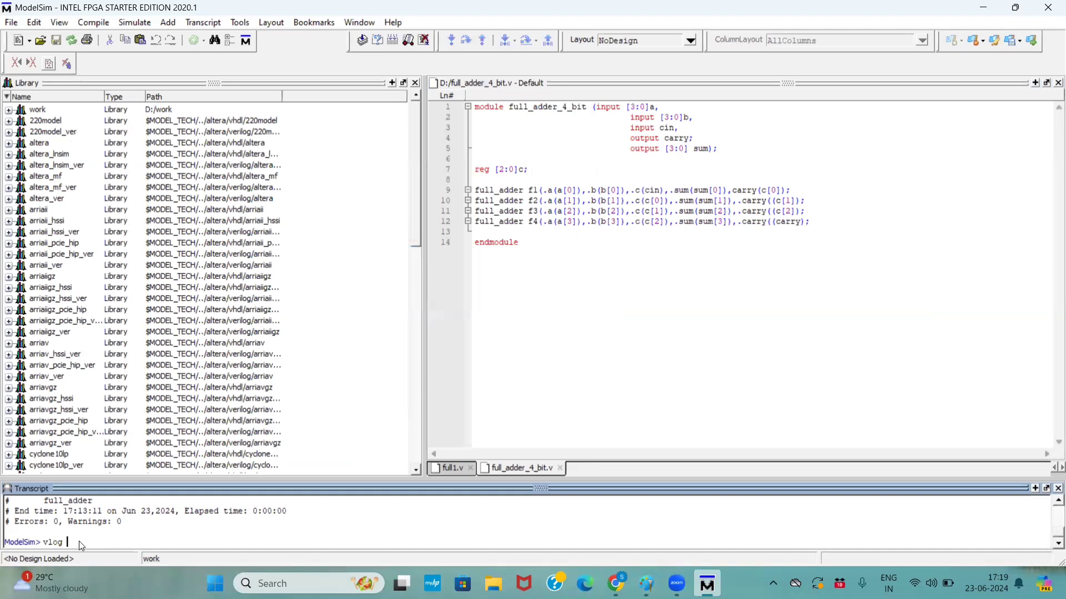
pyautogui.write('fu')
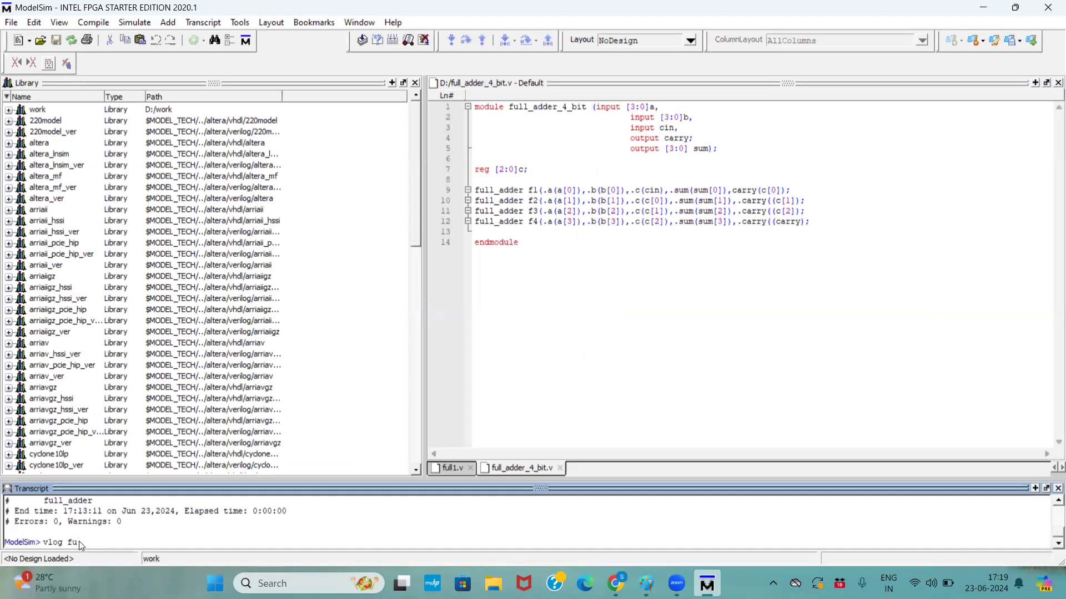
pyautogui.write('ll_')
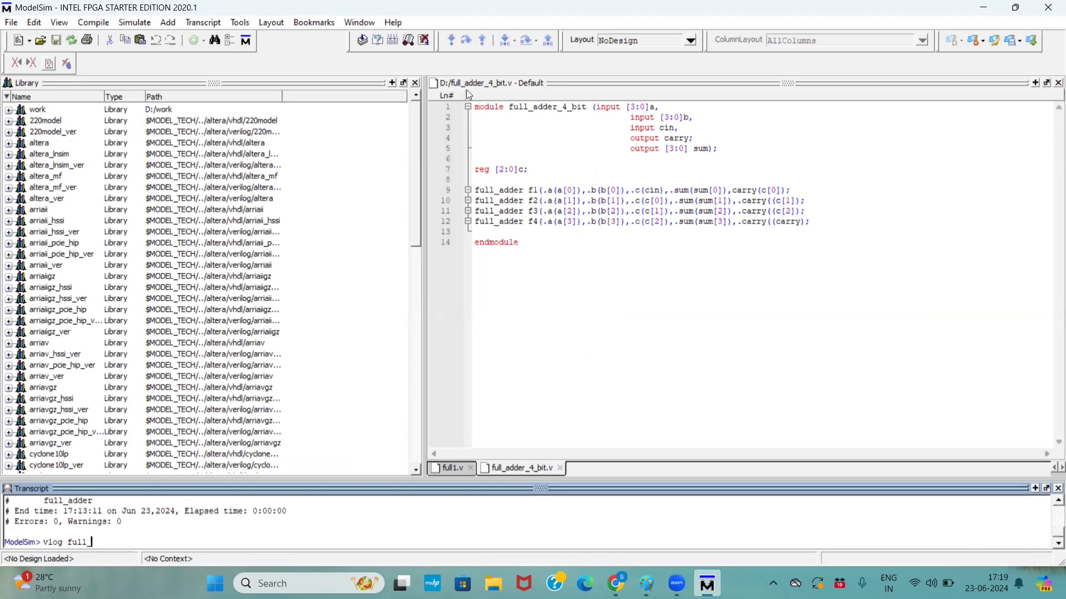
pyautogui.moveTo(514, 92)
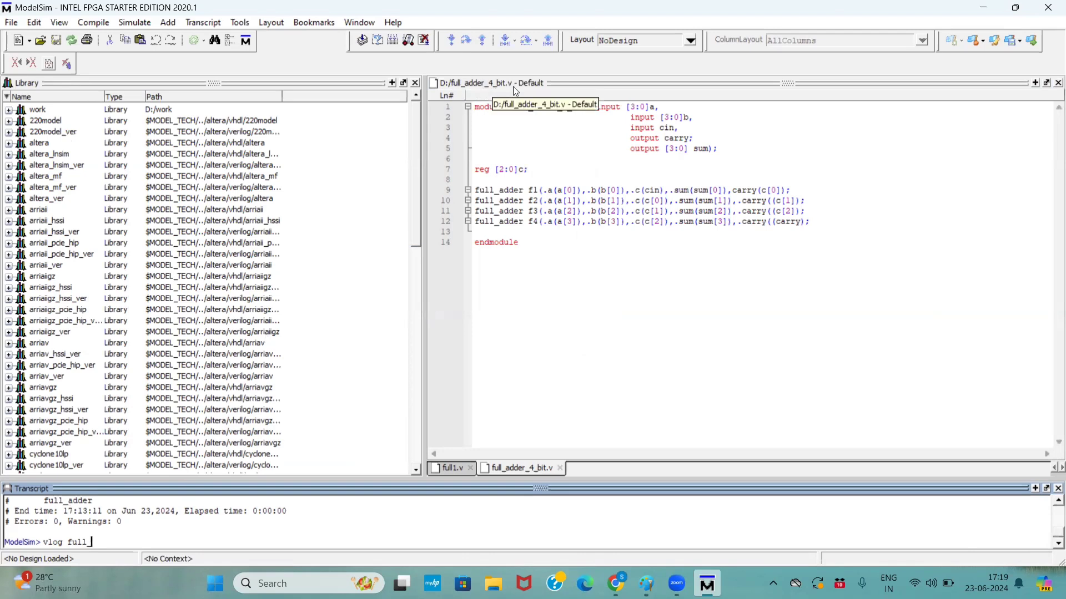
pyautogui.moveTo(326, 419)
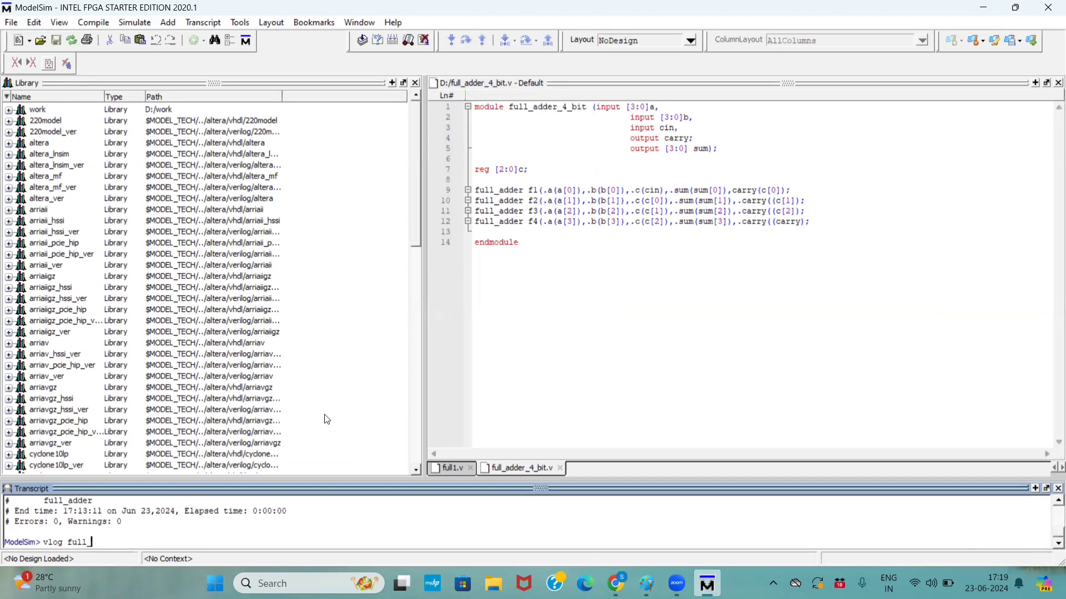
pyautogui.write('adder_')
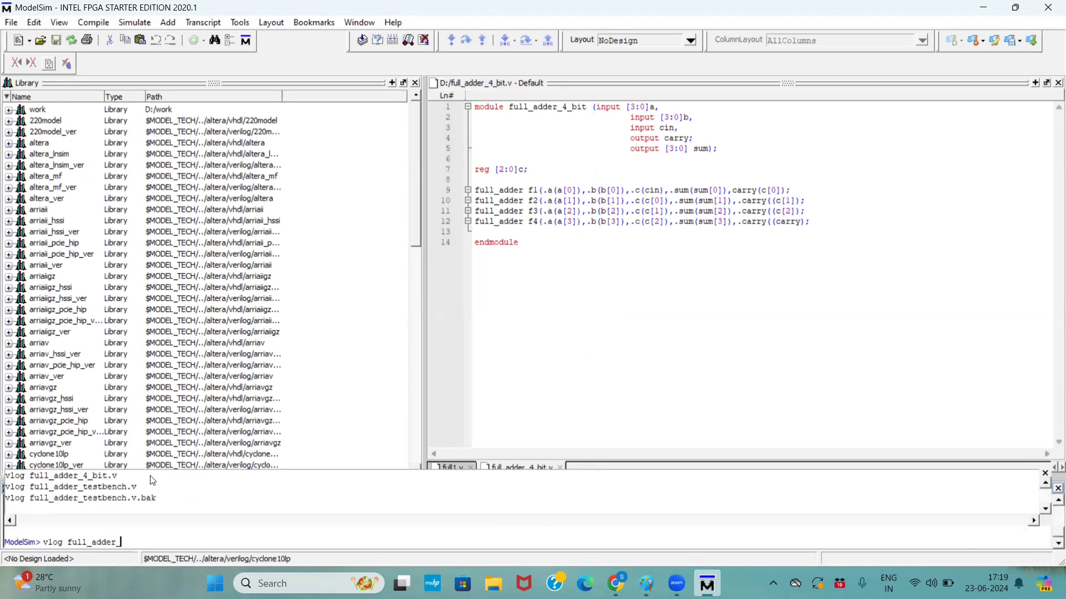
pyautogui.press('Return')
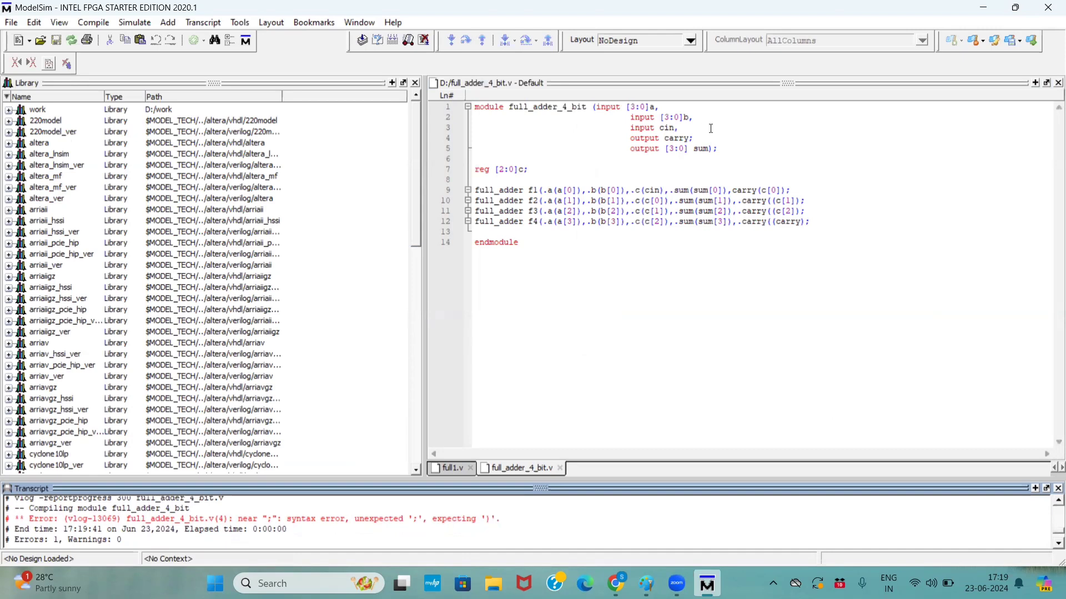
# - Add a comma after carry, declare outputs as reg, change c to wire, and recompile
pyautogui.click(688, 138)
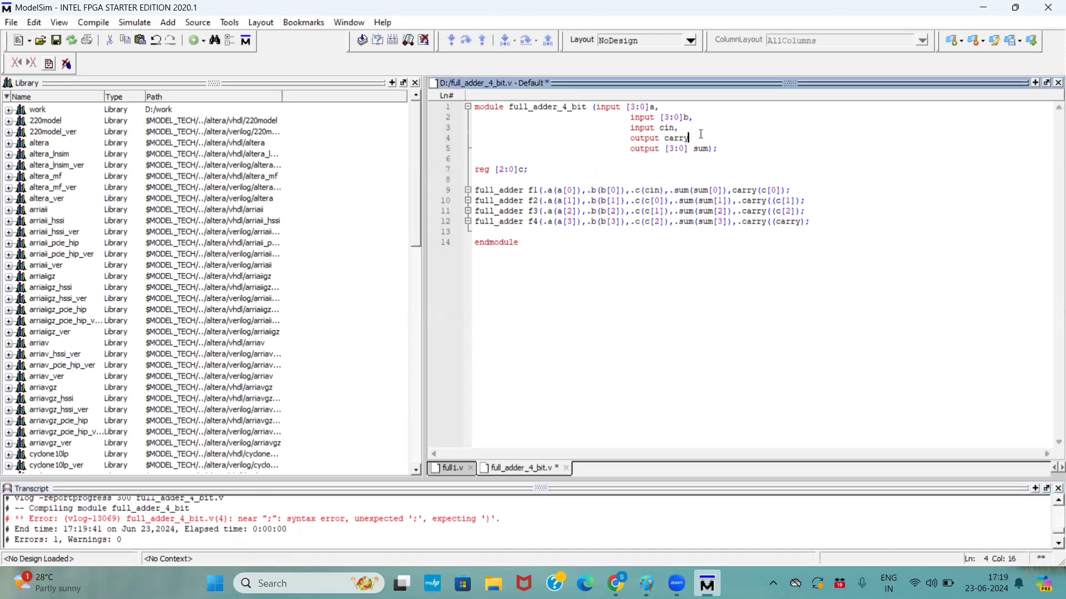
pyautogui.write(',')
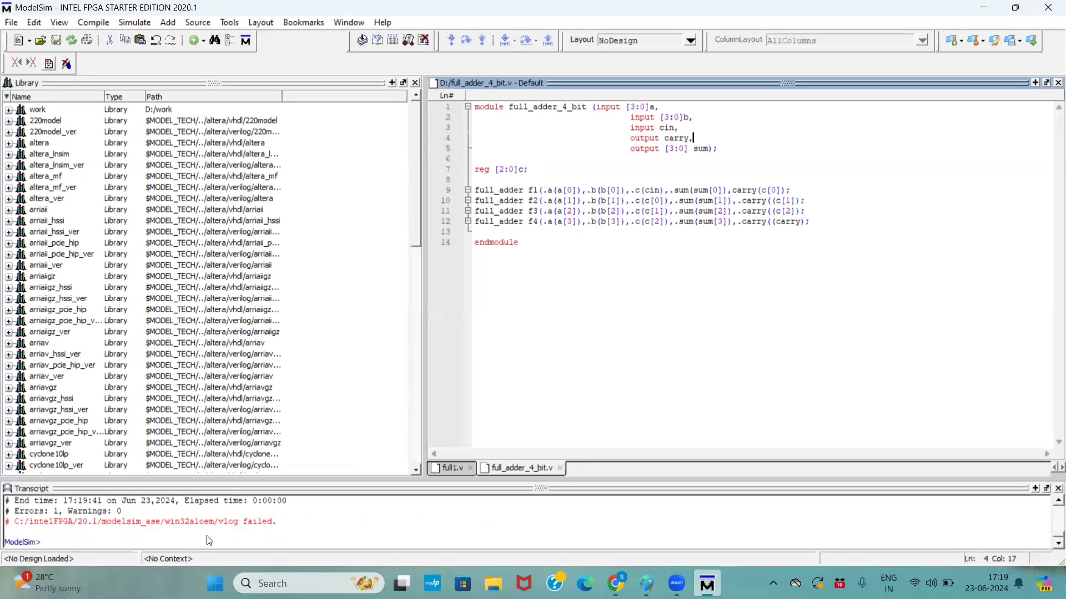
pyautogui.click(45, 541)
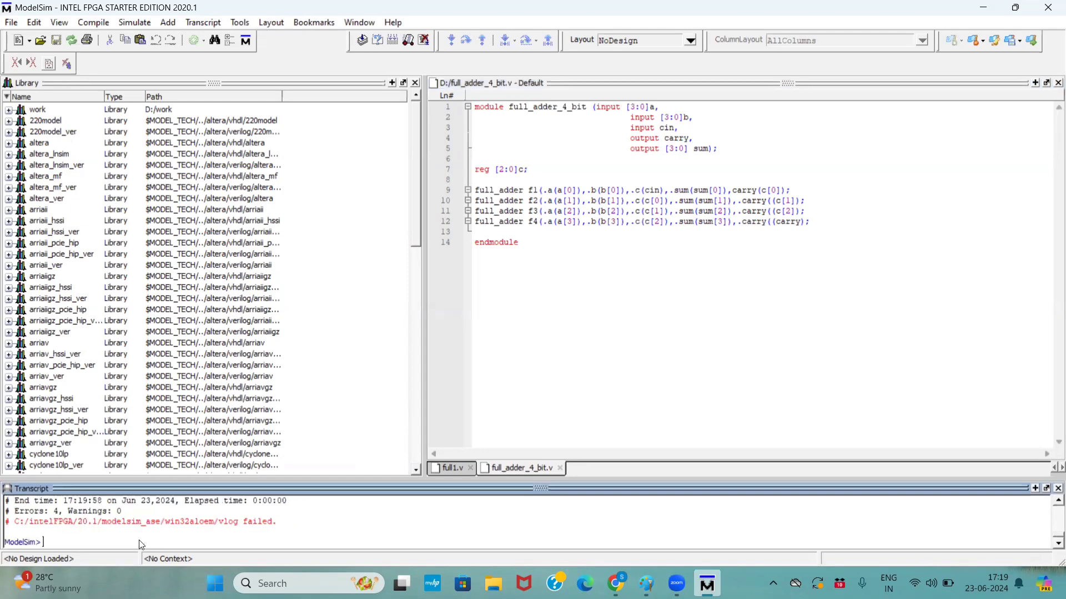
pyautogui.click(93, 22)
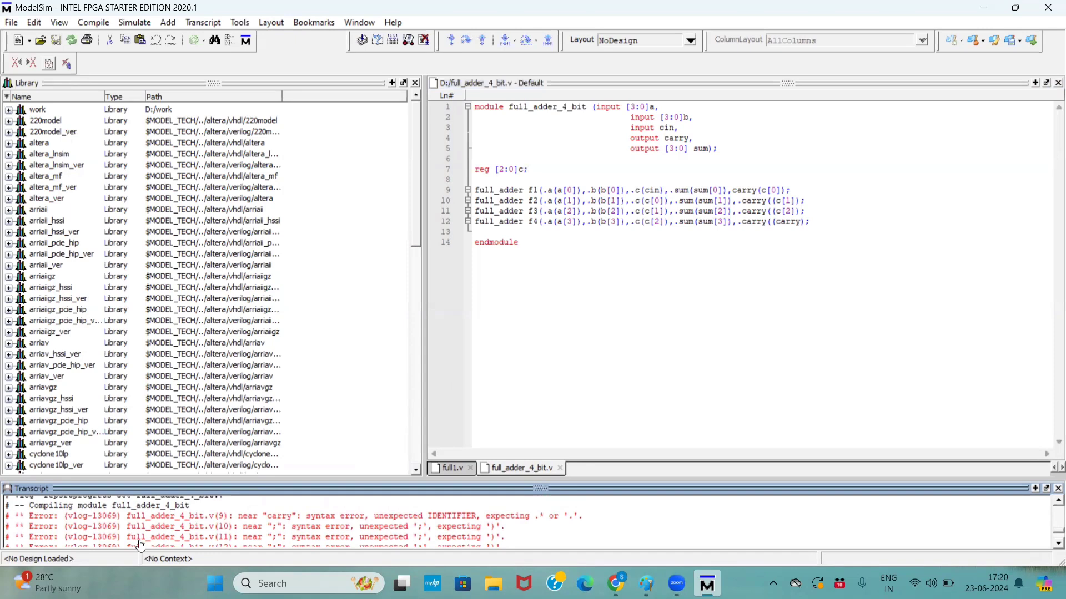
pyautogui.moveTo(652, 140)
pyautogui.write(' reg')
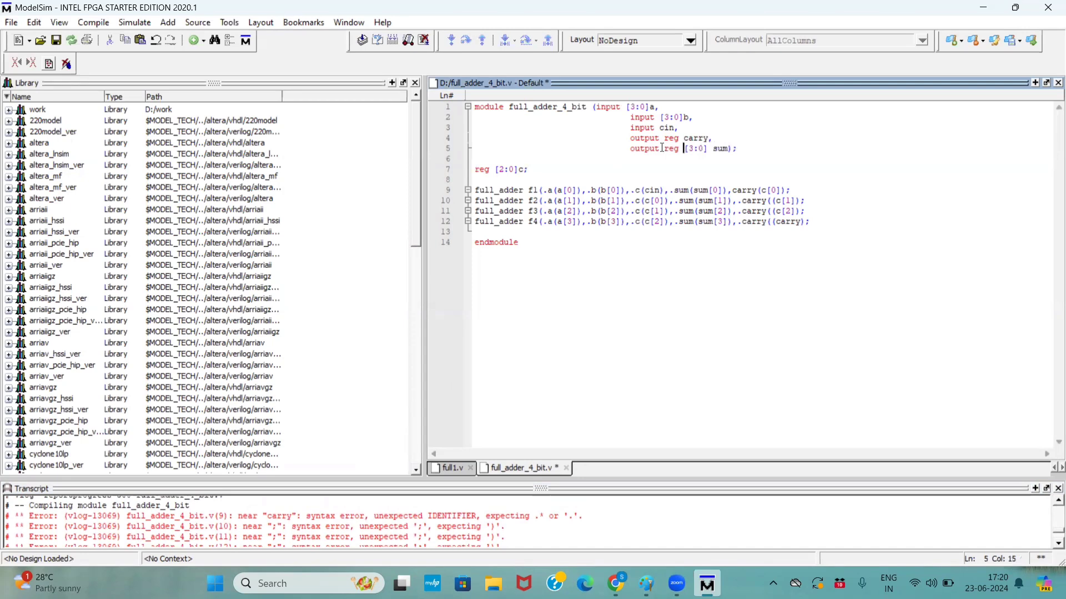
pyautogui.doubleClick(481, 169)
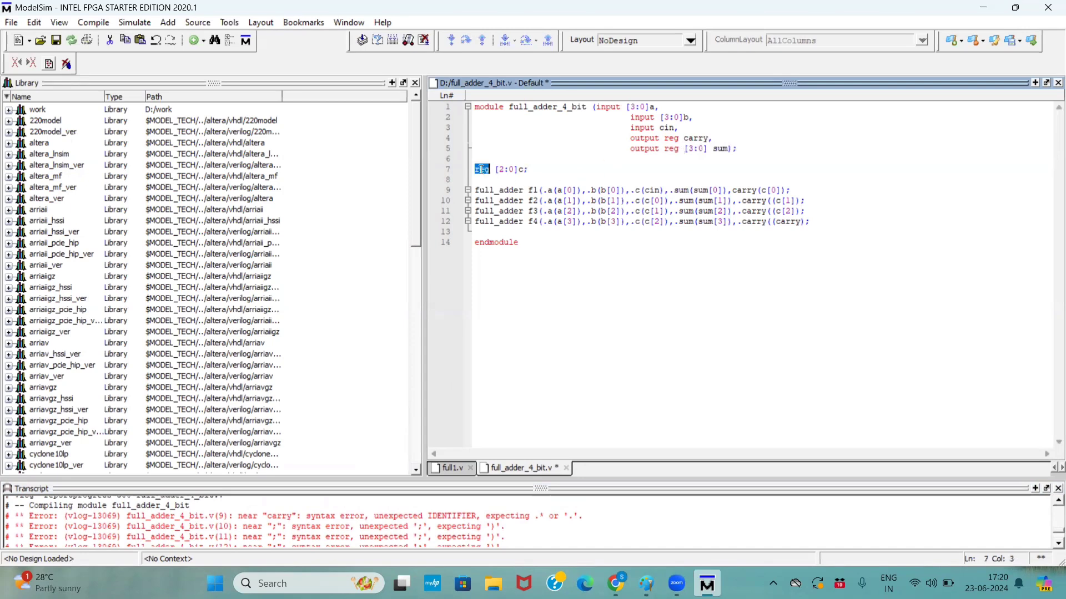
pyautogui.write('wire')
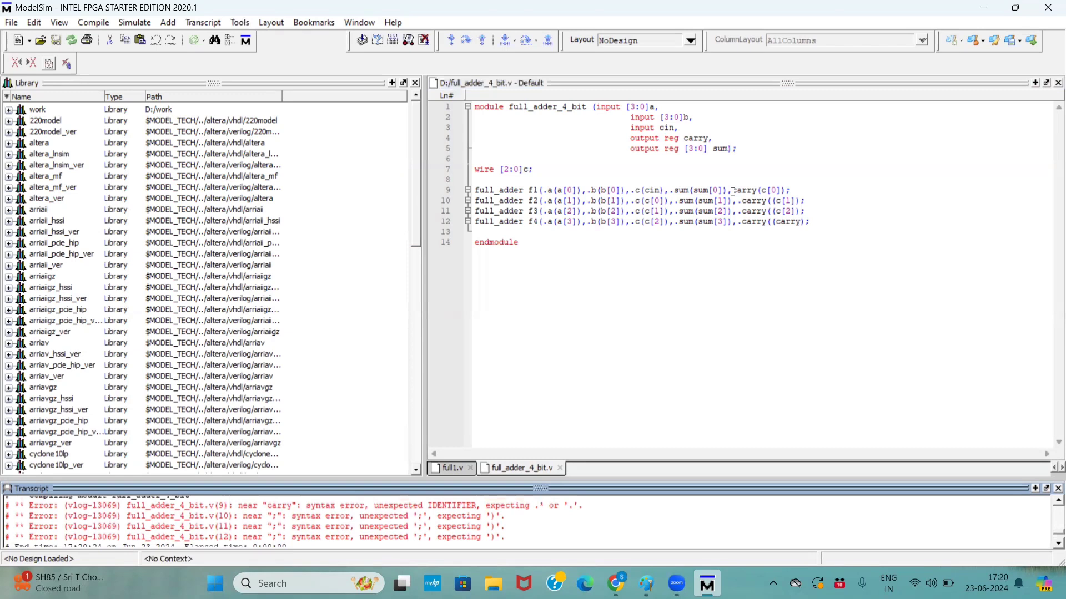
# - Change c back to reg and fix the .carry parentheses on lines 9 and 12, then recompile
pyautogui.click(735, 190)
pyautogui.write('.')
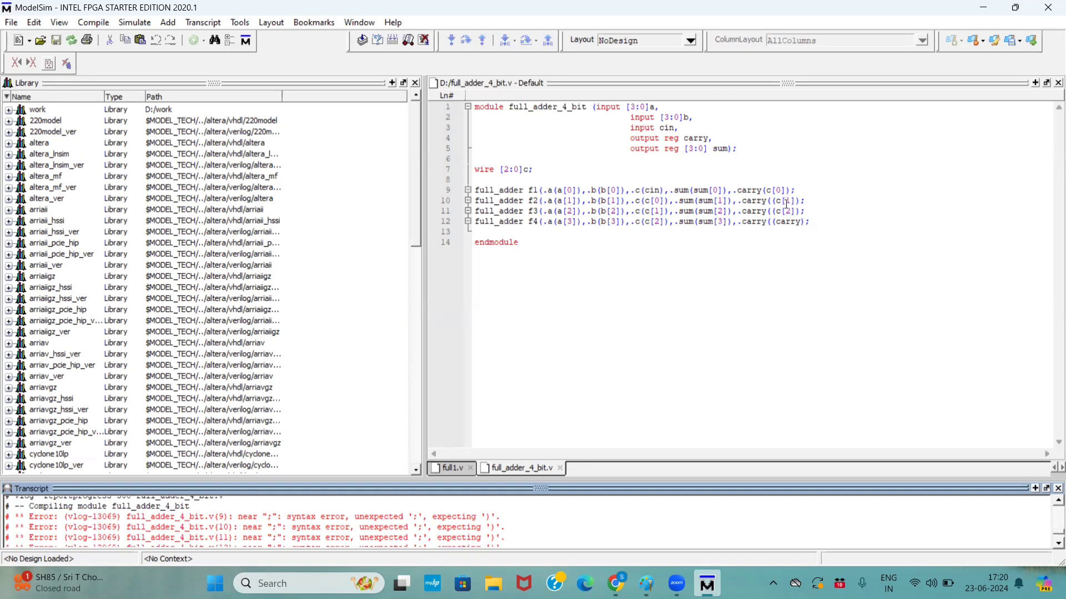
pyautogui.moveTo(531, 160)
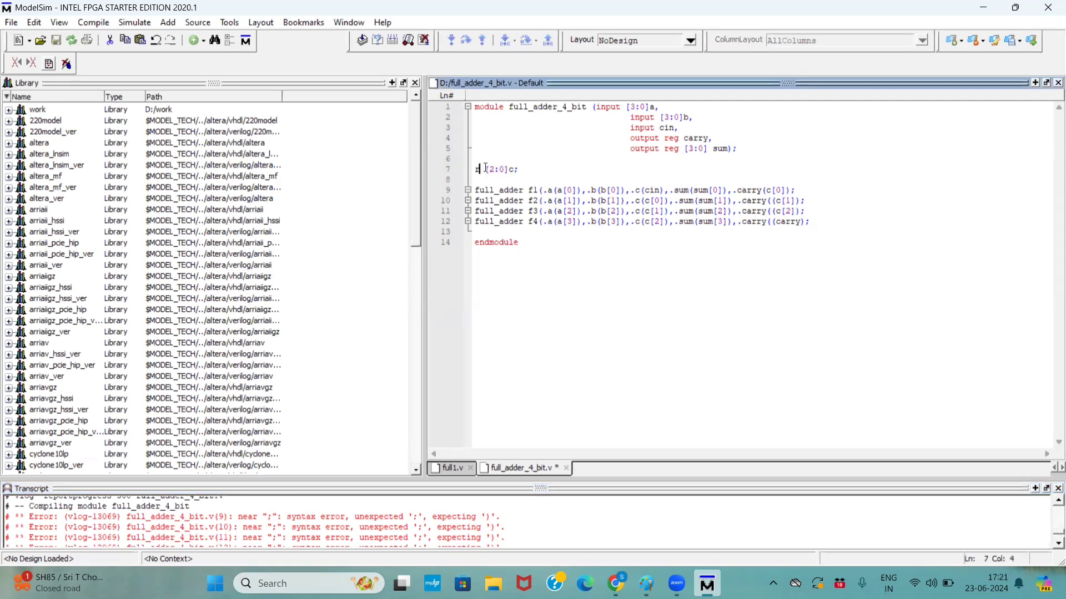
pyautogui.write('eg')
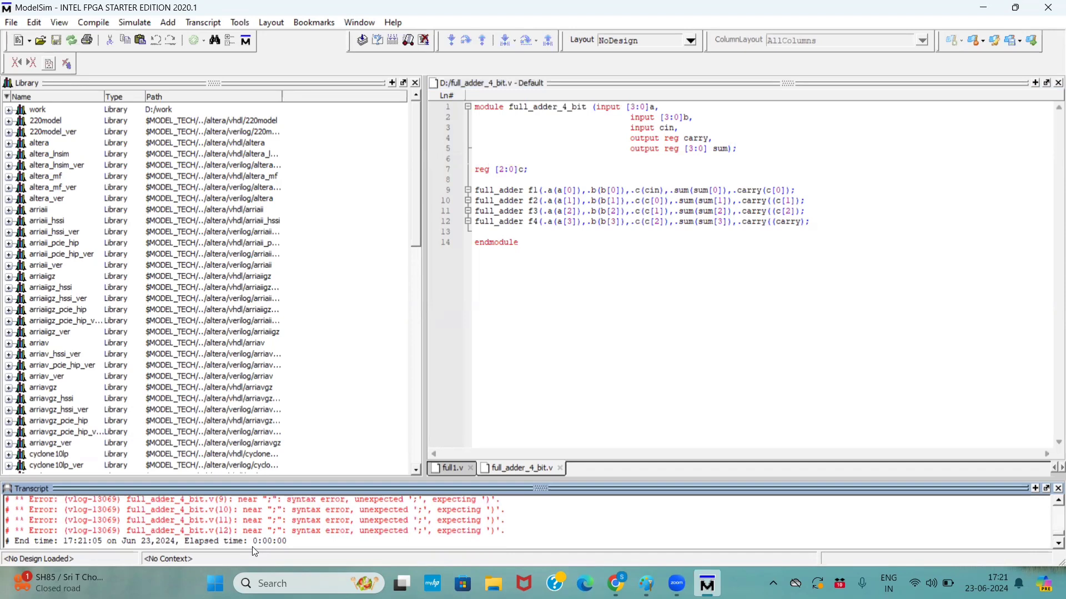
pyautogui.moveTo(750, 235)
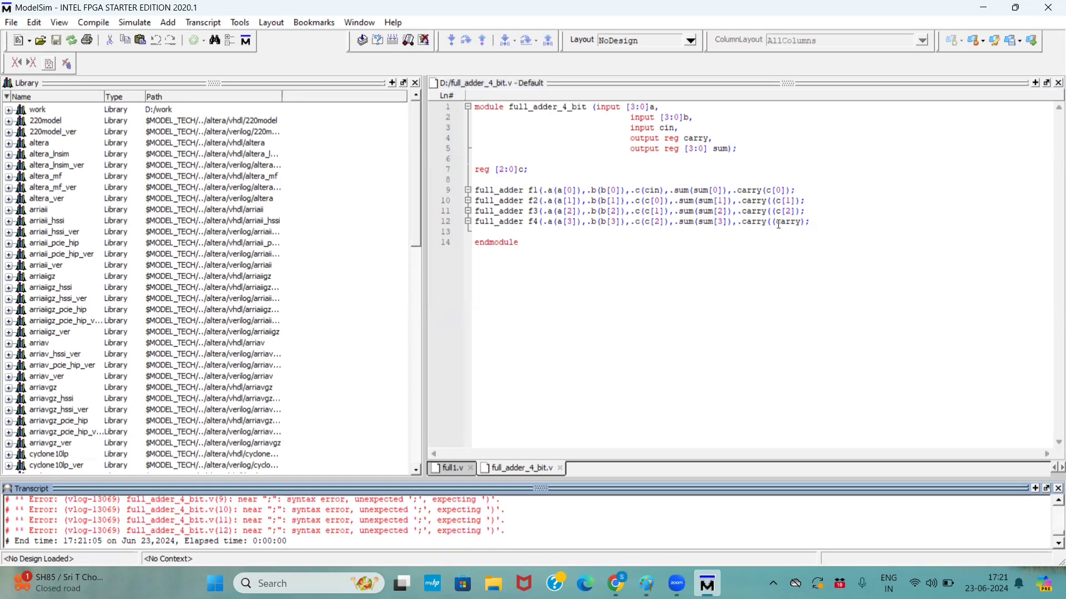
pyautogui.click(771, 222)
pyautogui.write(')')
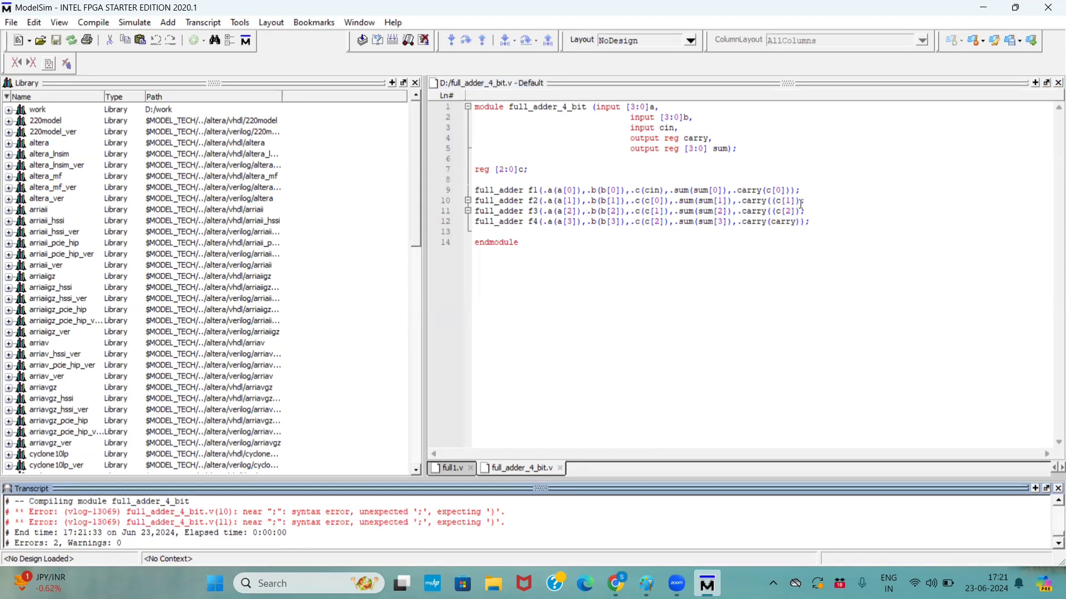
# - Add the missing closing parentheses to the .carry connections of f2 and f3 on lines 10 and 11
pyautogui.click(800, 199)
pyautogui.write(')')
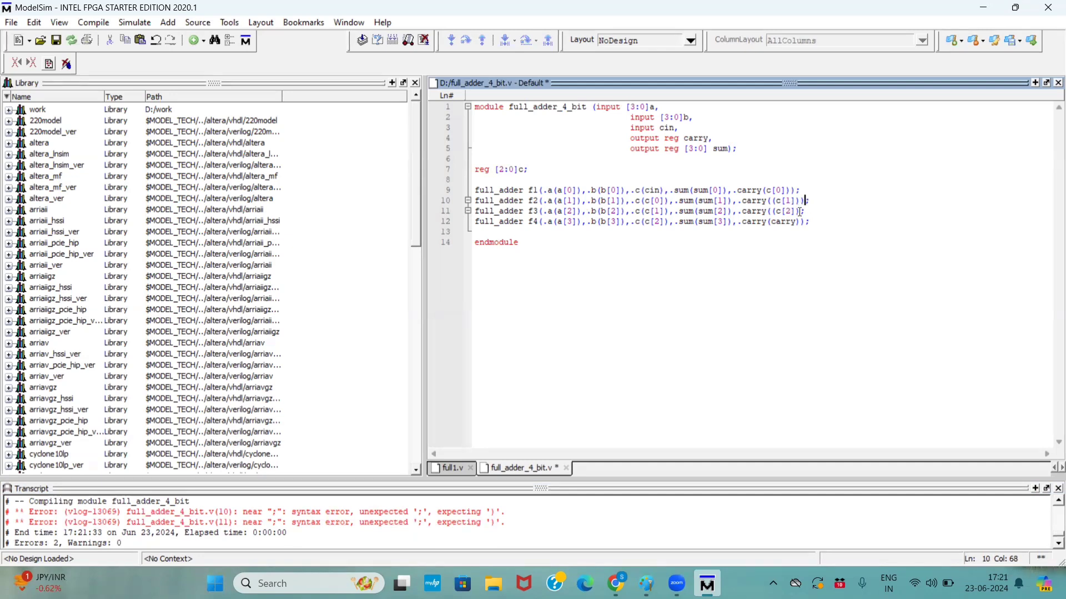
pyautogui.click(800, 211)
pyautogui.write(')')
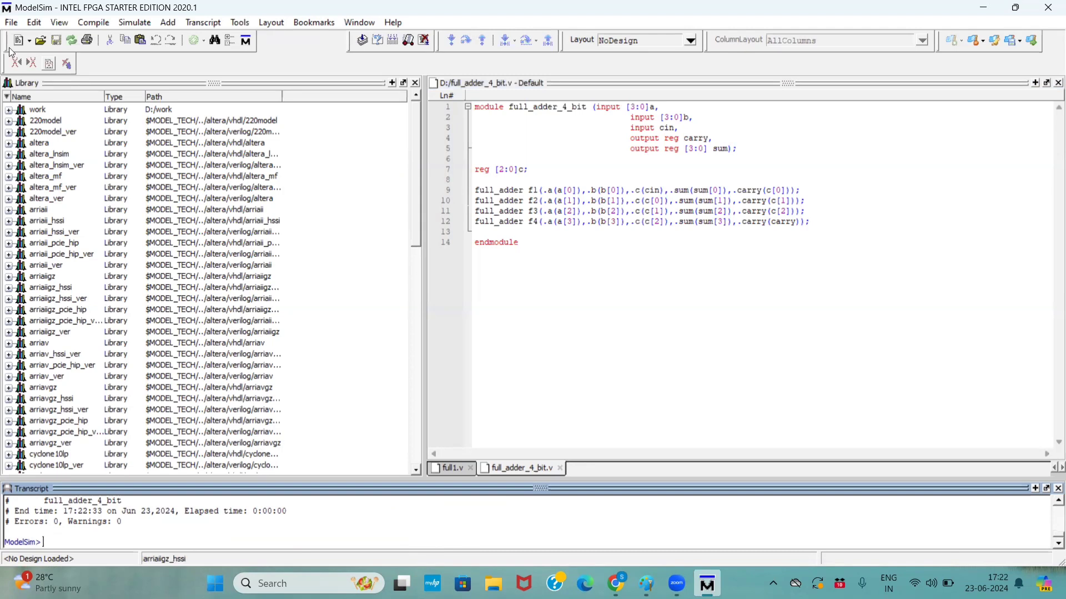
# - Start a new source file with module full_test_bench() and a reg [3:0] a declaration
pyautogui.click(20, 40)
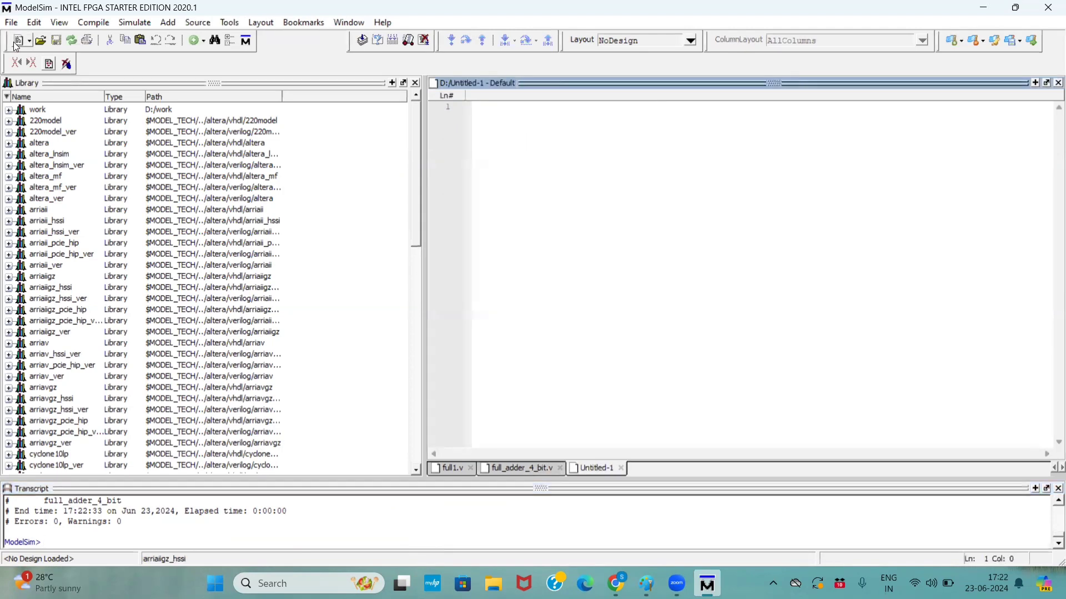
pyautogui.write('module')
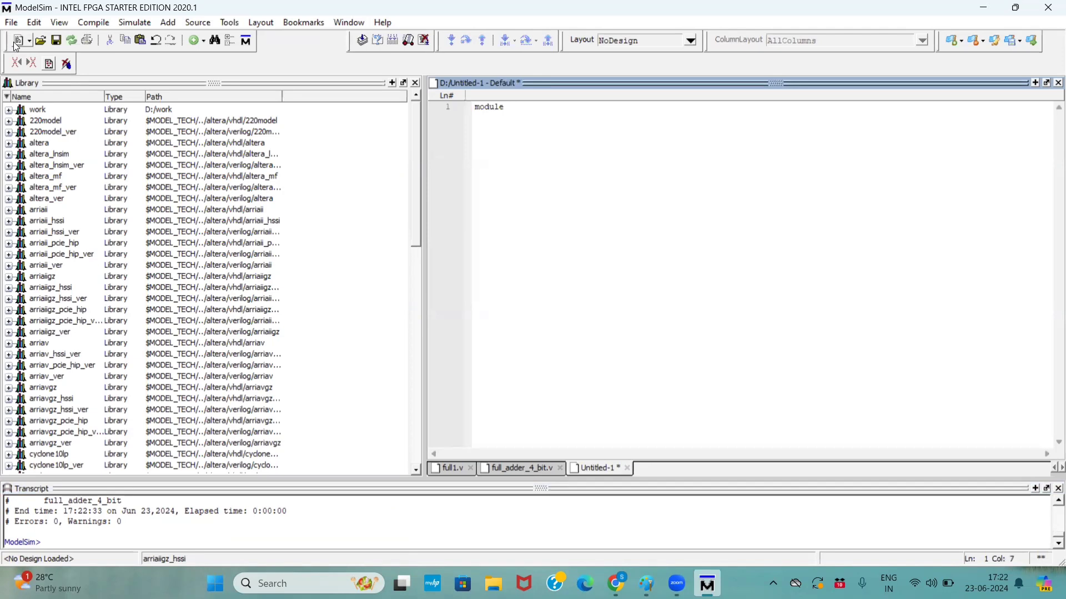
pyautogui.write('full_')
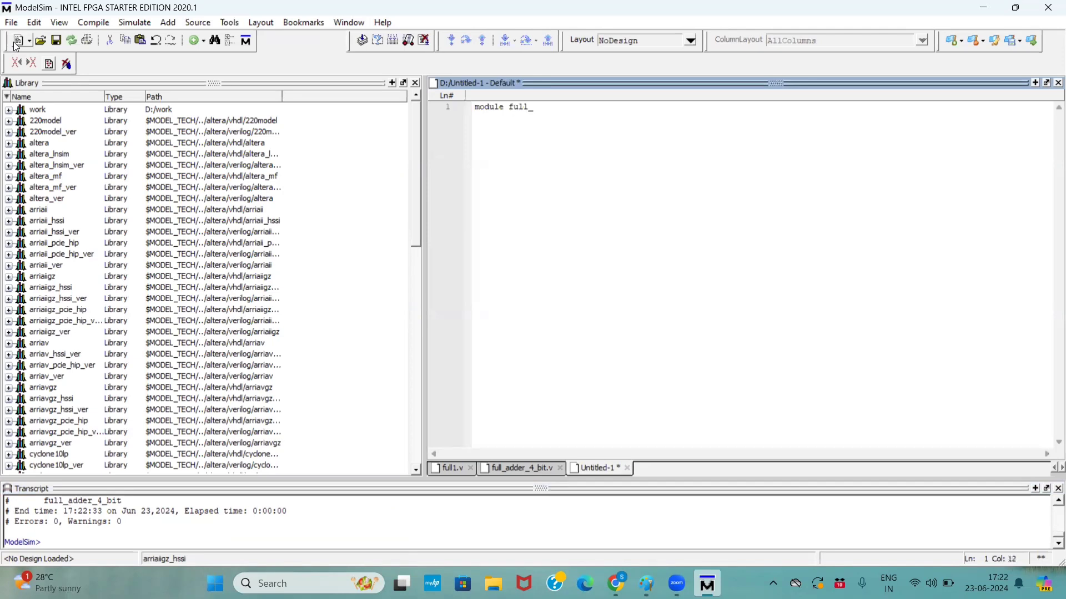
pyautogui.write('test_')
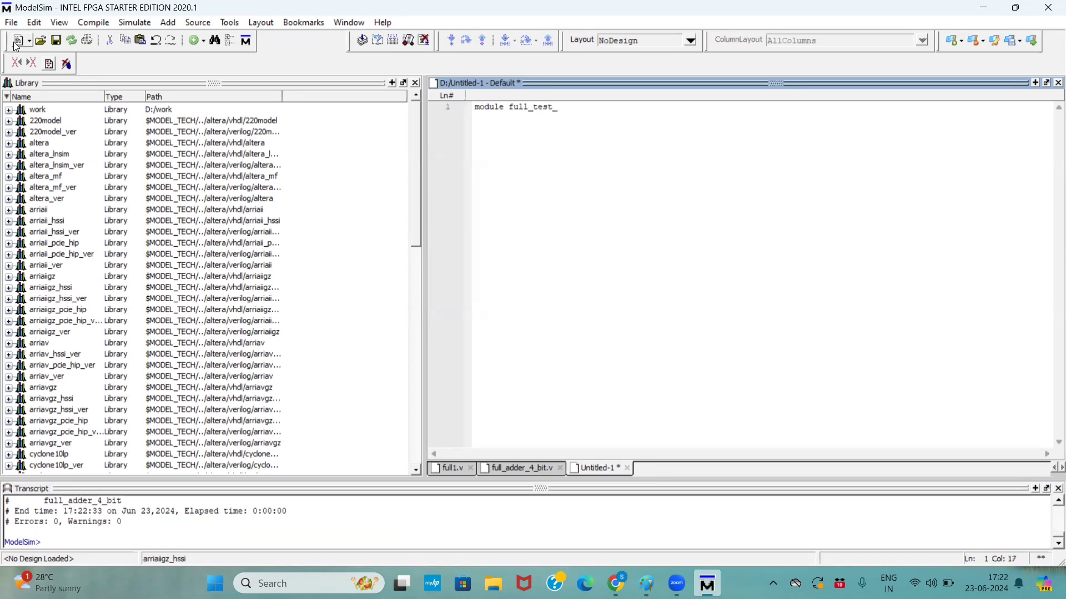
pyautogui.write('bench();')
pyautogui.write('reg')
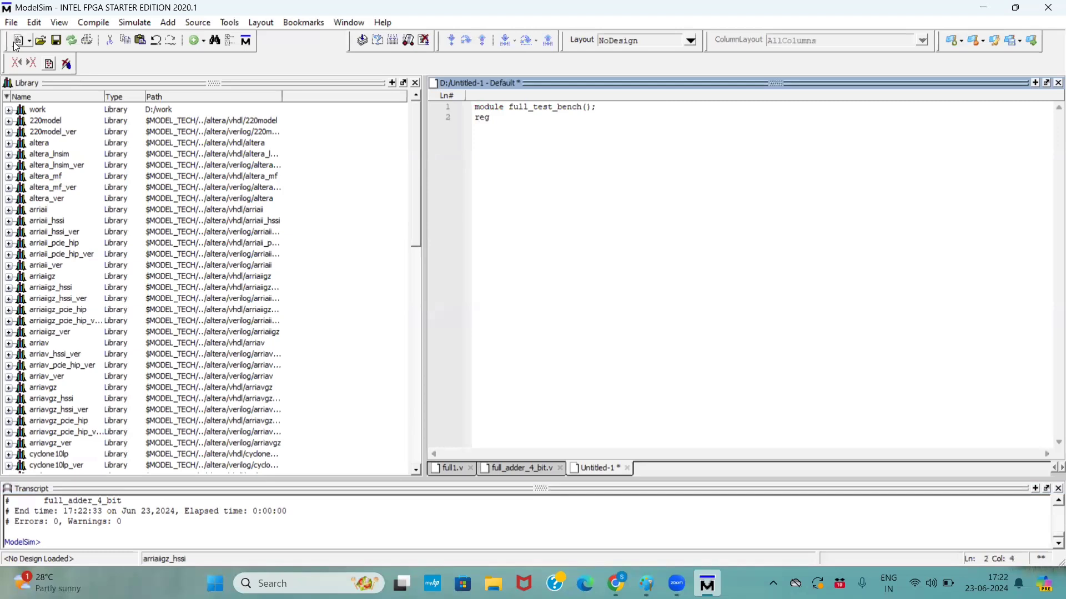
pyautogui.write('[3')
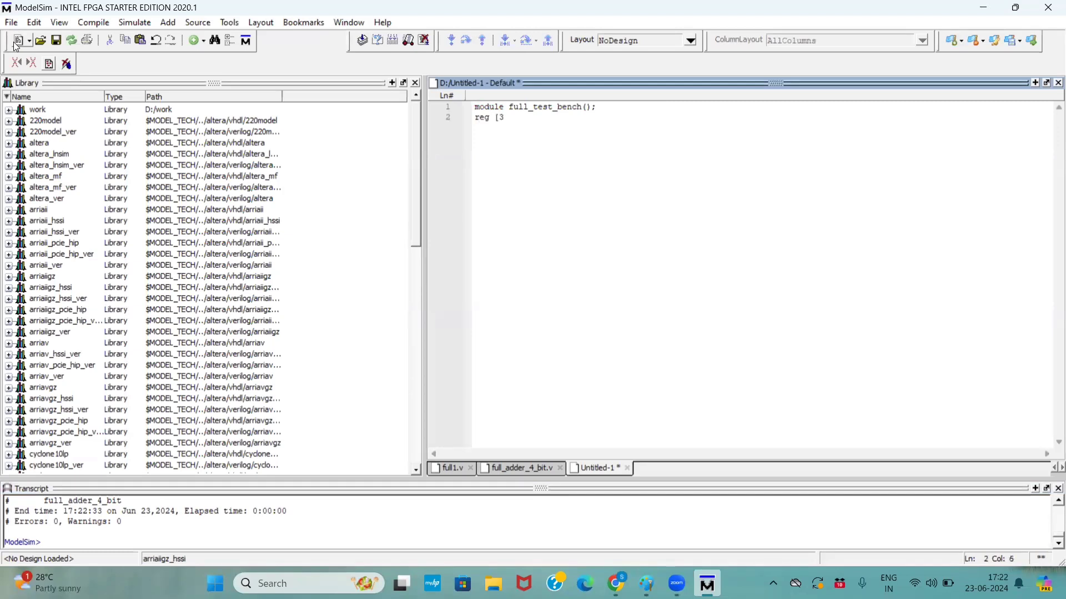
pyautogui.write(':0] a')
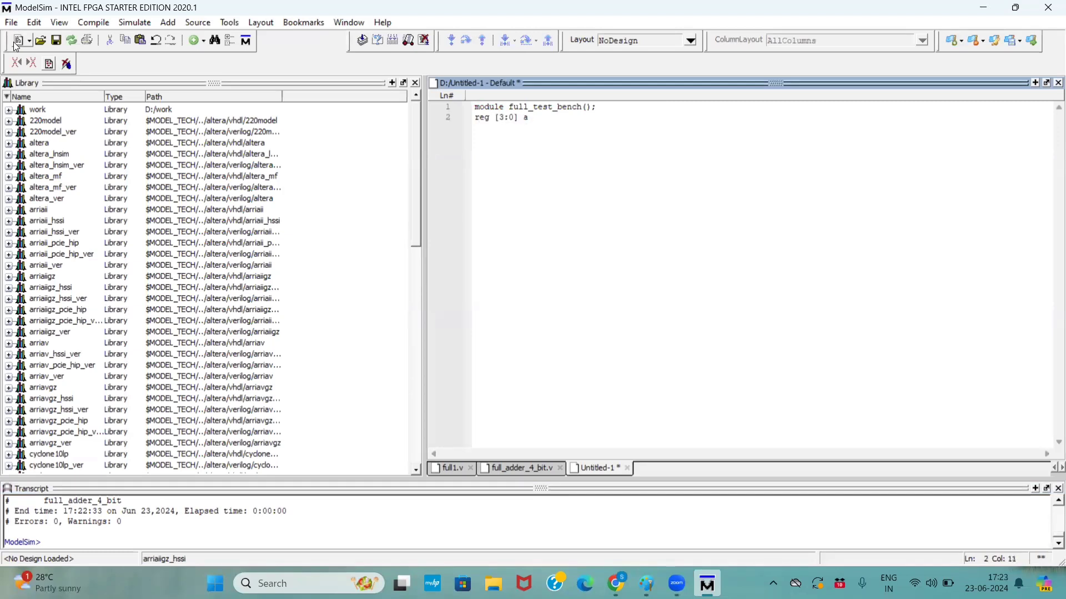
pyautogui.press('Return')
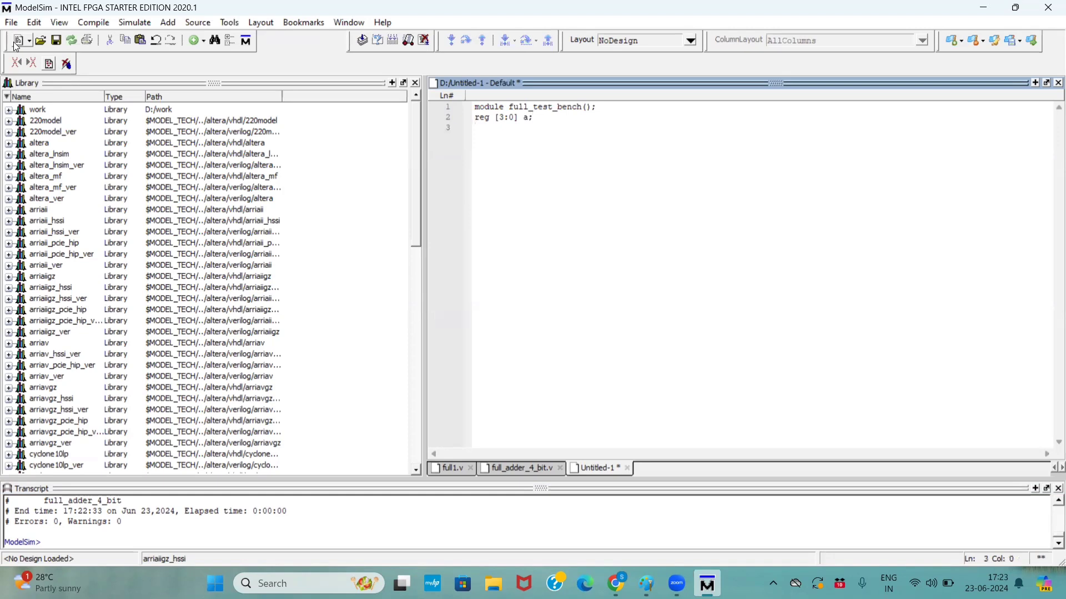
# - Declare reg [3:0] b, reg cin, wire carry and wire [3:0] sum in the testbench
pyautogui.write('reg')
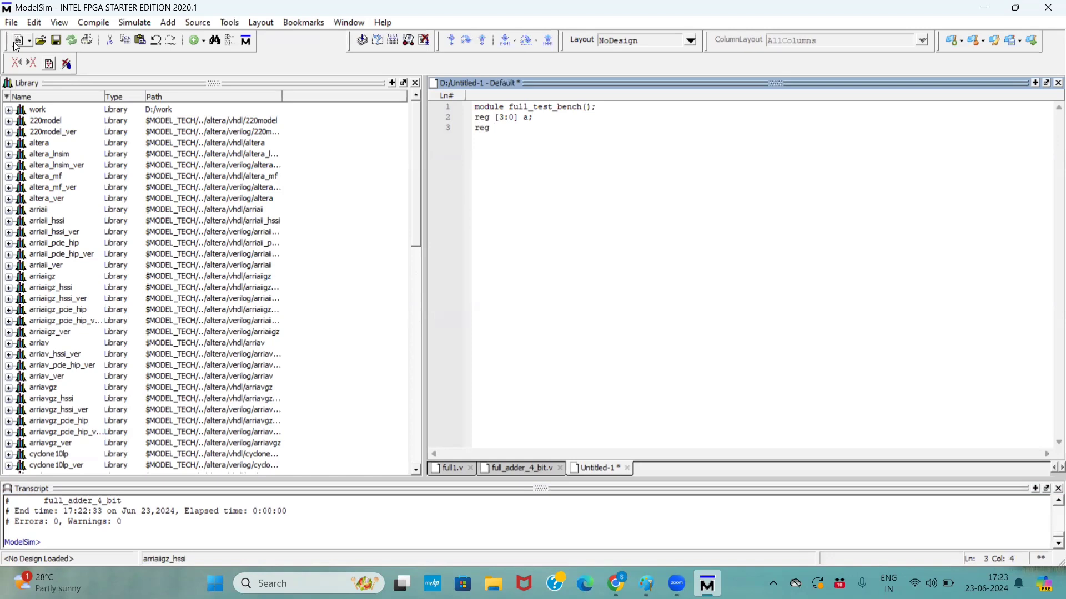
pyautogui.write('[3:0]')
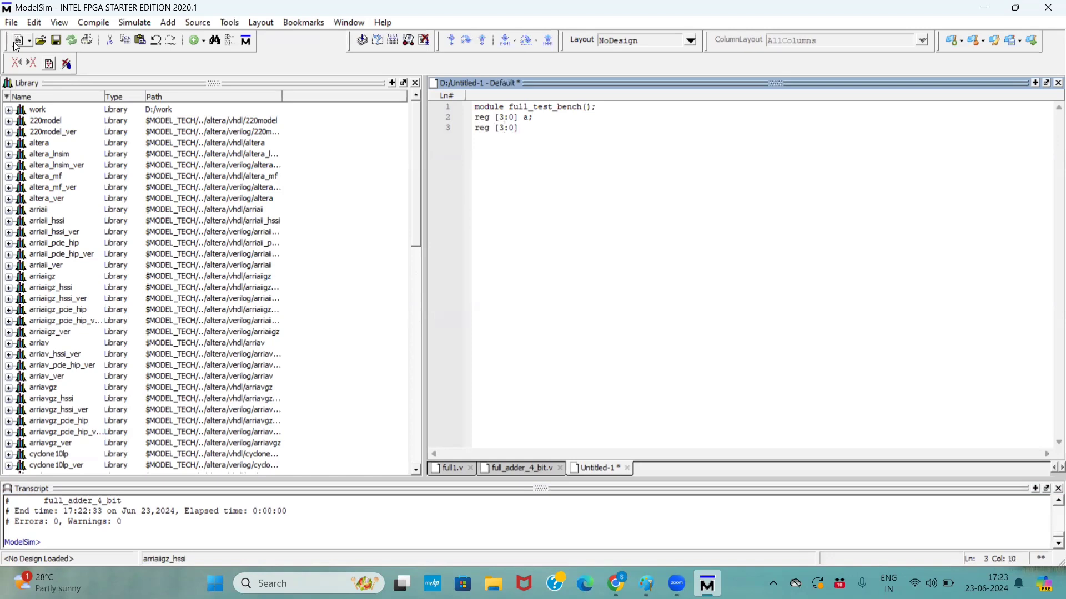
pyautogui.write('b;')
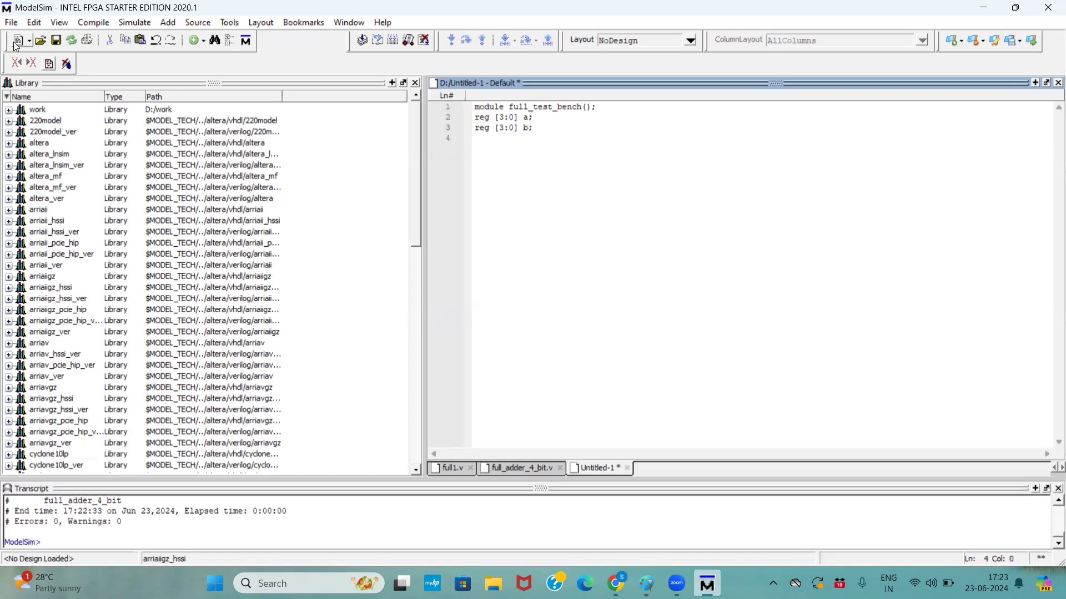
pyautogui.write('reg')
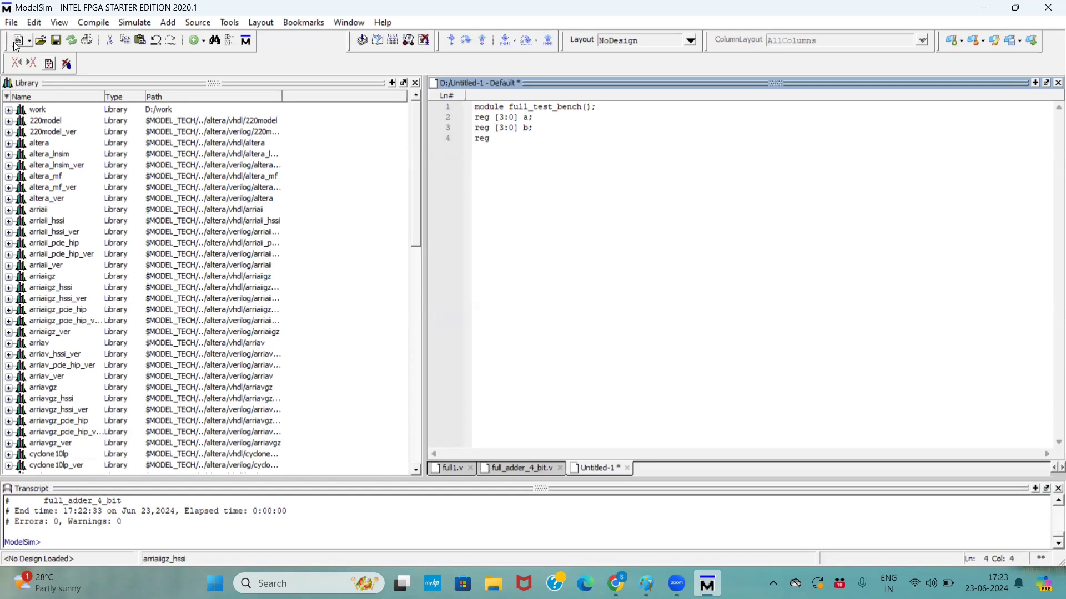
pyautogui.write('cin;')
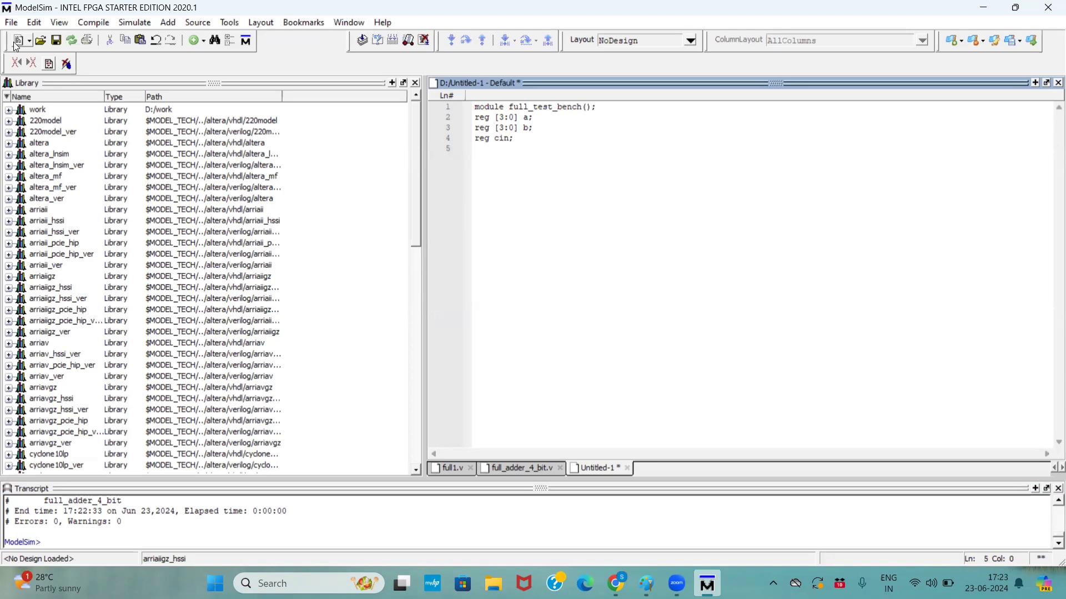
pyautogui.write('wire')
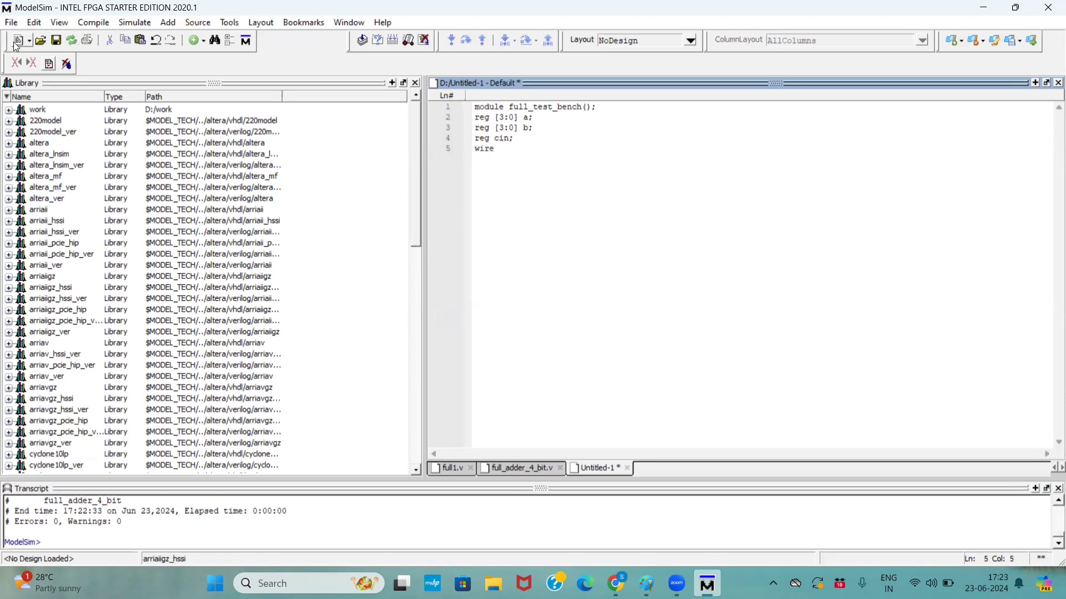
pyautogui.write('carry;')
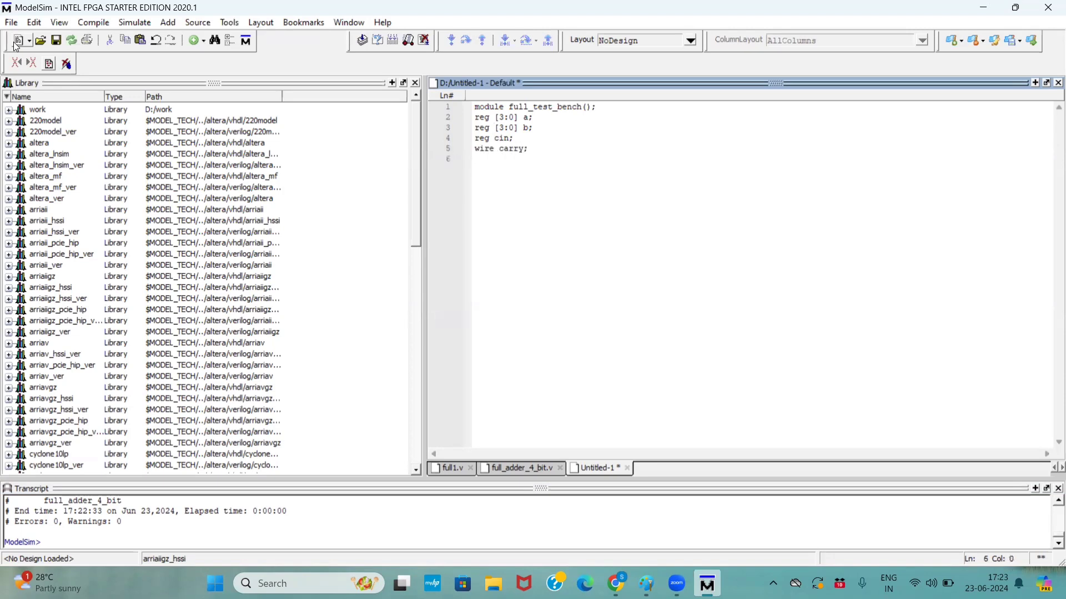
pyautogui.write('w')
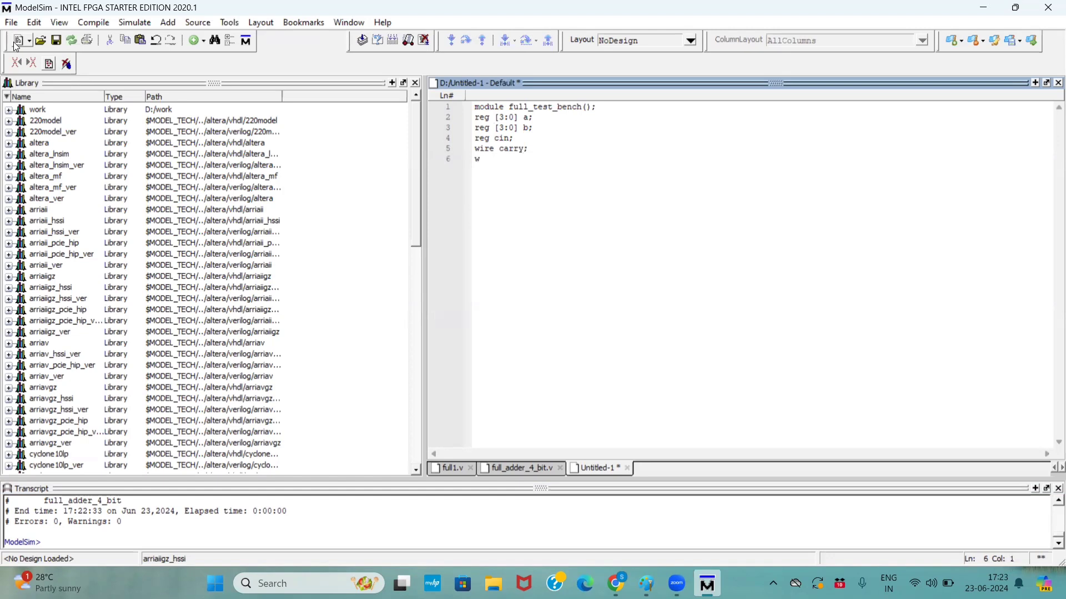
pyautogui.write('ire')
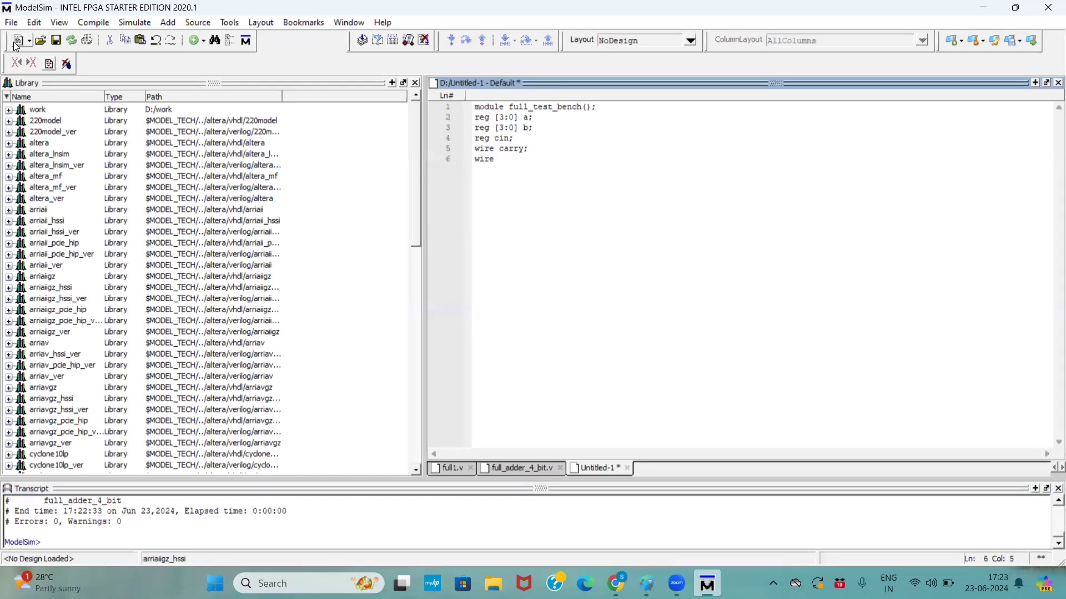
pyautogui.write('[3:0]')
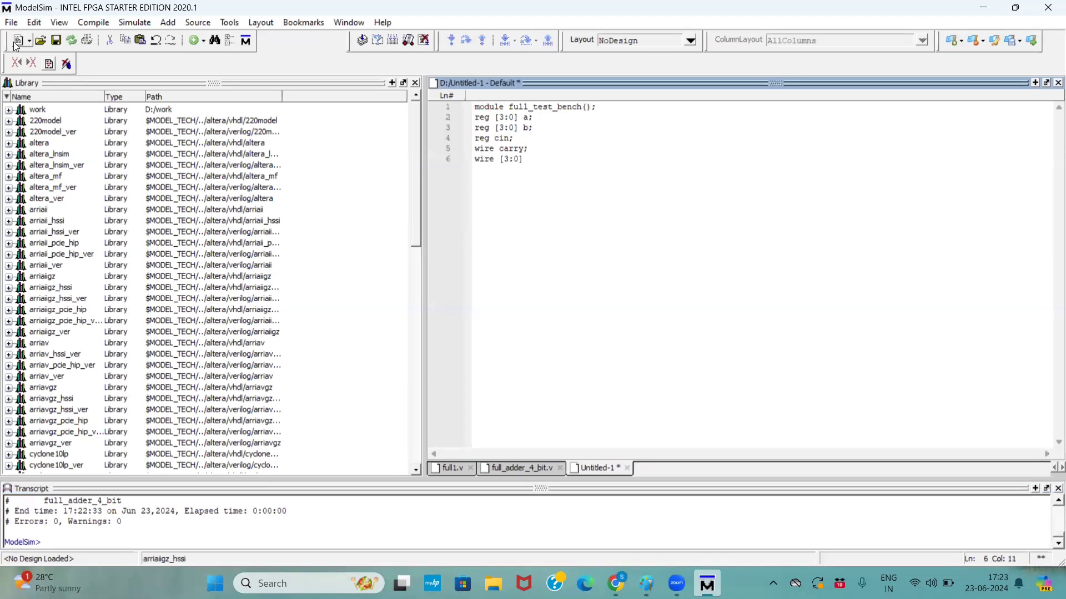
pyautogui.write('sum;')
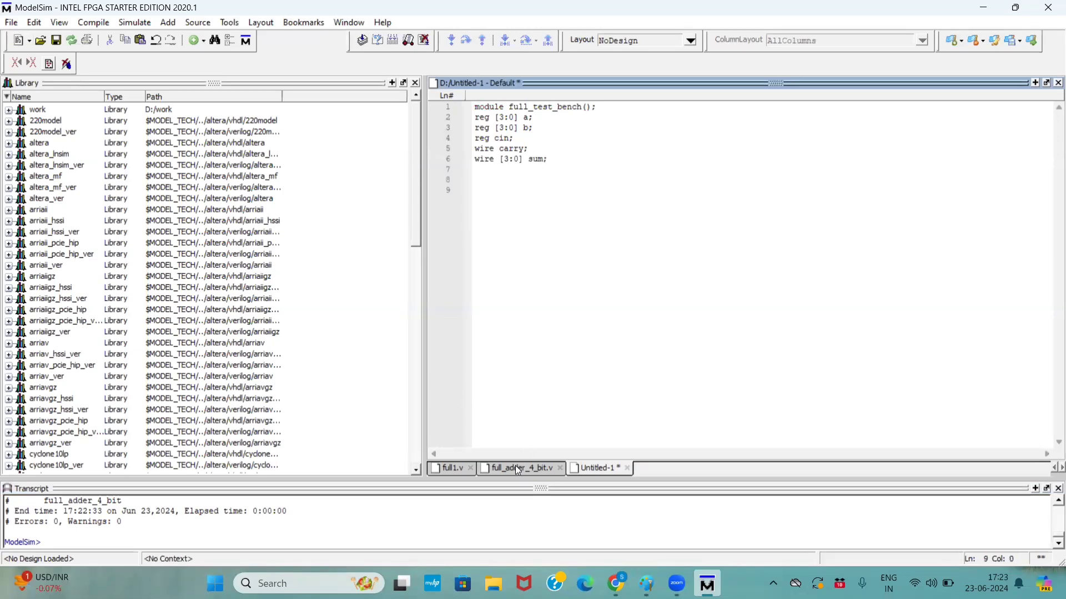
pyautogui.click(519, 467)
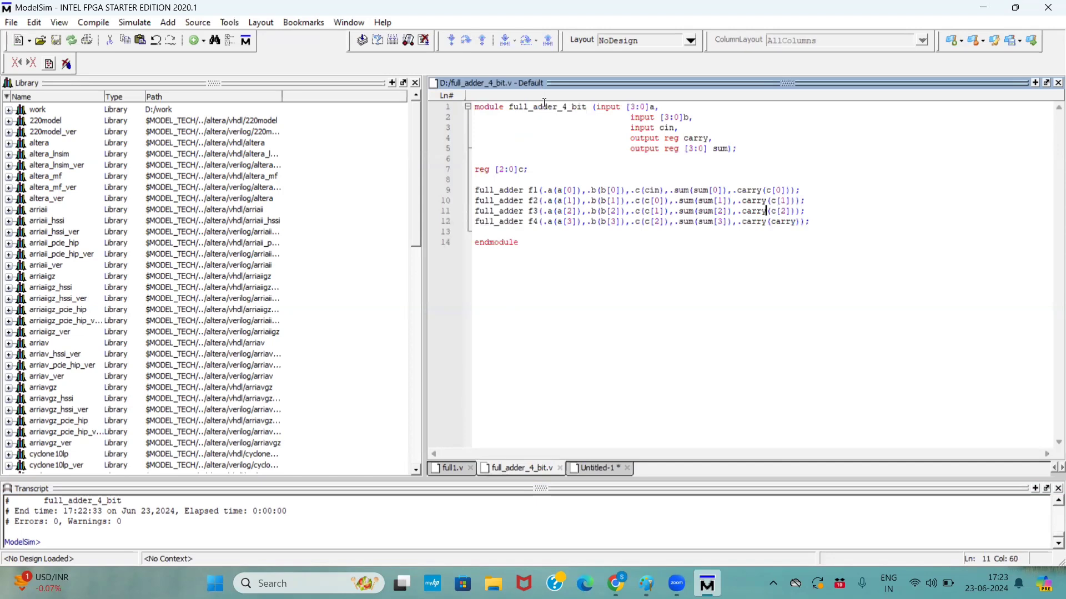
# - Instantiate full_adder_4_bit as f1 in the testbench with .a(a) and .b(b) connections
pyautogui.doubleClick(547, 106)
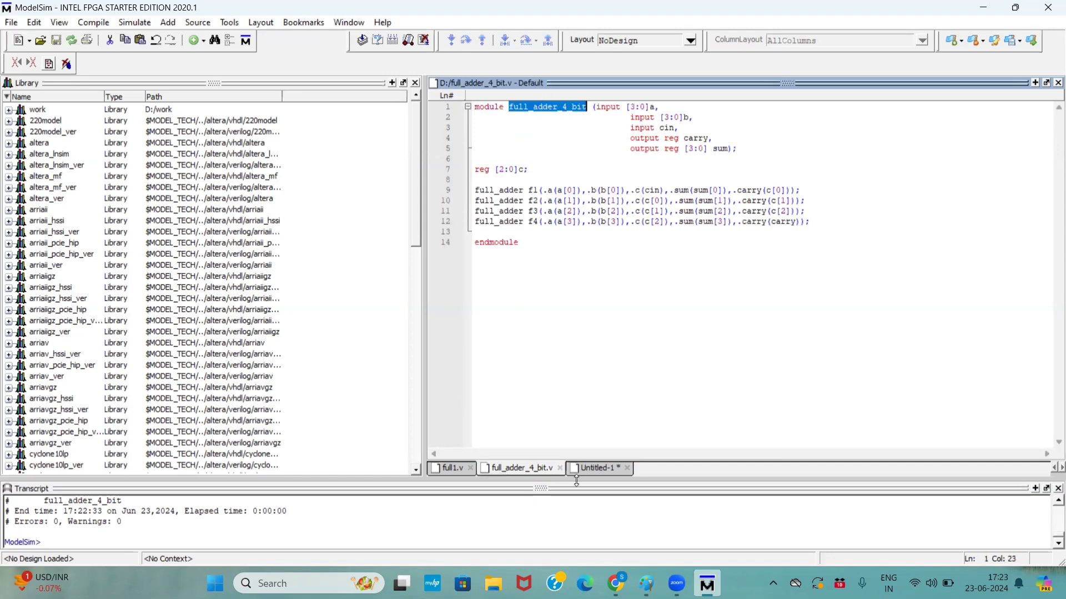
pyautogui.click(597, 467)
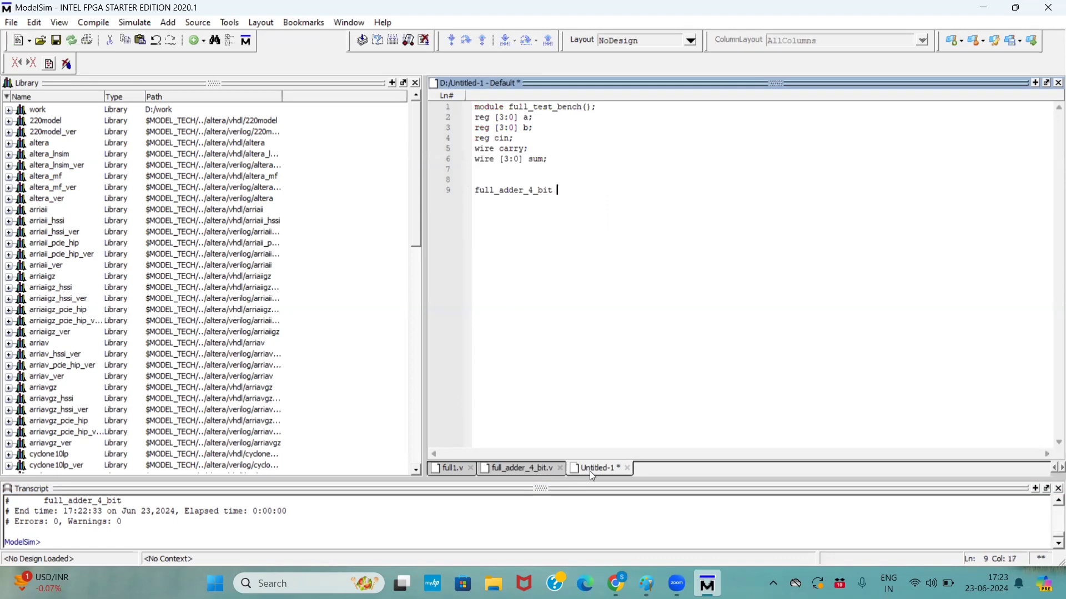
pyautogui.write('f1 (')
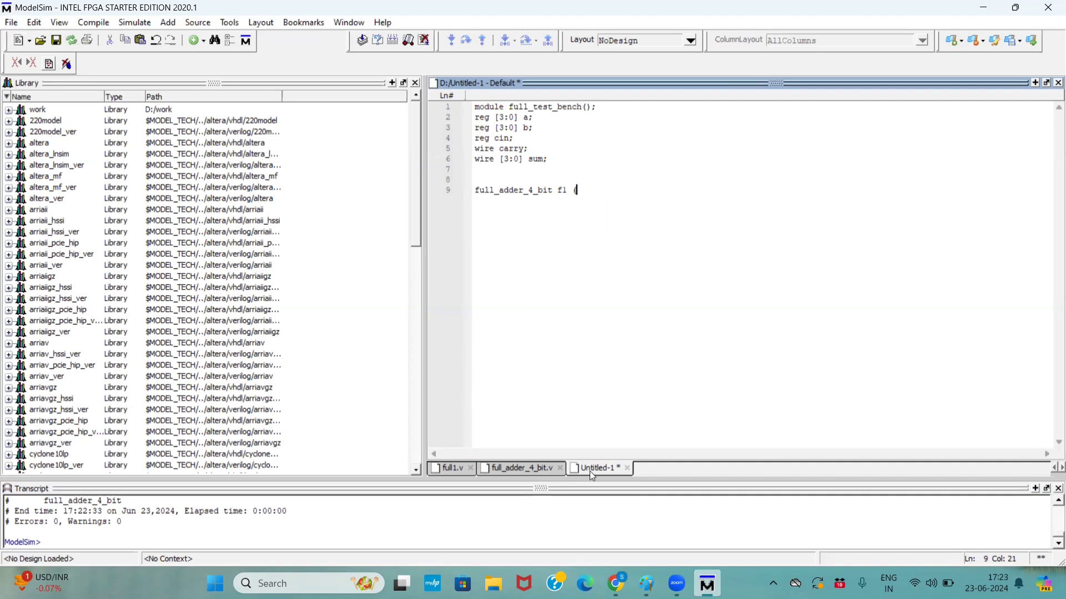
pyautogui.write('.a(a)')
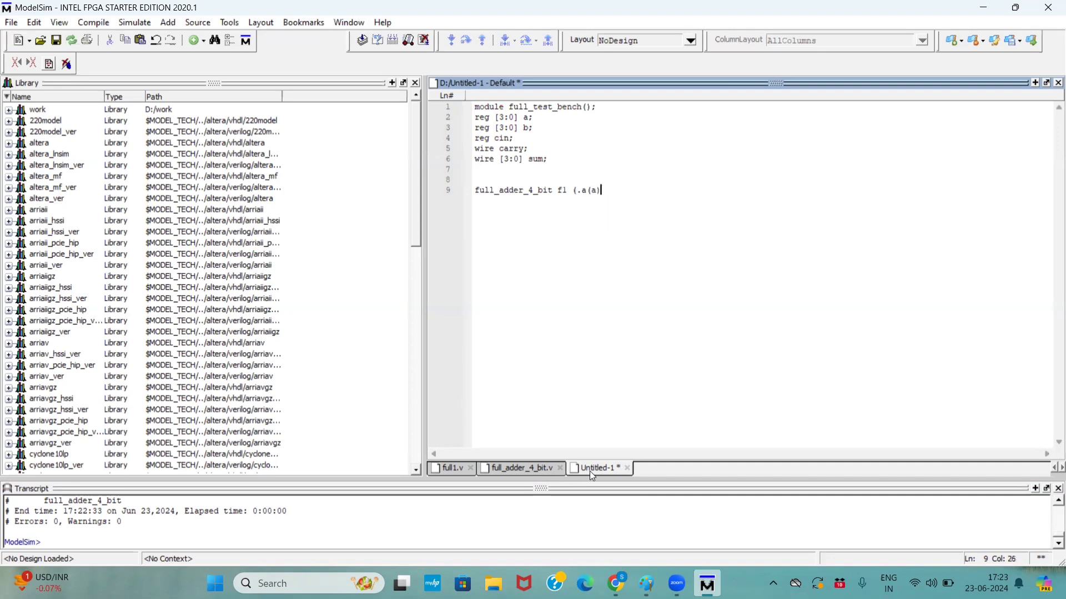
pyautogui.write('),.b')
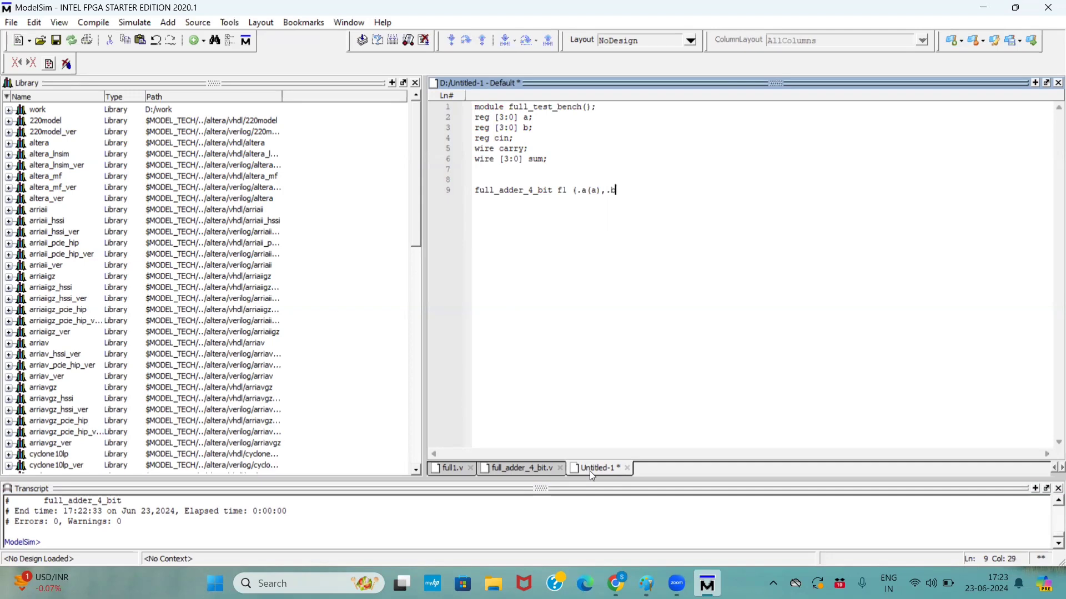
pyautogui.write('b(b)')
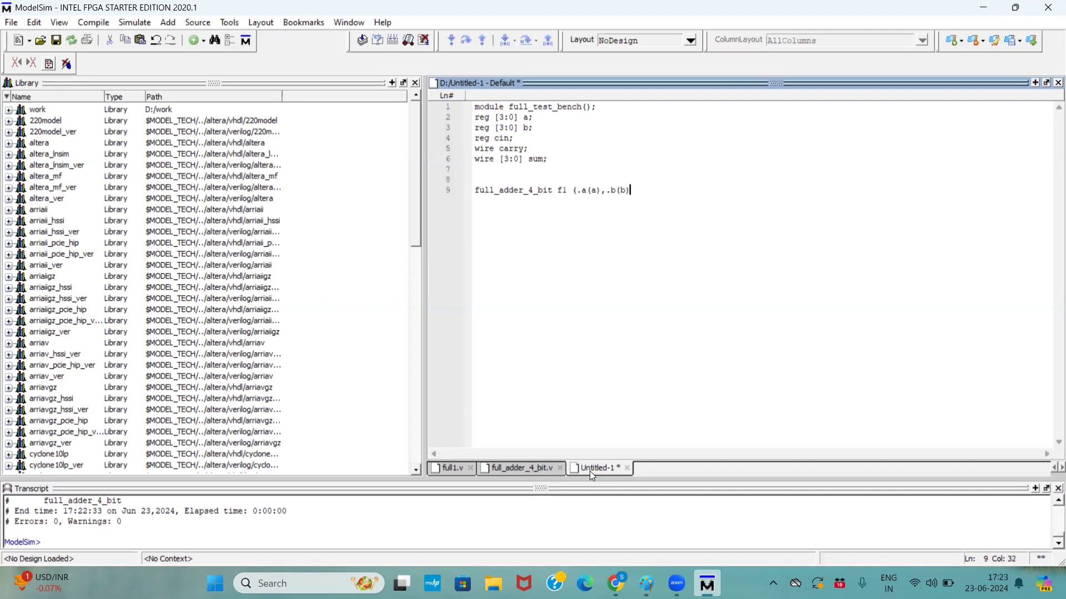
# - Complete f1's port list with .cin(cin), .sum() and carry(carry) connections
pyautogui.write(',.c')
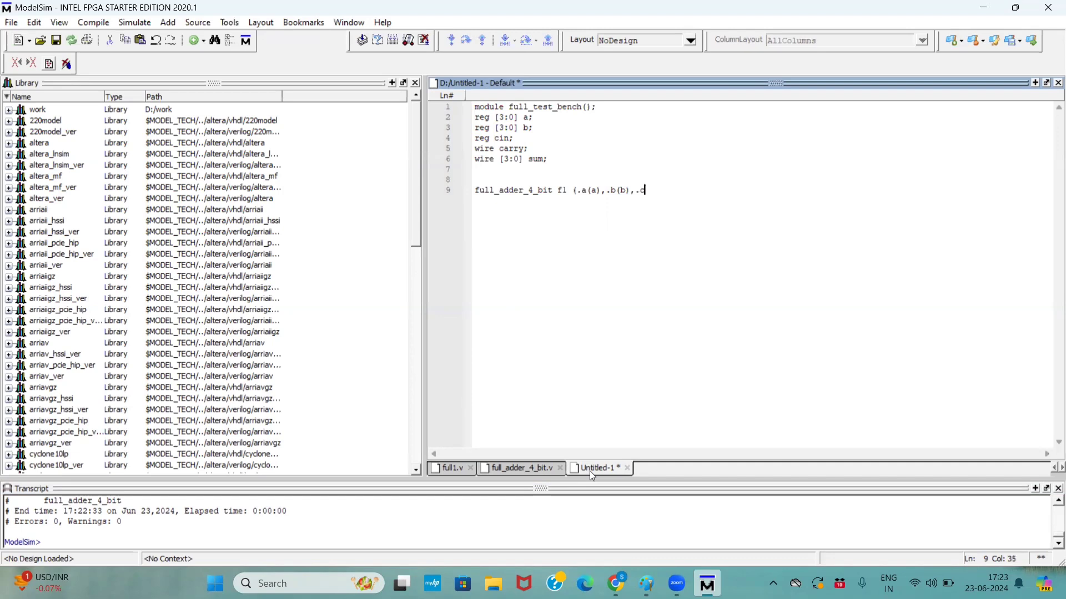
pyautogui.press('Backspace')
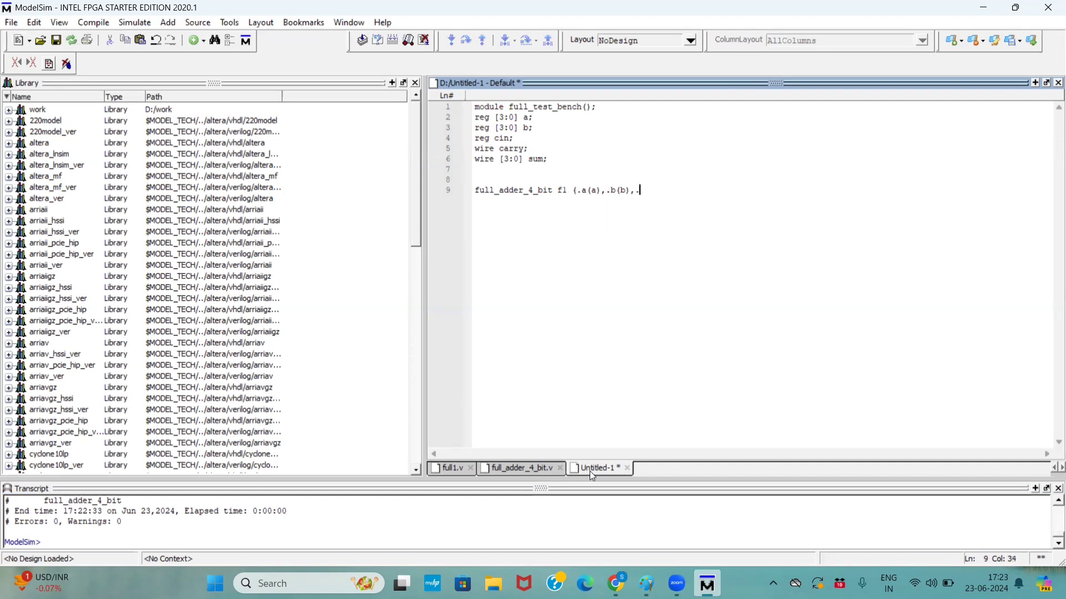
pyautogui.write('.cin(c')
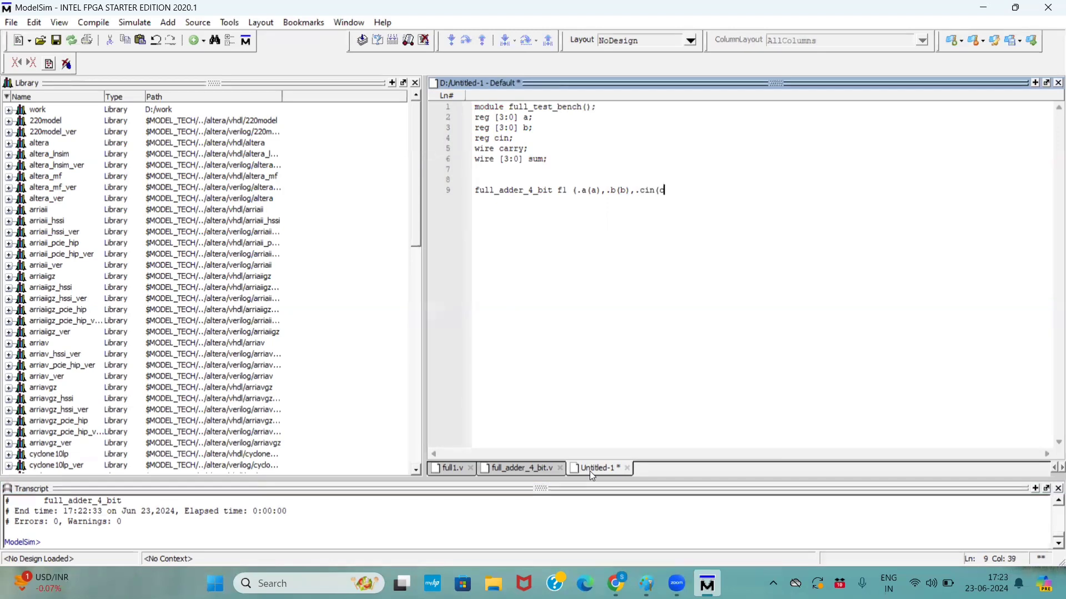
pyautogui.write('in)')
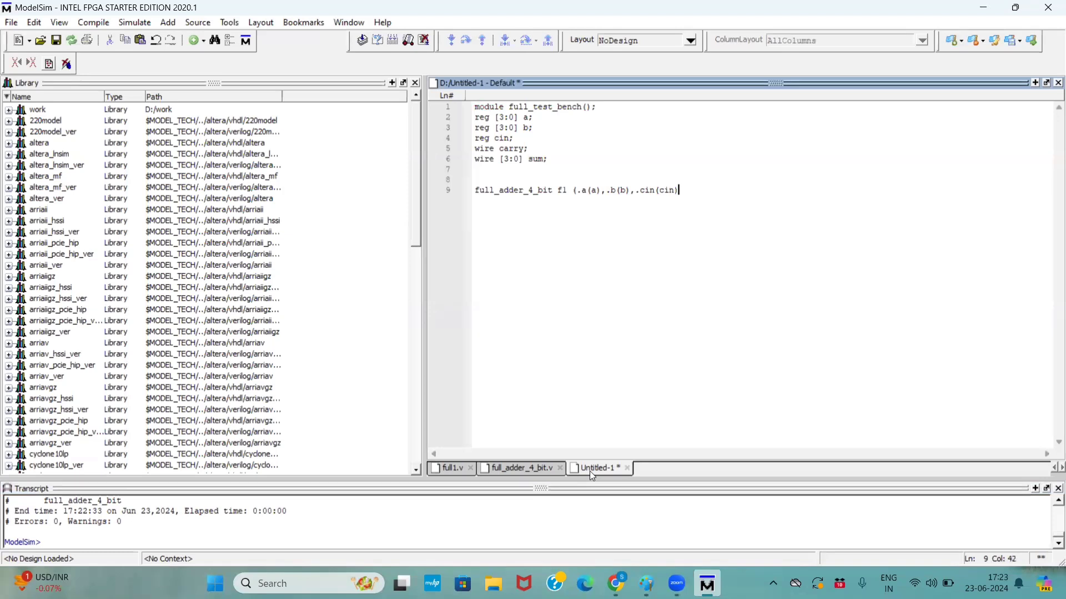
pyautogui.write(',.sum(sum')
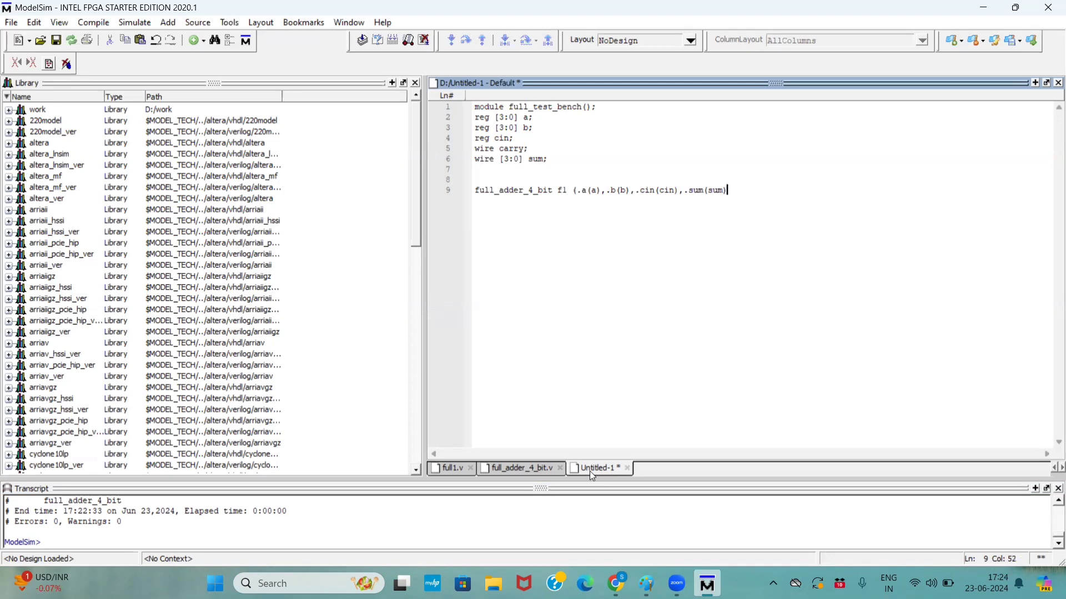
pyautogui.write(',ca')
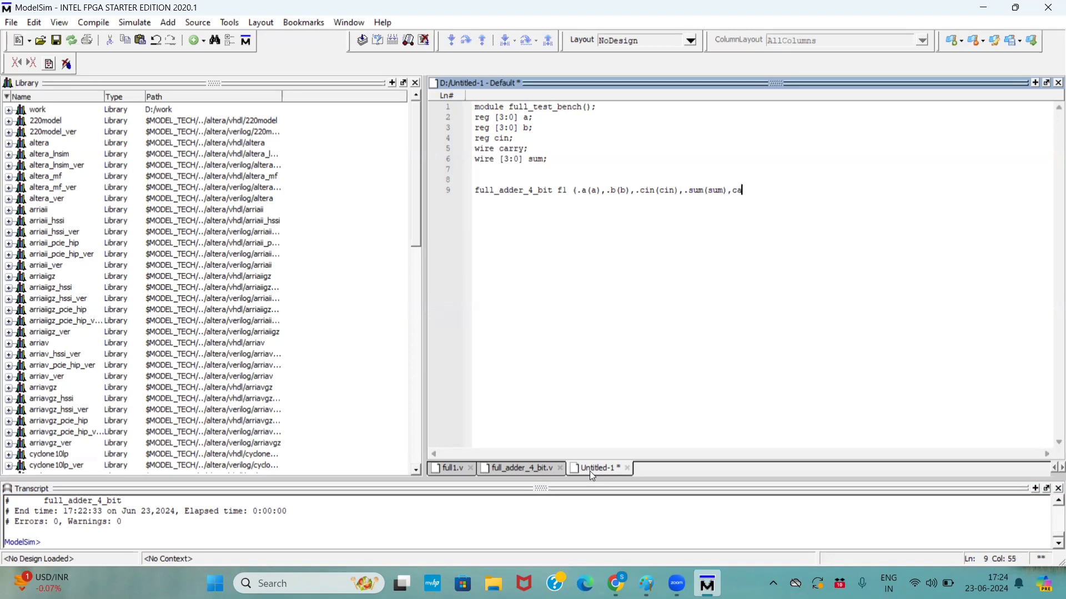
pyautogui.write('a')
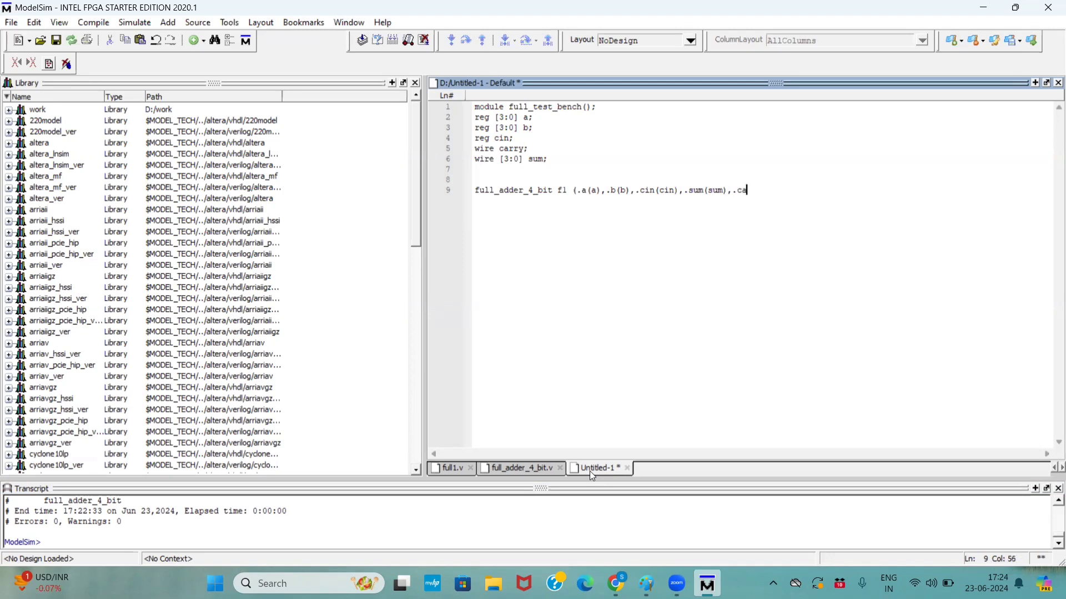
pyautogui.write('rry(c')
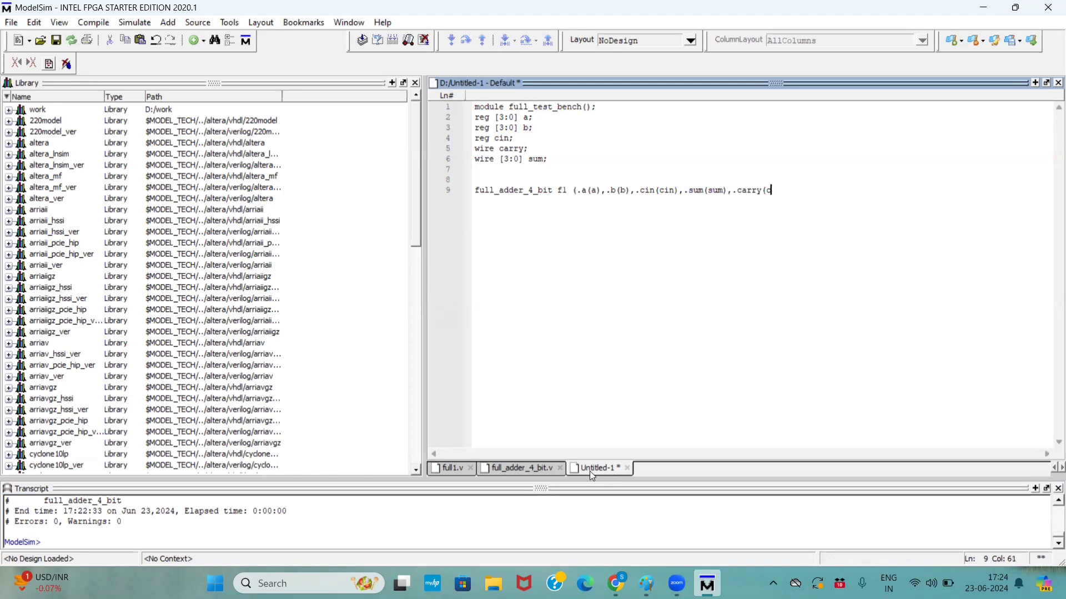
pyautogui.write('arry));')
pyautogui.write('ini')
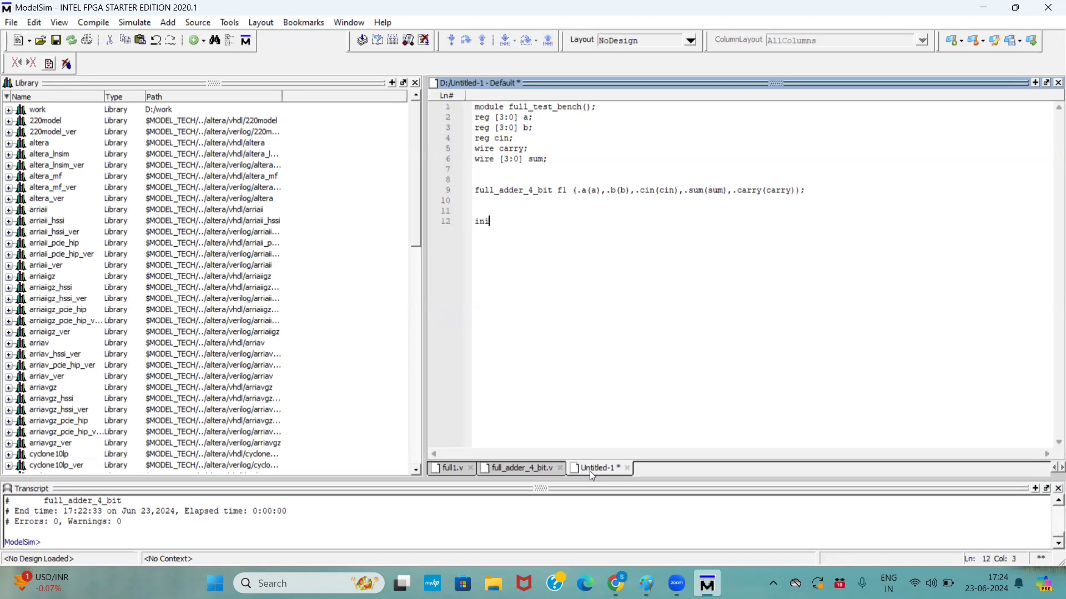
# - Write an initial begin block setting a=4'b0001, b=4'b0010 and c=1'b1
pyautogui.write('t')
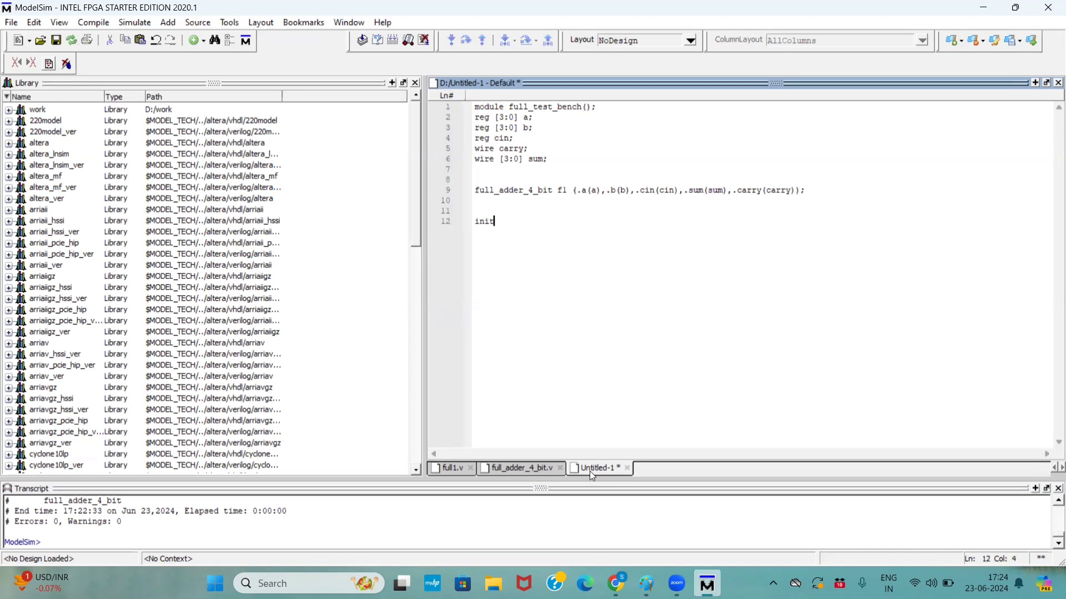
pyautogui.write('ial\\')
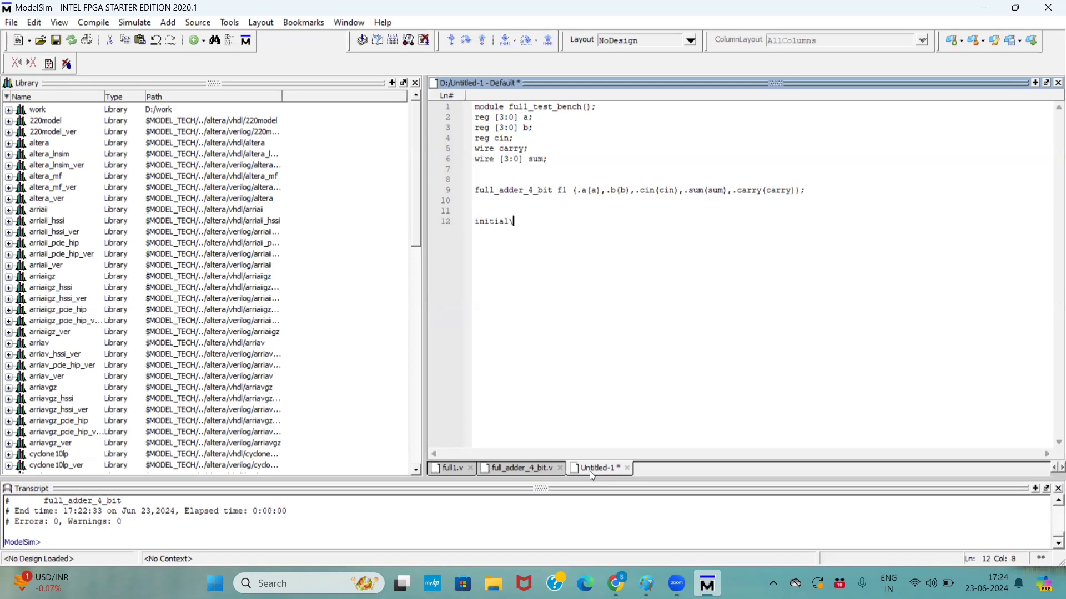
pyautogui.write('begin')
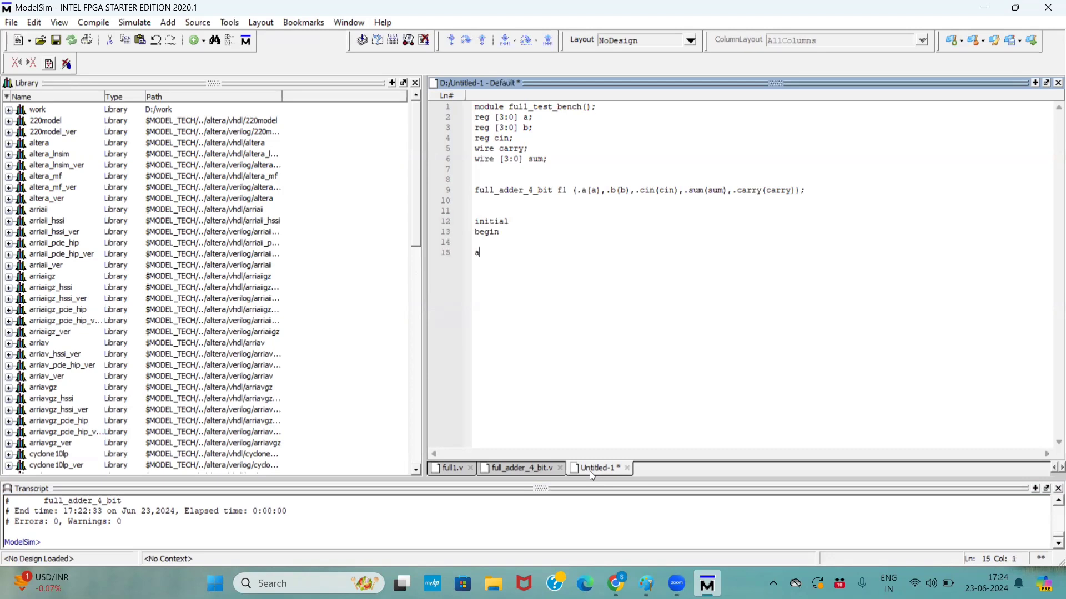
pyautogui.write('=')
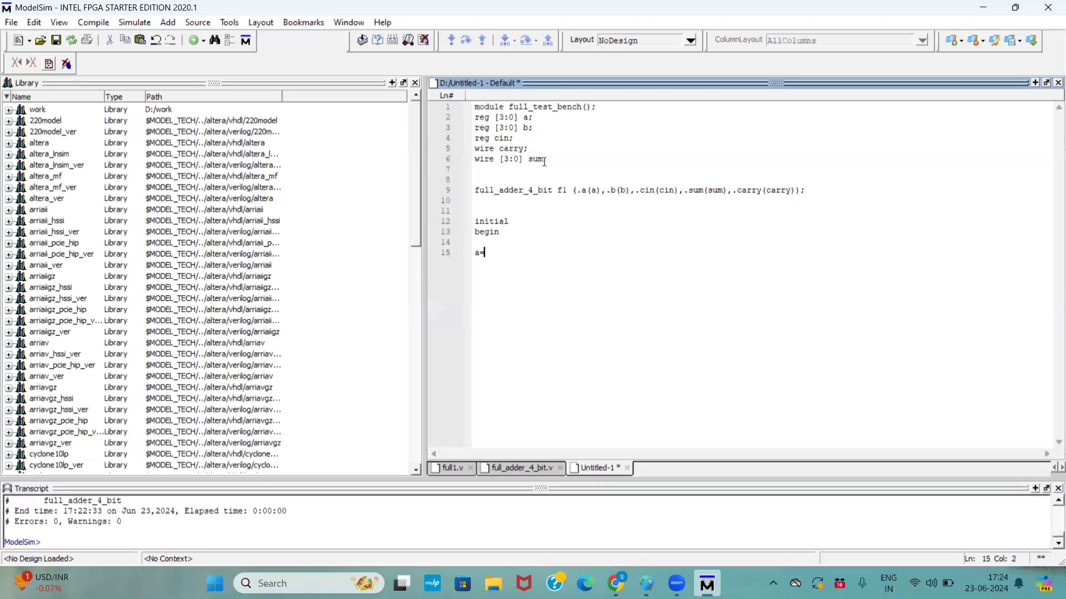
pyautogui.write("4'b0001;")
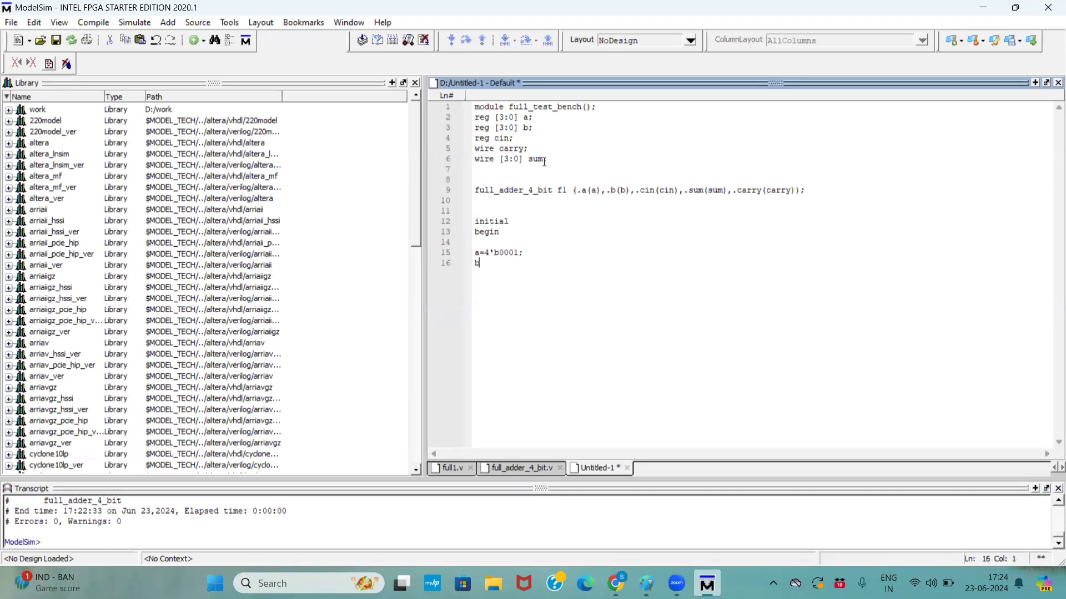
pyautogui.write("=4'")
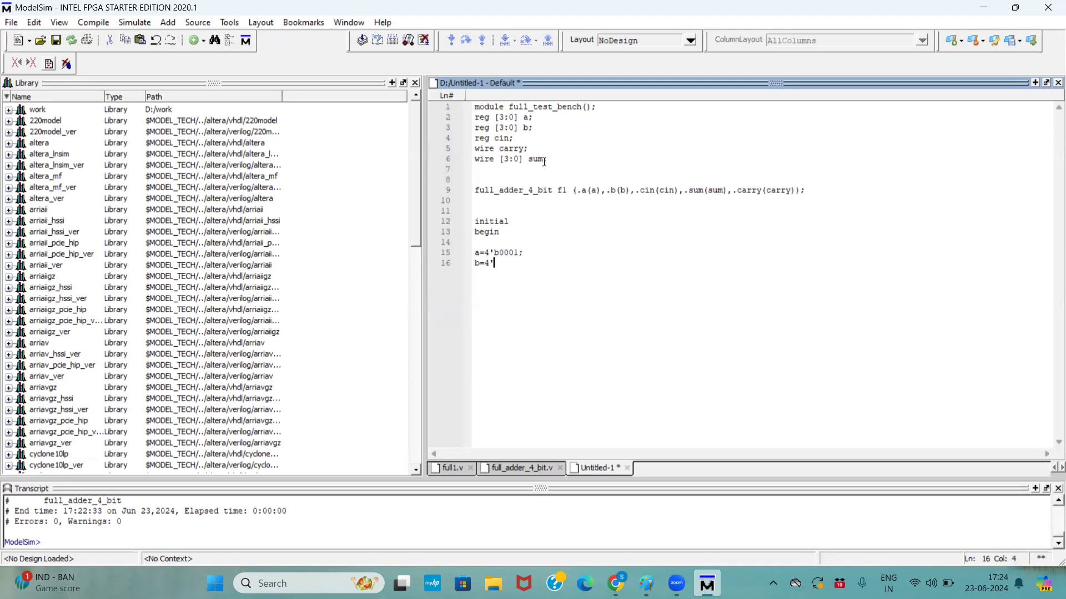
pyautogui.write('b')
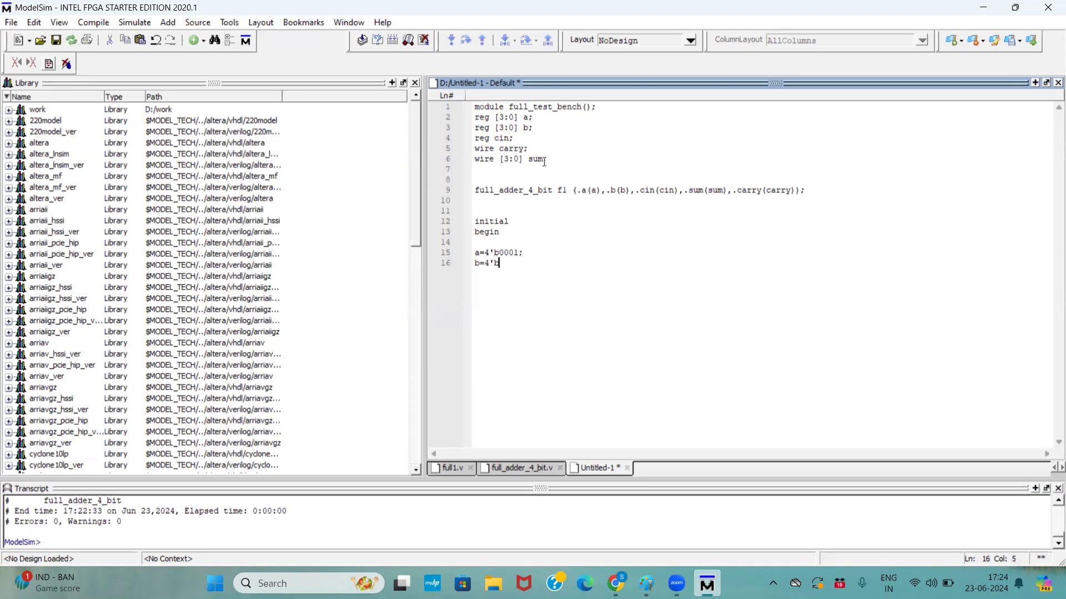
pyautogui.write('0010;')
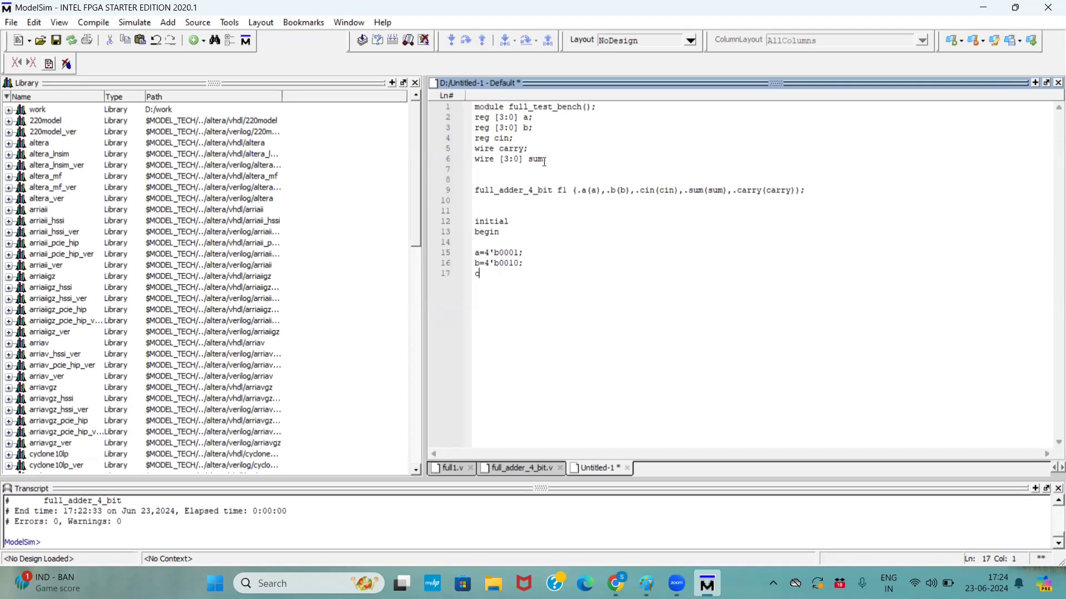
pyautogui.write('=')
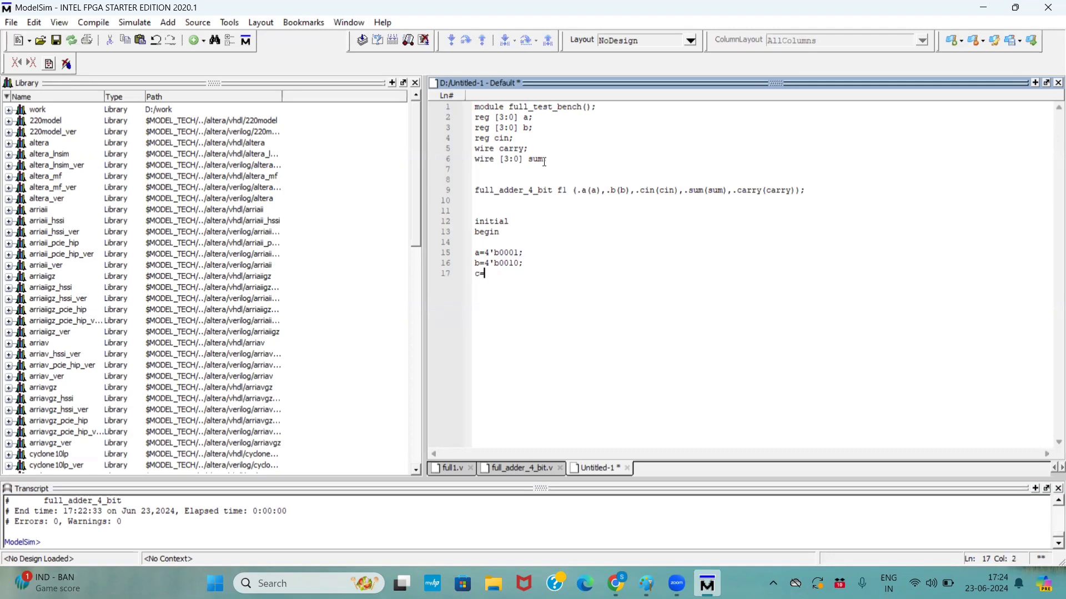
pyautogui.write("1'b1")
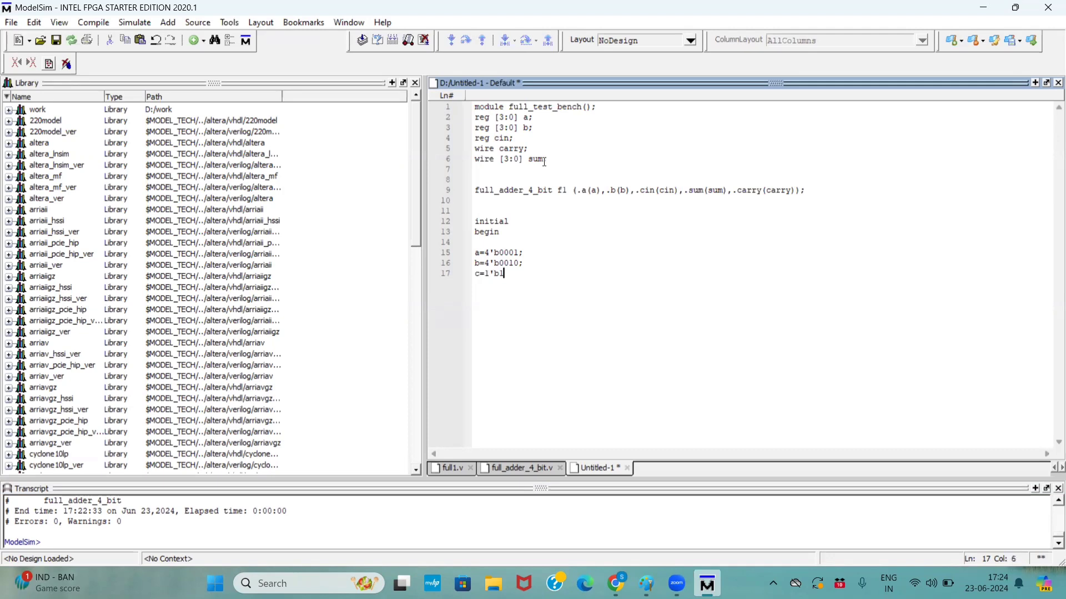
pyautogui.press('enter')
pyautogui.write('a=')
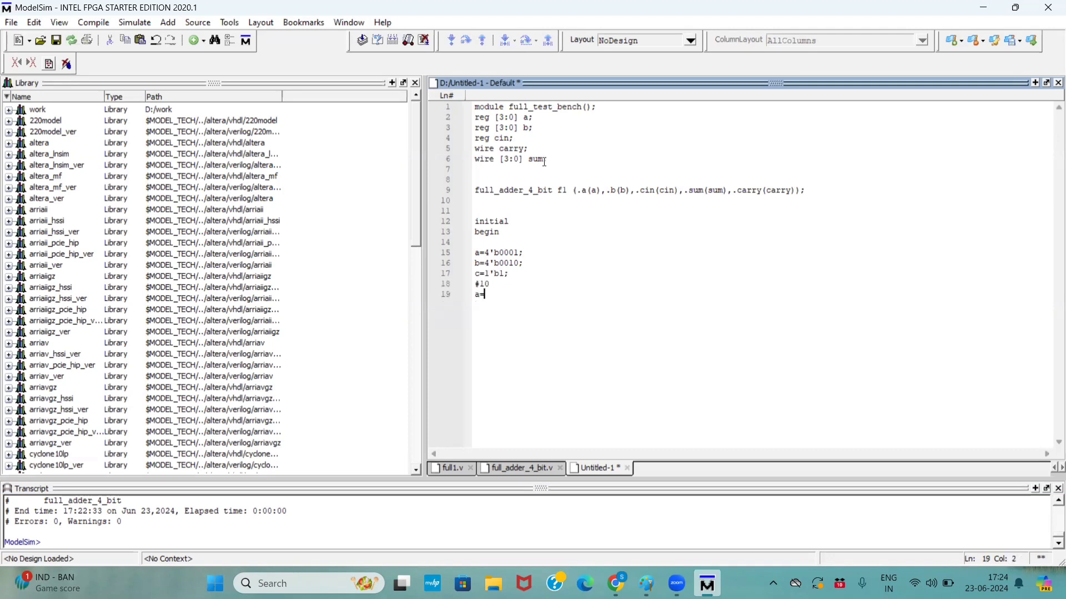
# - After a #10 delay, add the second stimulus set a=4'b0010, b=4'b0011, c=1'b0
pyautogui.write("4'b")
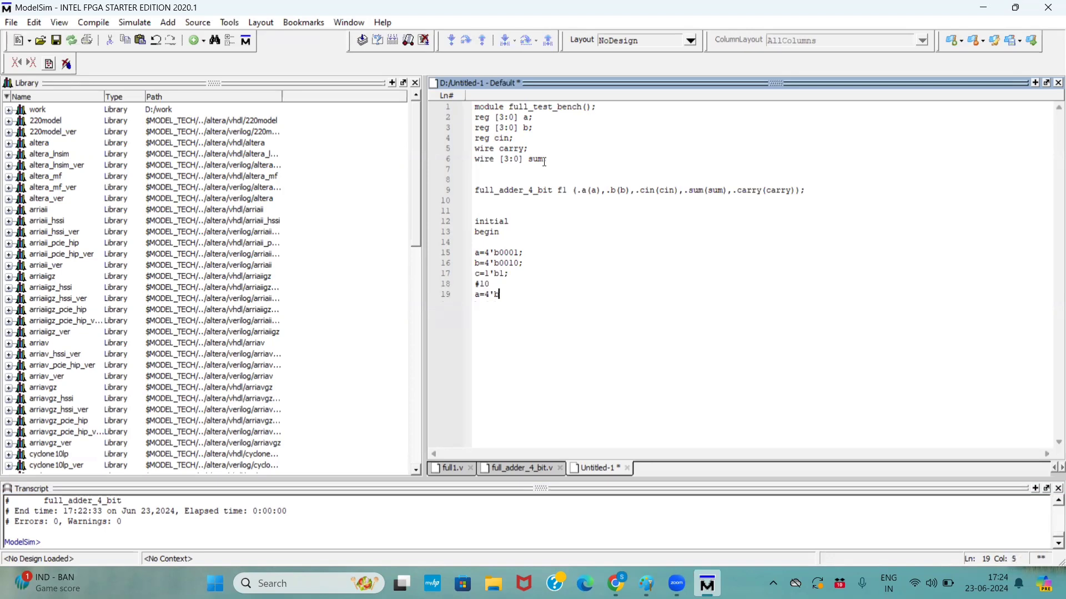
pyautogui.write('0010')
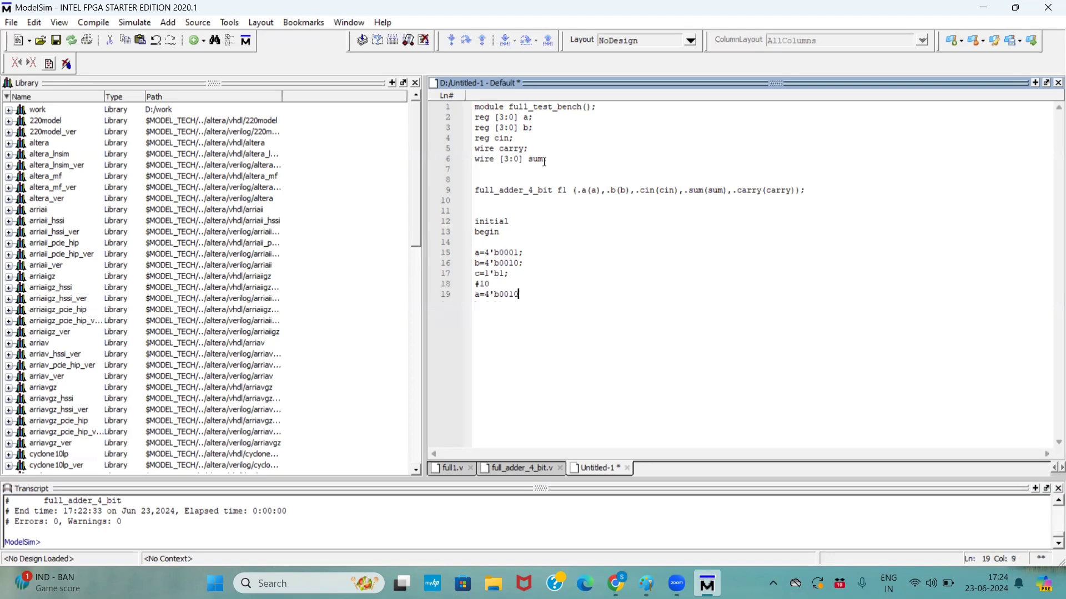
pyautogui.write('0')
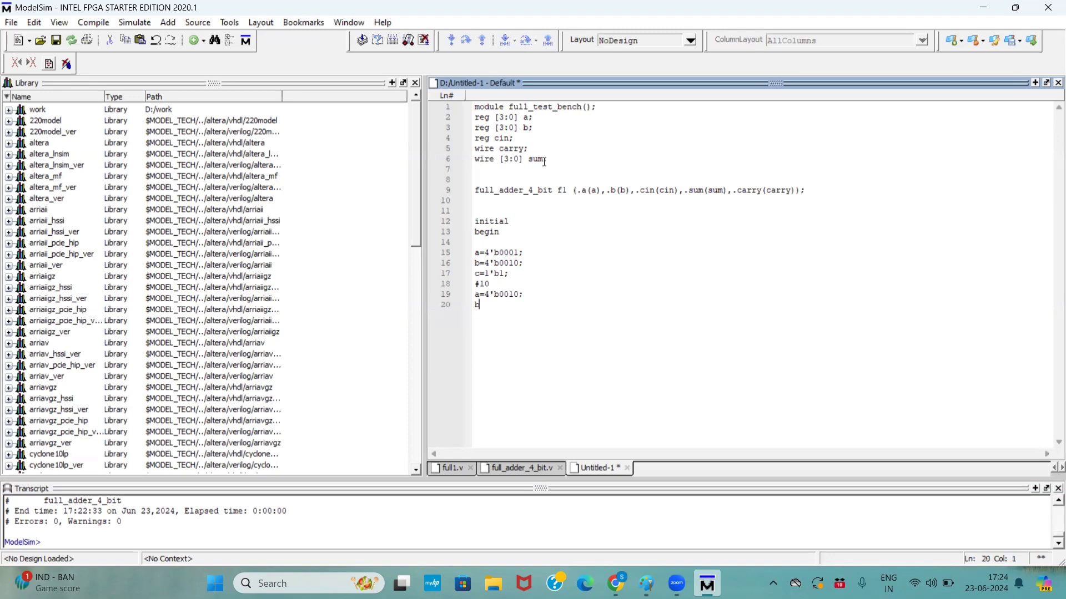
pyautogui.write("=4'b")
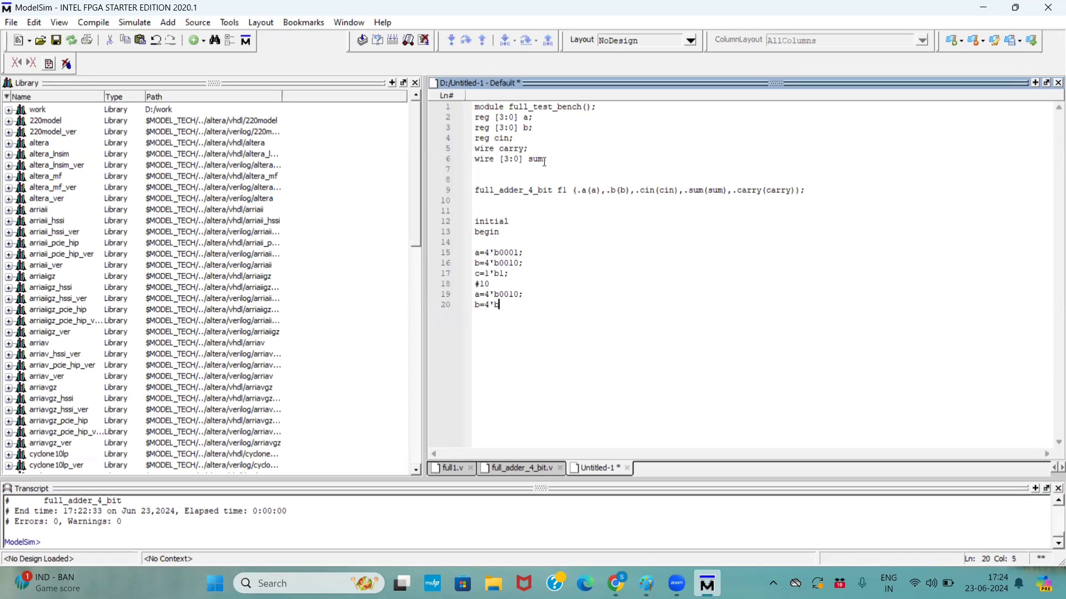
pyautogui.write('0011;')
pyautogui.write('c')
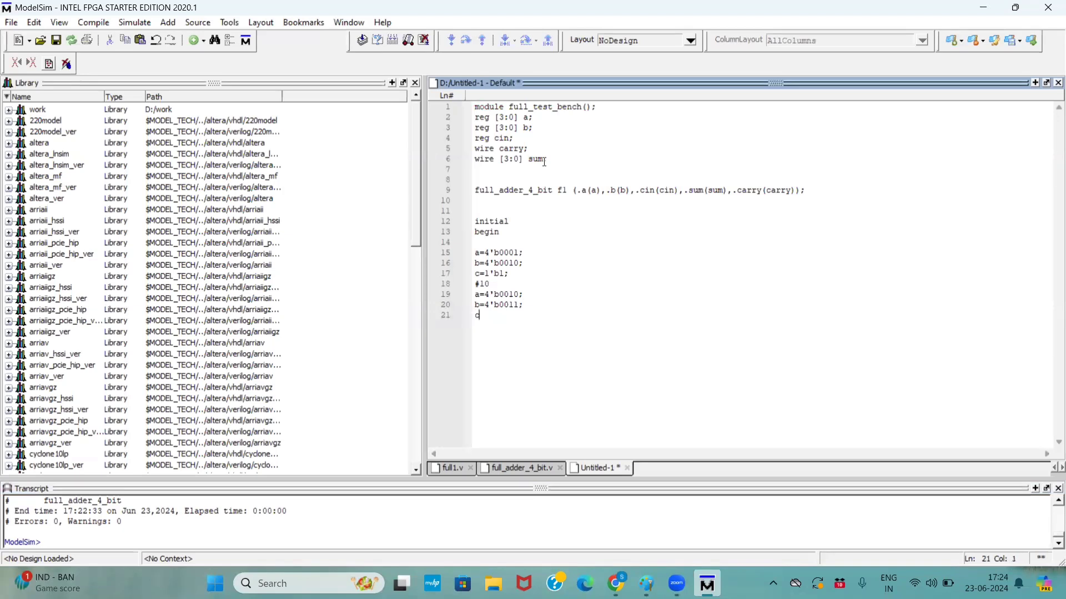
pyautogui.write('=1')
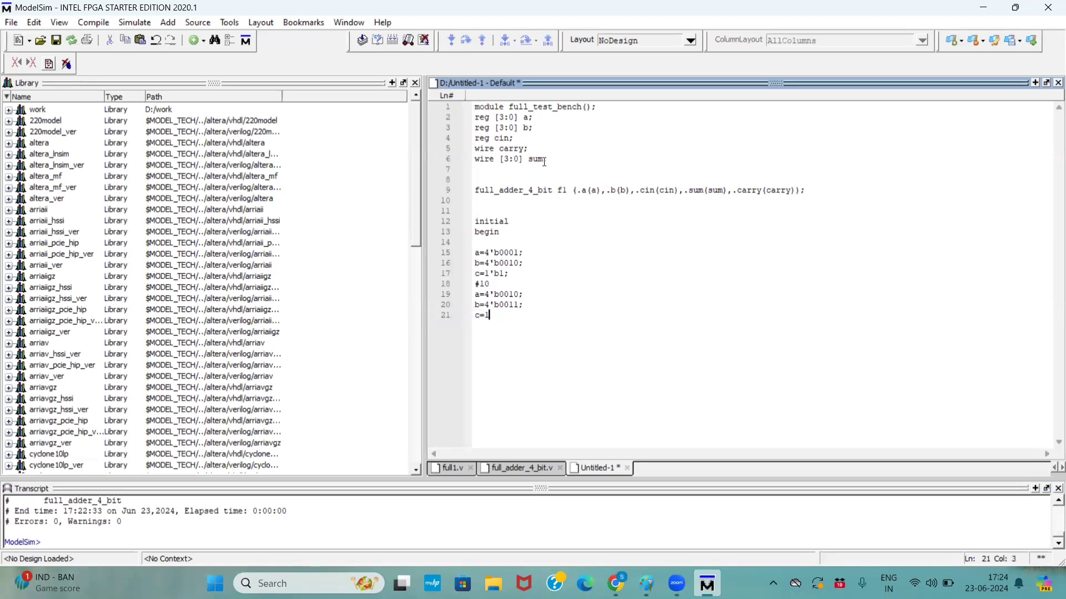
pyautogui.write("'b0;")
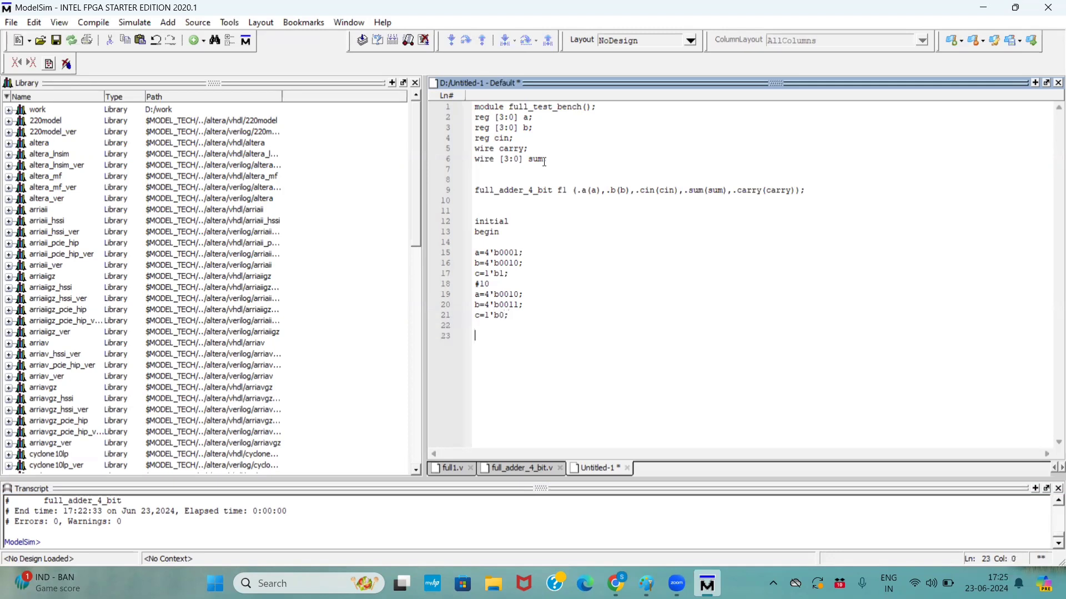
# - Close the testbench with end and endmodule and save it as fumm_adder_tb.v on drive D
pyautogui.write('end')
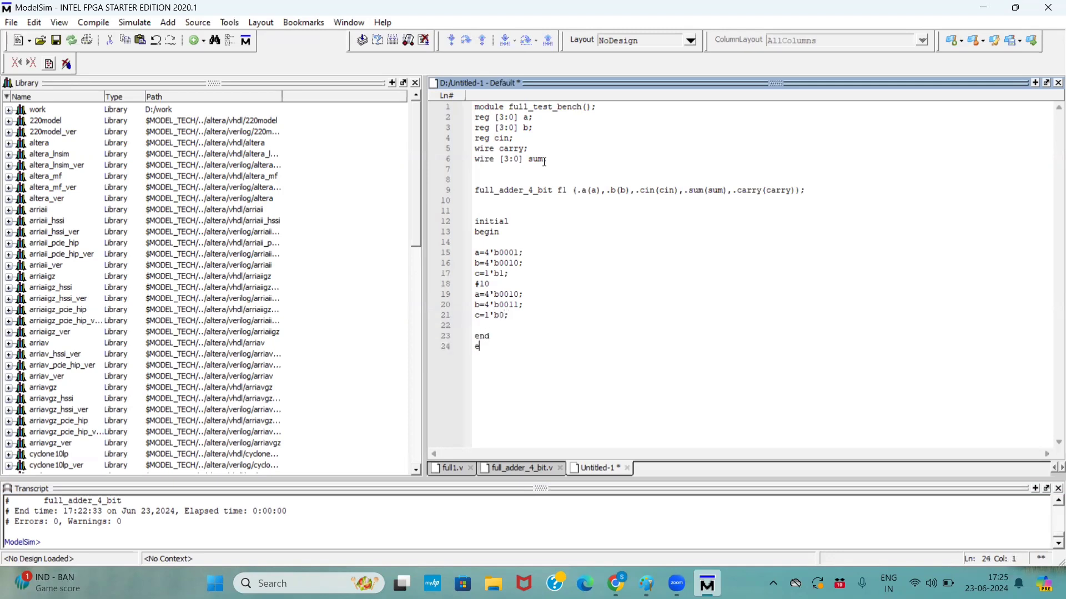
pyautogui.write('ndmodule')
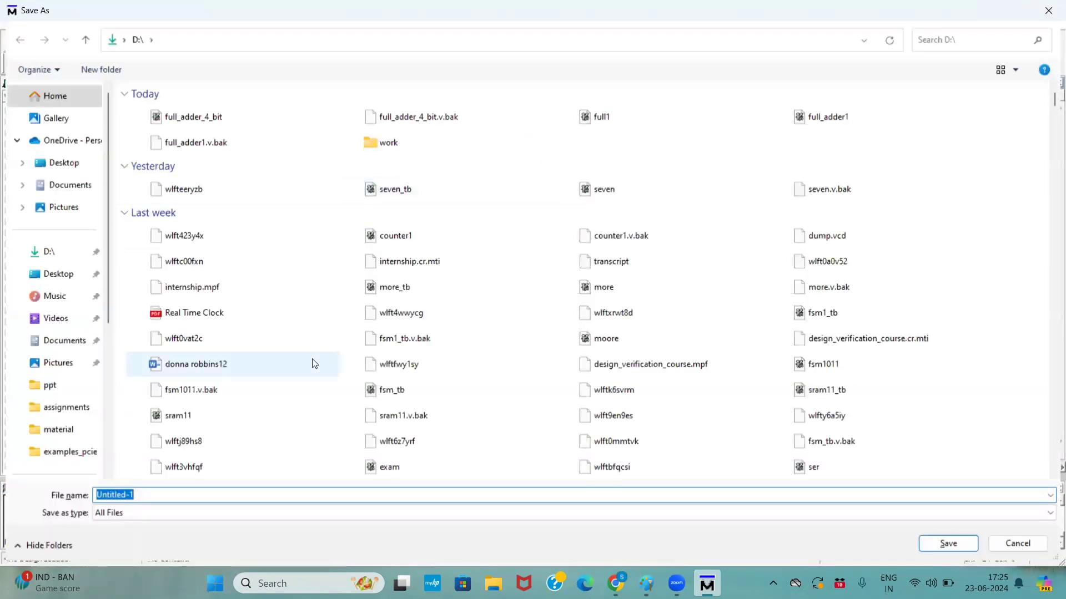
pyautogui.write('fumm')
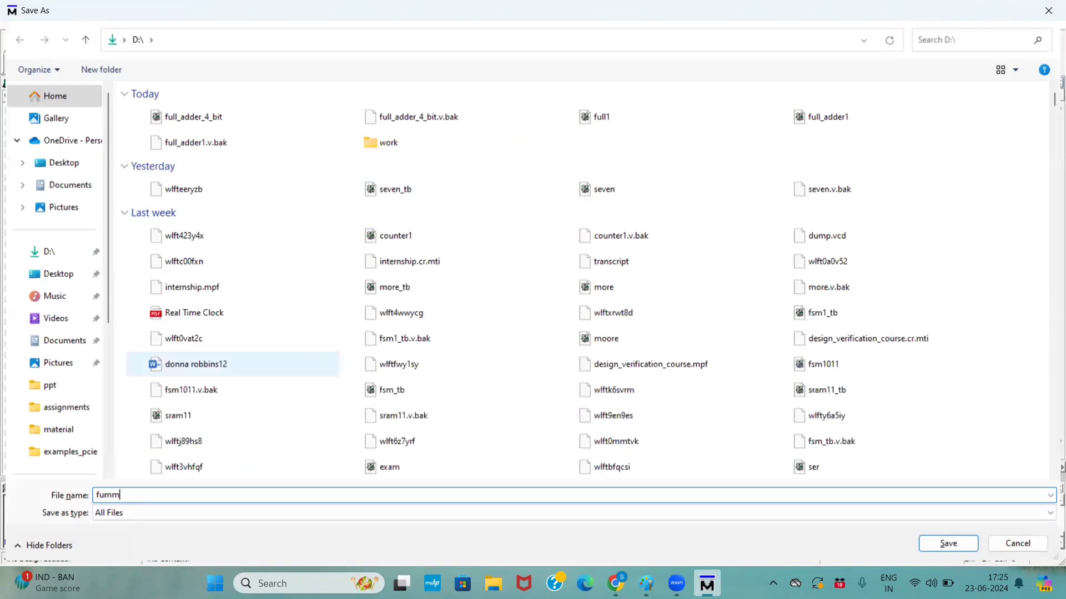
pyautogui.write('_adder_tb.')
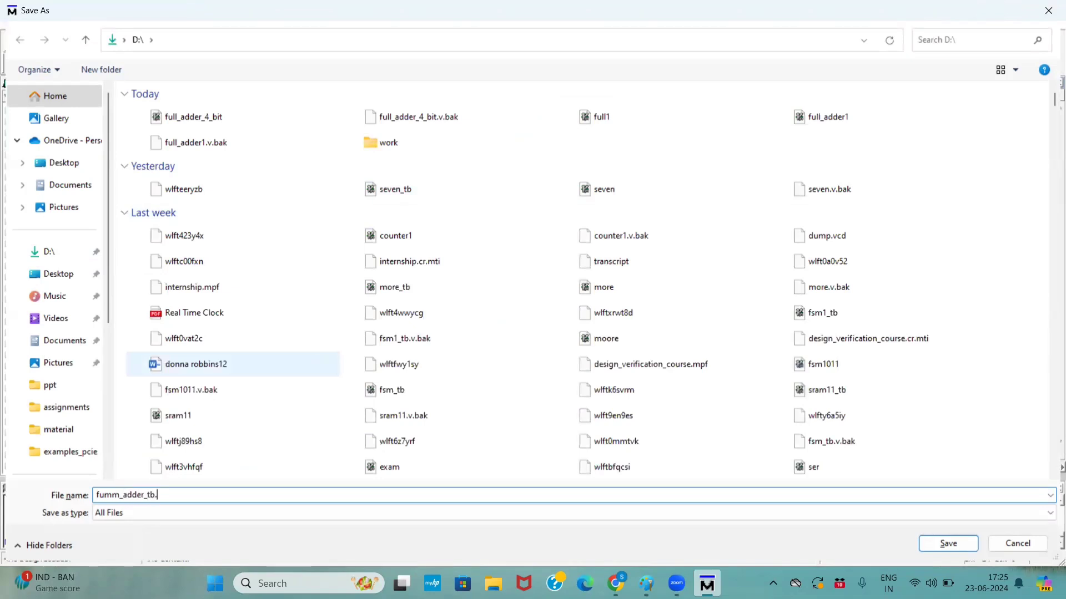
pyautogui.click(947, 543)
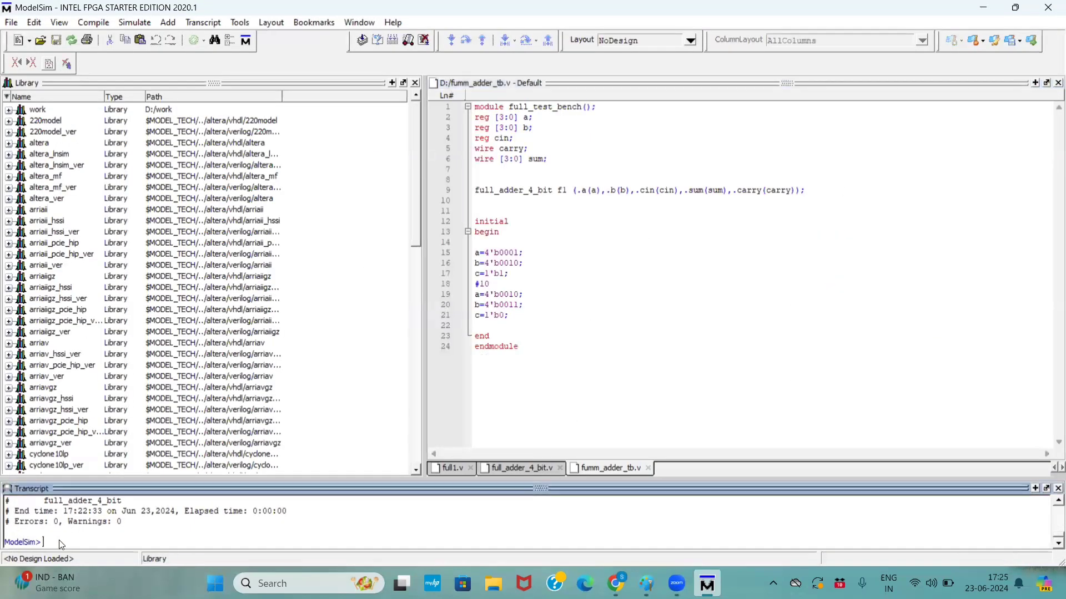
# - Compile the testbench with vlog fumm_adder_tb.v in the Transcript, revealing the undefined 'c' error
pyautogui.write('vlog')
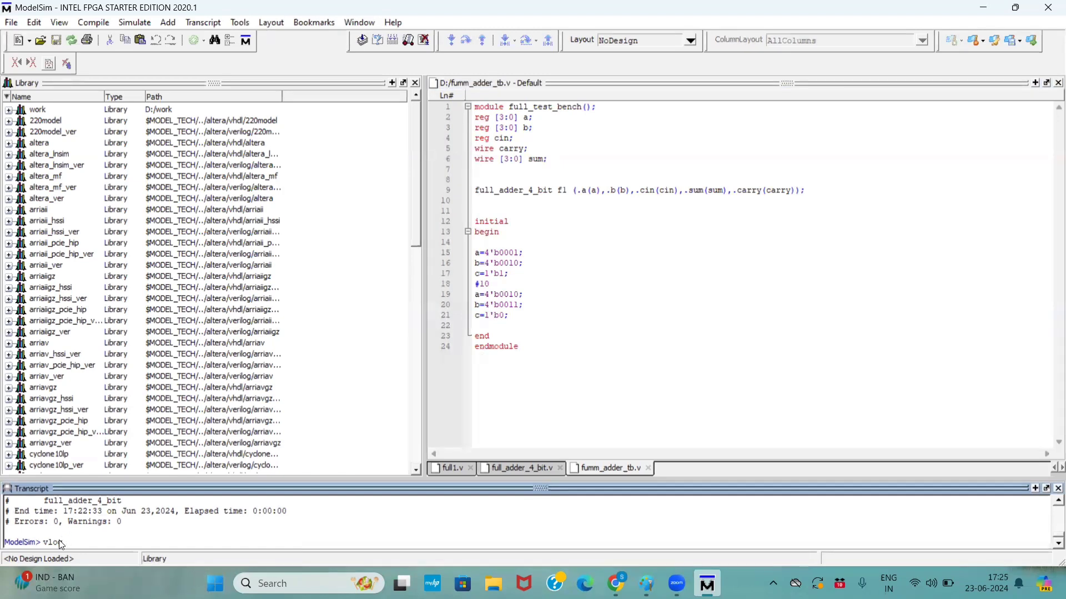
pyautogui.write('fumm')
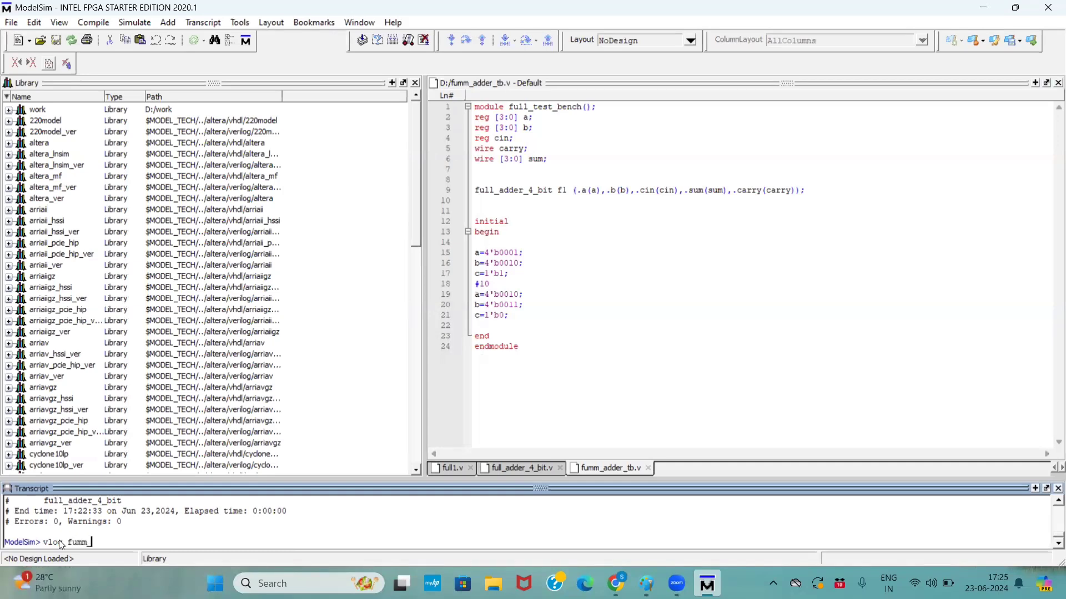
pyautogui.write('_adder')
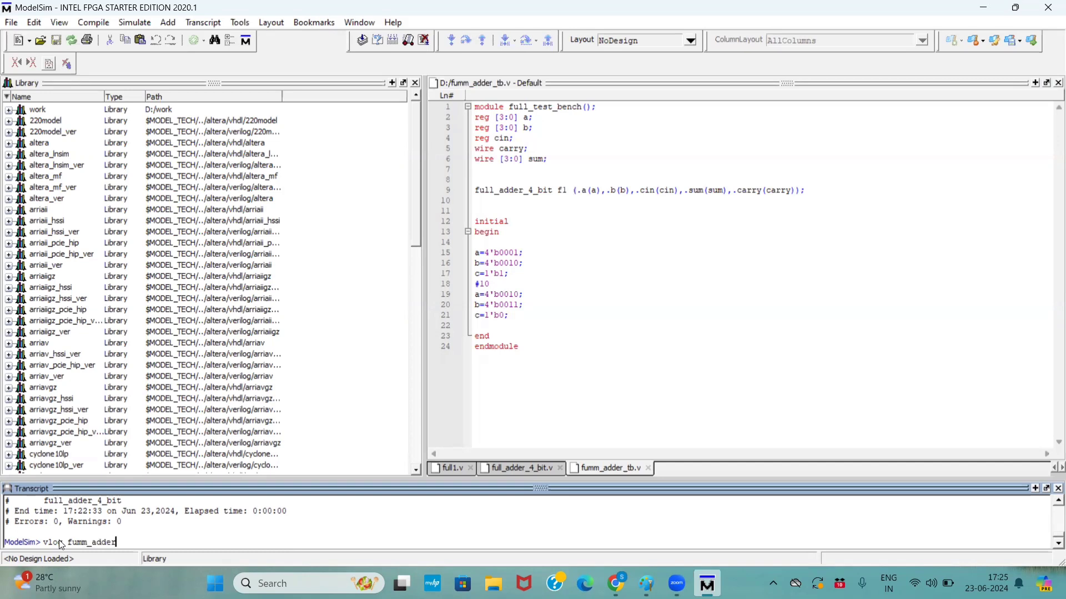
pyautogui.write('_tb')
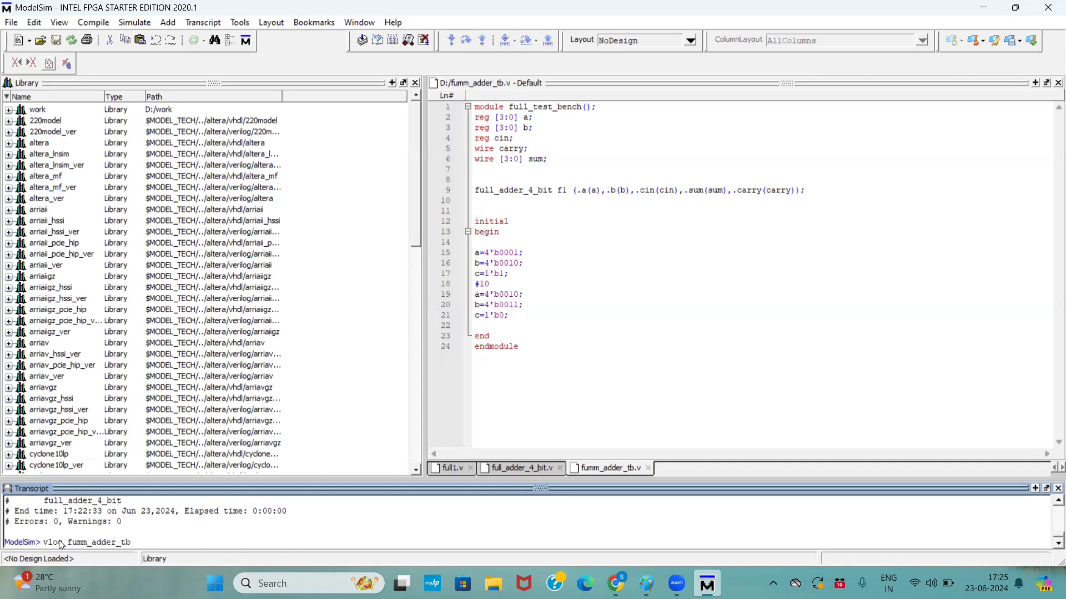
pyautogui.press('Return')
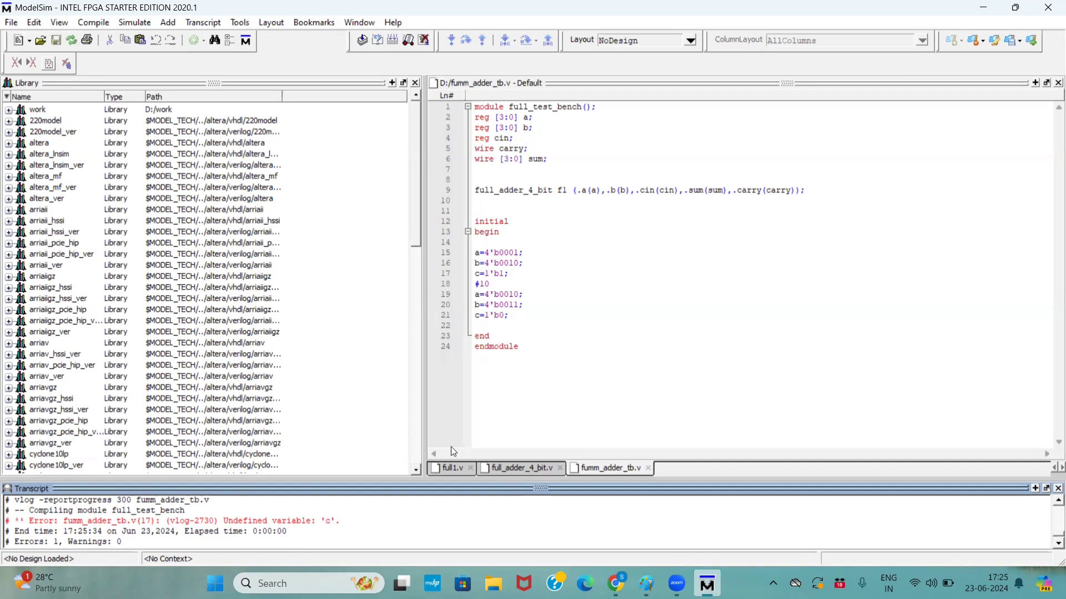
pyautogui.moveTo(230, 532)
pyautogui.write('in')
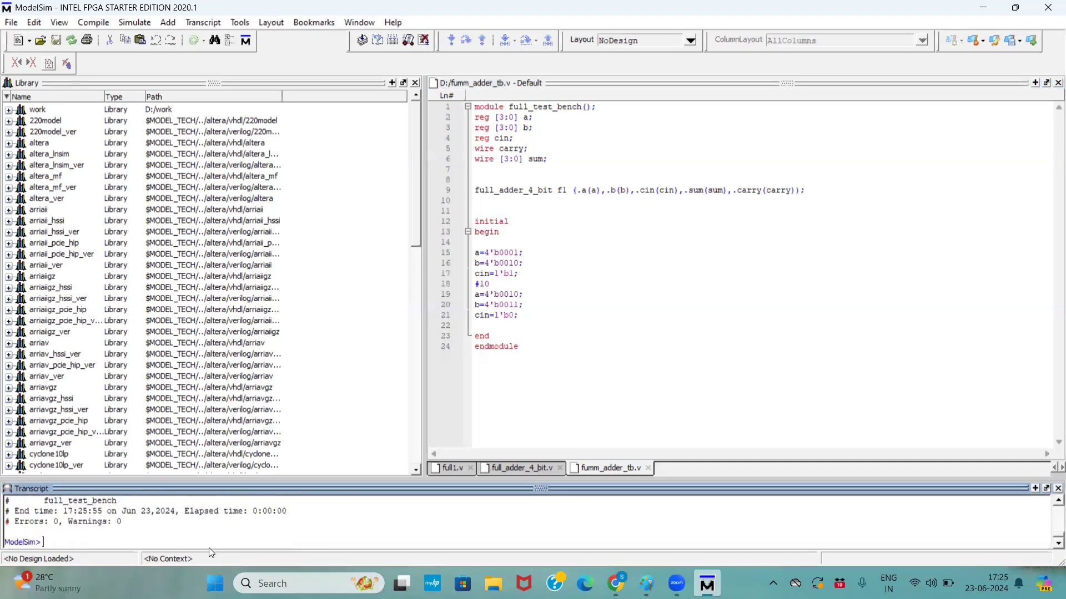
pyautogui.moveTo(119, 532)
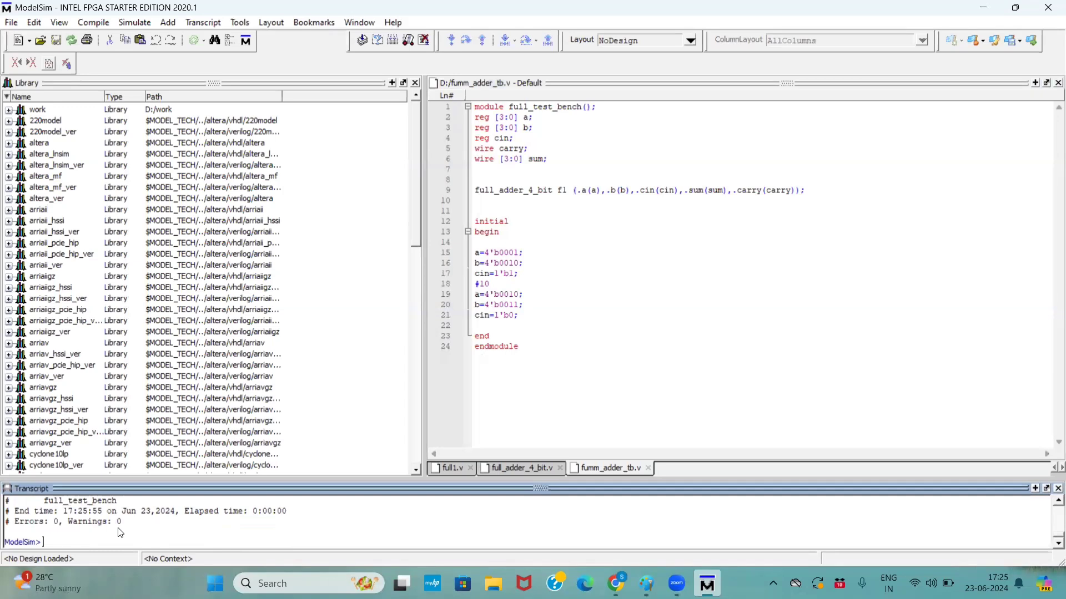
# - Launch vsim on full_test_bench, which reports illegal port connections for sum and carry
pyautogui.write('vsim')
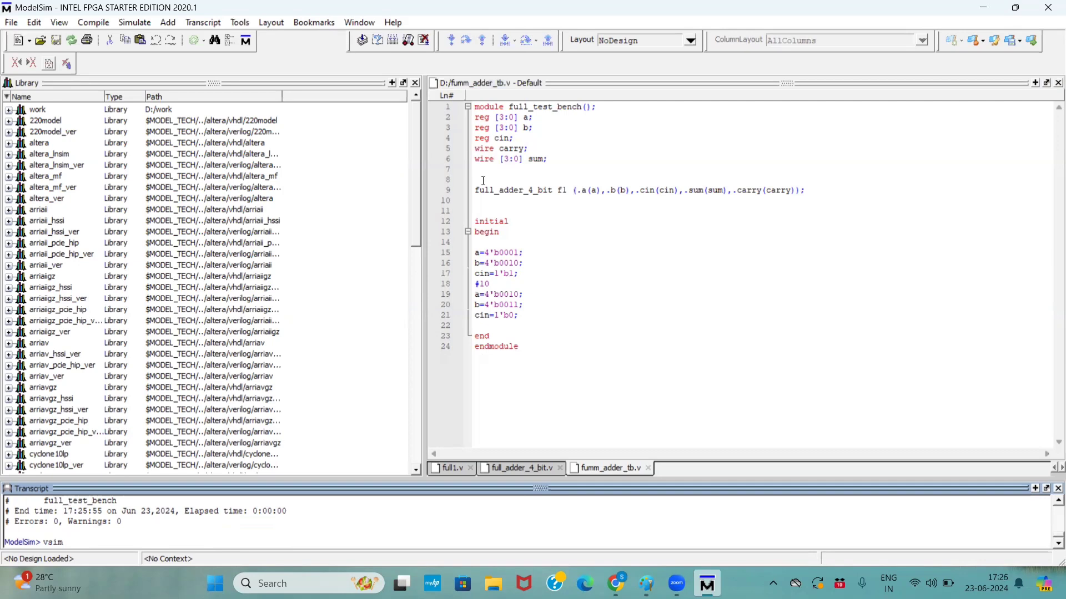
pyautogui.doubleClick(544, 107)
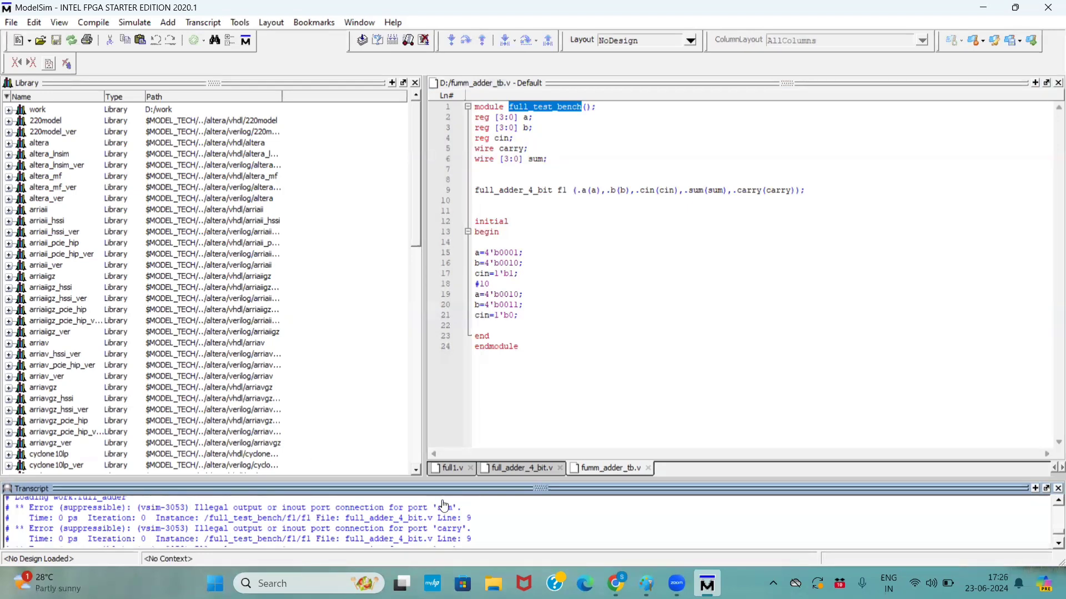
# - In full_adder_4_bit.v, remove reg from the carry and sum outputs and make c a wire bus
pyautogui.click(520, 468)
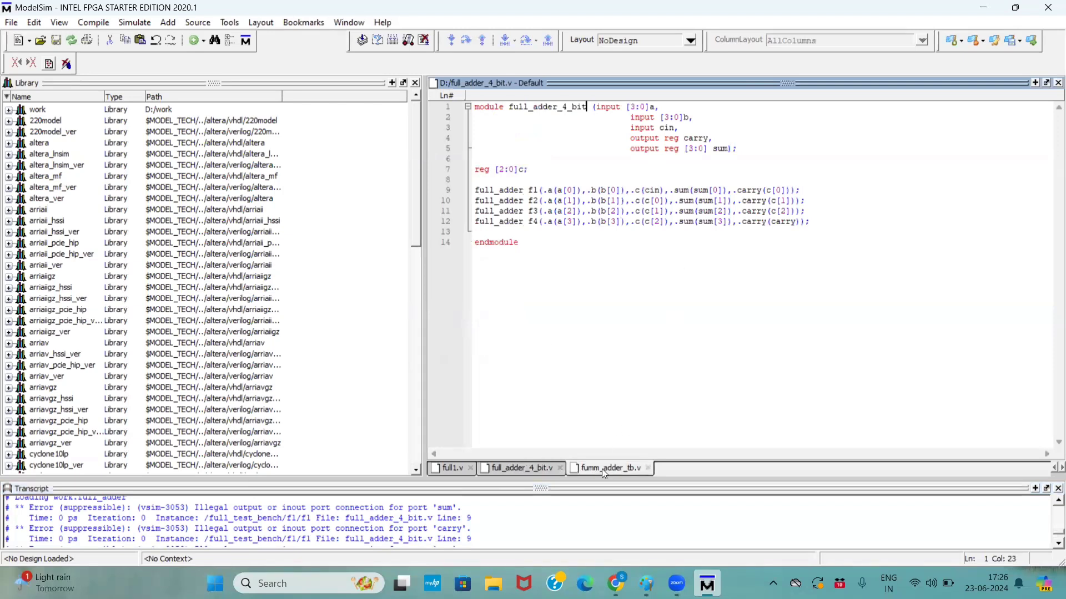
pyautogui.click(607, 469)
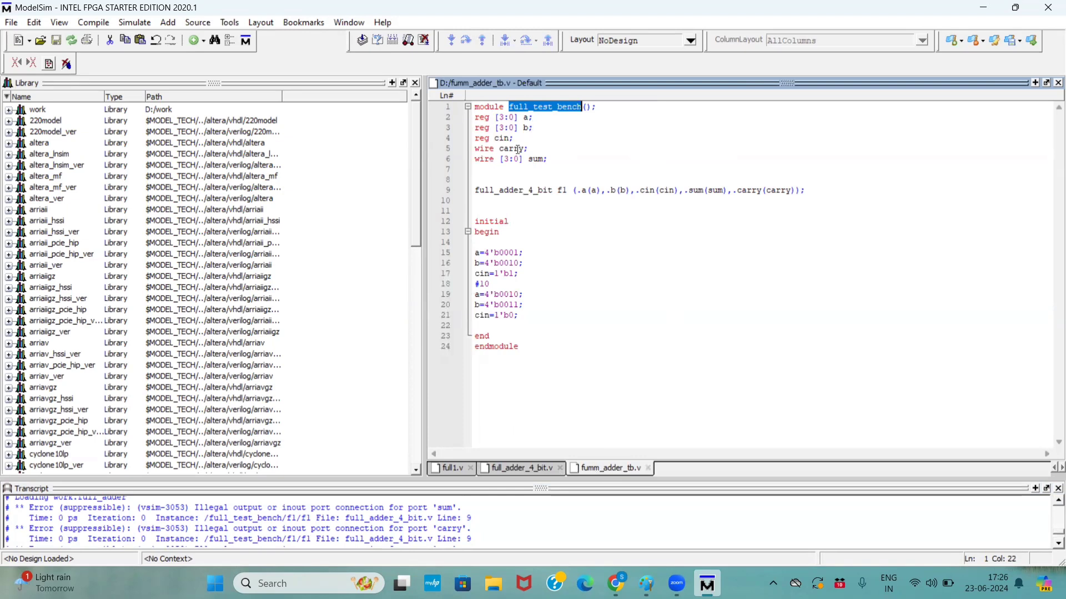
pyautogui.moveTo(743, 215)
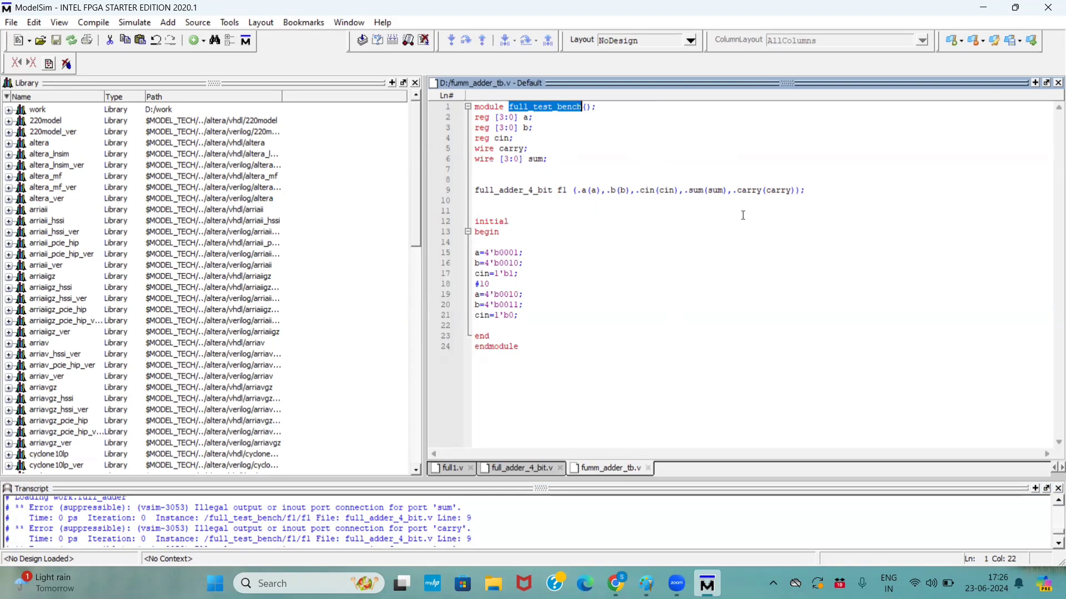
pyautogui.moveTo(637, 397)
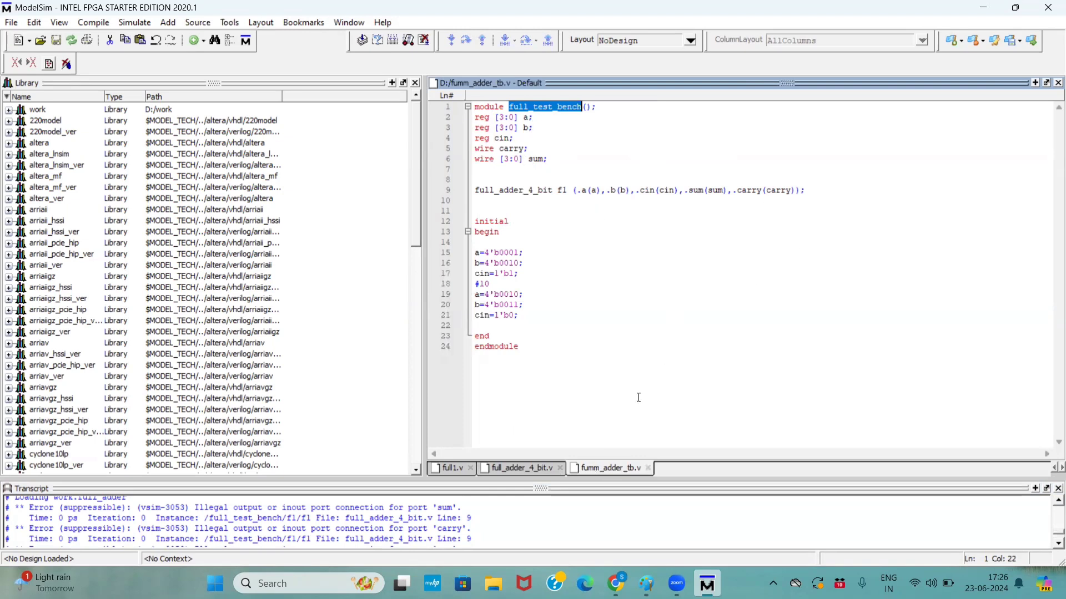
pyautogui.click(517, 467)
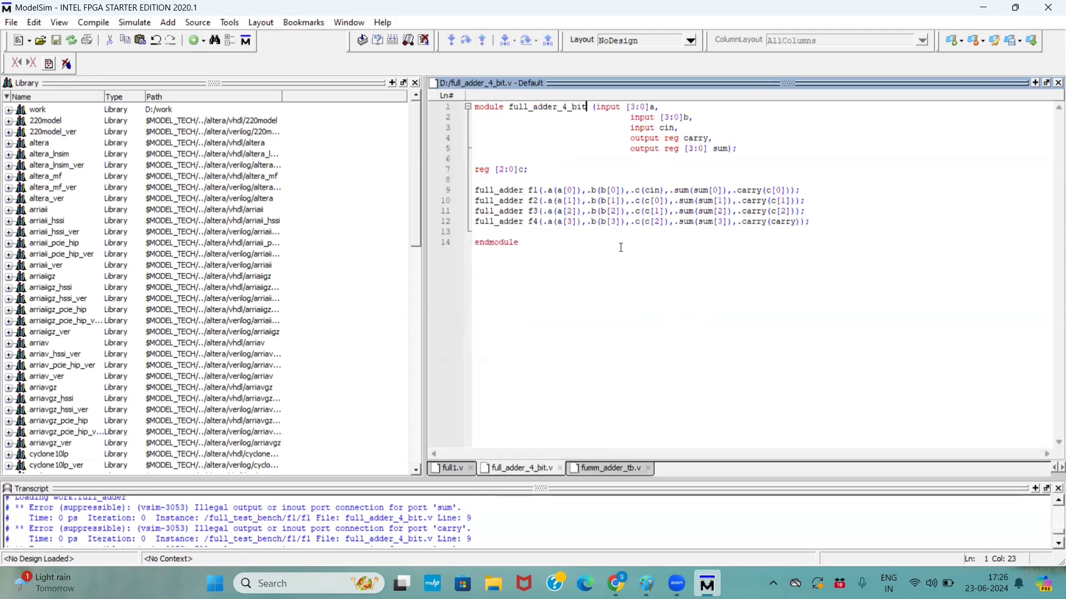
pyautogui.doubleClick(670, 138)
pyautogui.write('vlog fumm_adder_tb.v')
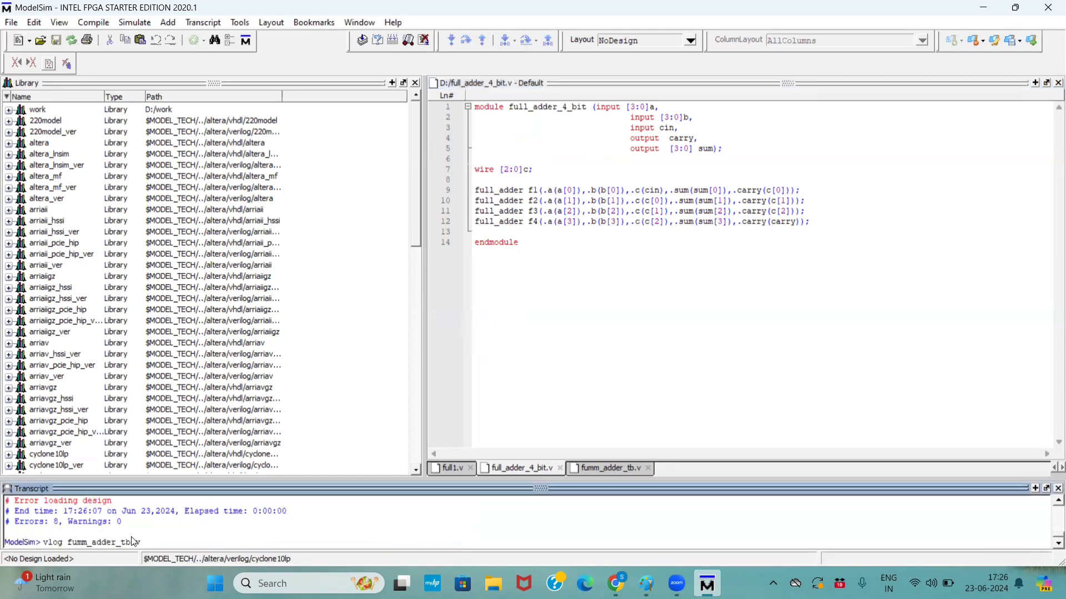
# - Recompile the adder and fumm_adder_tb.v with vlog, both finishing with zero errors
pyautogui.press('Return')
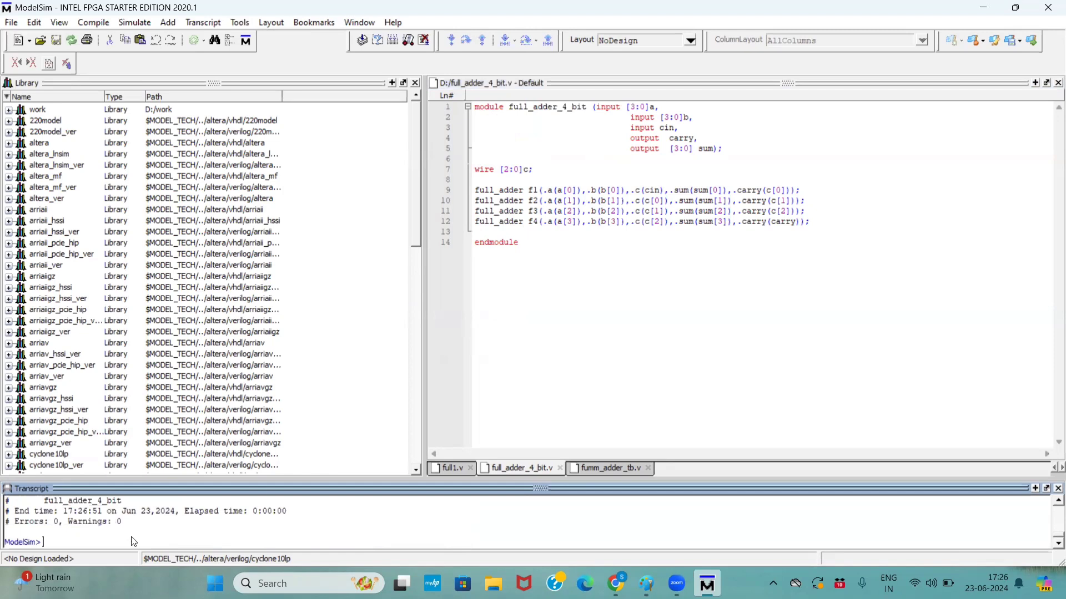
pyautogui.write('vlog fumm_adder_tb.v')
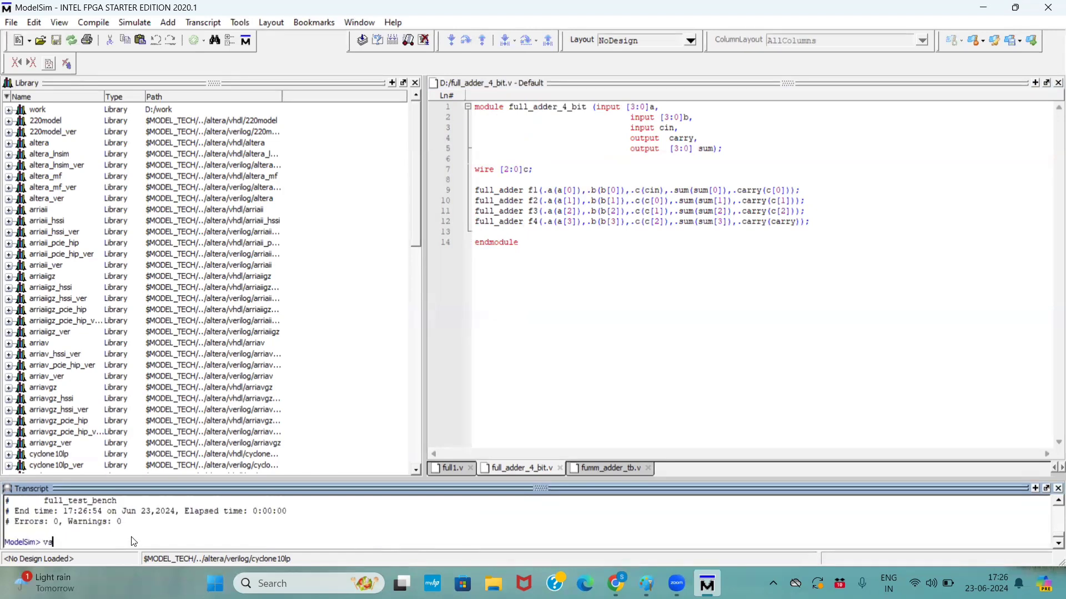
pyautogui.write('sim')
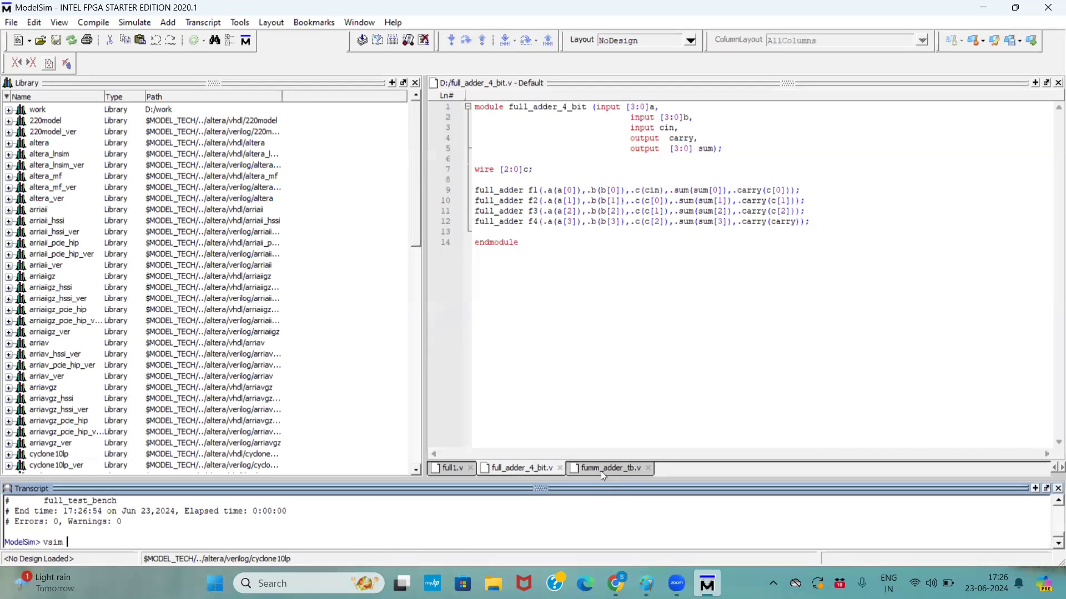
pyautogui.click(607, 469)
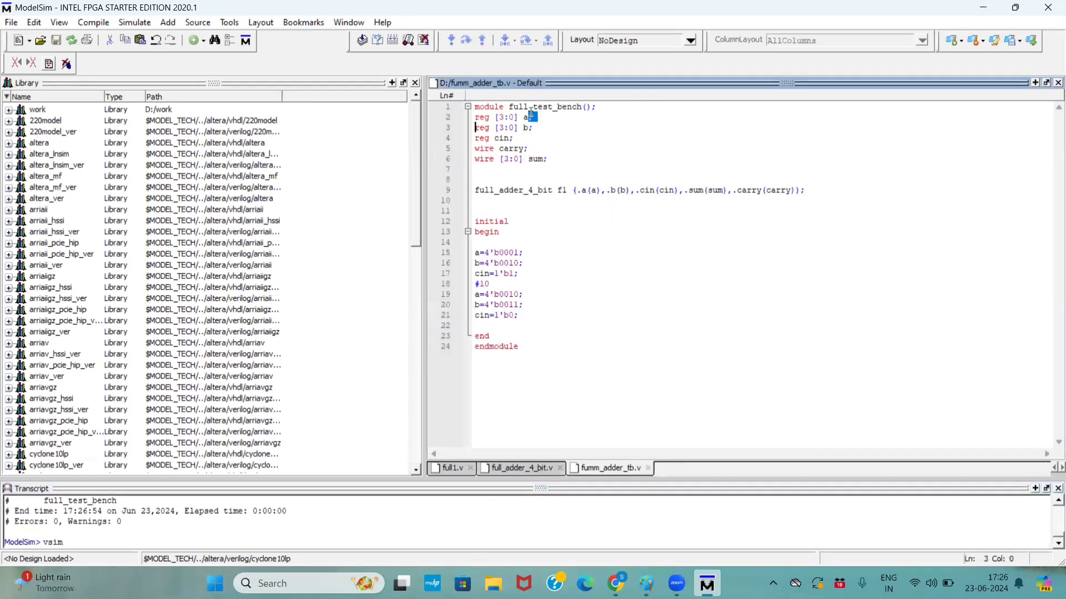
# - Load vsim full_test_bench and add all its signals a, b, cin, carry and sum to the Wave window
pyautogui.doubleClick(544, 106)
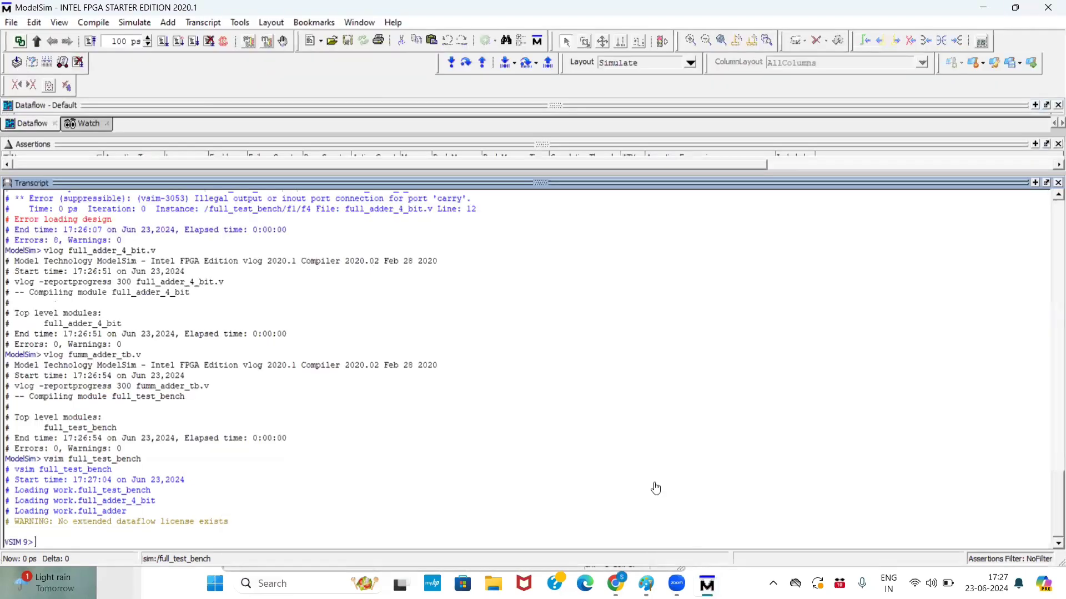
pyautogui.moveTo(706, 583)
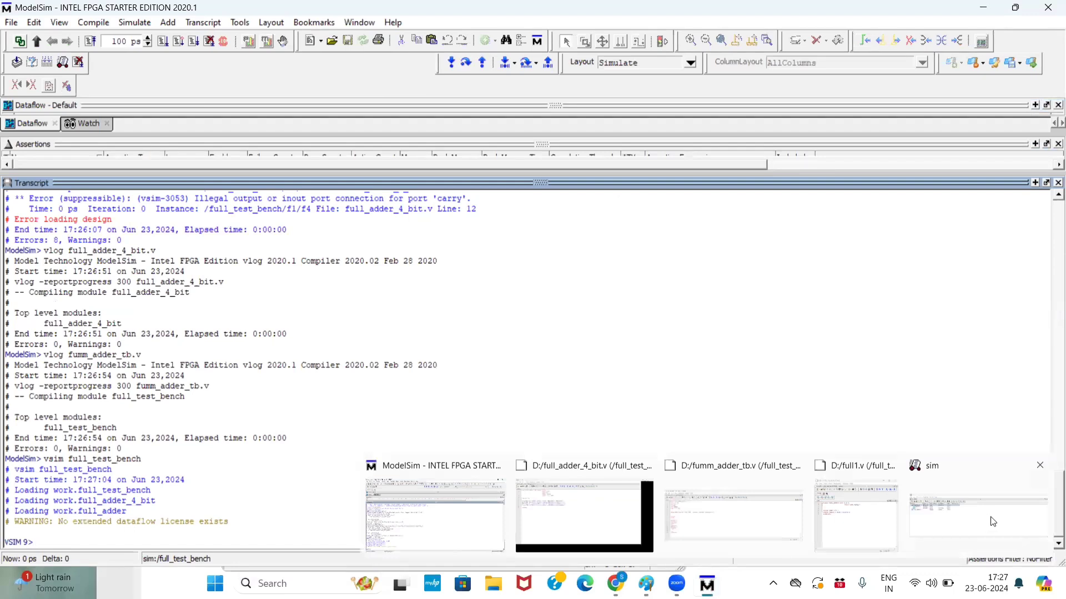
pyautogui.click(977, 513)
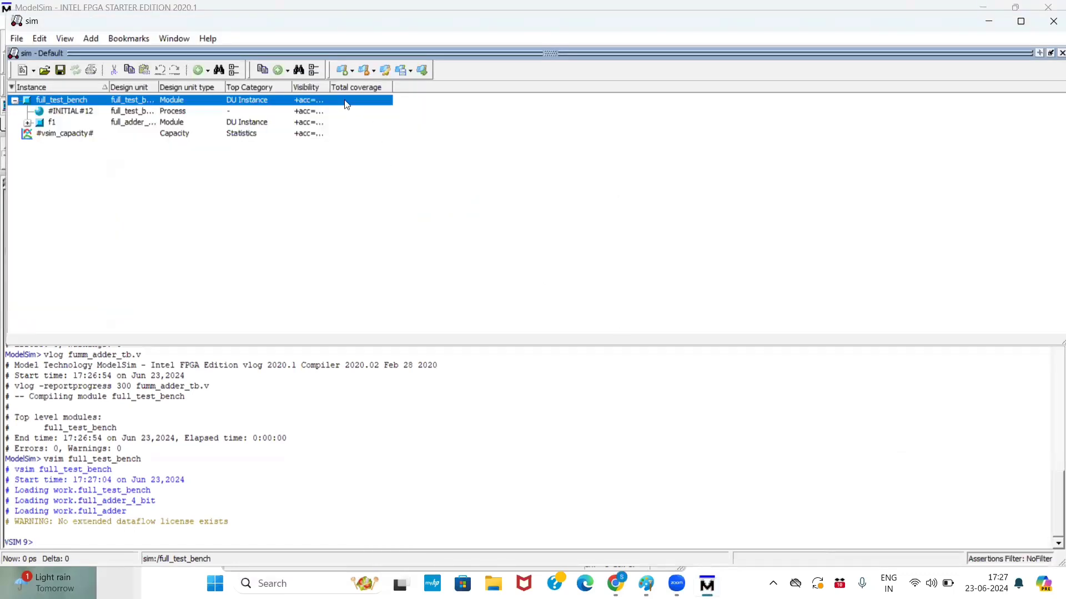
pyautogui.rightClick(61, 100)
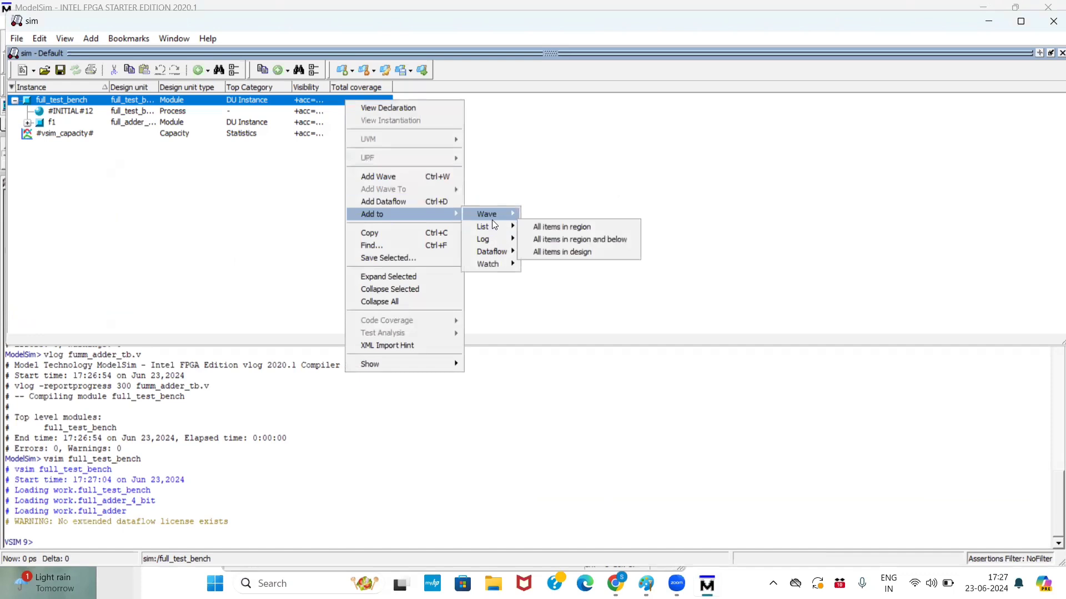
pyautogui.click(561, 252)
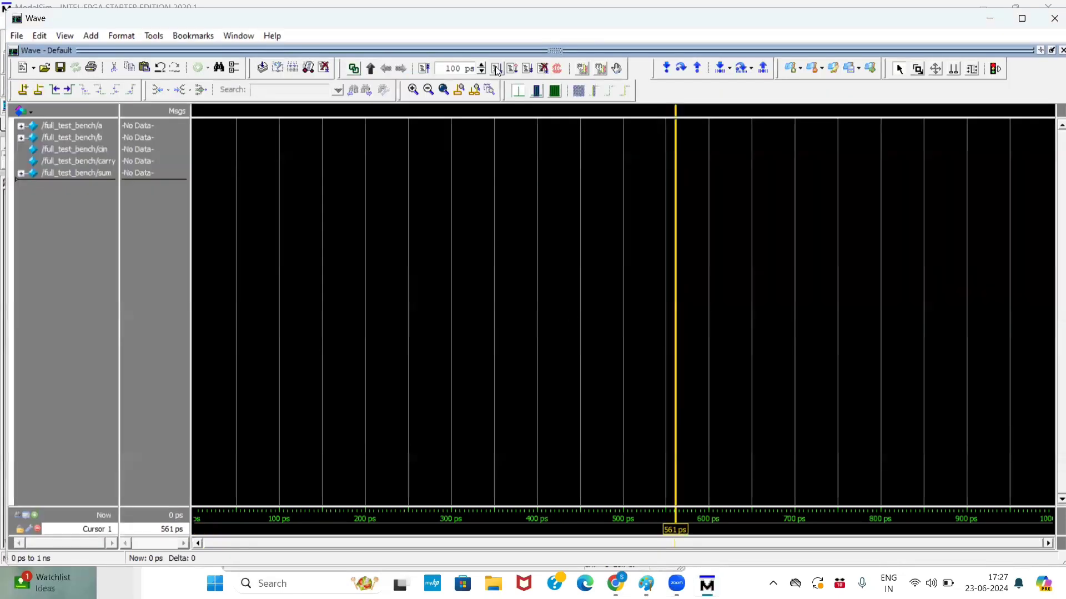
# - Run the simulation 100 ps, zoom the waveforms full, and return to the testbench source
pyautogui.click(370, 67)
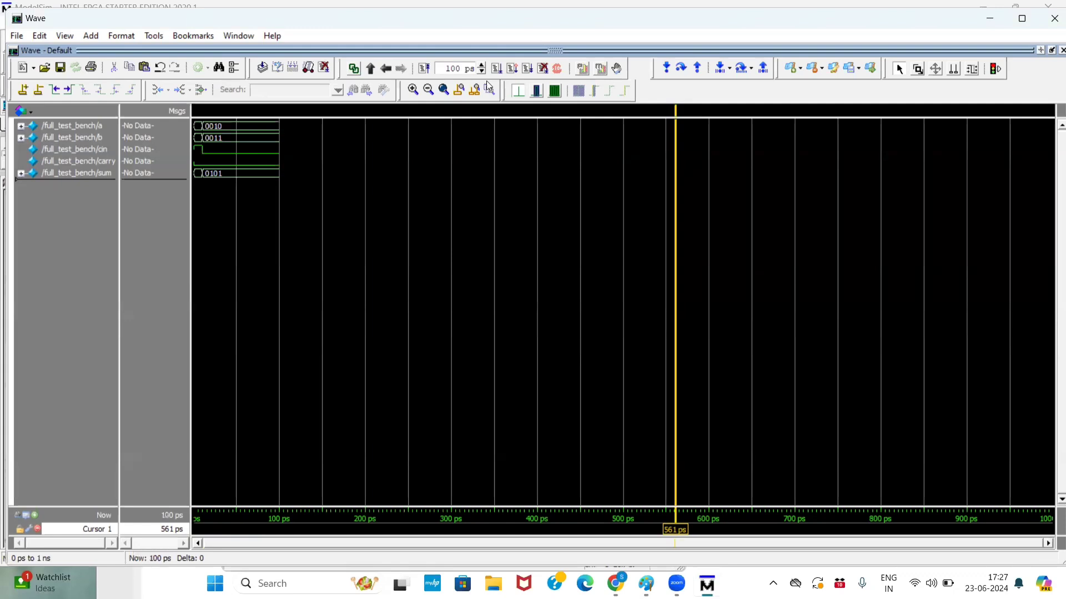
pyautogui.click(411, 89)
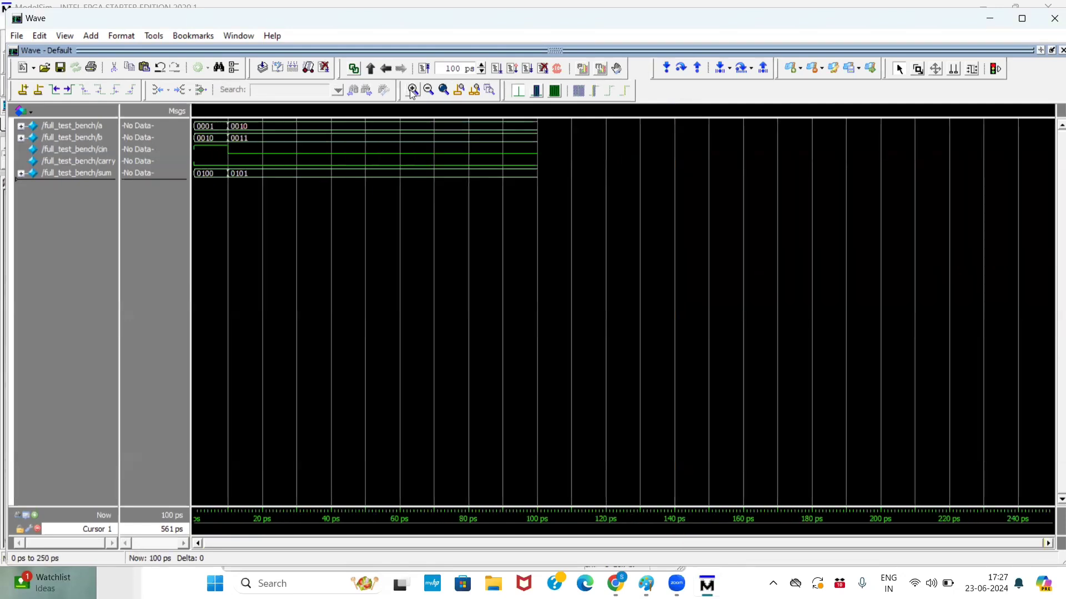
pyautogui.moveTo(219, 154)
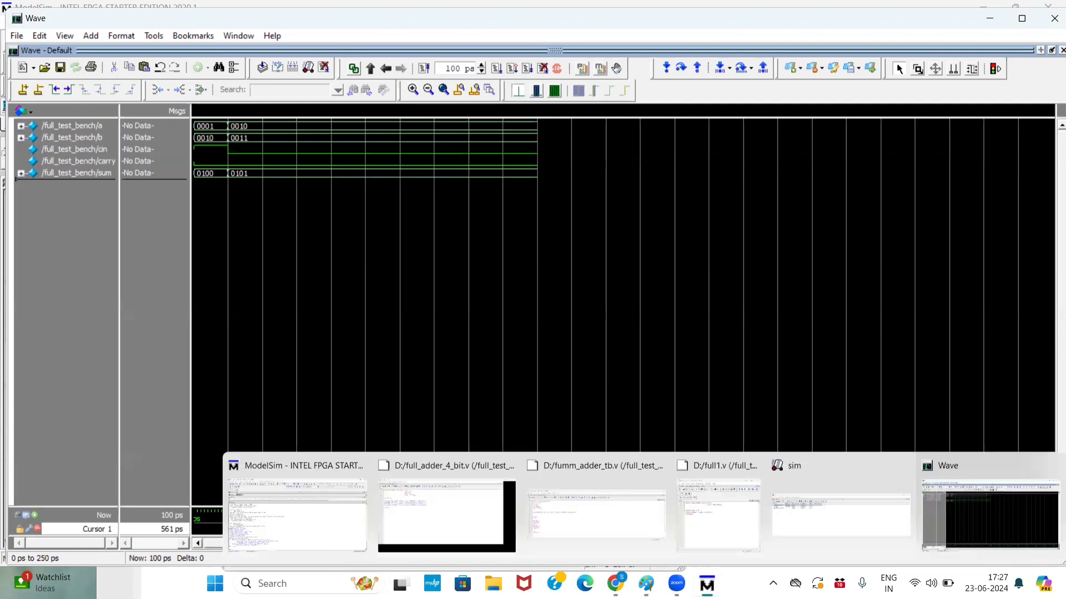
pyautogui.moveTo(589, 516)
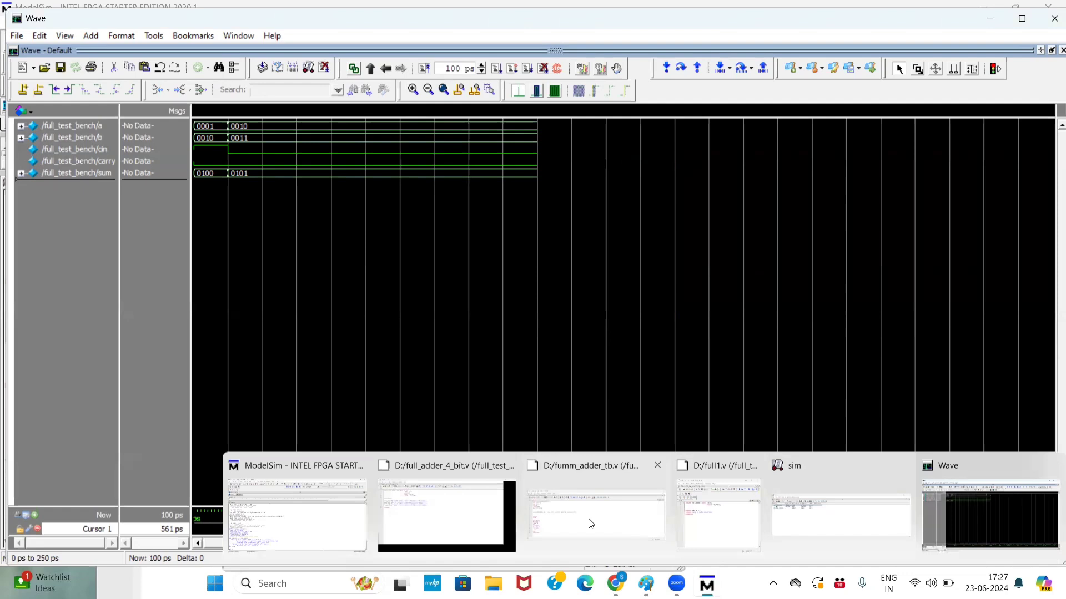
pyautogui.click(595, 514)
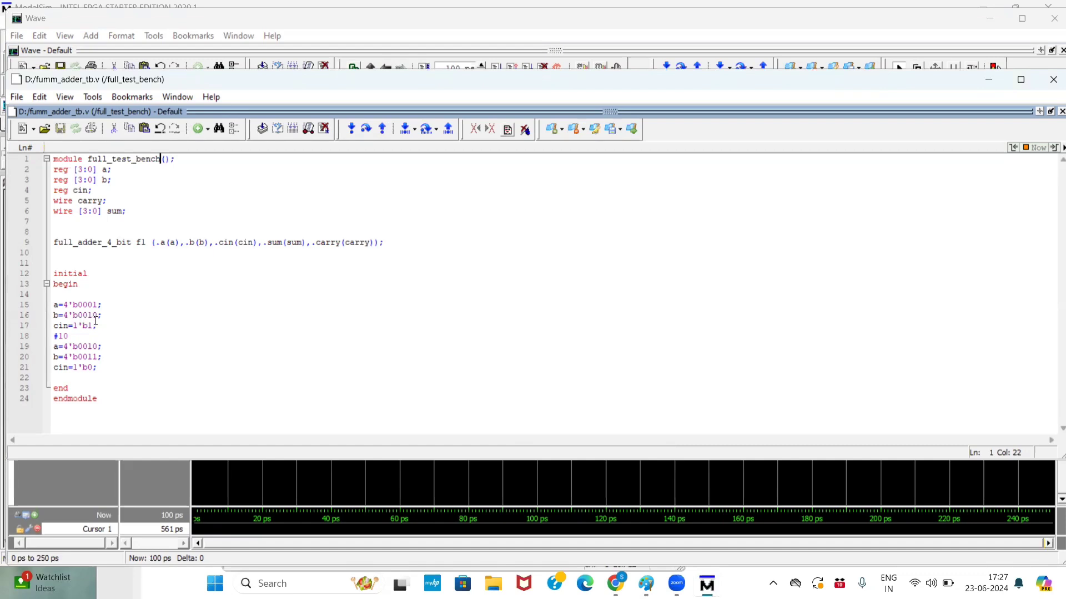
pyautogui.moveTo(96, 310)
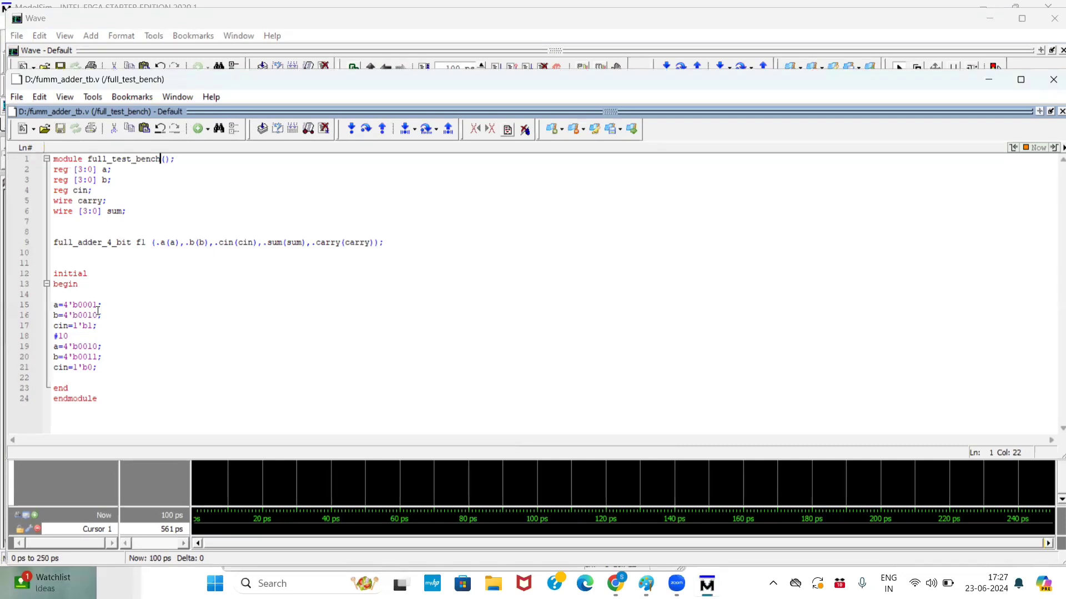
pyautogui.moveTo(240, 409)
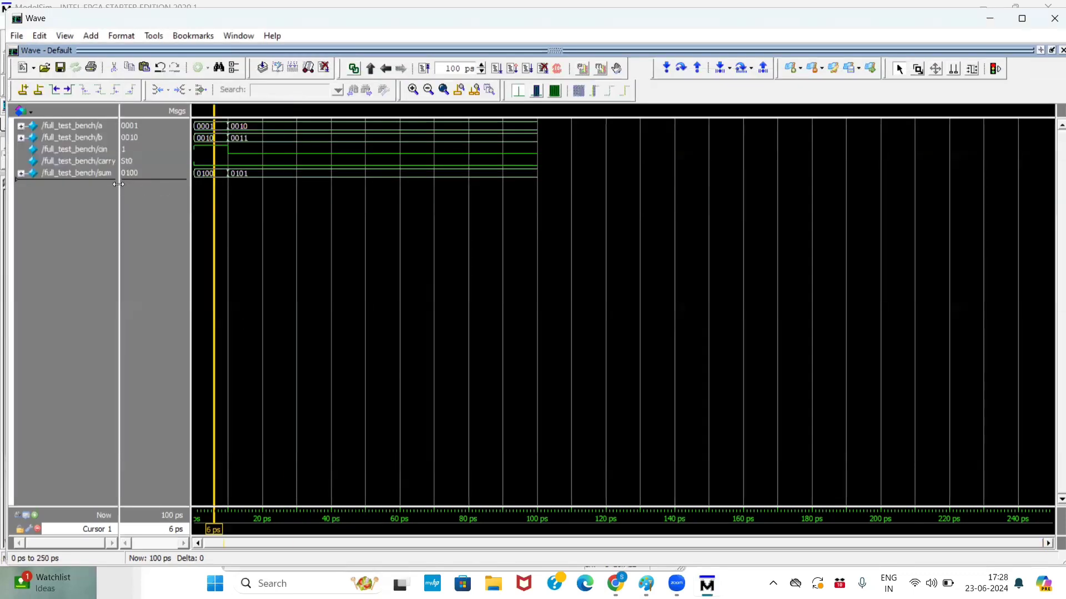
# - Place the wave cursor near 17 ps then 4 ps to read a=0001, b=0010, cin=1, sum 0100
pyautogui.click(74, 173)
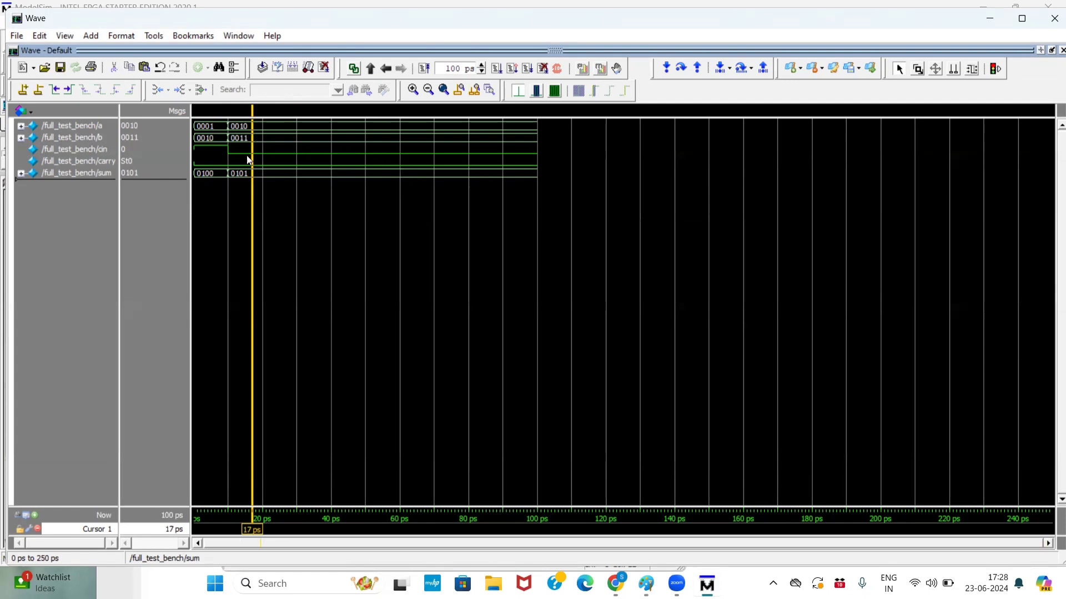
pyautogui.moveTo(243, 160)
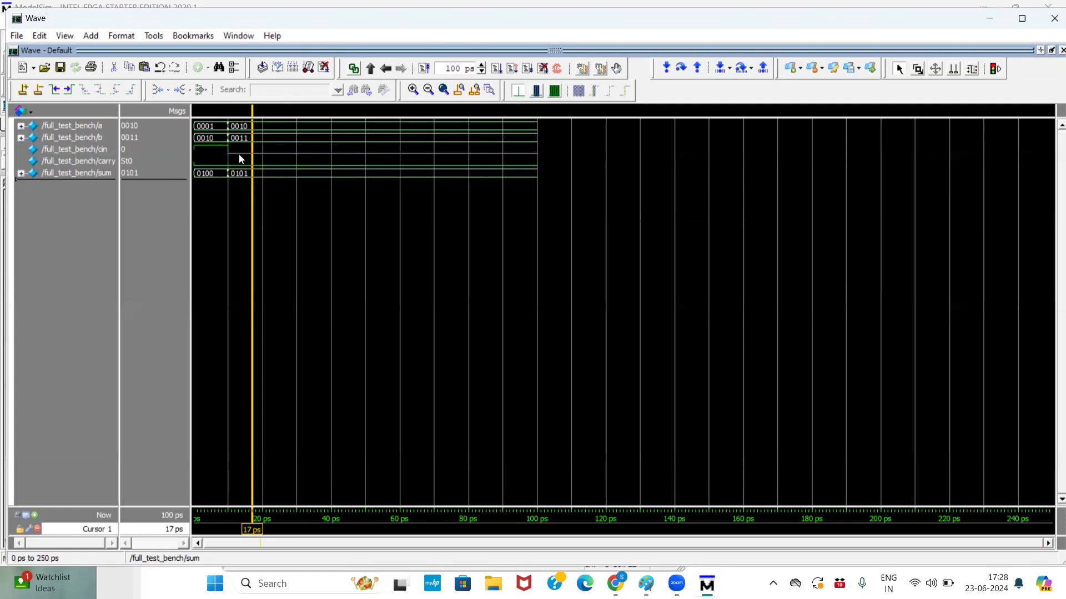
pyautogui.moveTo(252, 163)
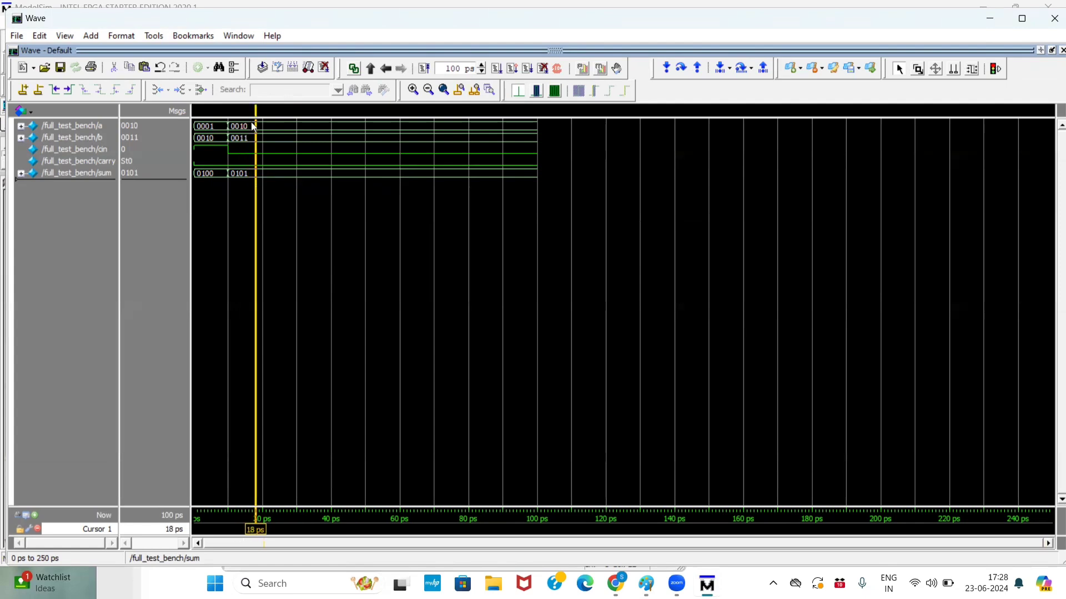
pyautogui.moveTo(181, 162)
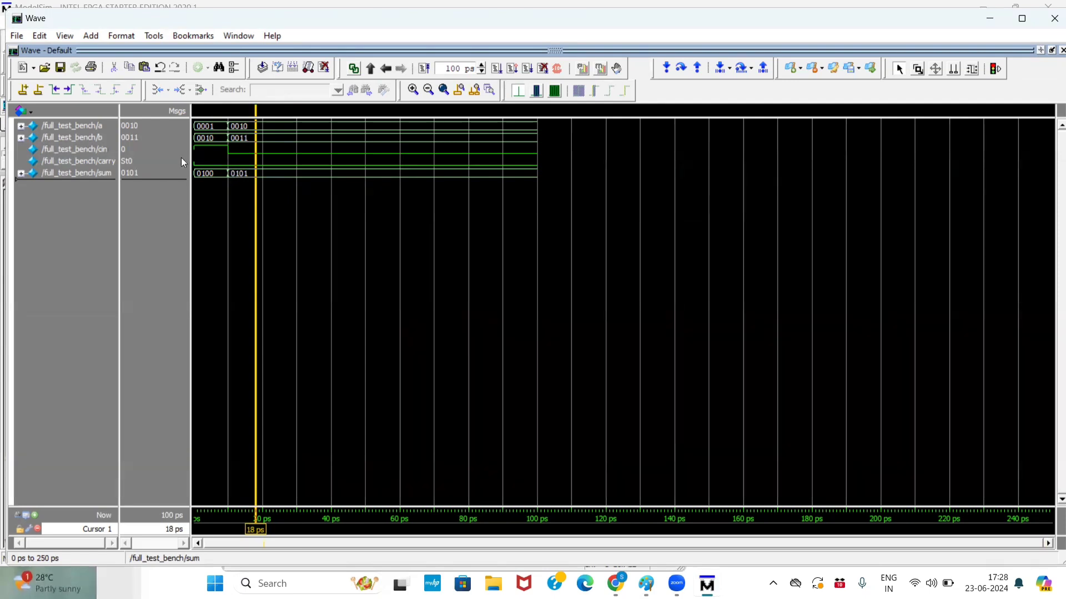
pyautogui.click(207, 163)
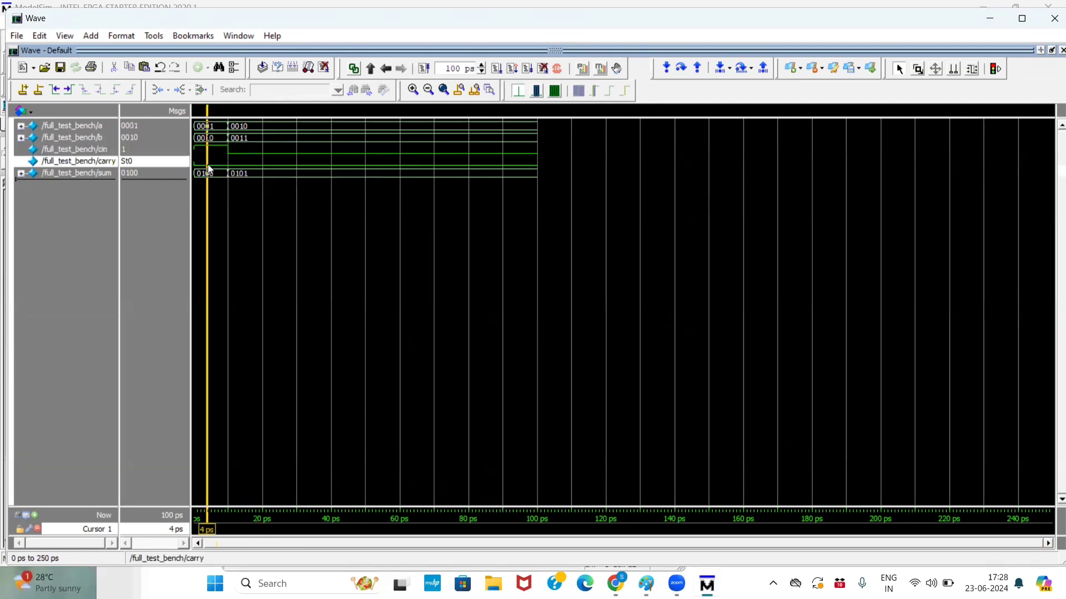